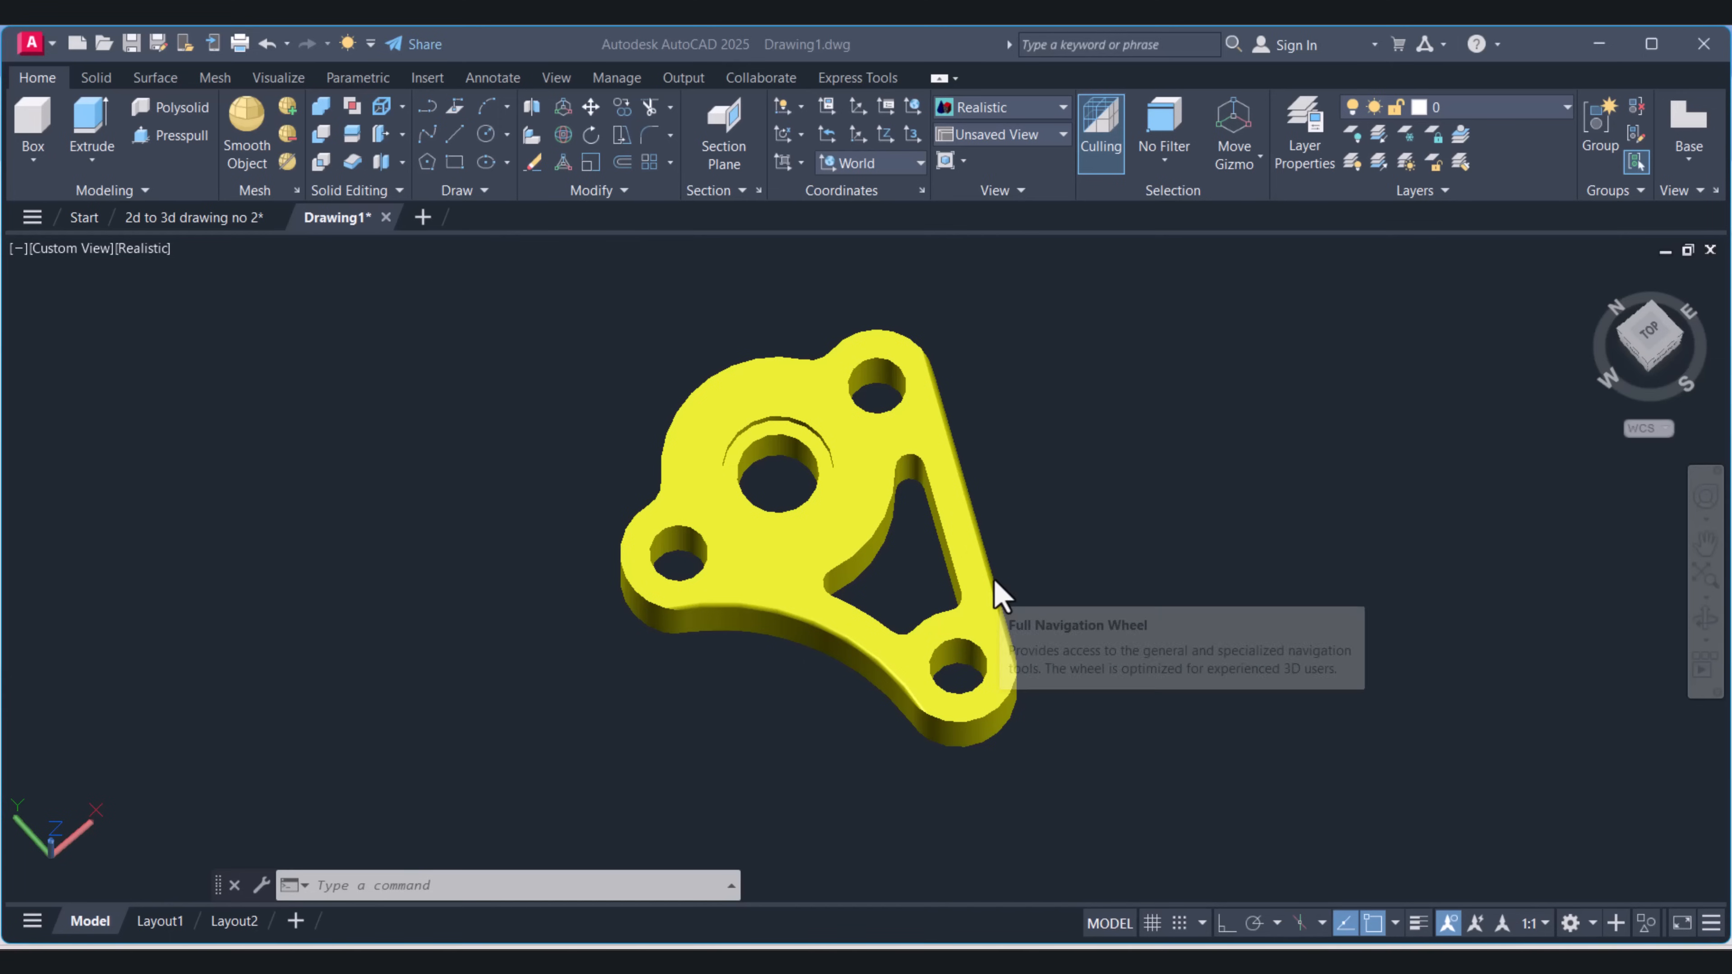
pyautogui.moveTo(1025, 609)
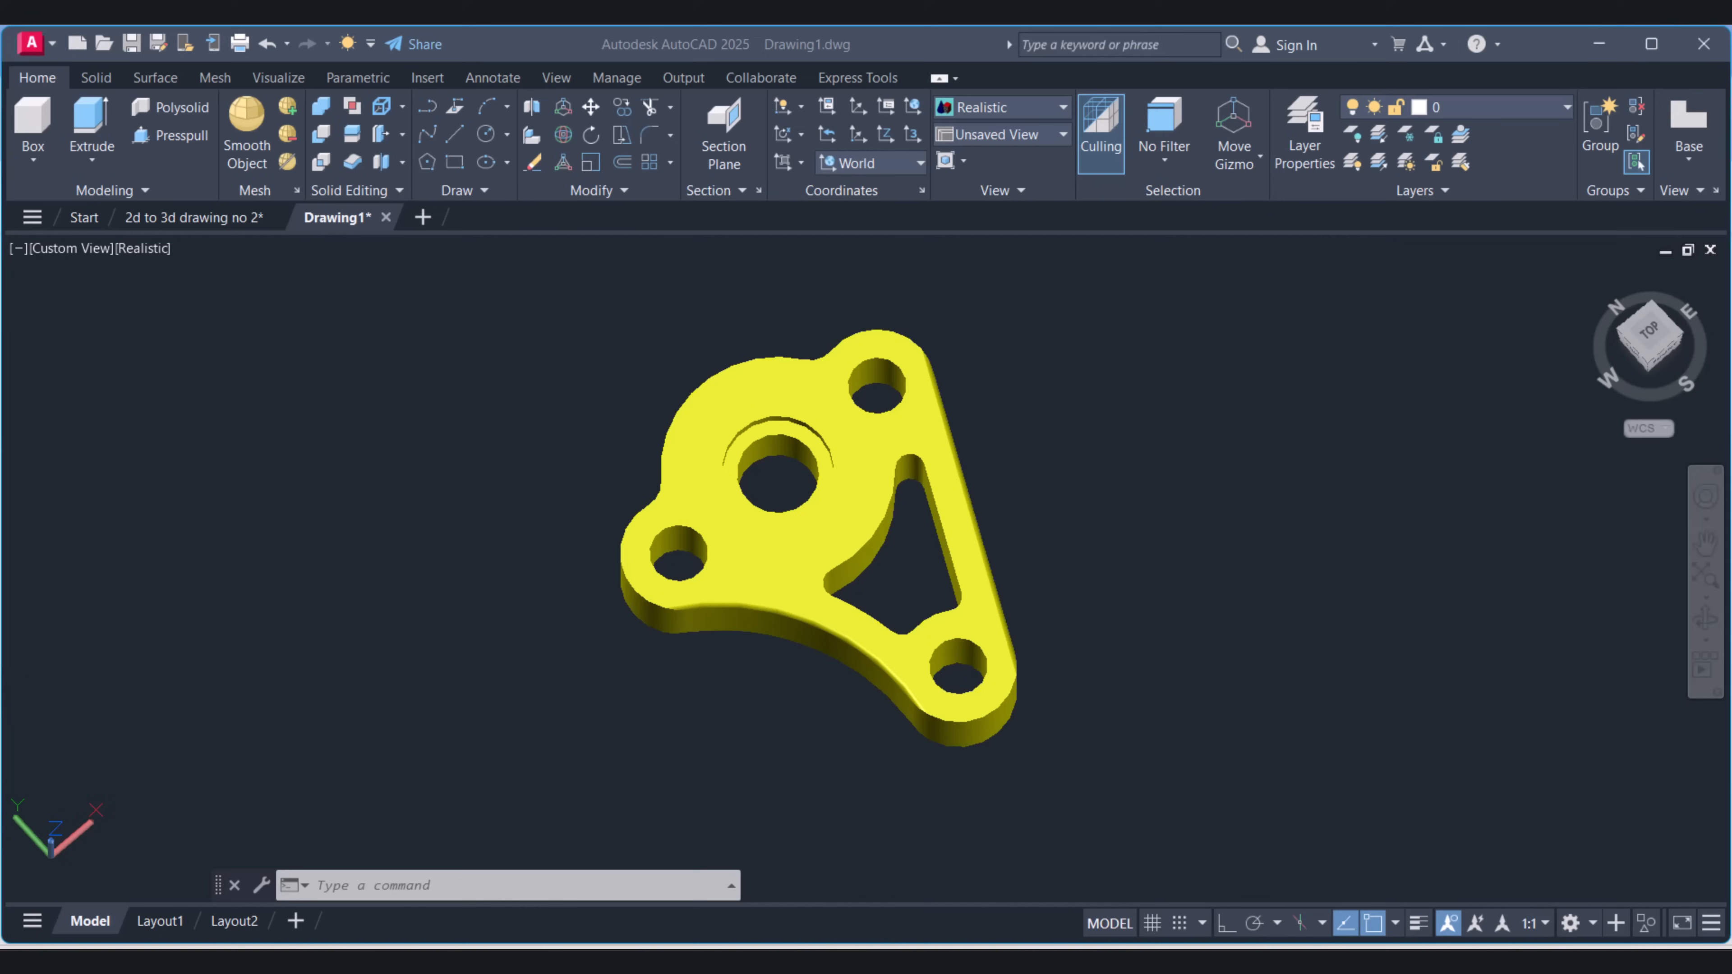
pyautogui.moveTo(996, 677)
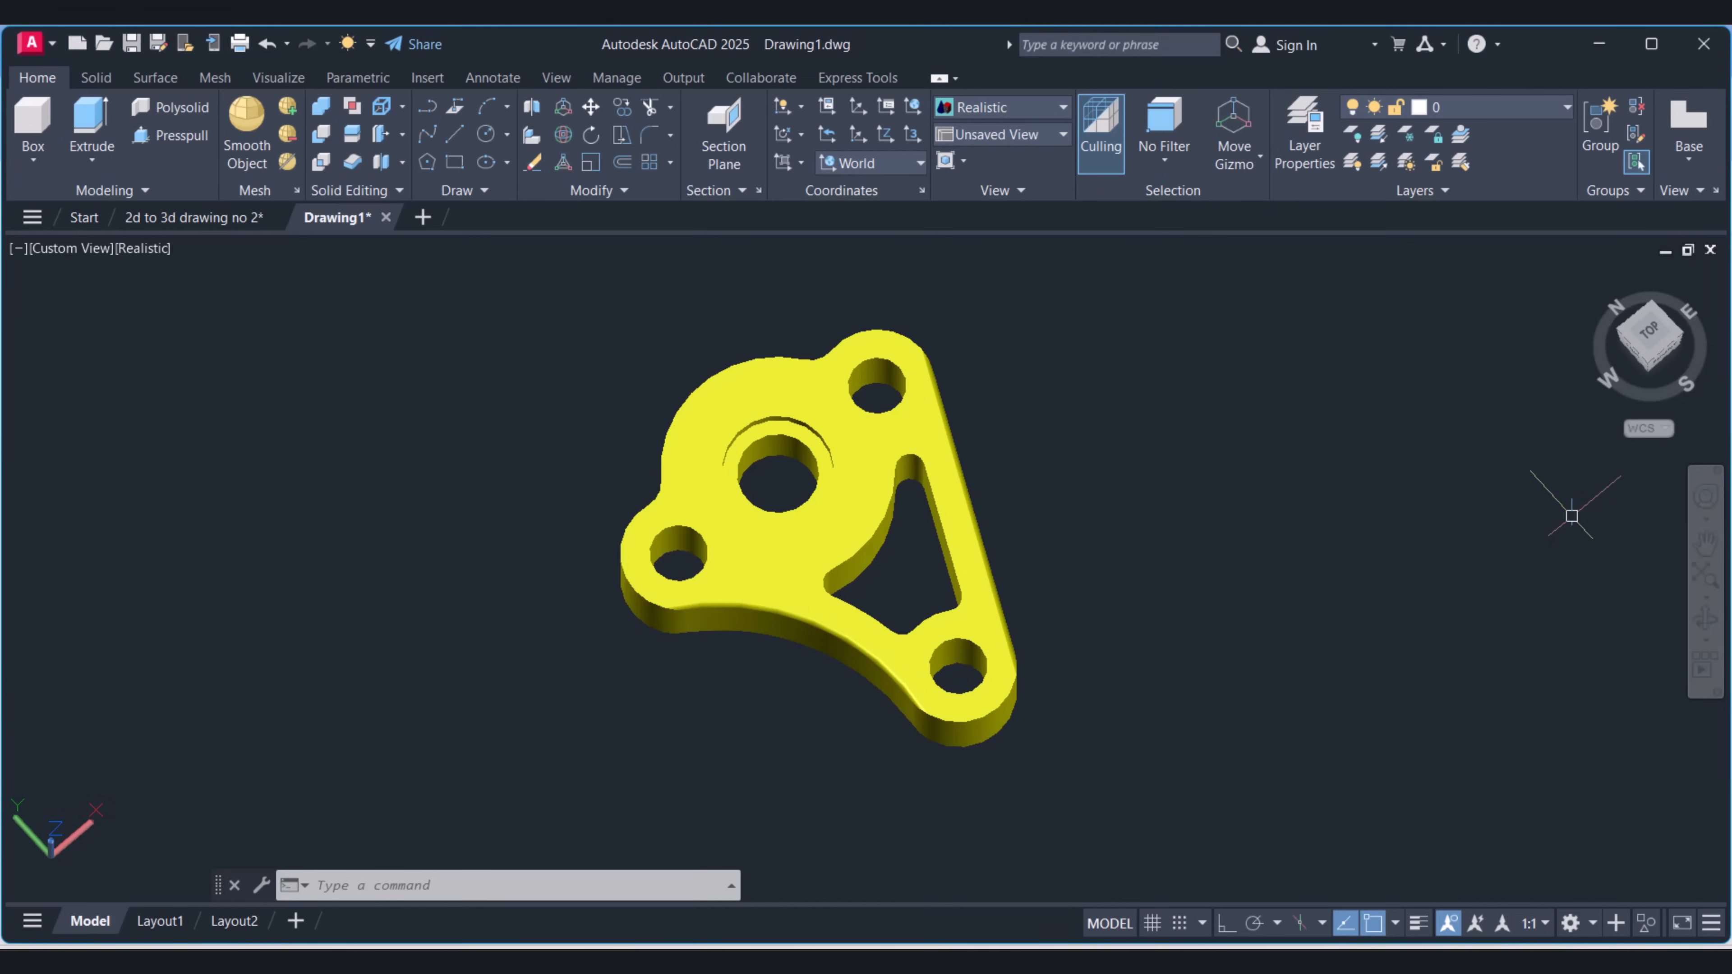
pyautogui.moveTo(1701, 619)
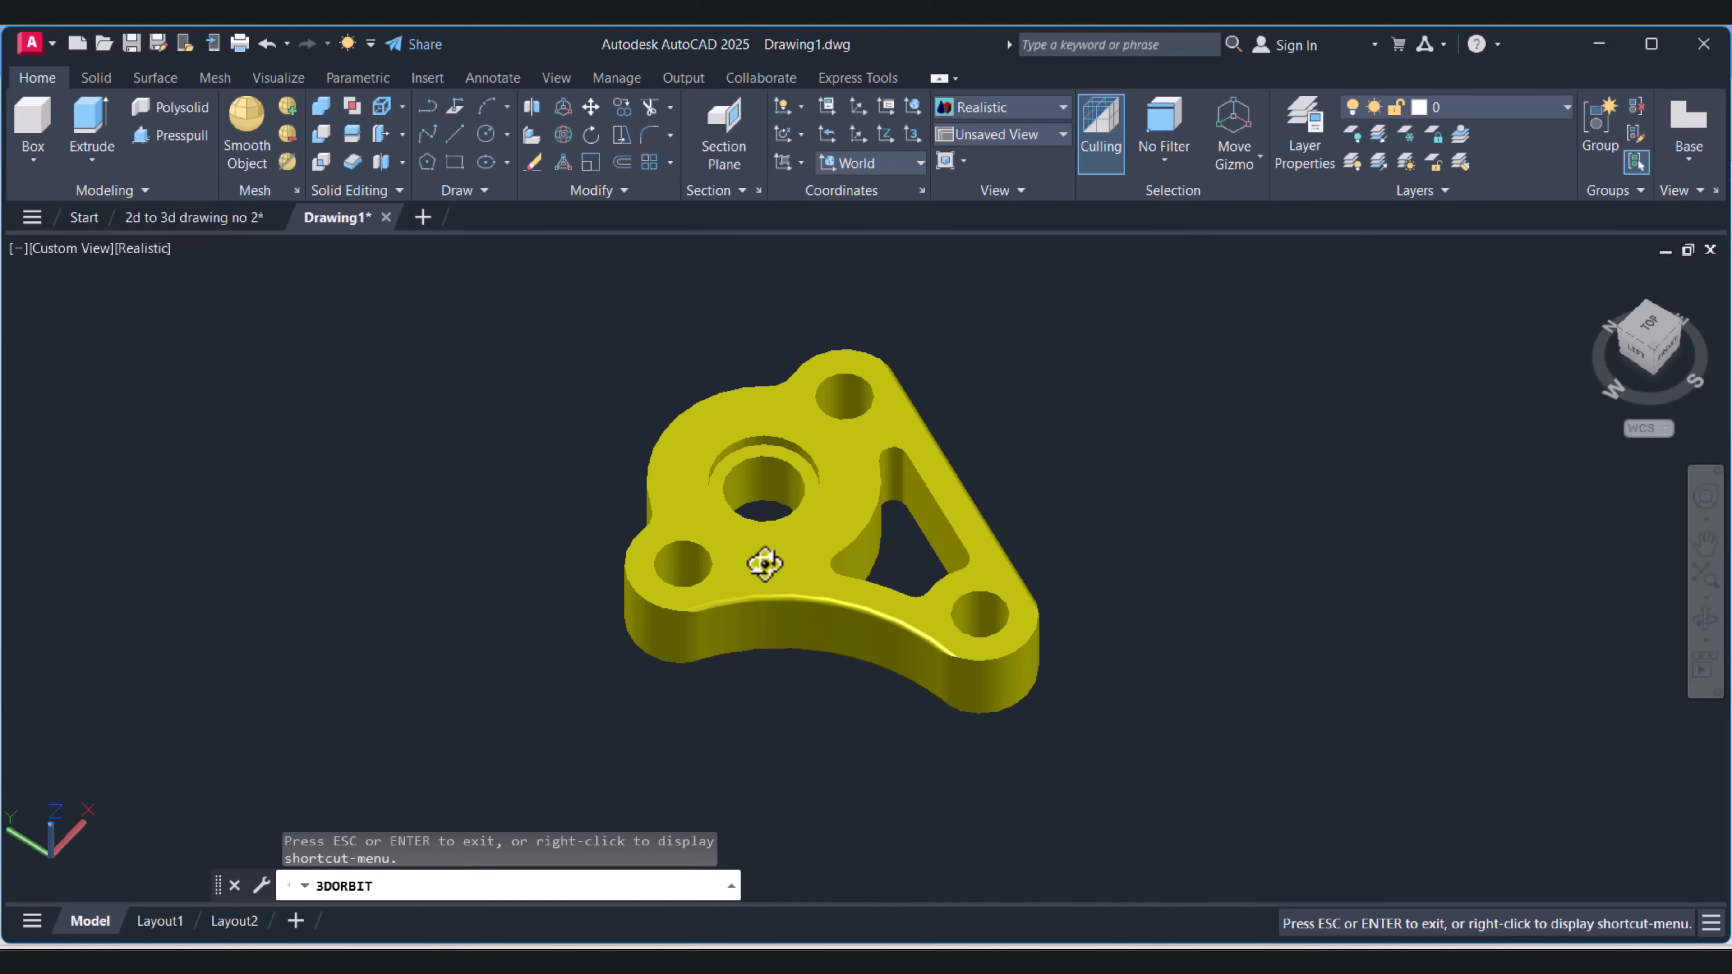
# Step: Orbit the yellow bracket to a lower, more side-on viewing angle
pyautogui.moveTo(762, 563); pyautogui.dragTo(784, 558)
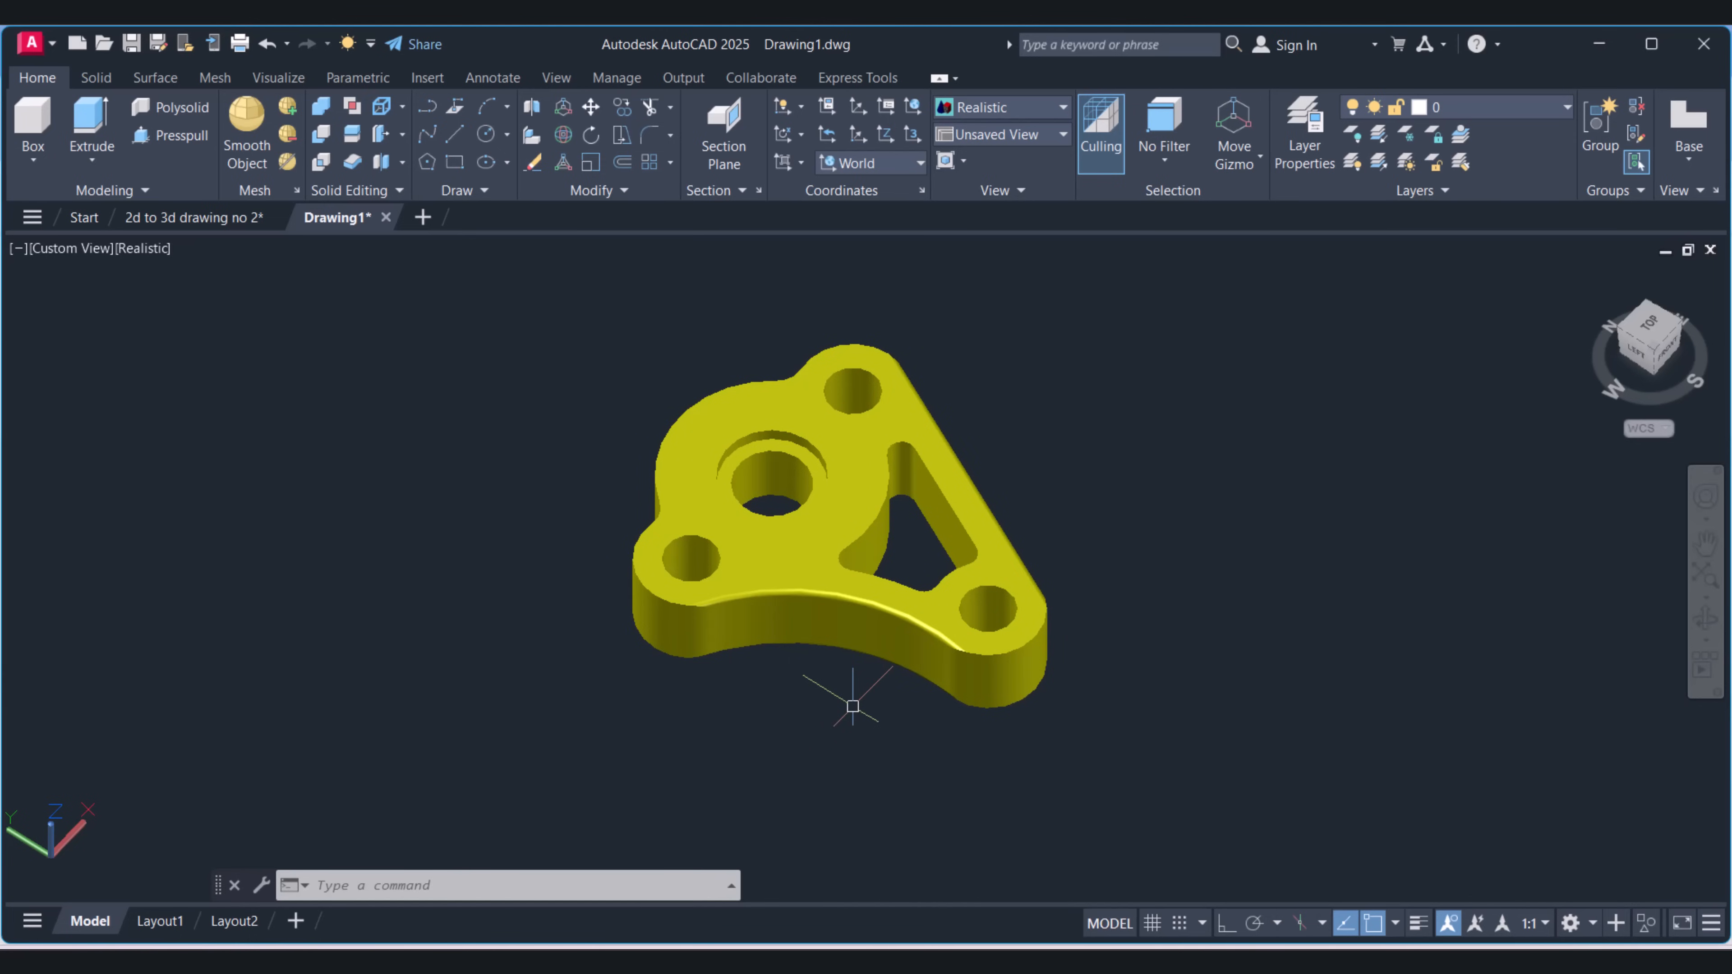
pyautogui.moveTo(805, 704)
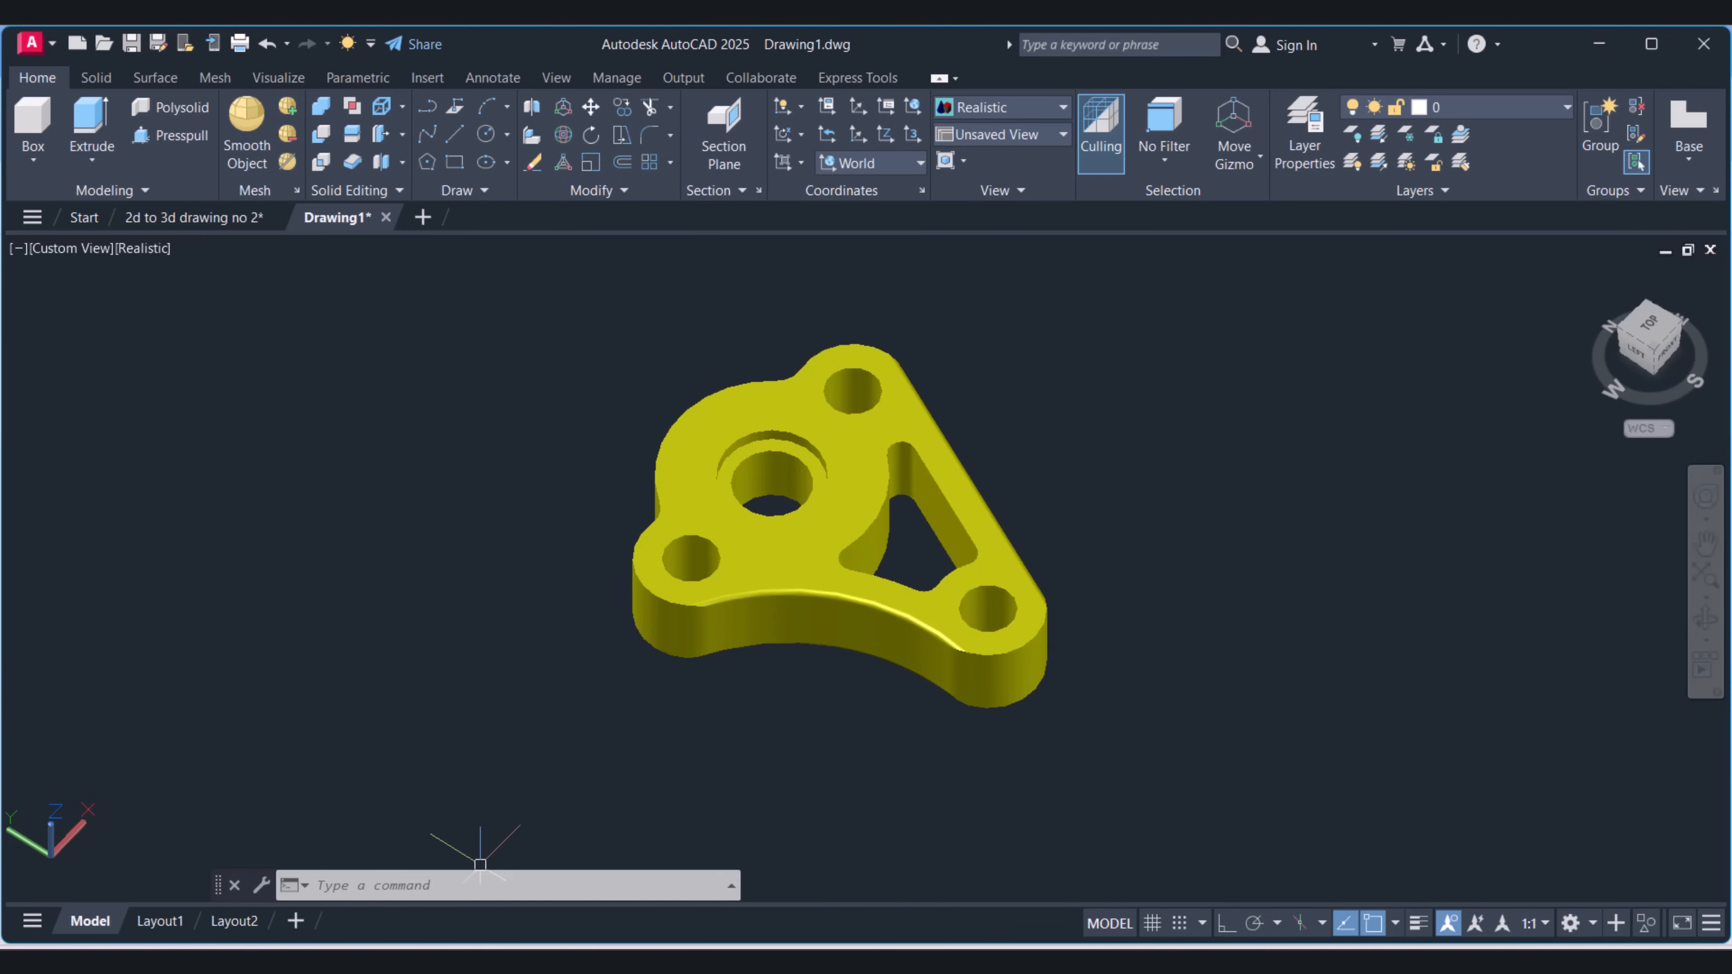
# Step: Run MASSPROP on the bracket to report its volume of 247344.6309 and principal moments
pyautogui.click(440, 891)
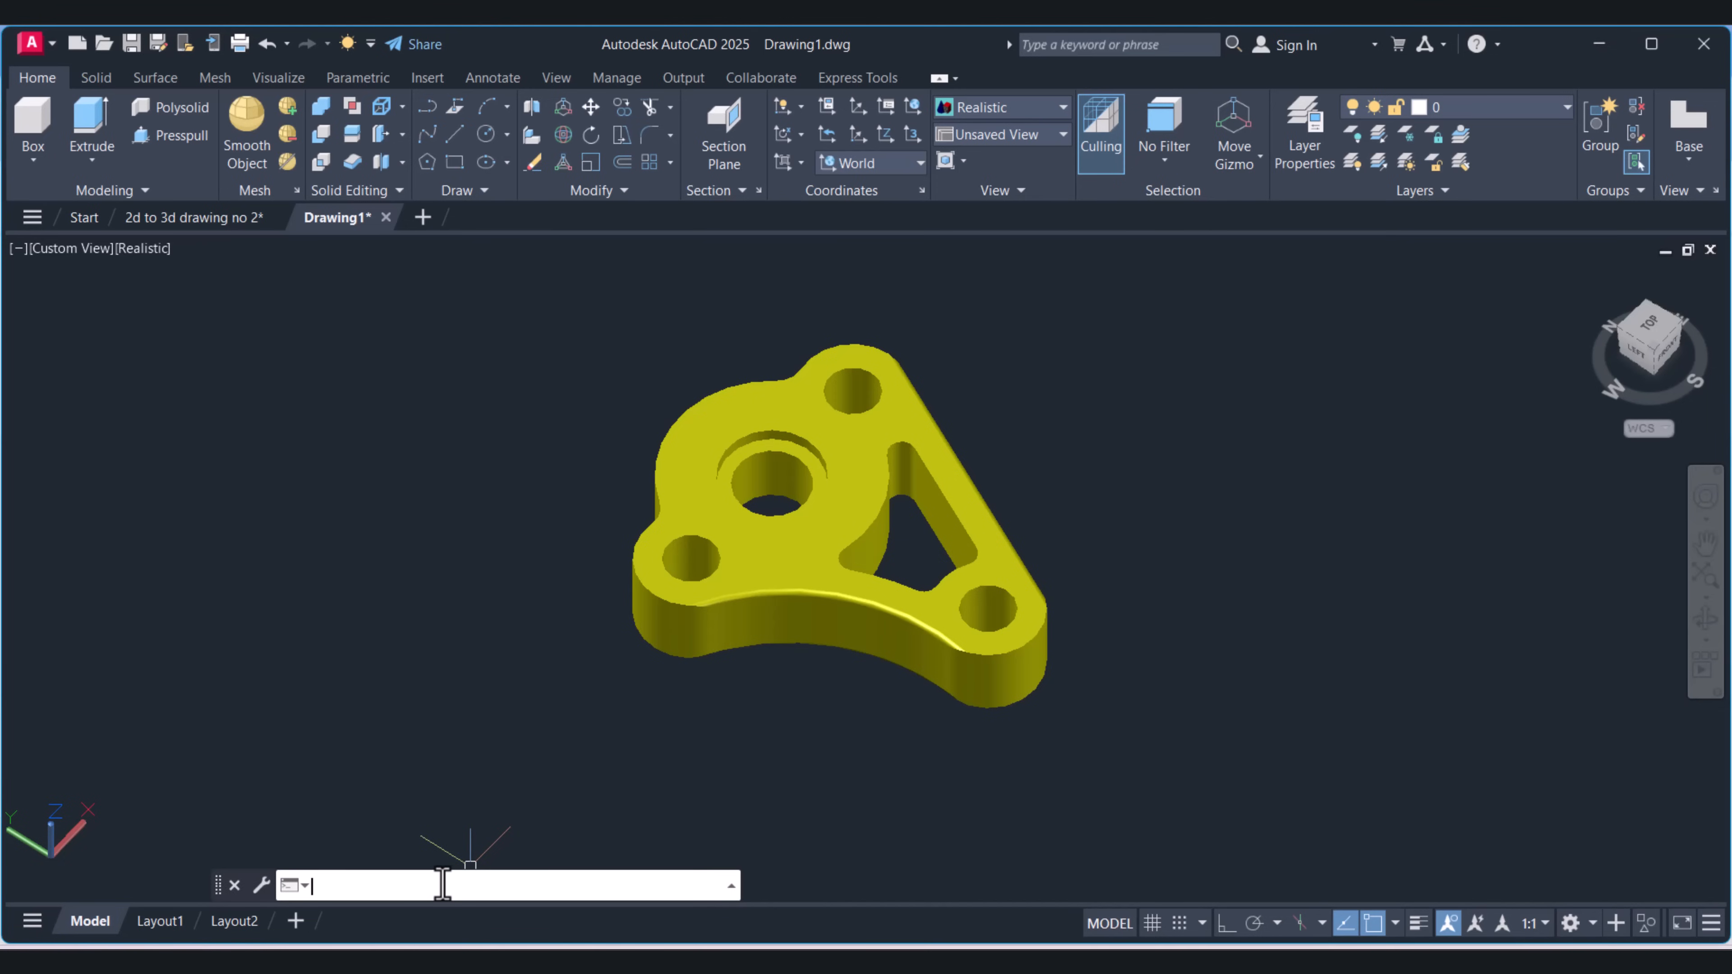
pyautogui.write('MASSPROP Select objects:')
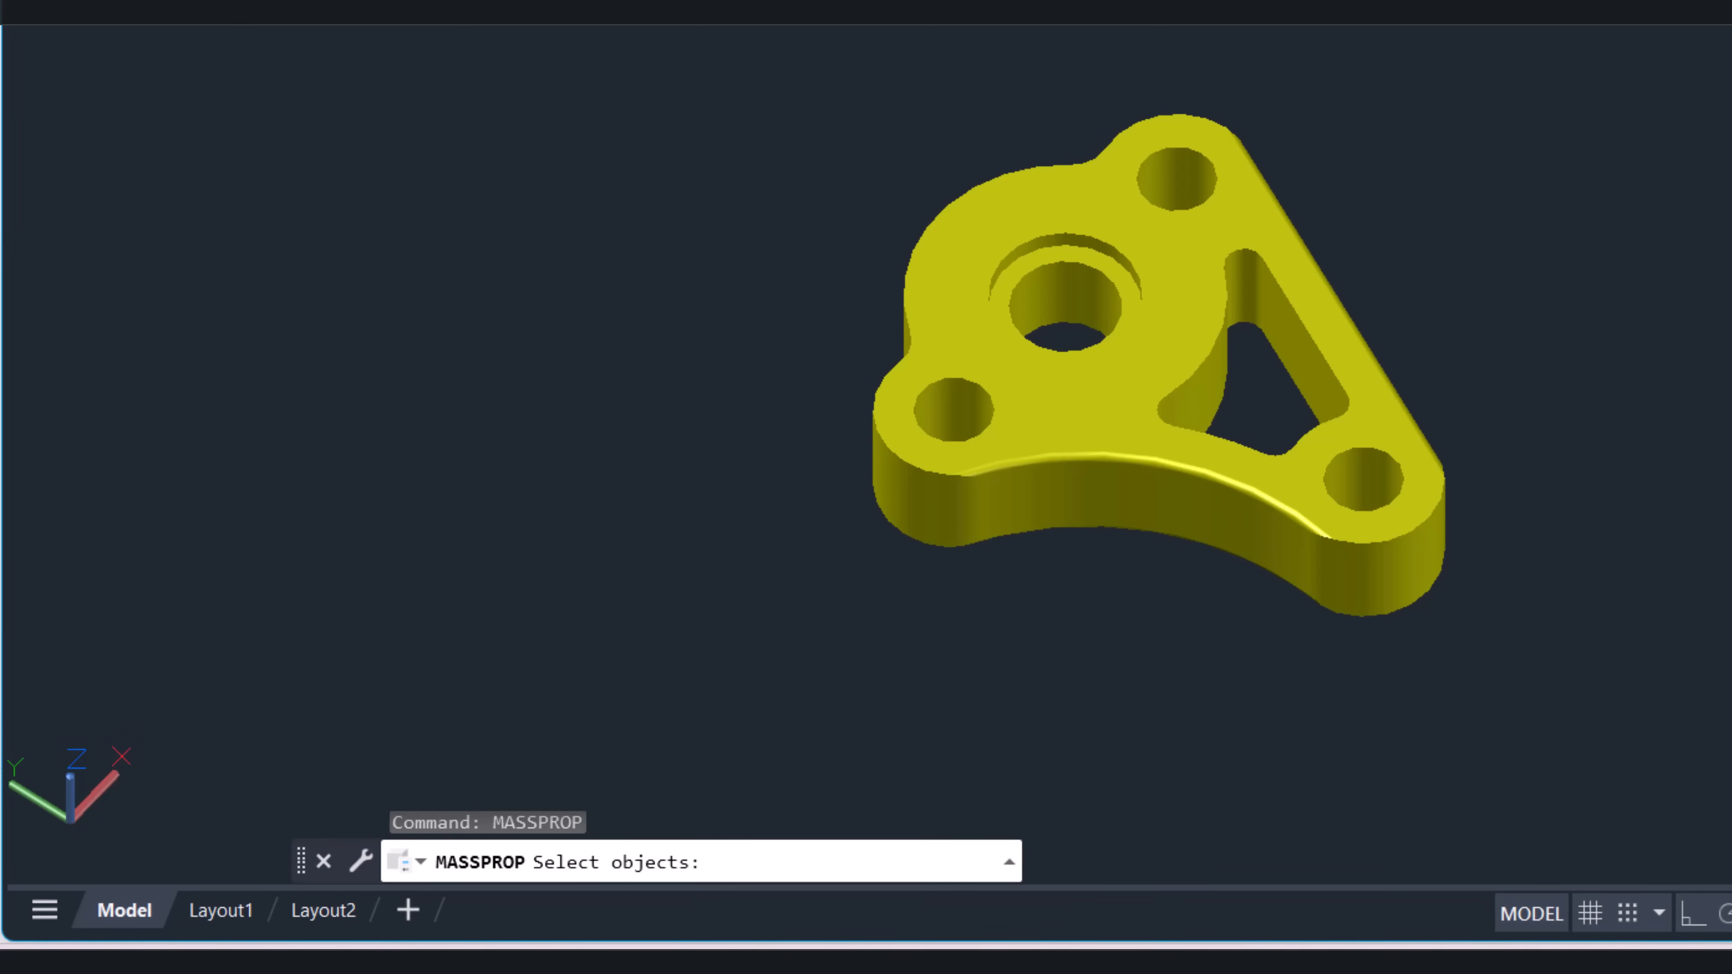
pyautogui.click(1032, 467)
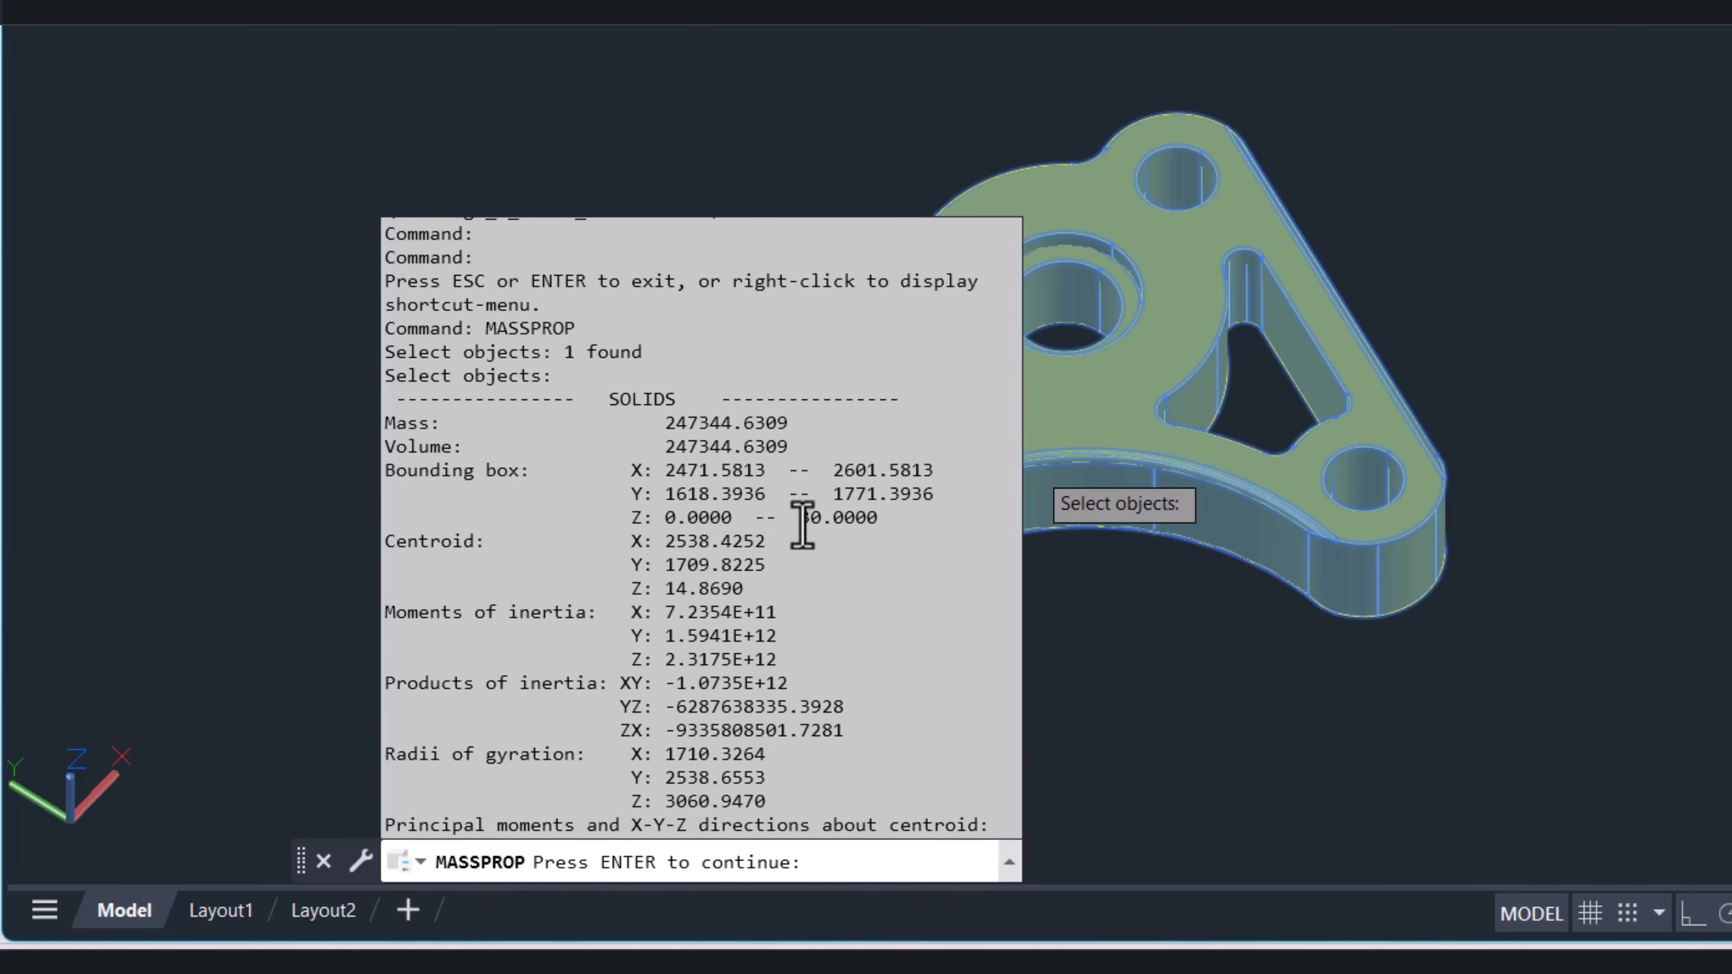
pyautogui.moveTo(733, 428)
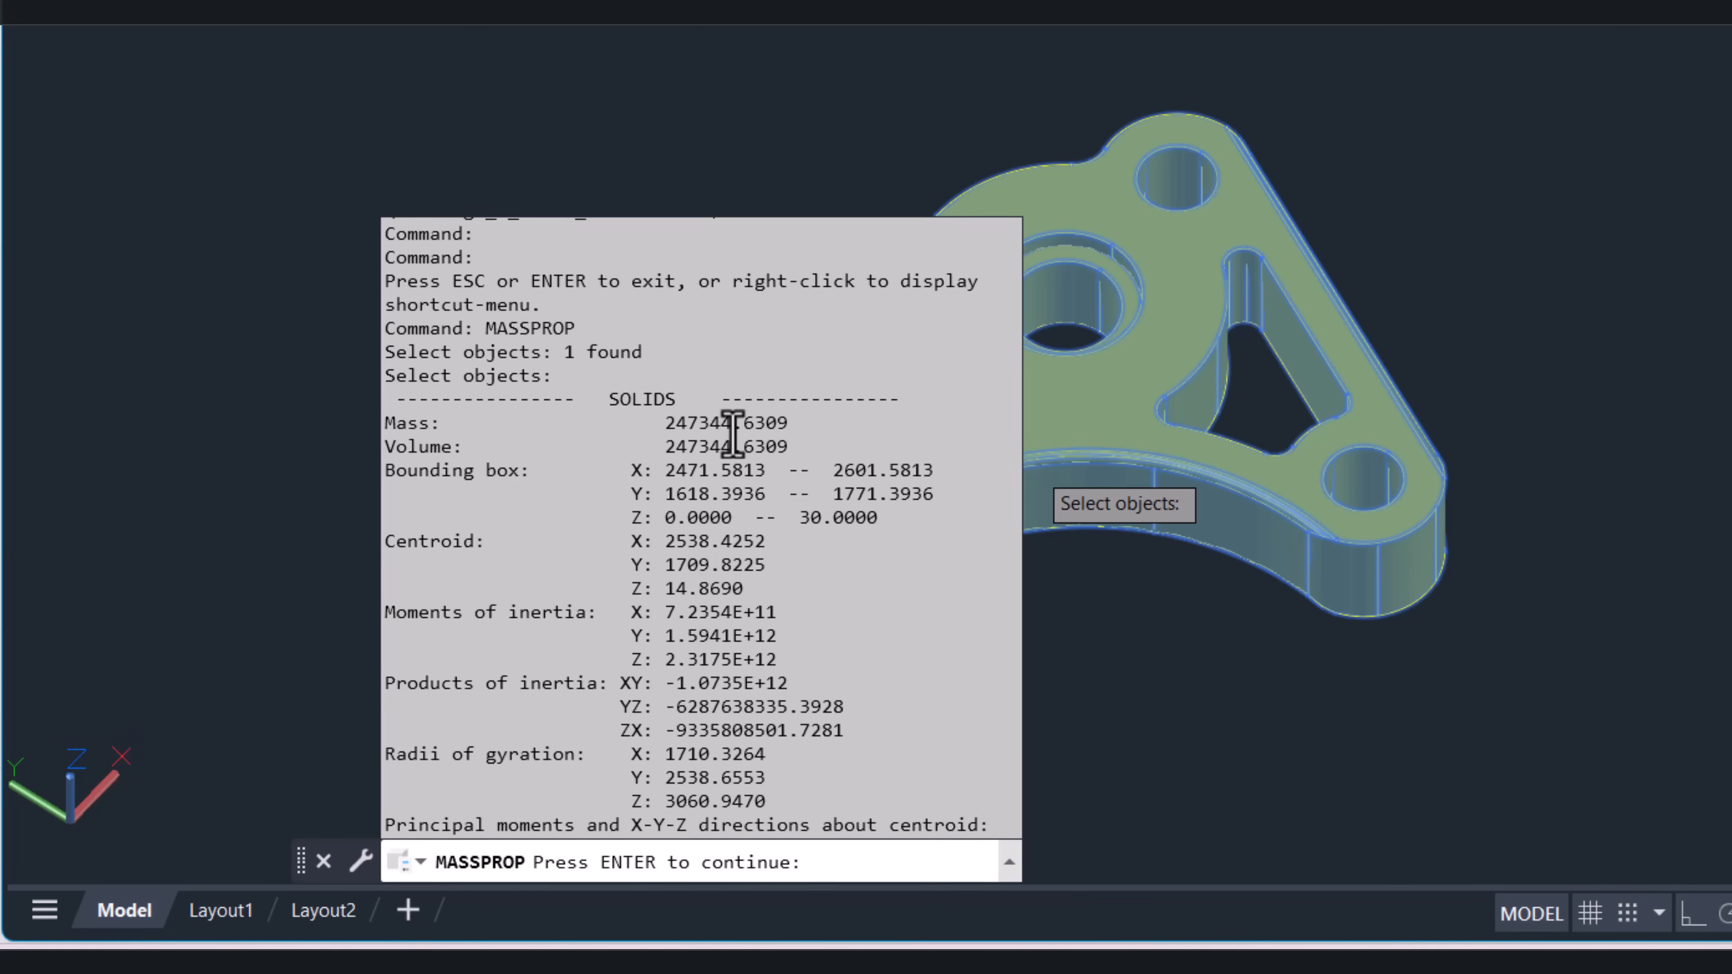
pyautogui.moveTo(519, 466)
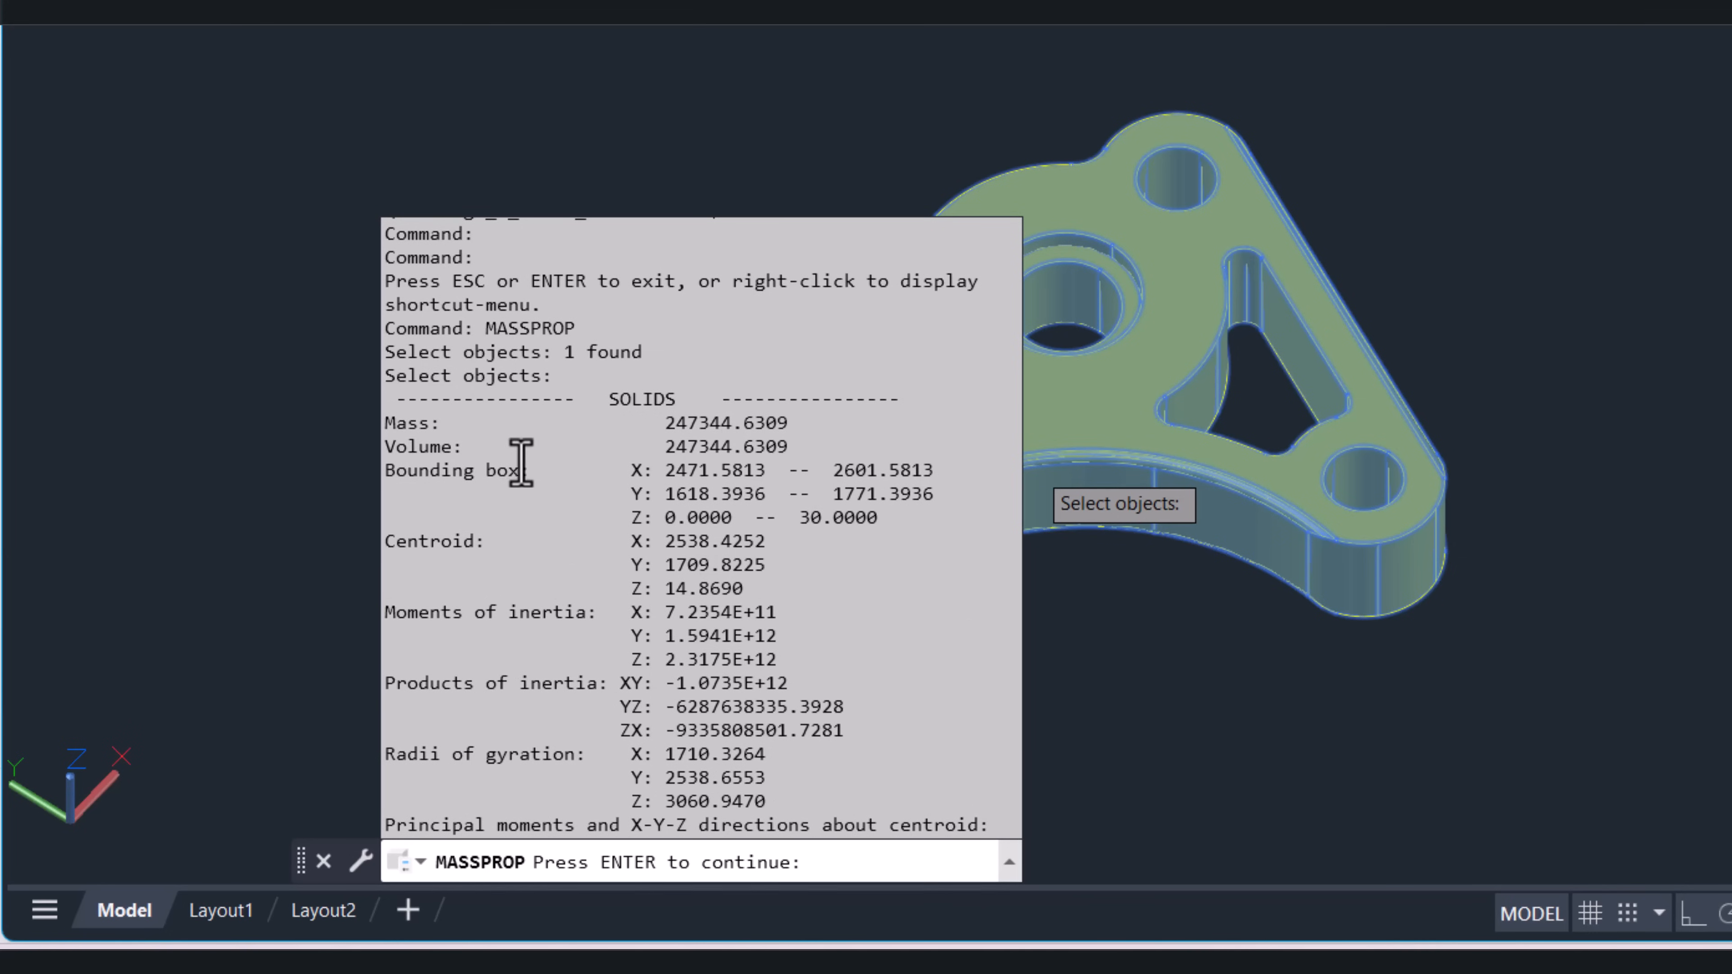
pyautogui.moveTo(431, 442)
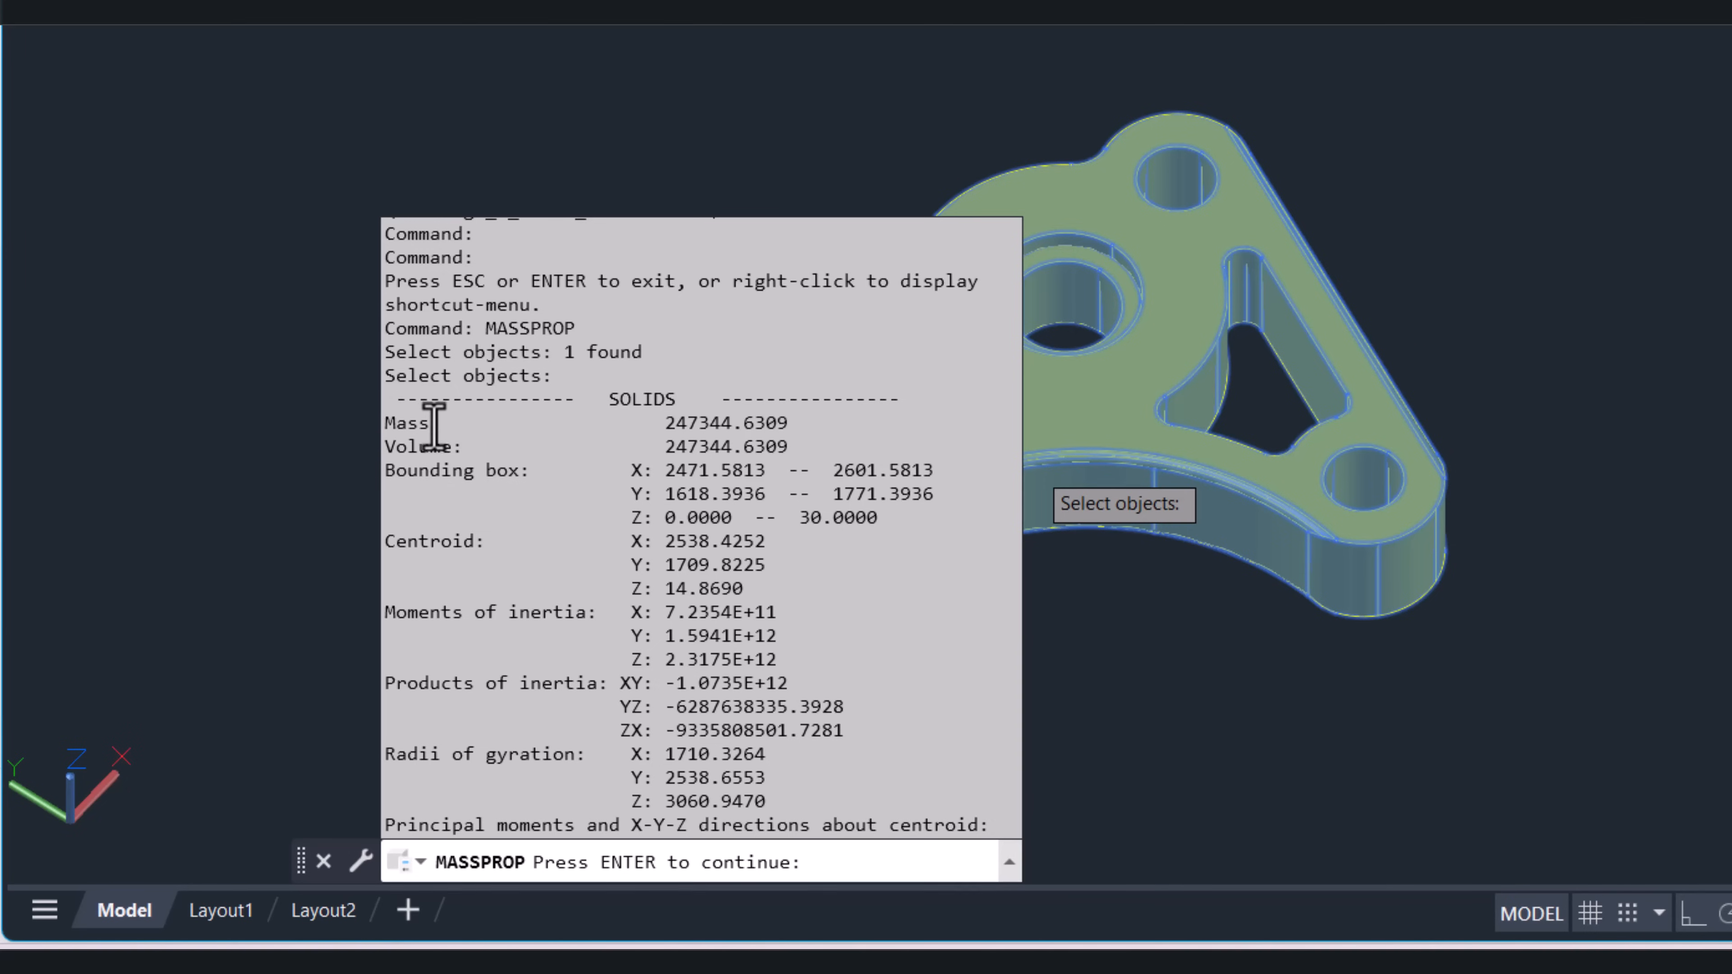
pyautogui.moveTo(476, 543)
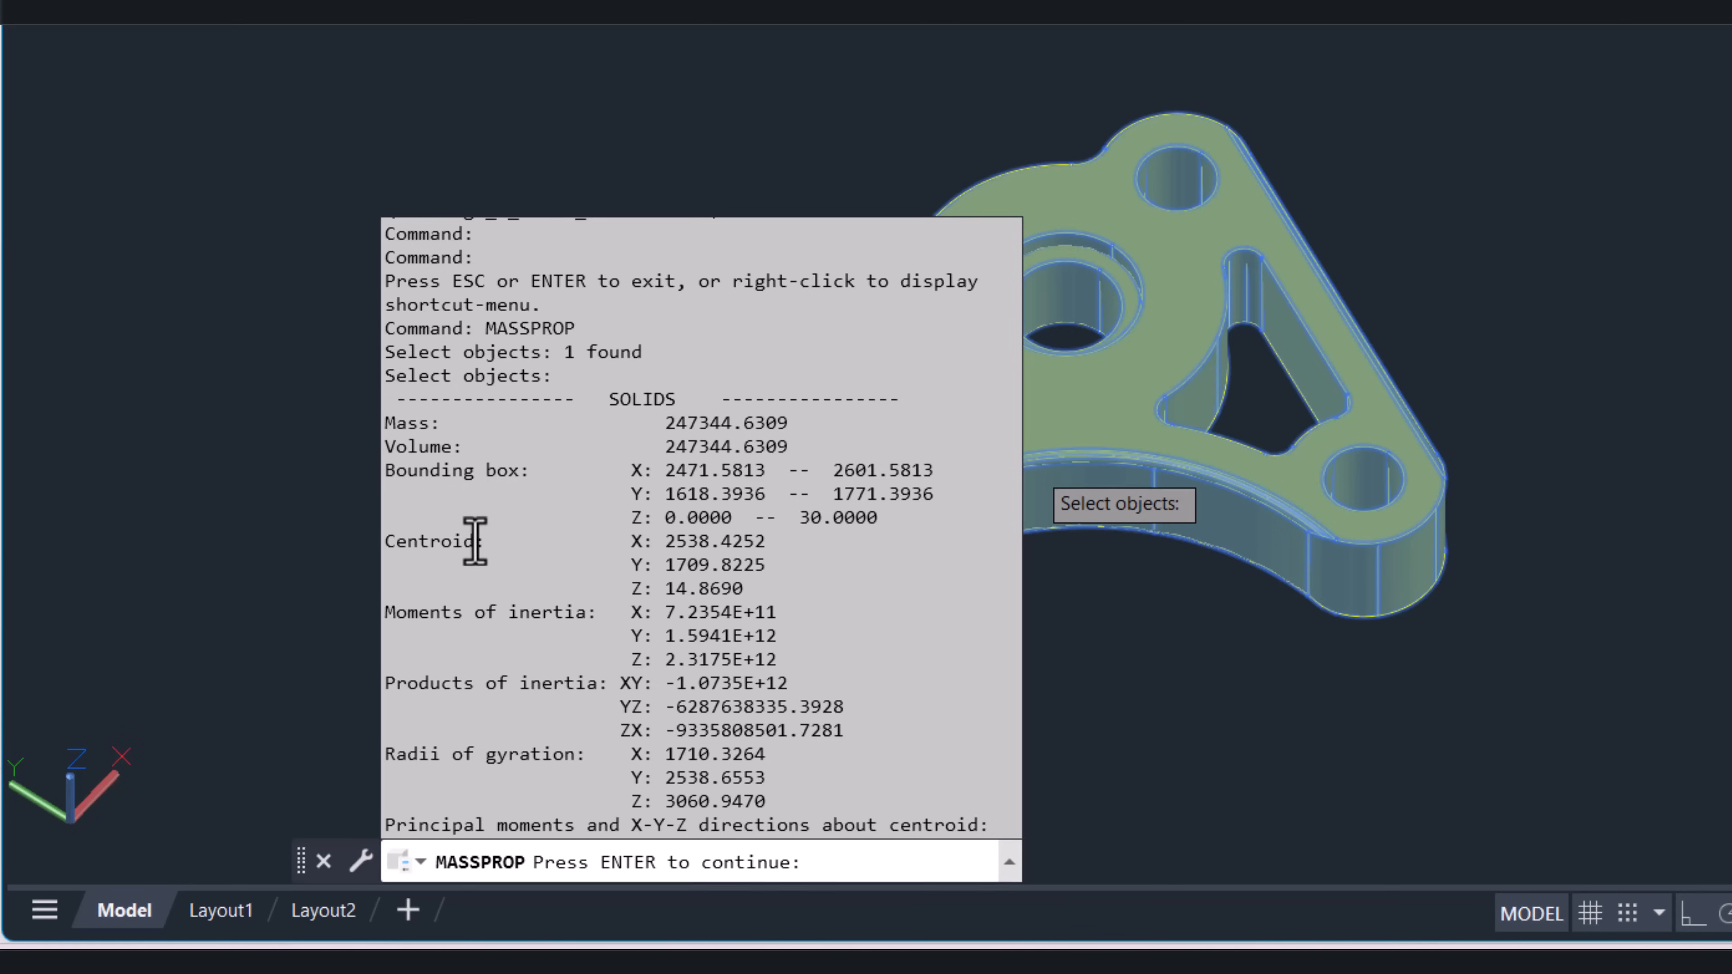
pyautogui.moveTo(401, 590)
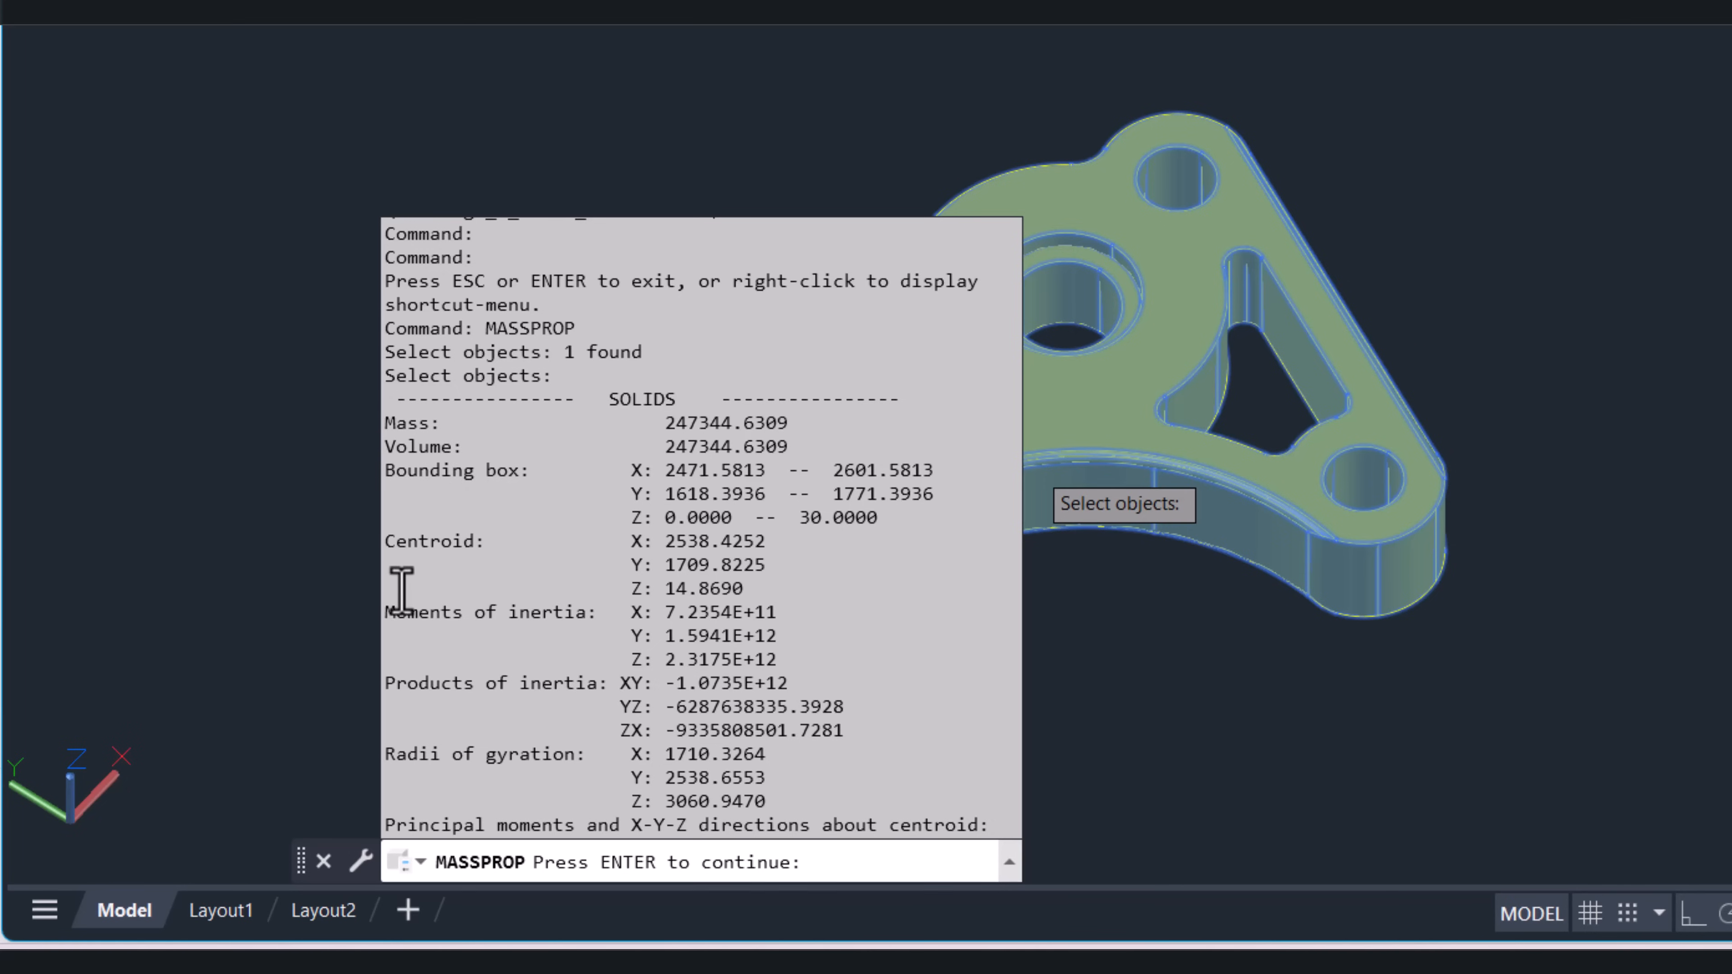
pyautogui.moveTo(426, 461)
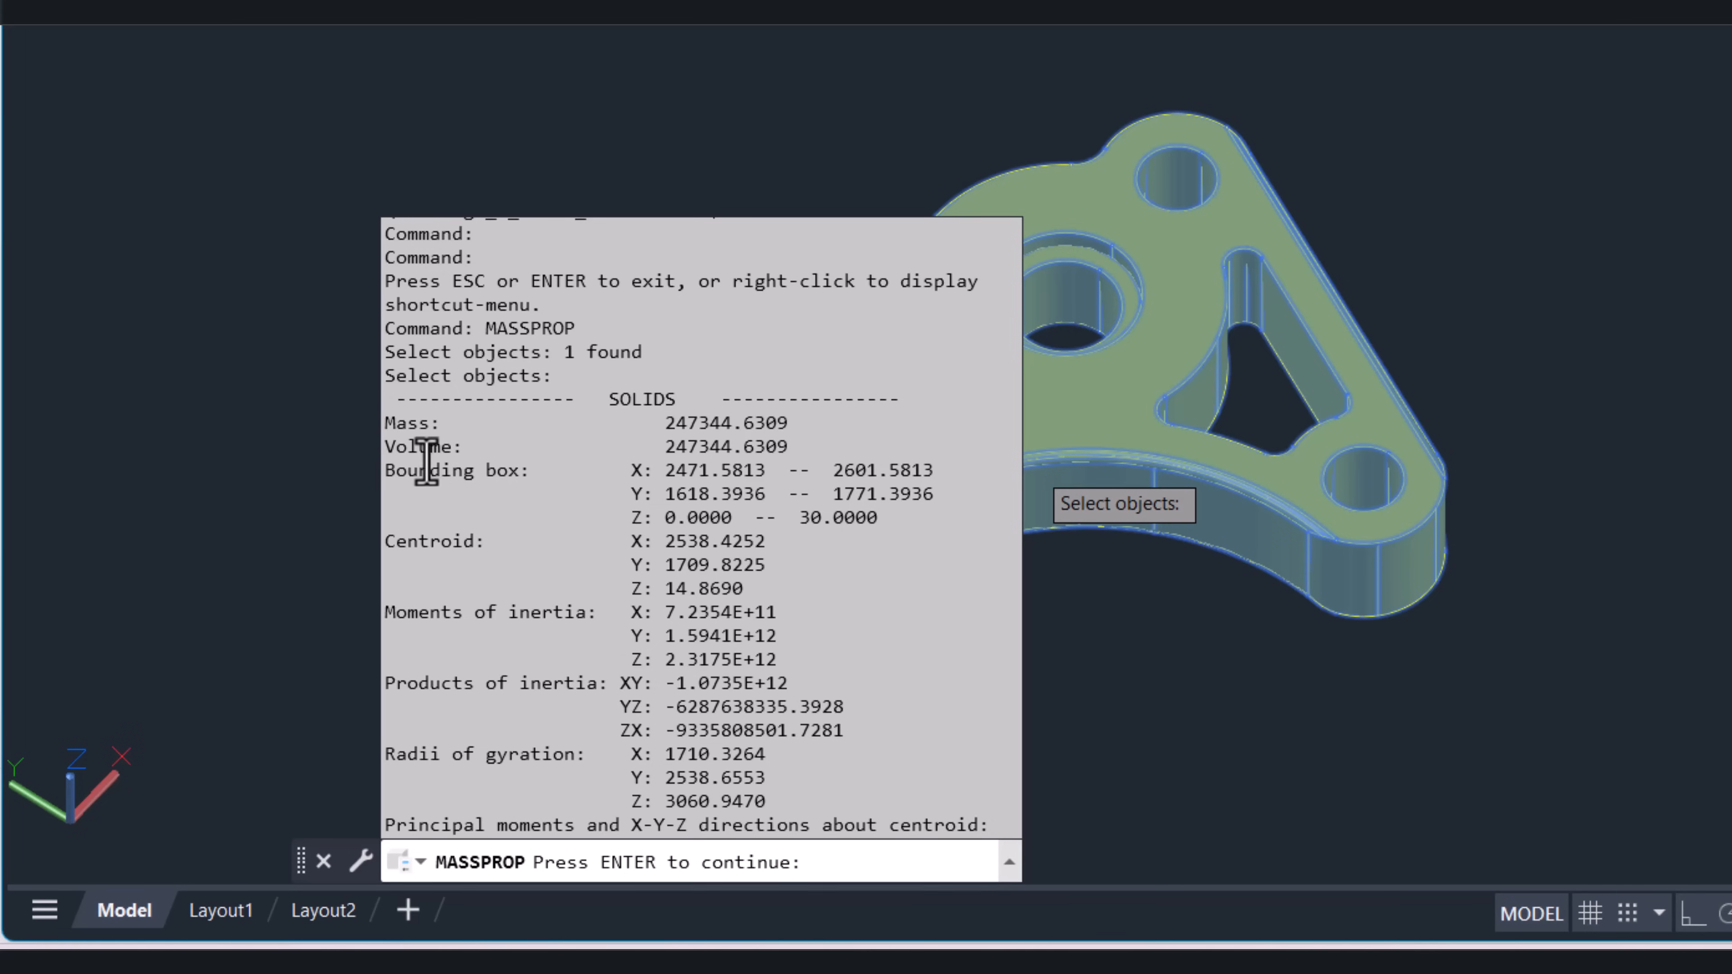
pyautogui.press('enter')
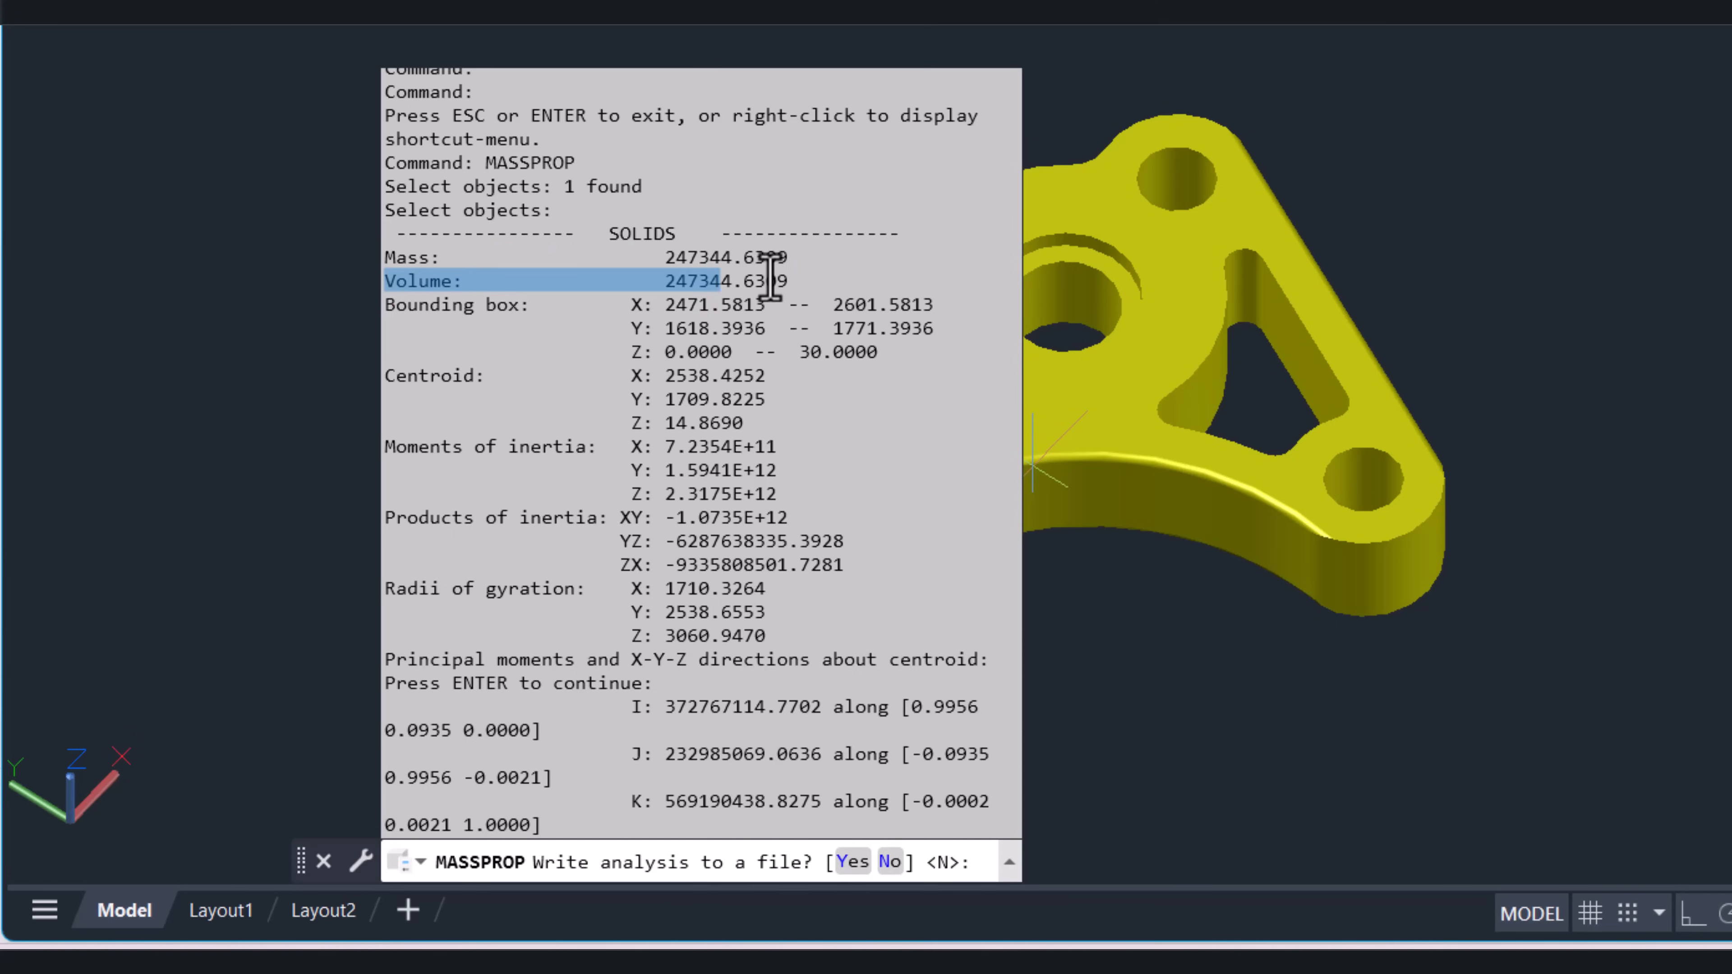
pyautogui.moveTo(822, 286)
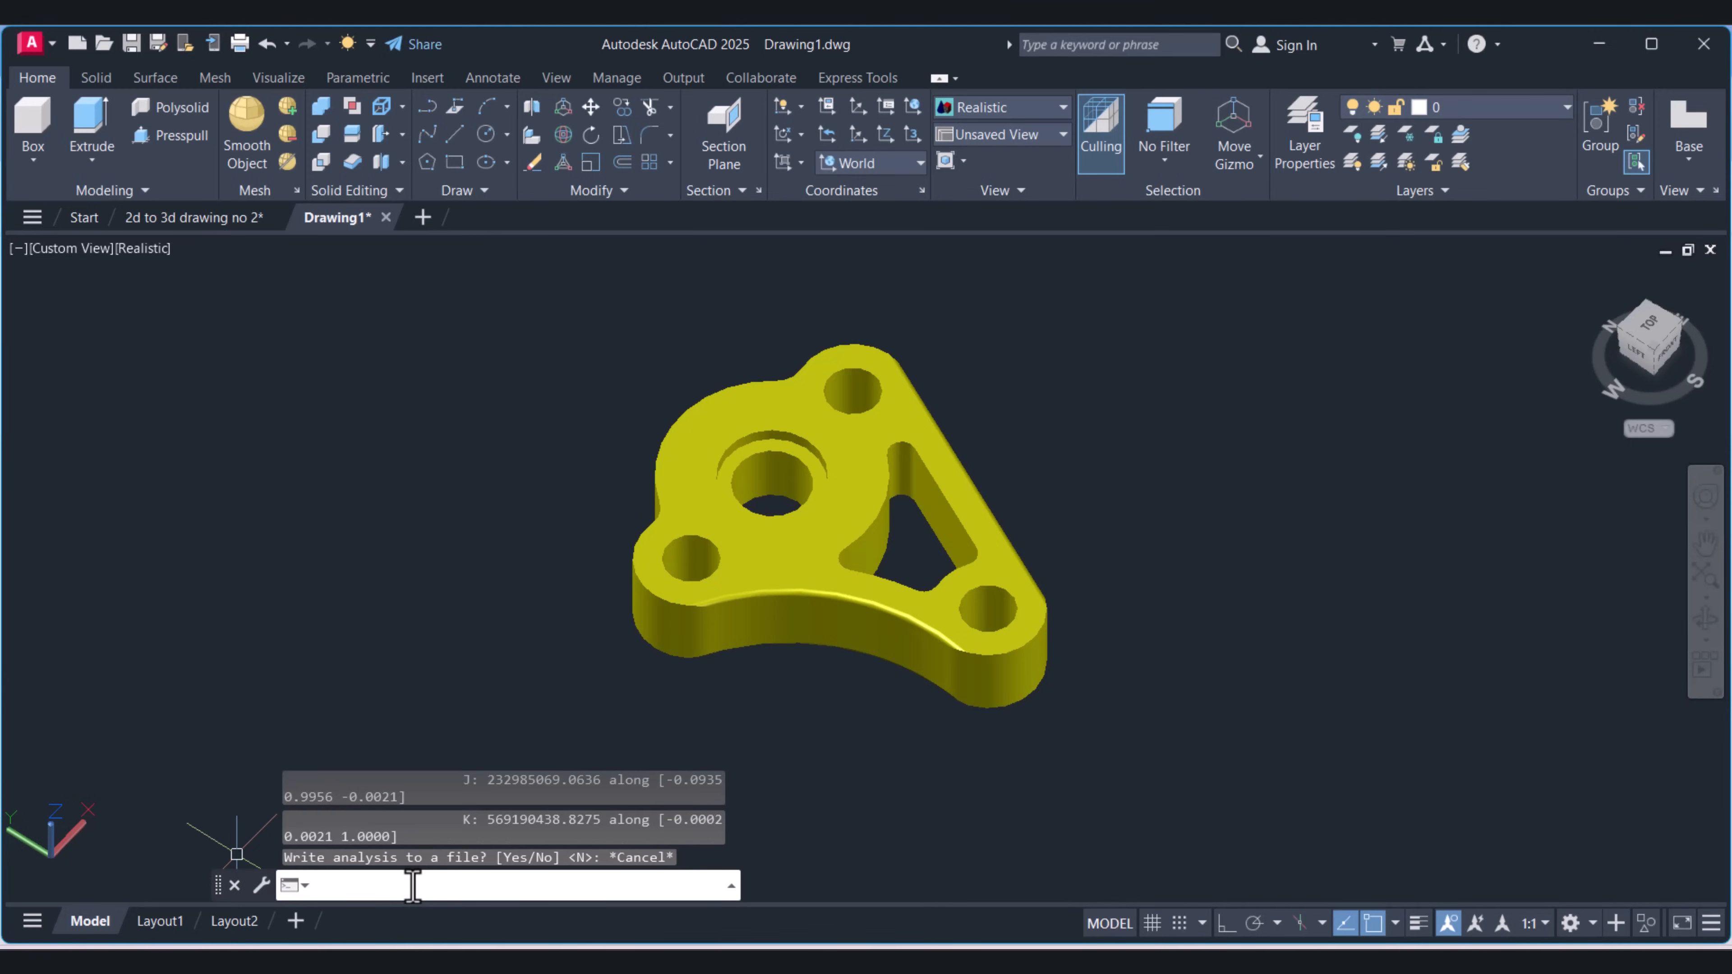
# Step: Confirm in the Drawing Units dialog that units are decimal millimetres and restore the full mass properties listing
pyautogui.write('UNITE')
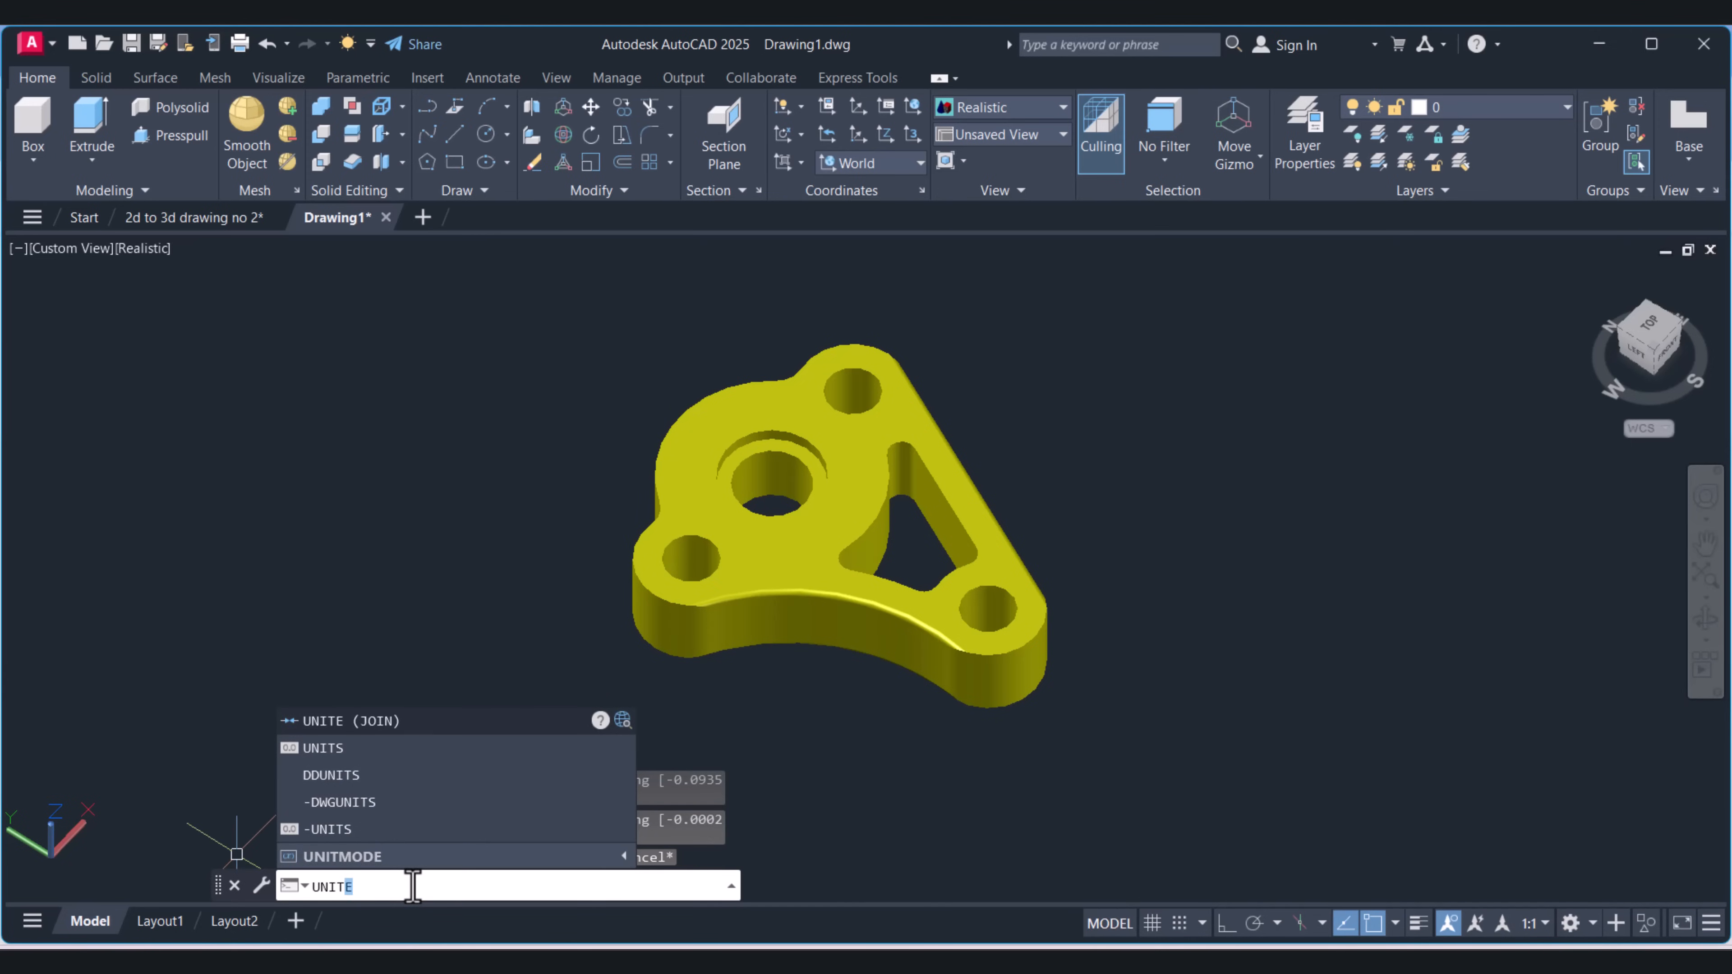
pyautogui.click(323, 748)
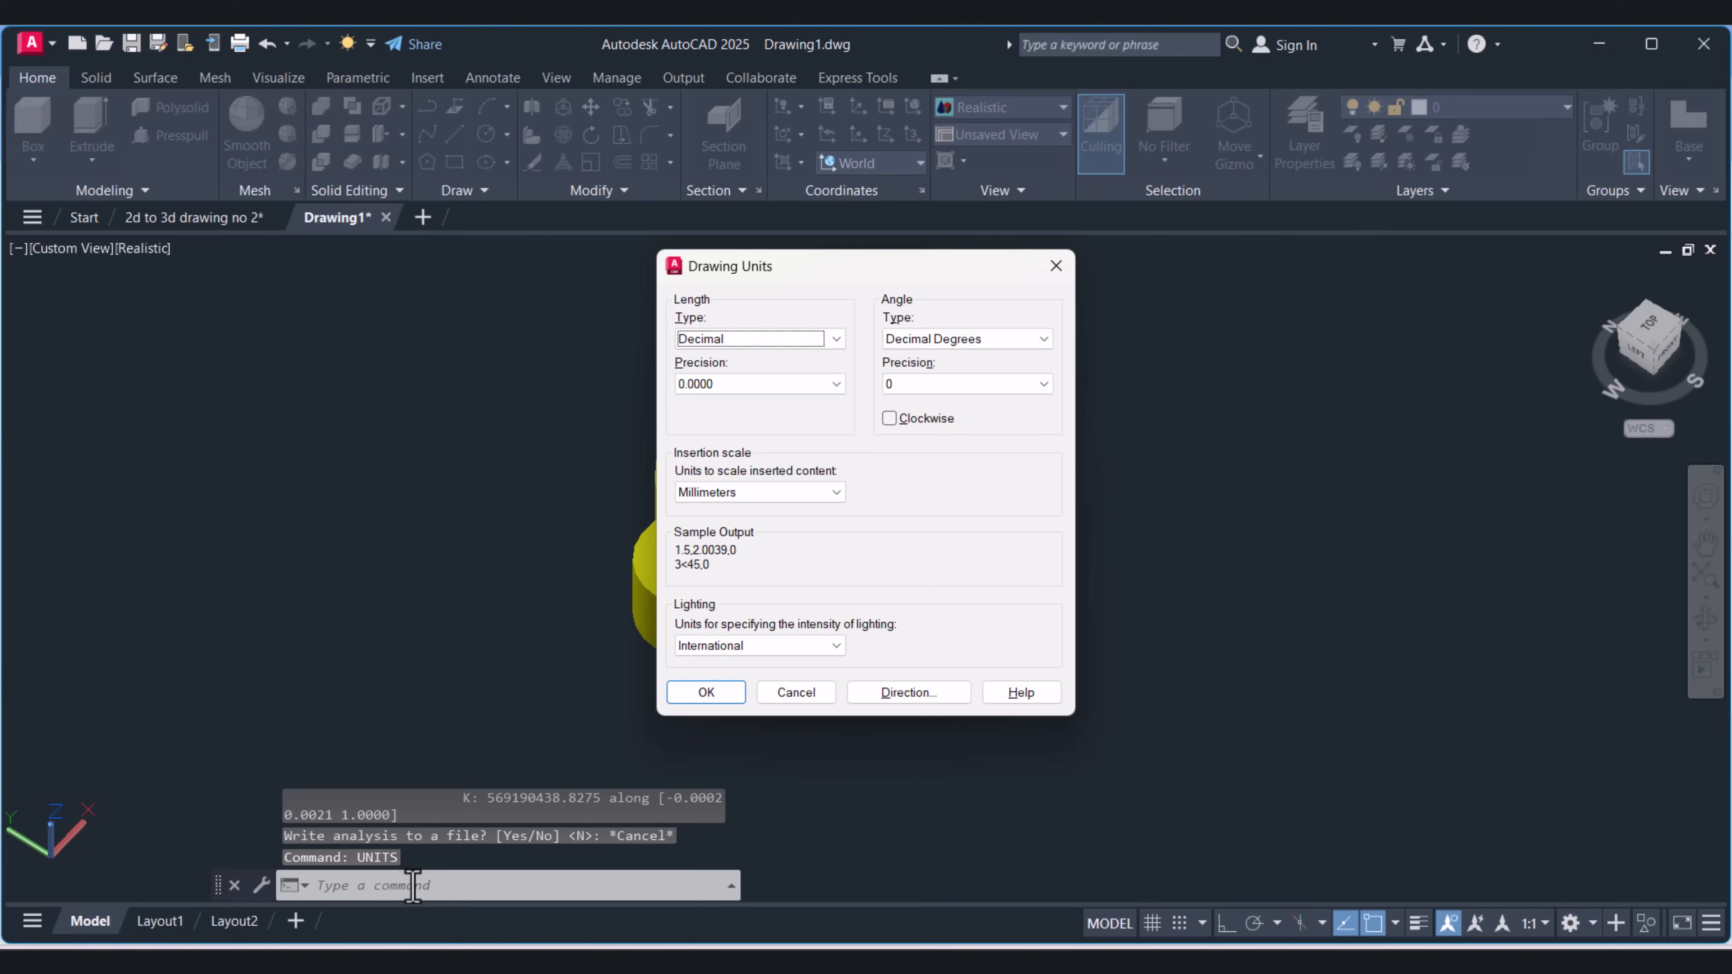
pyautogui.moveTo(750, 519)
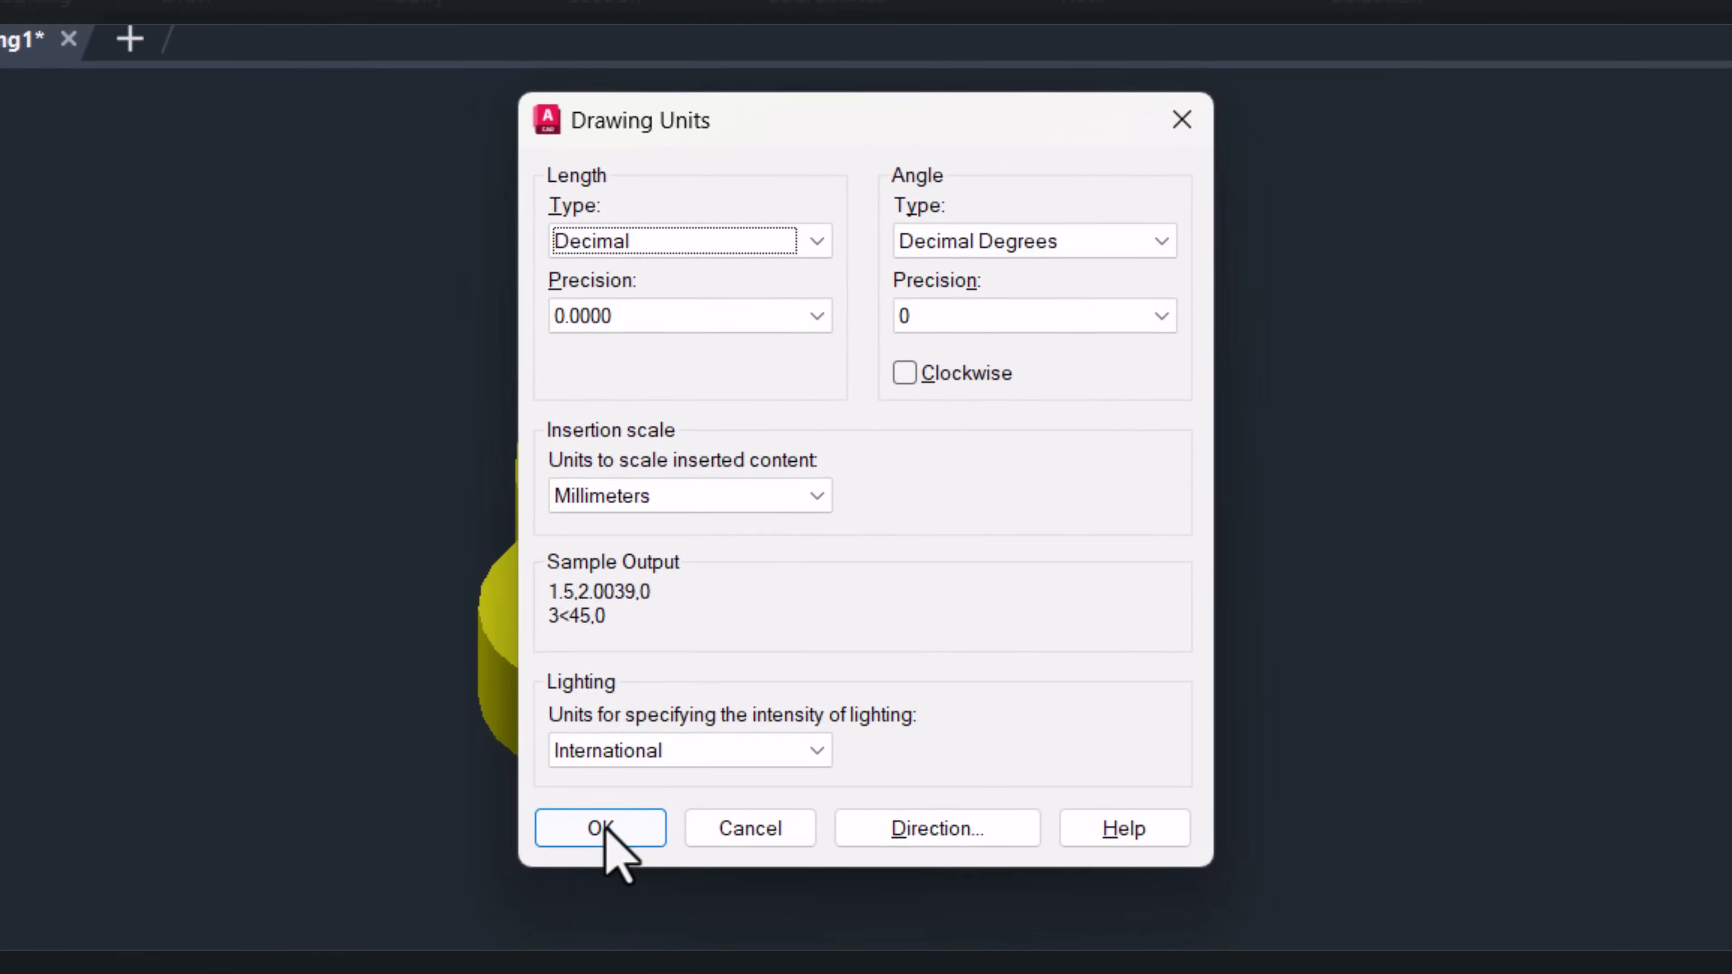
pyautogui.click(600, 828)
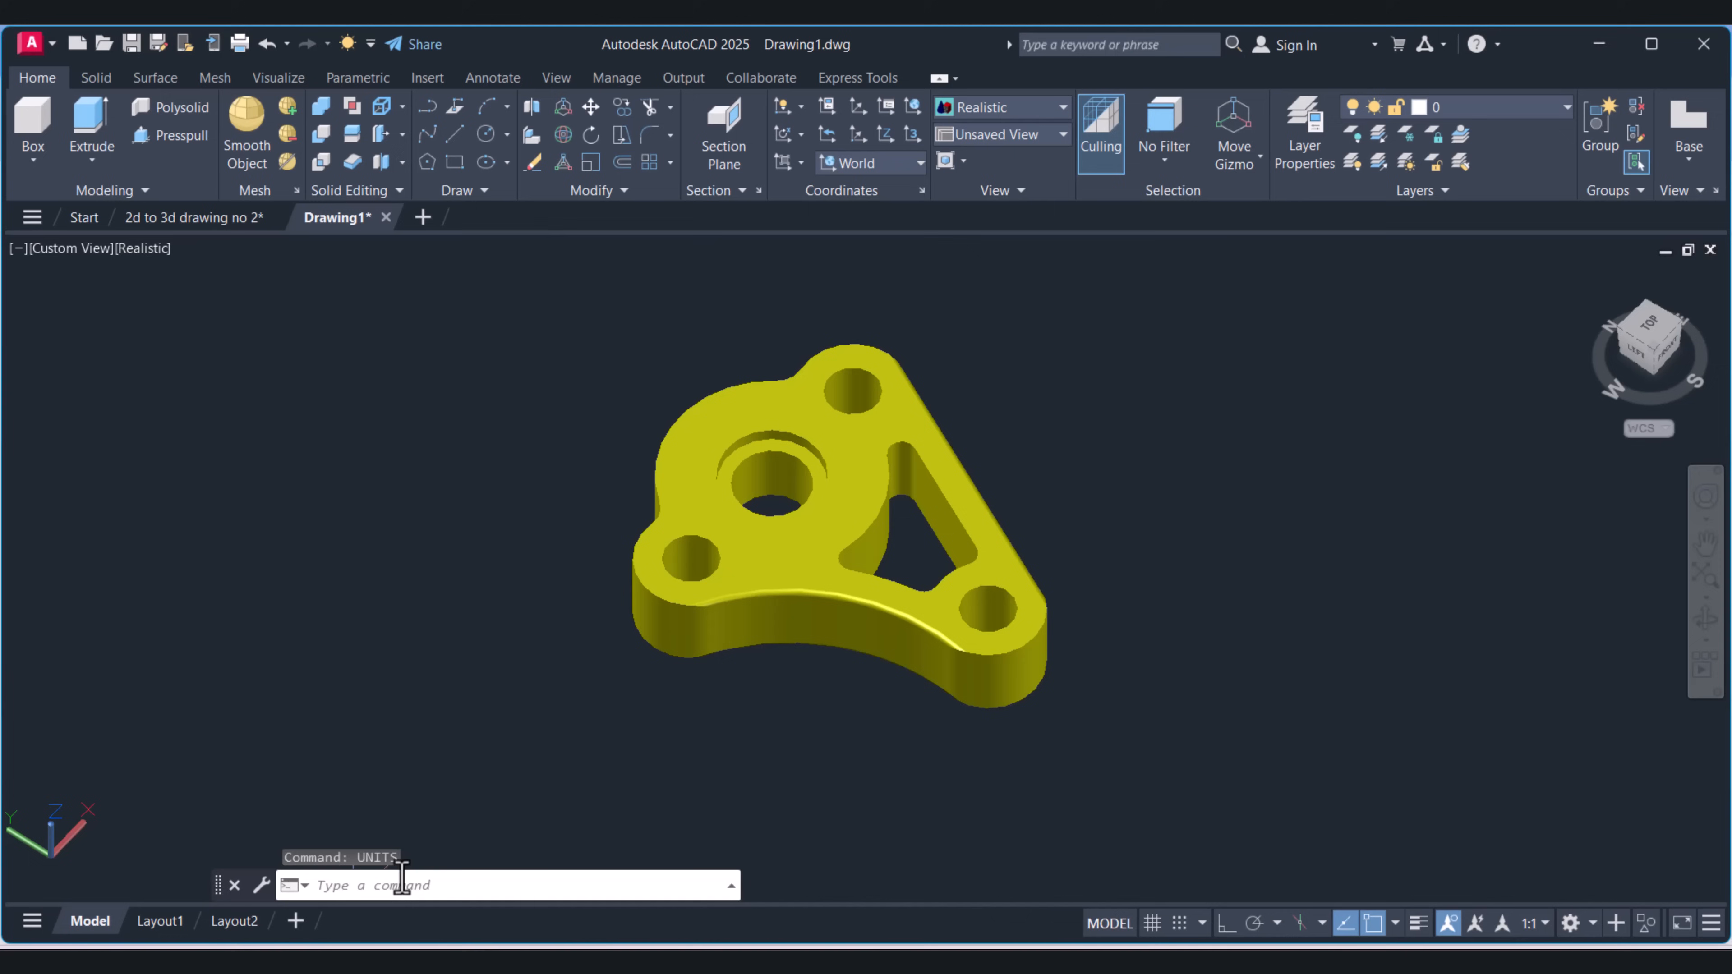
pyautogui.press('Enter')
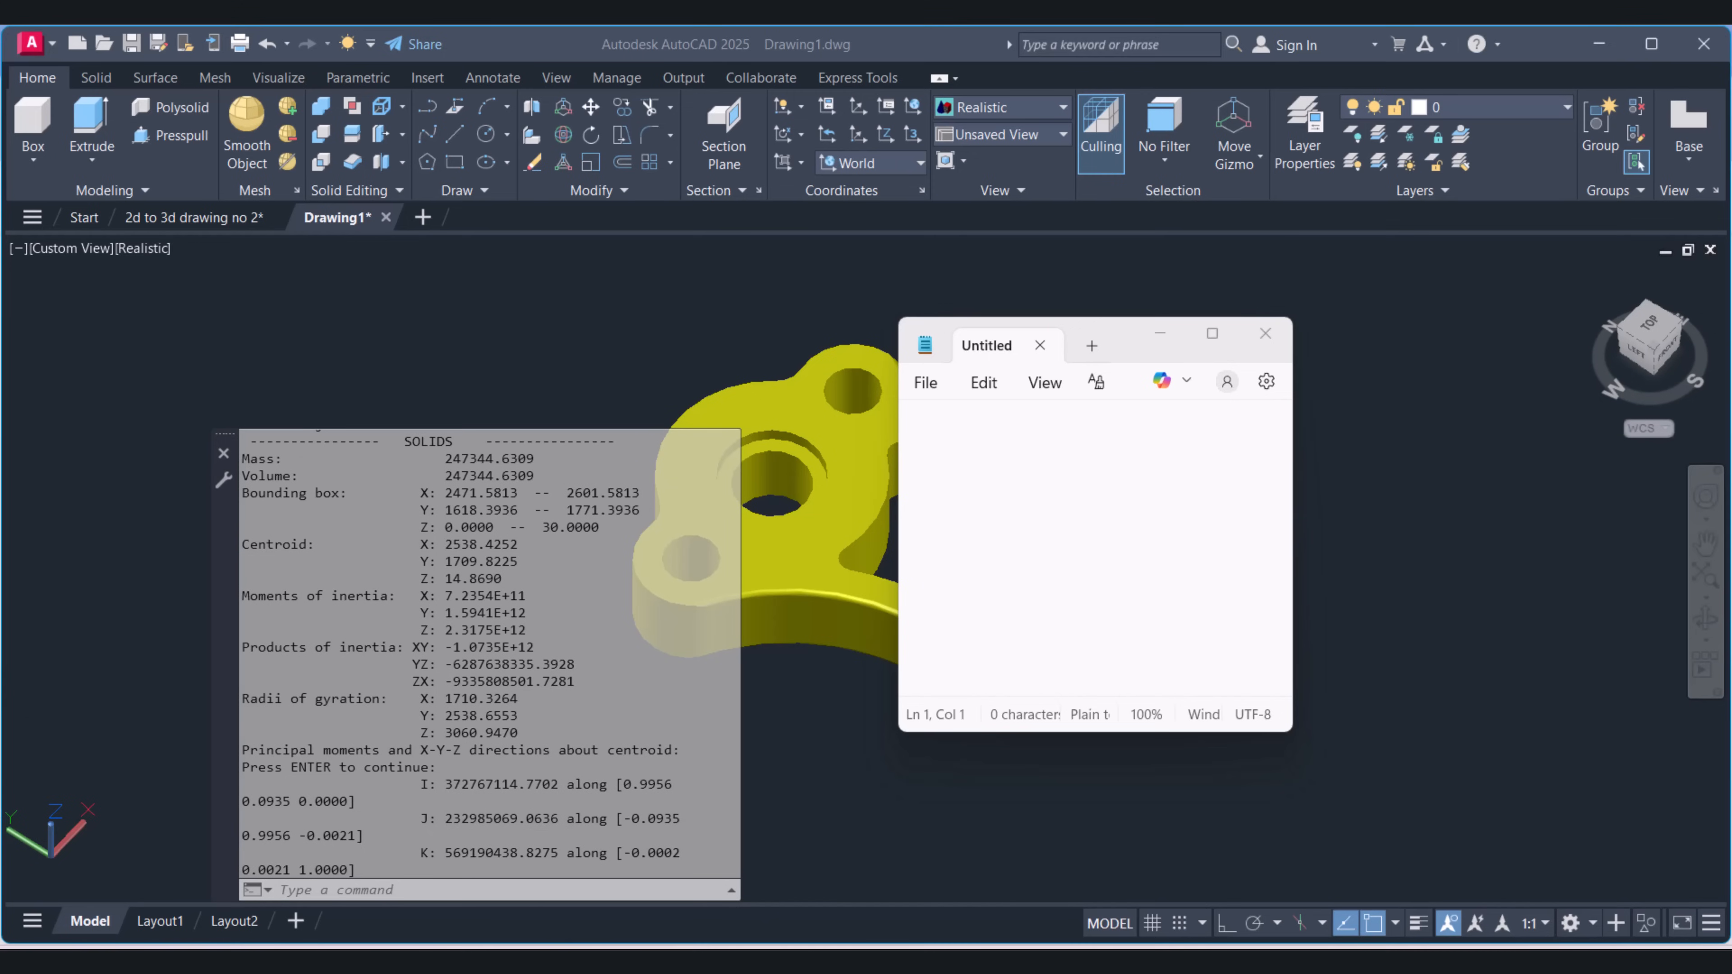
# Step: Write 'Volume is = 247344.6309 mm³' and 'Density of Steel: 7850 kg/m³' on two Notepad lines
pyautogui.click(1018, 541)
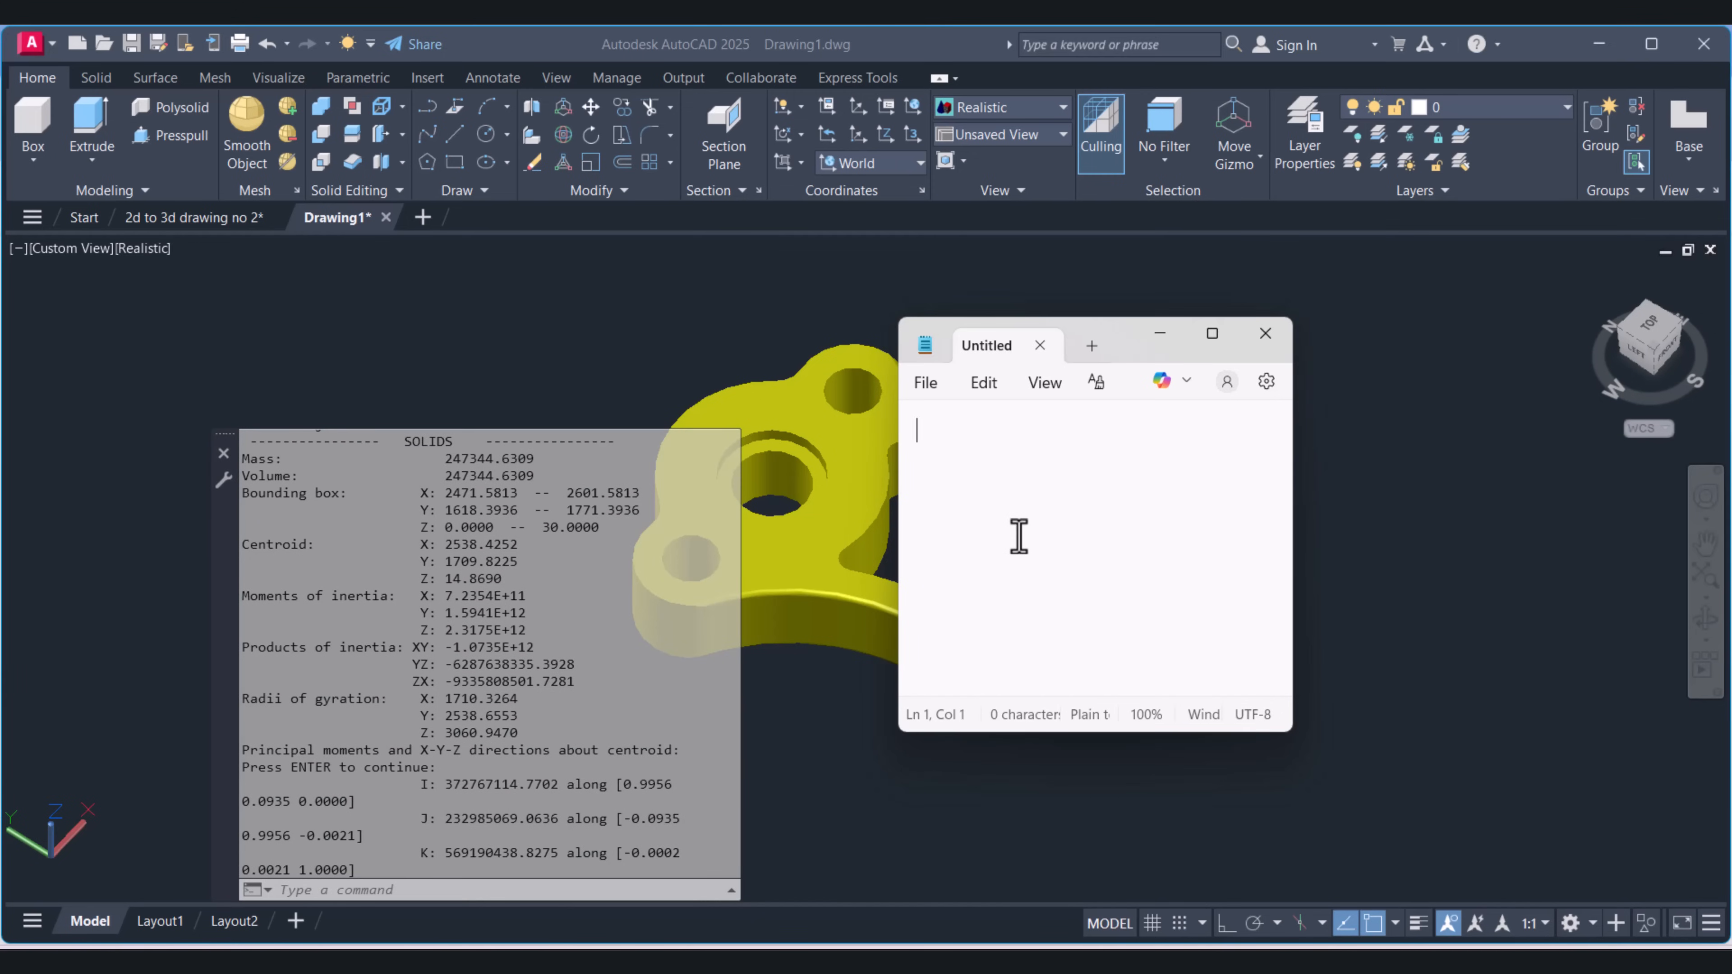
pyautogui.write('Volume is = 247344.6309 mm³')
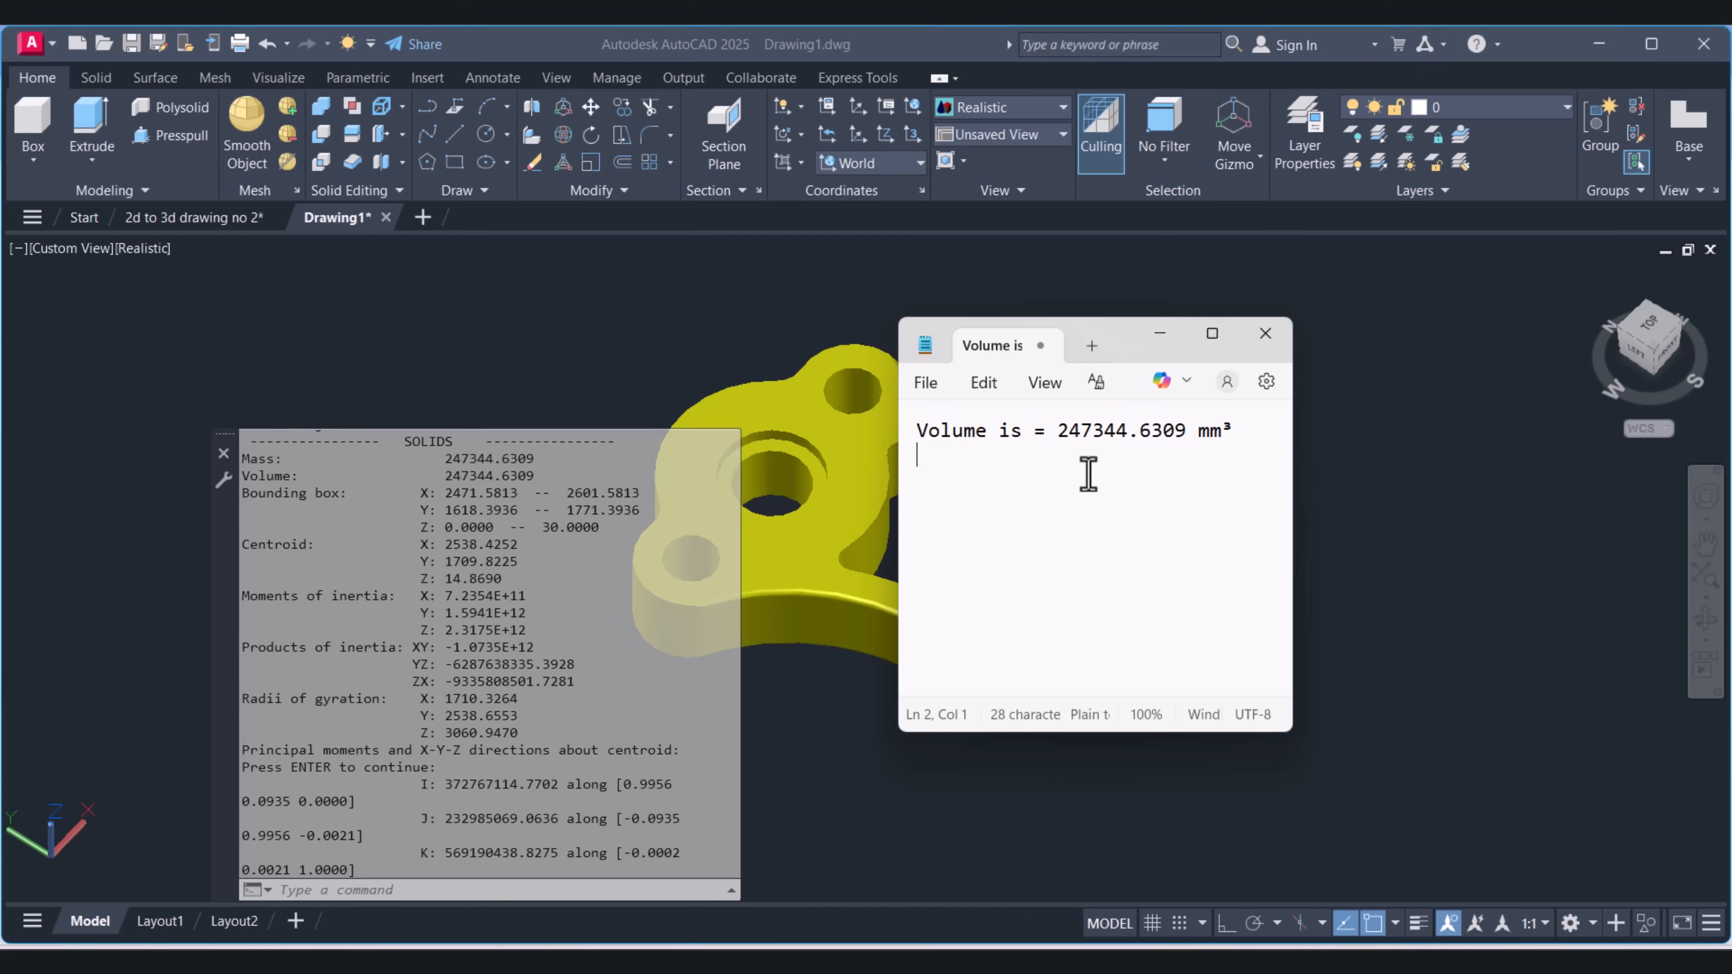
pyautogui.moveTo(1098, 460)
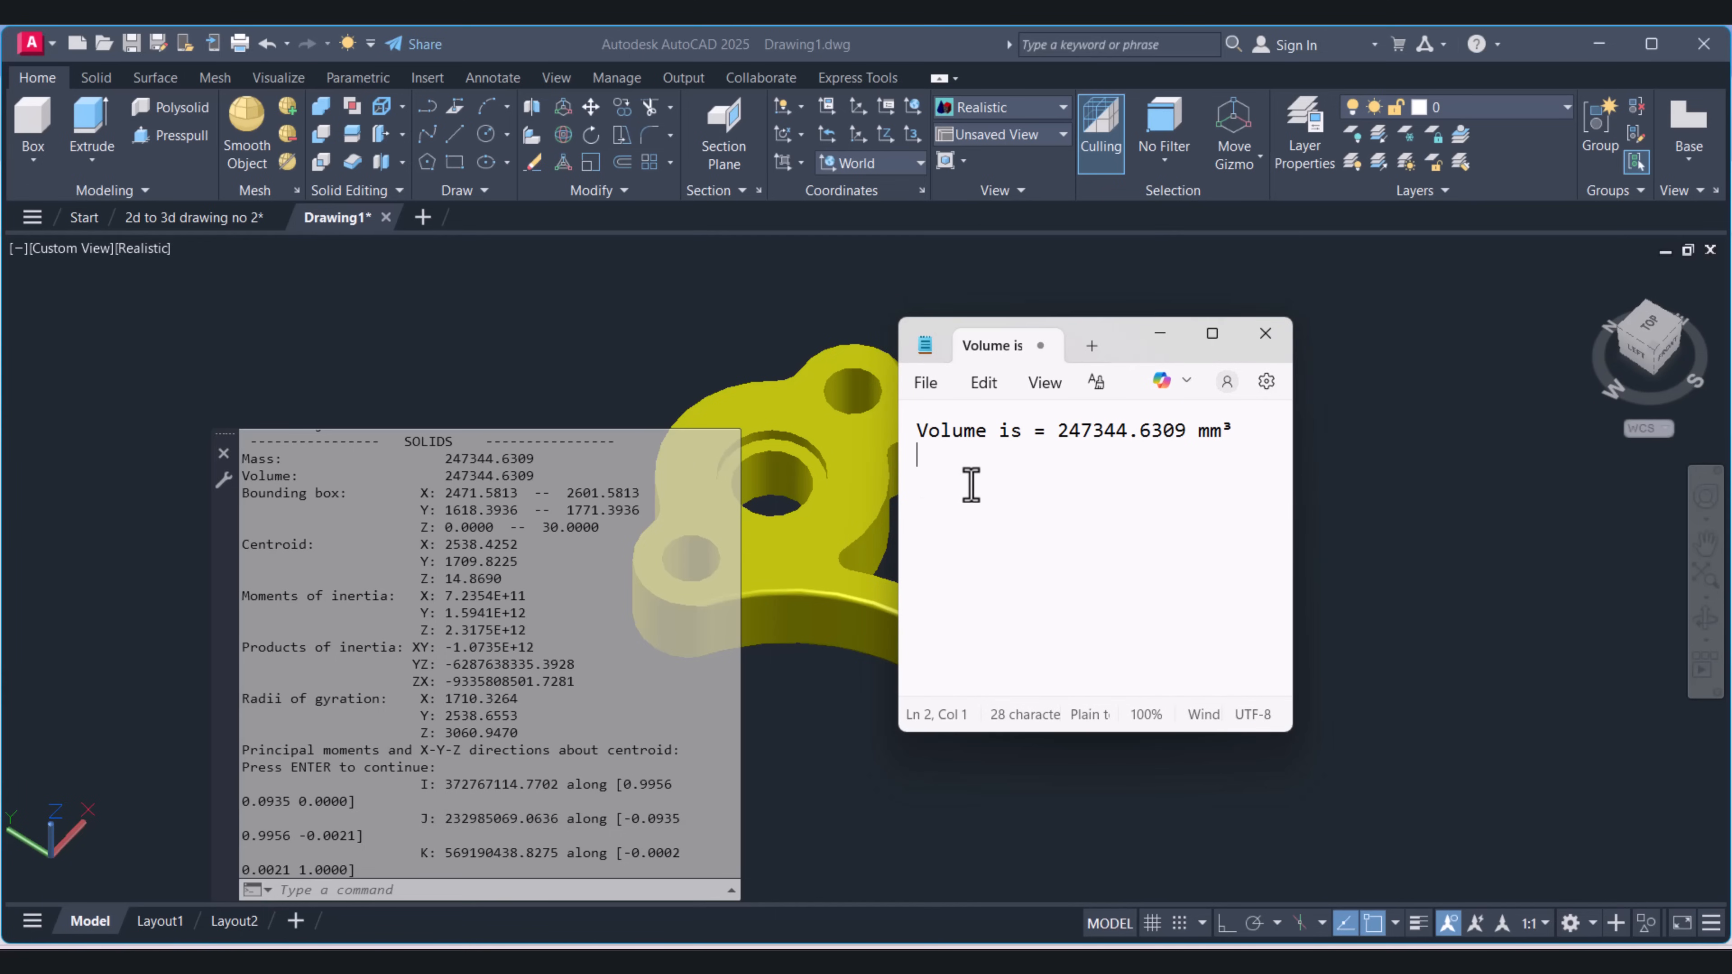
pyautogui.write('Density of Steel: 7850 kg/m³')
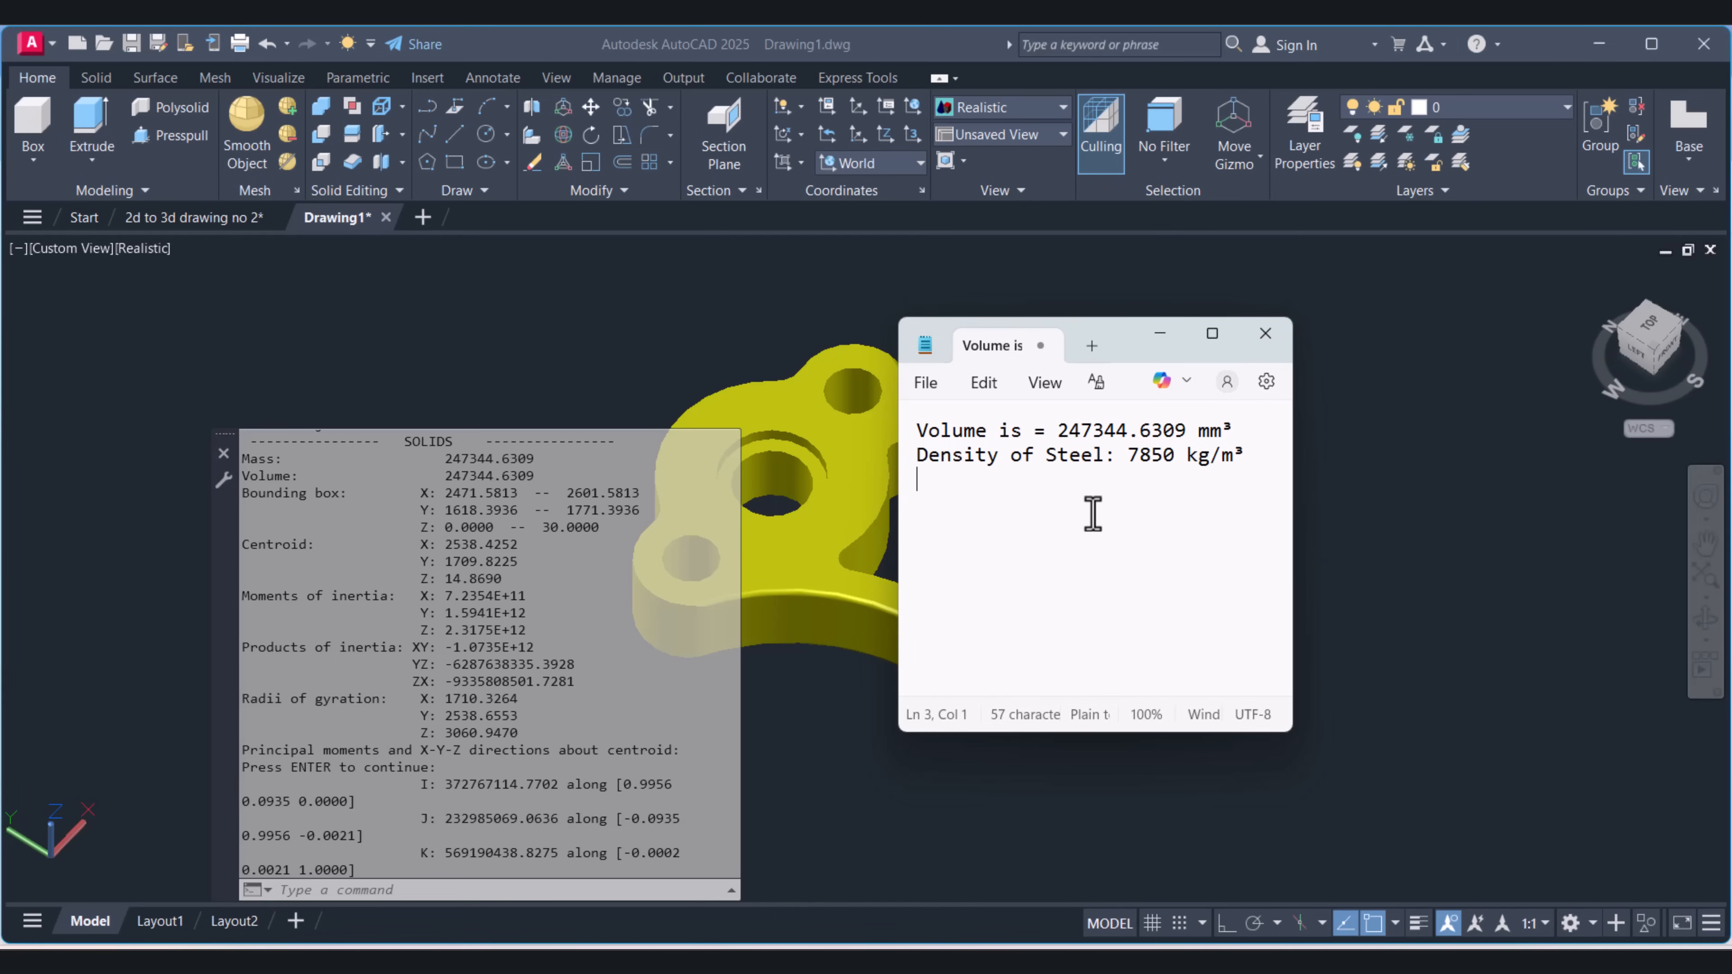
pyautogui.moveTo(1243, 471)
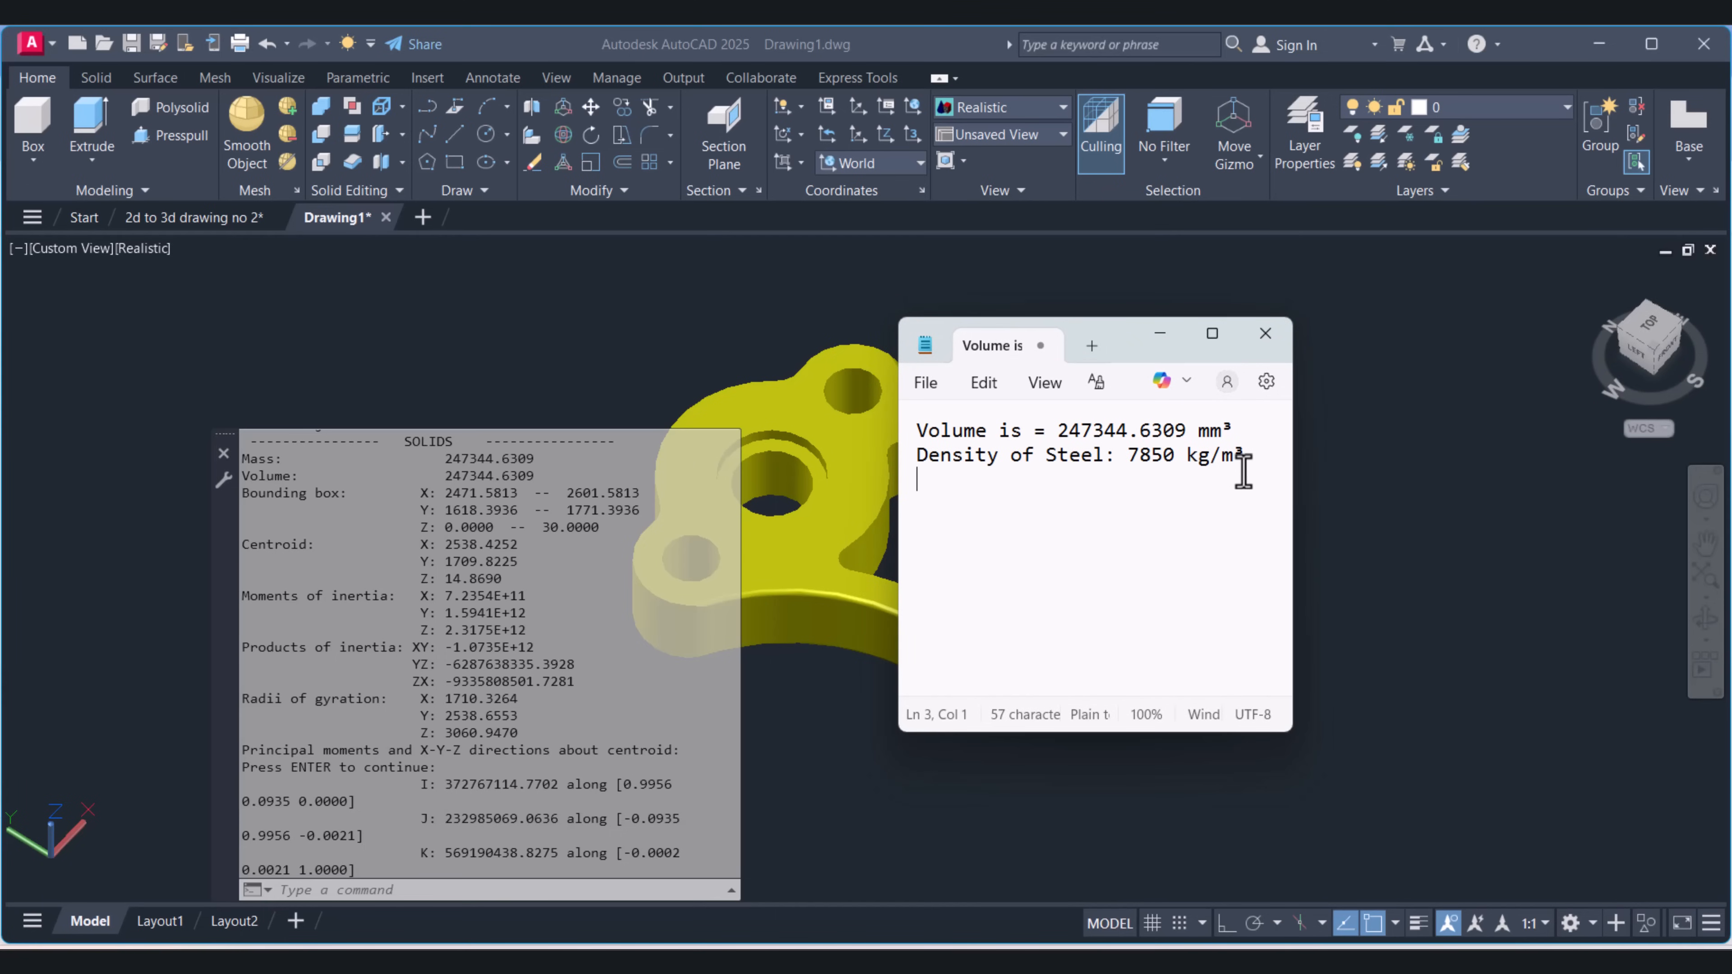
pyautogui.moveTo(1066, 469)
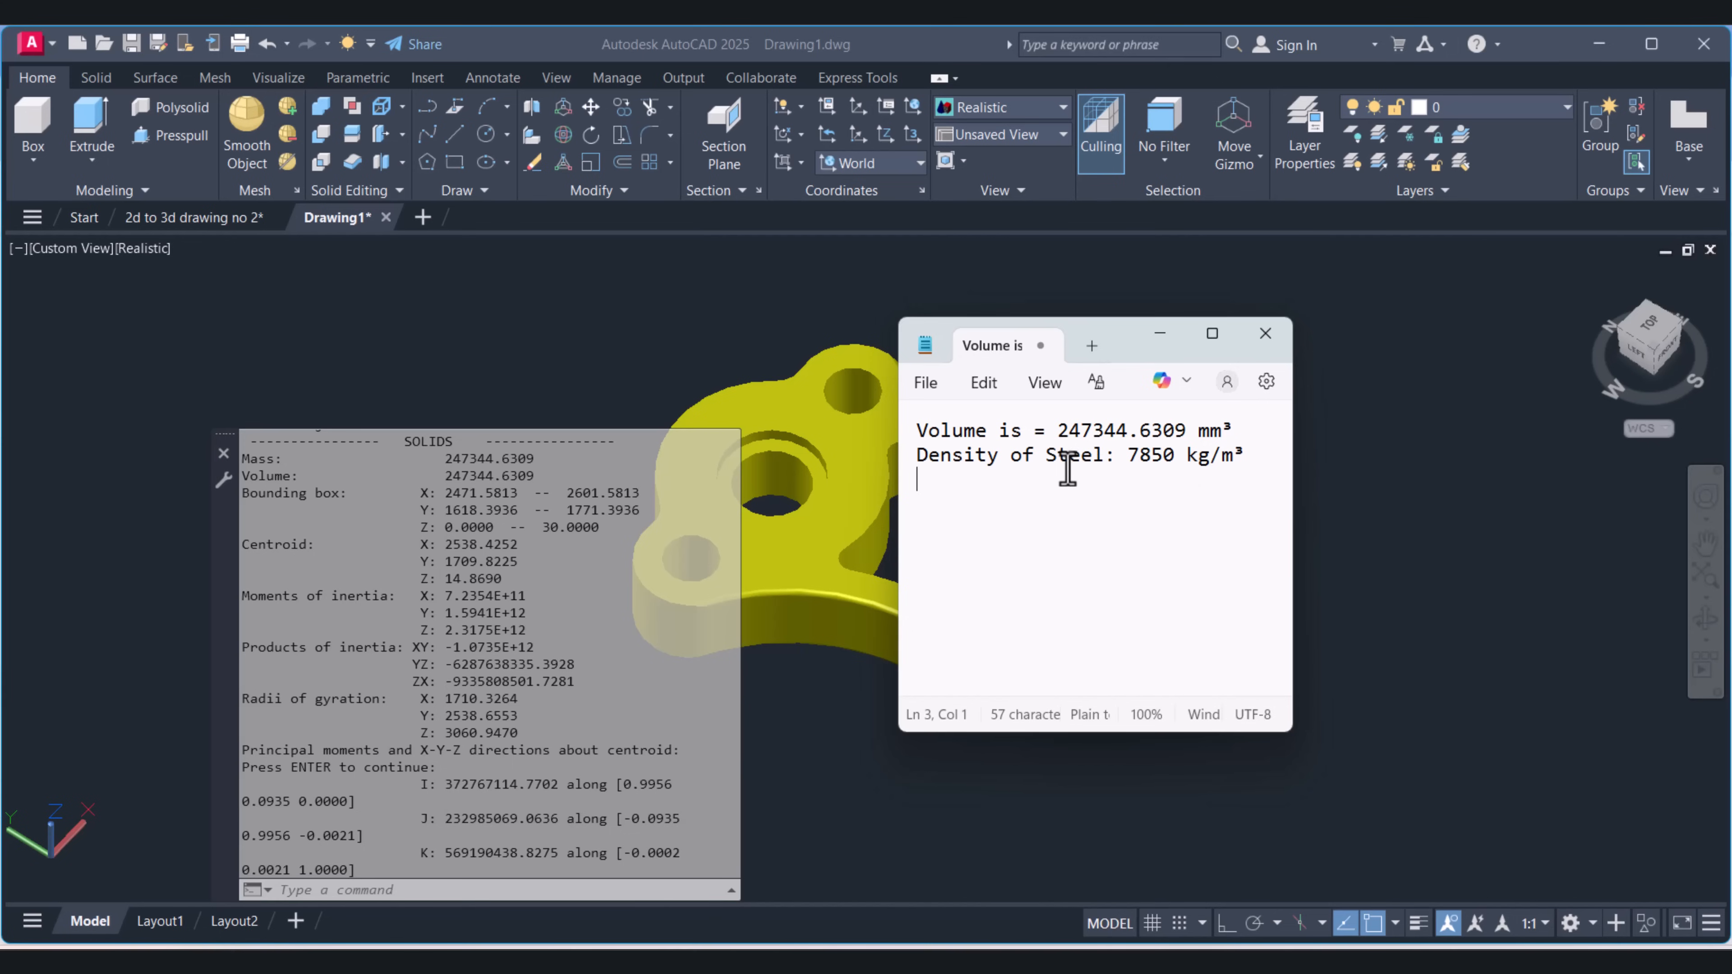
pyautogui.moveTo(1103, 445)
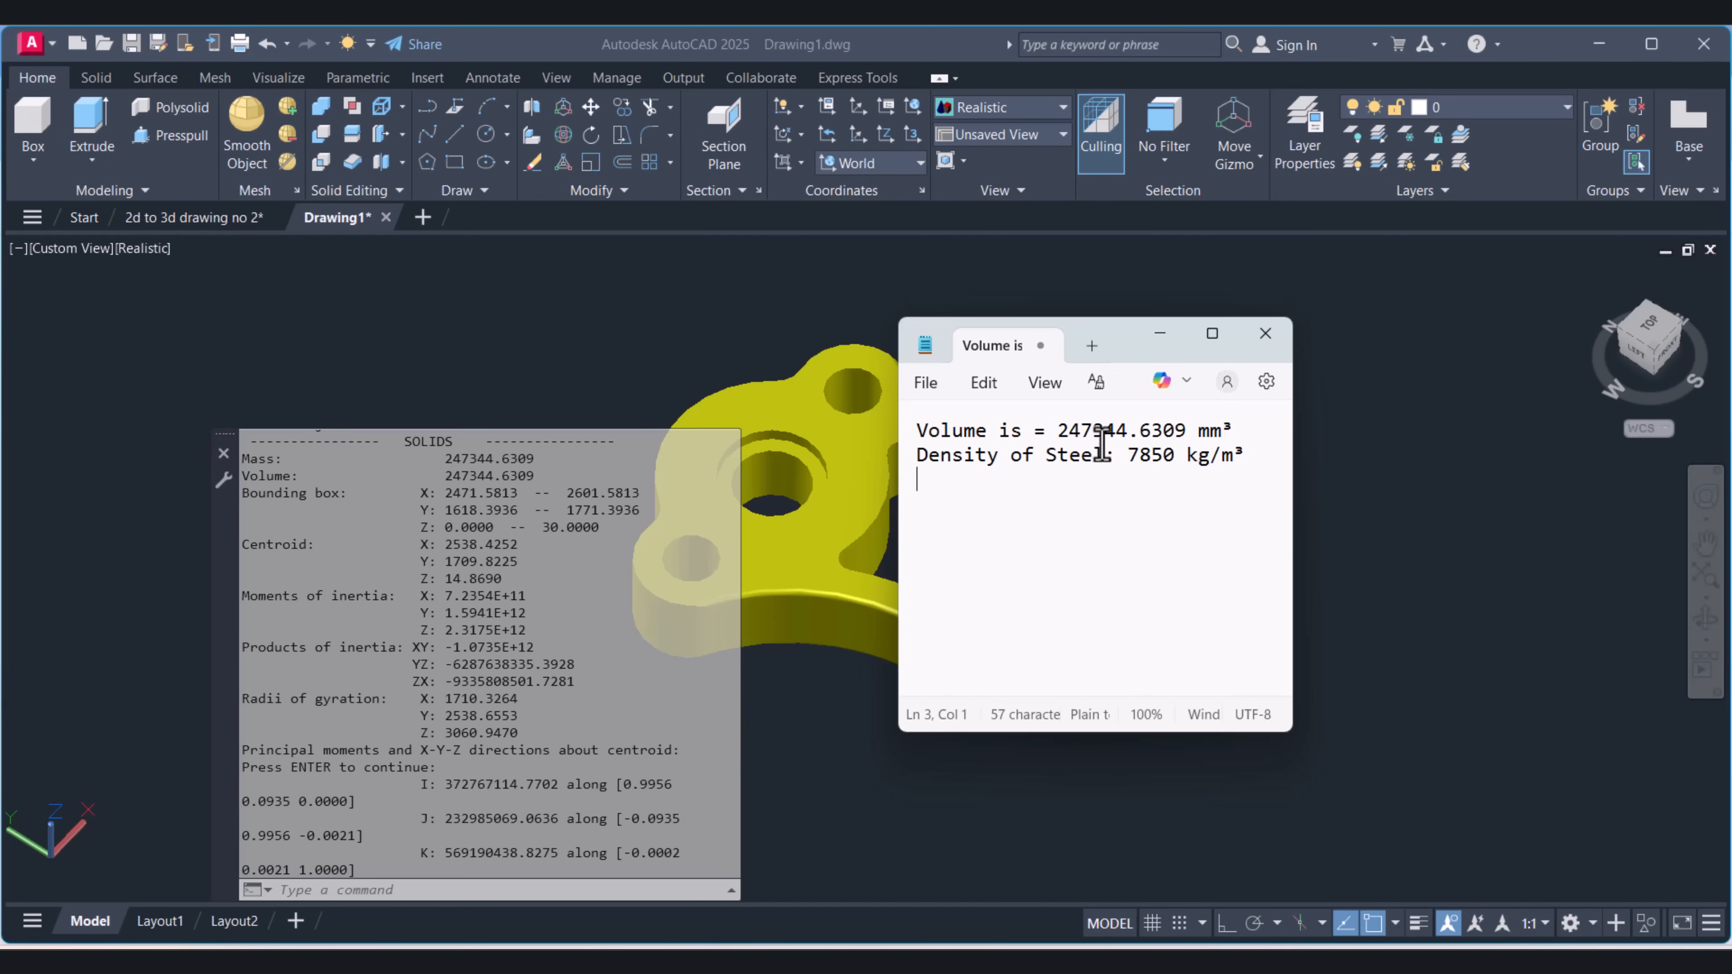
pyautogui.moveTo(1180, 426)
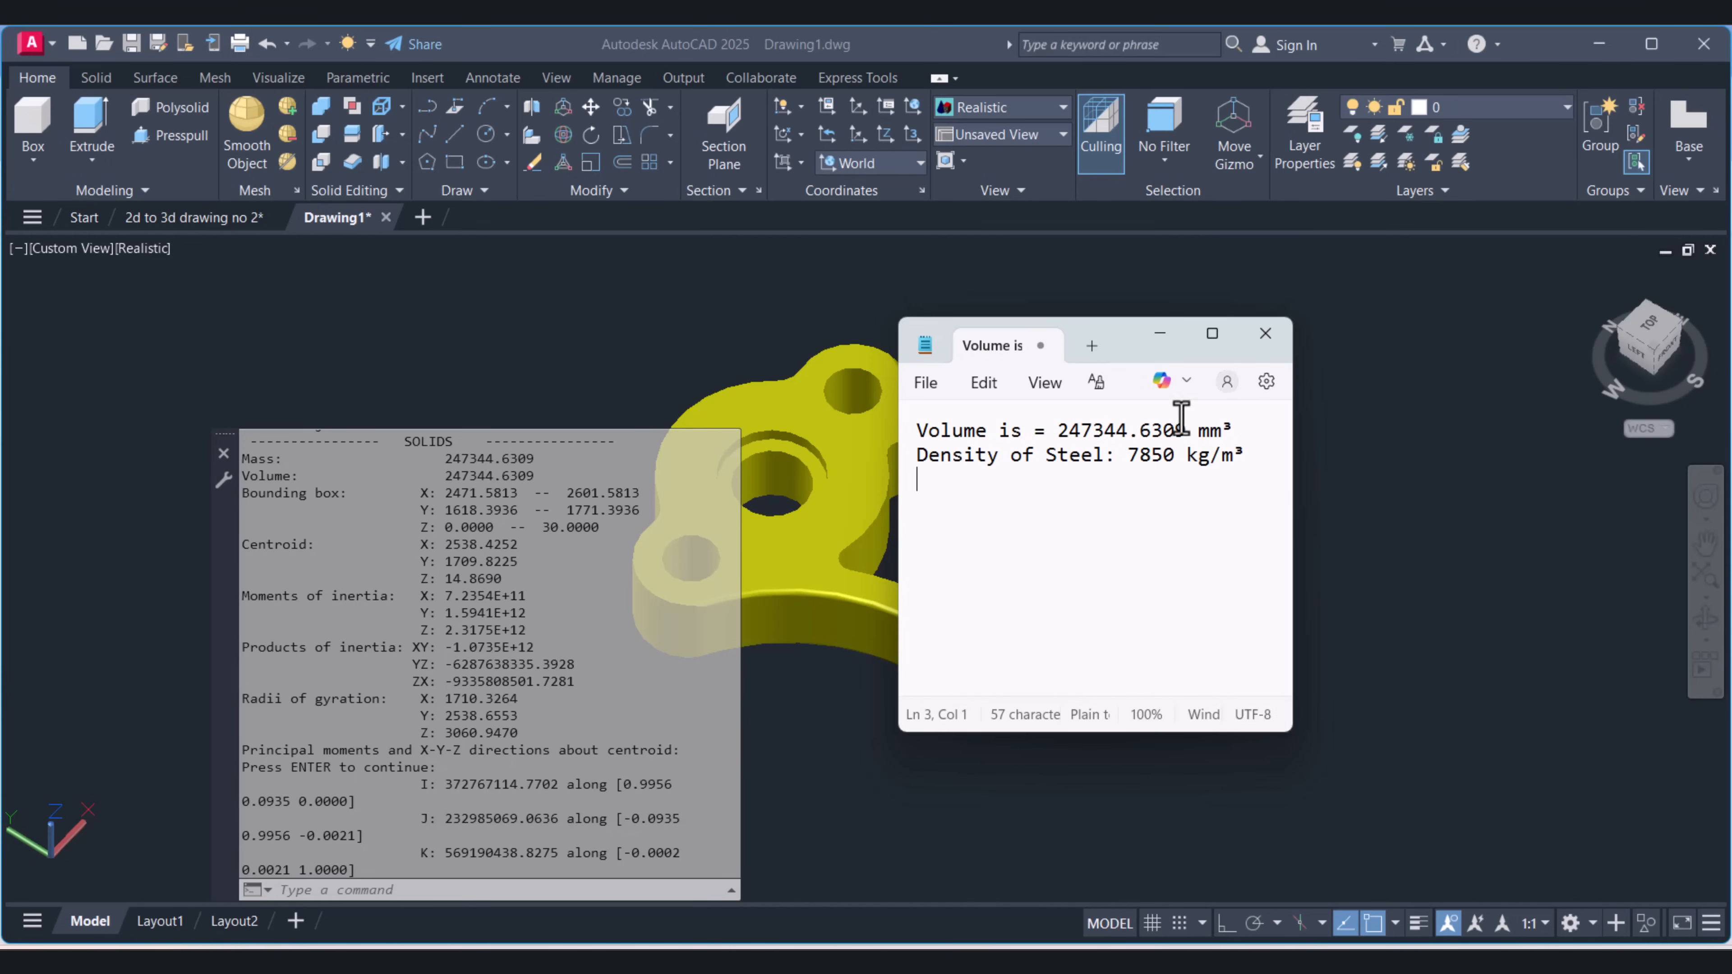
pyautogui.moveTo(1217, 430)
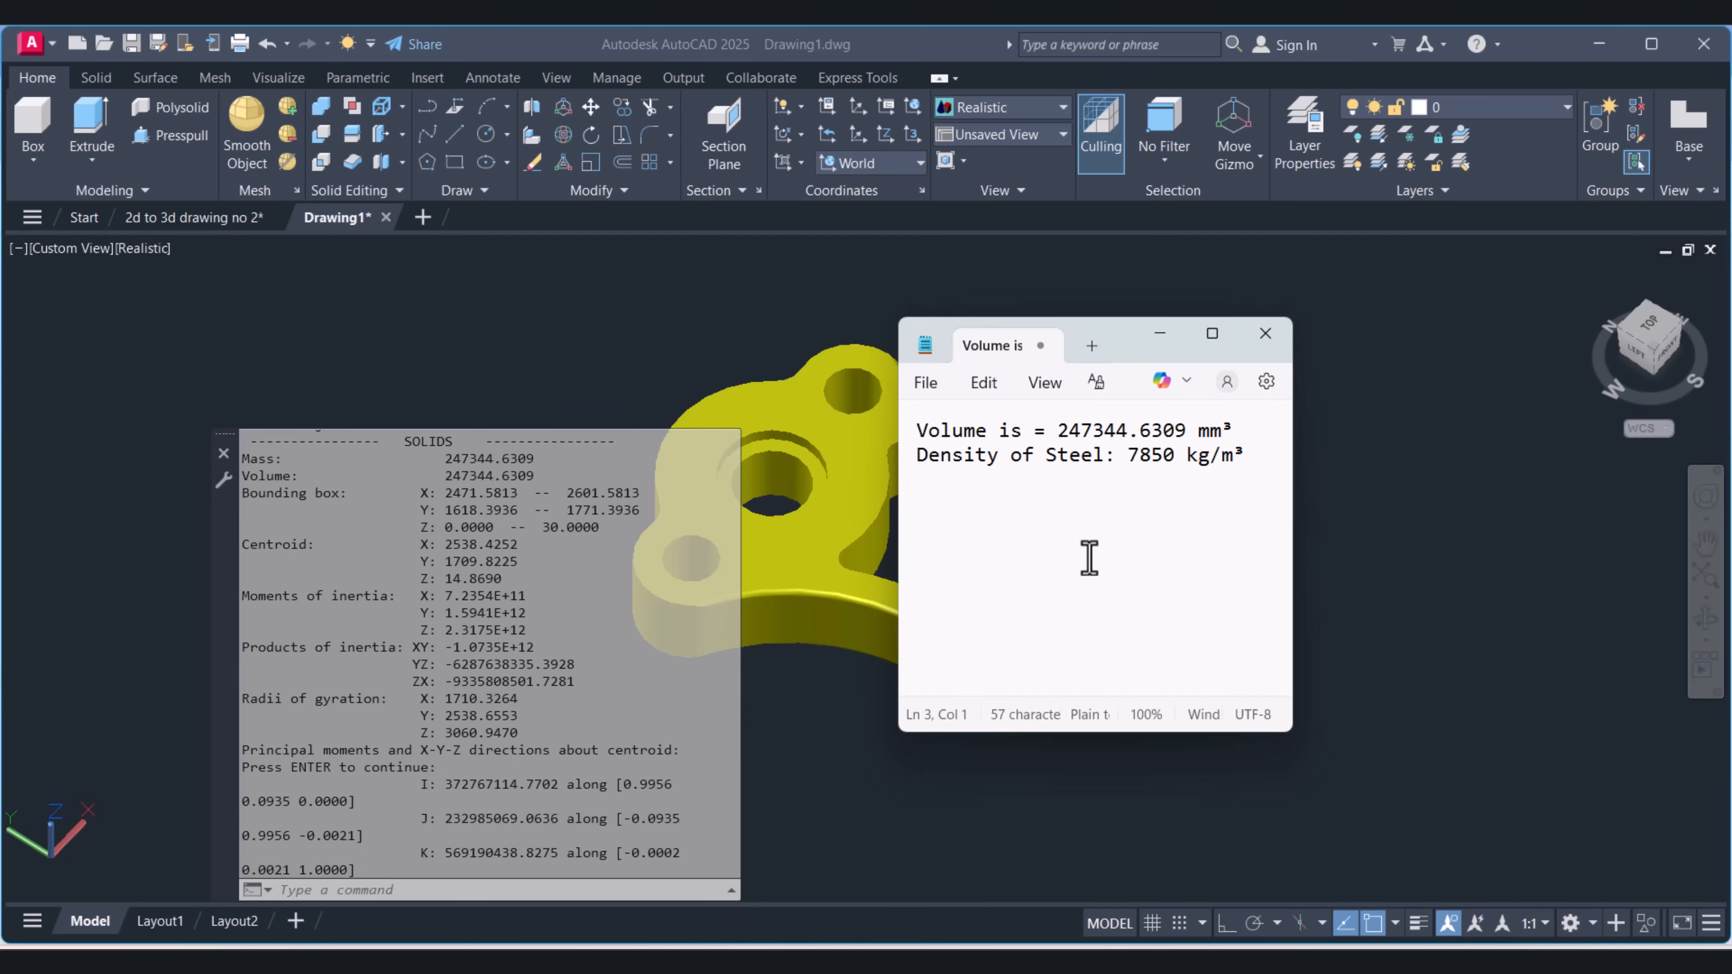
# Step: Add the 'Convert the volume to mm³ to m³' heading with the volume over 1,000,000,000 layout
pyautogui.write('Convert the volume to mm³ to m³')
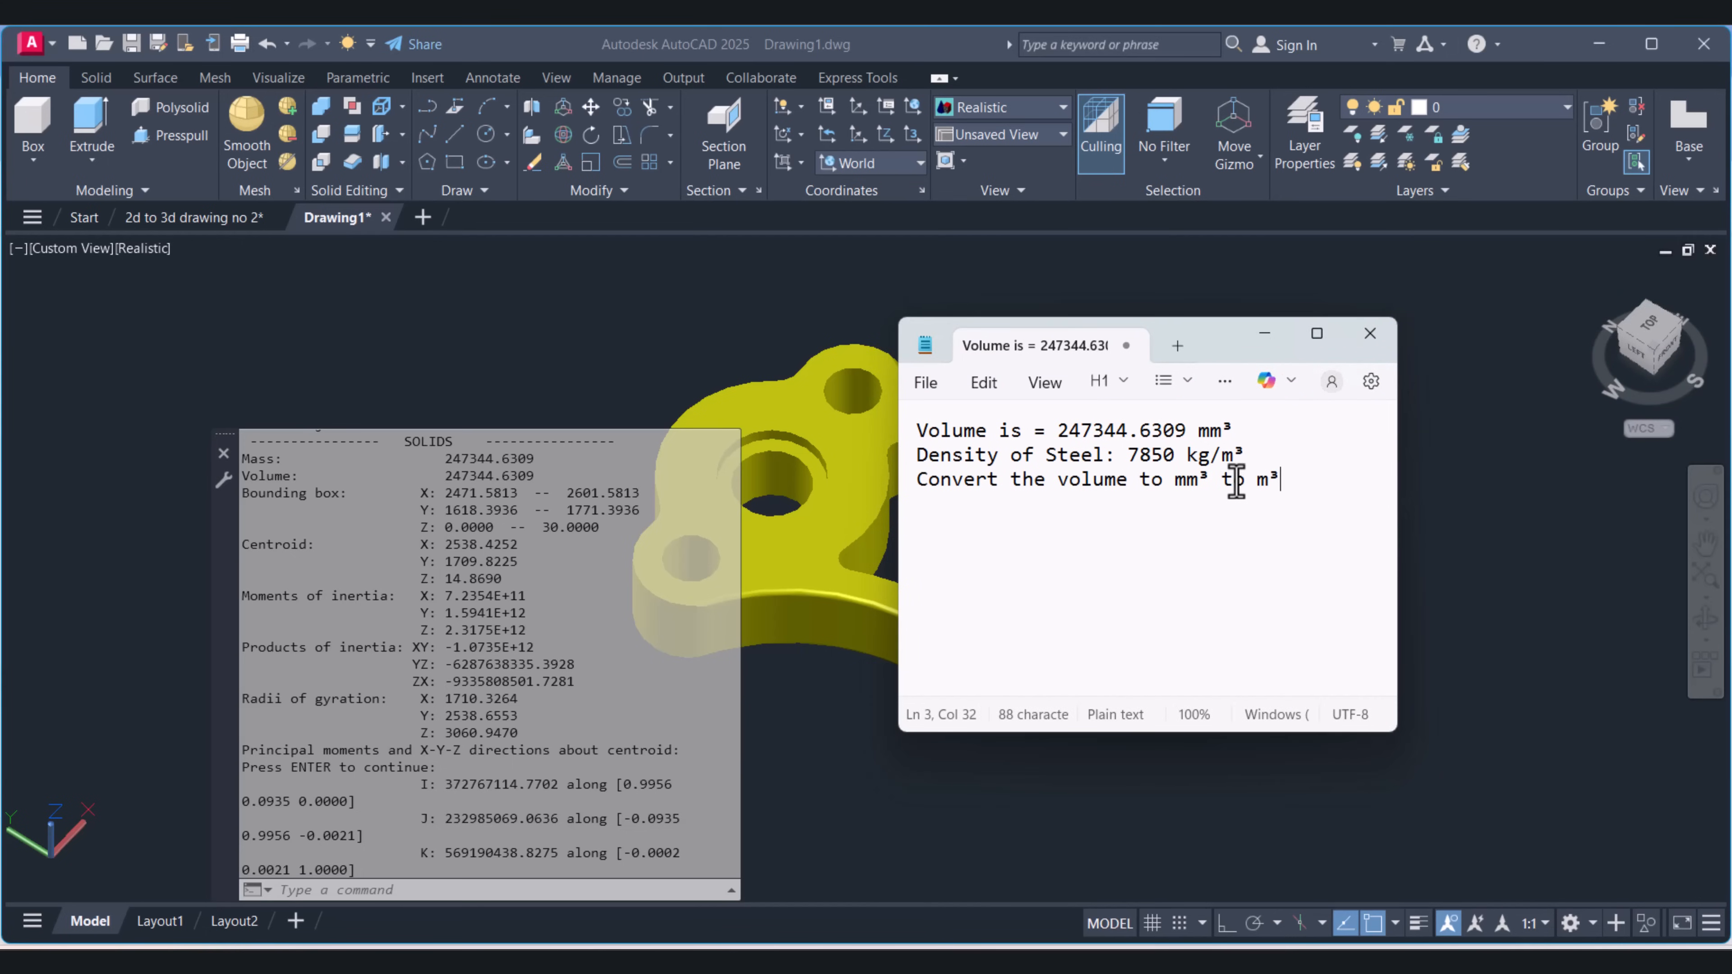
pyautogui.write('o')
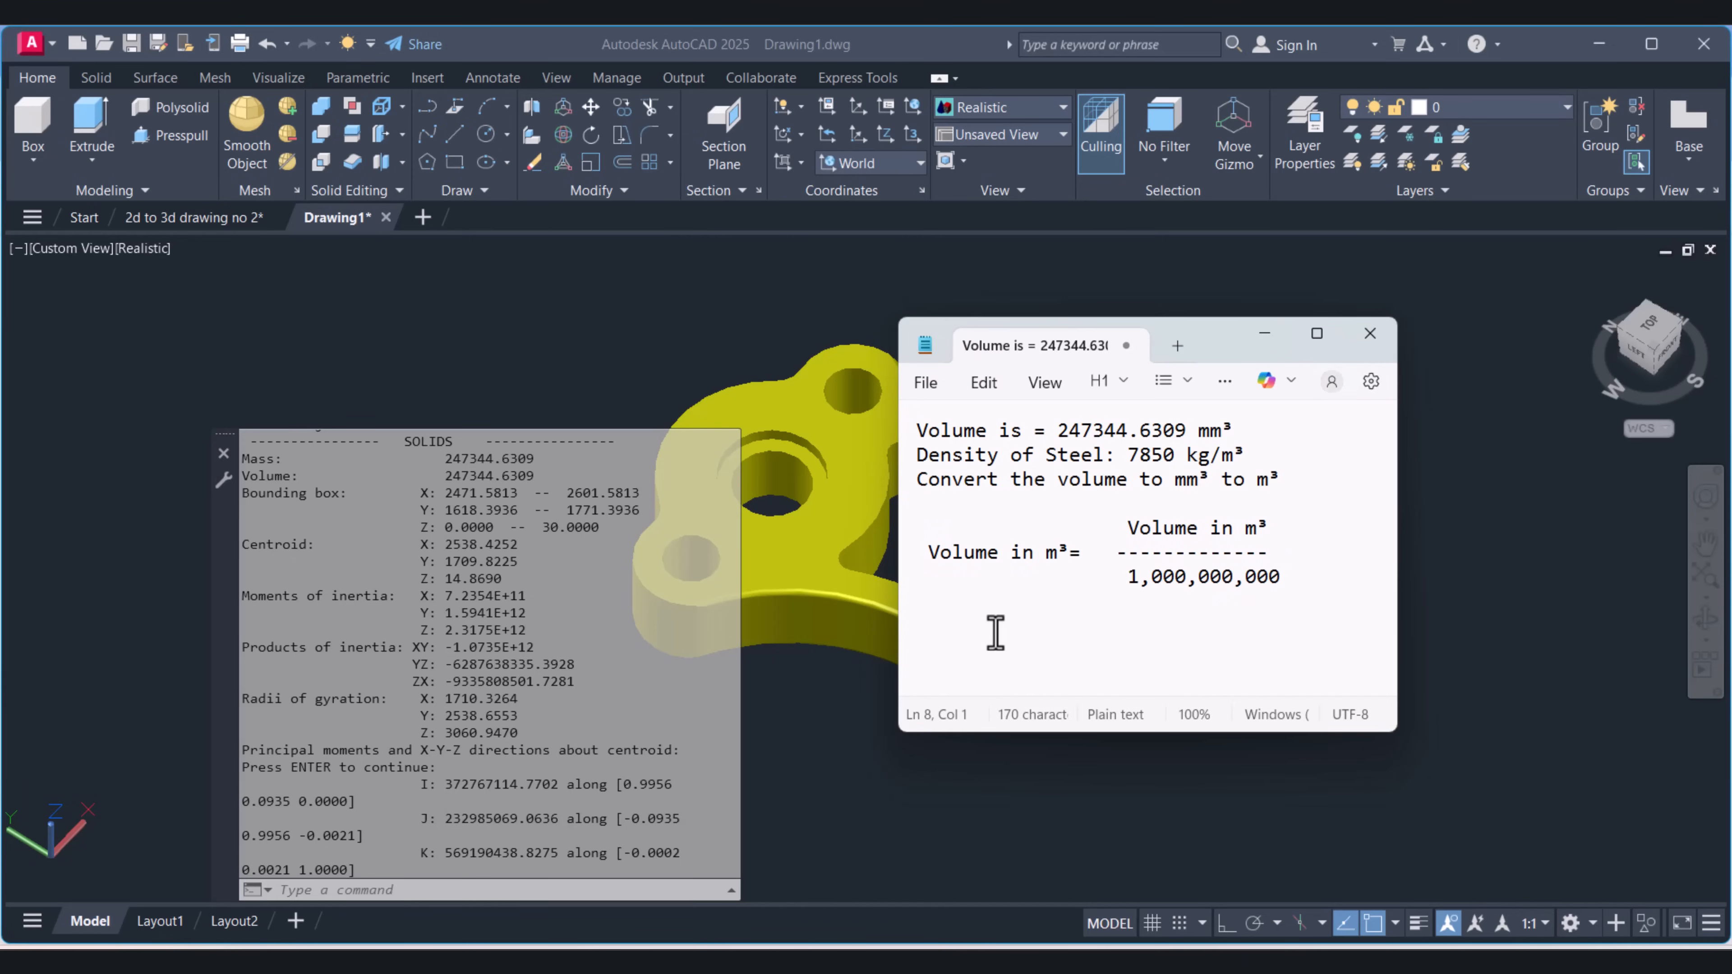
pyautogui.moveTo(1164, 592)
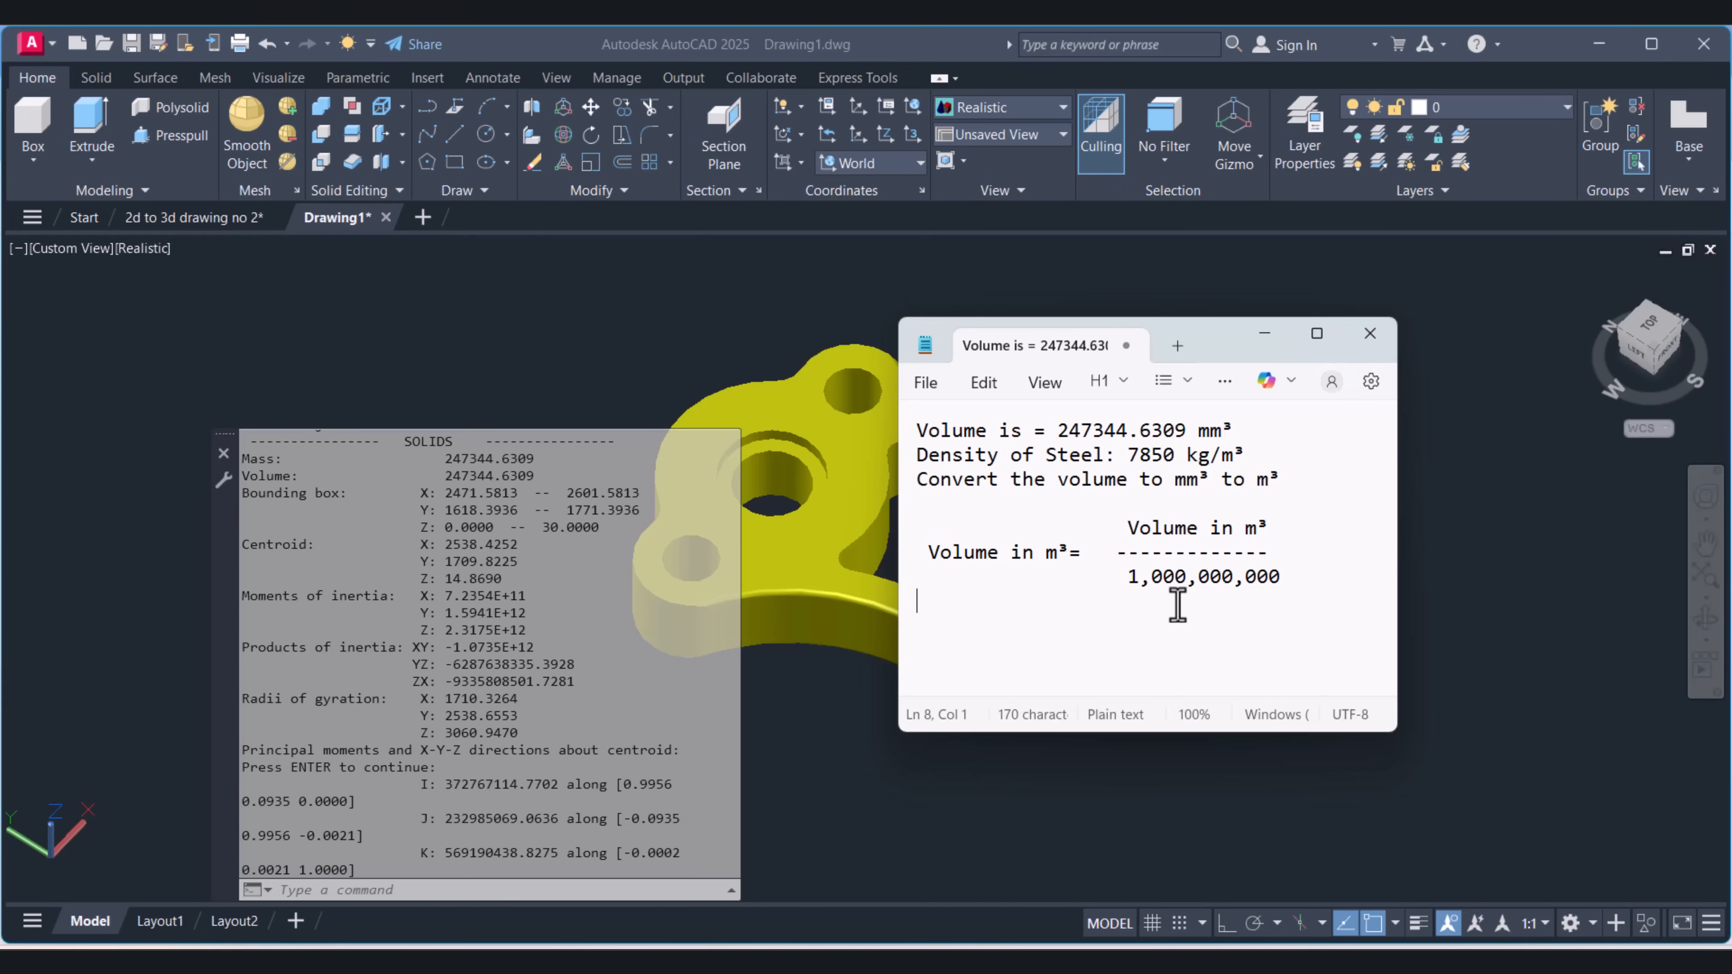
pyautogui.moveTo(1108, 454)
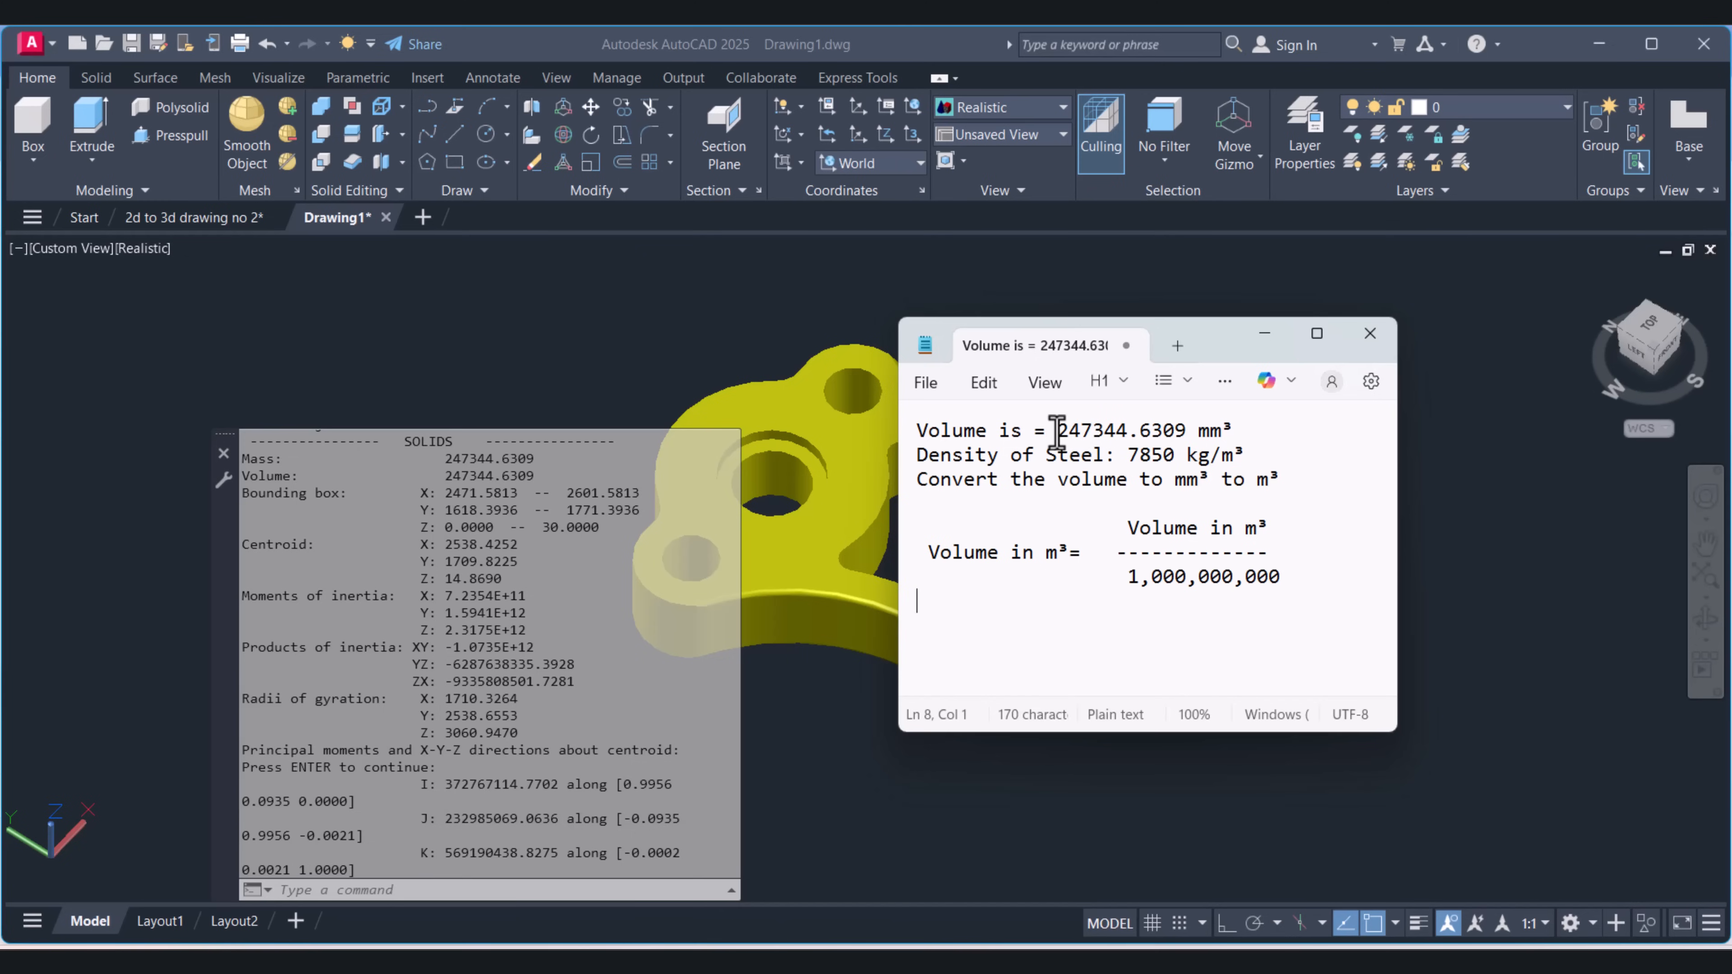
# Step: Lay out the fraction 247344.6309 over a dashed line and 1,000,000,000 on new lines
pyautogui.doubleClick(1120, 431)
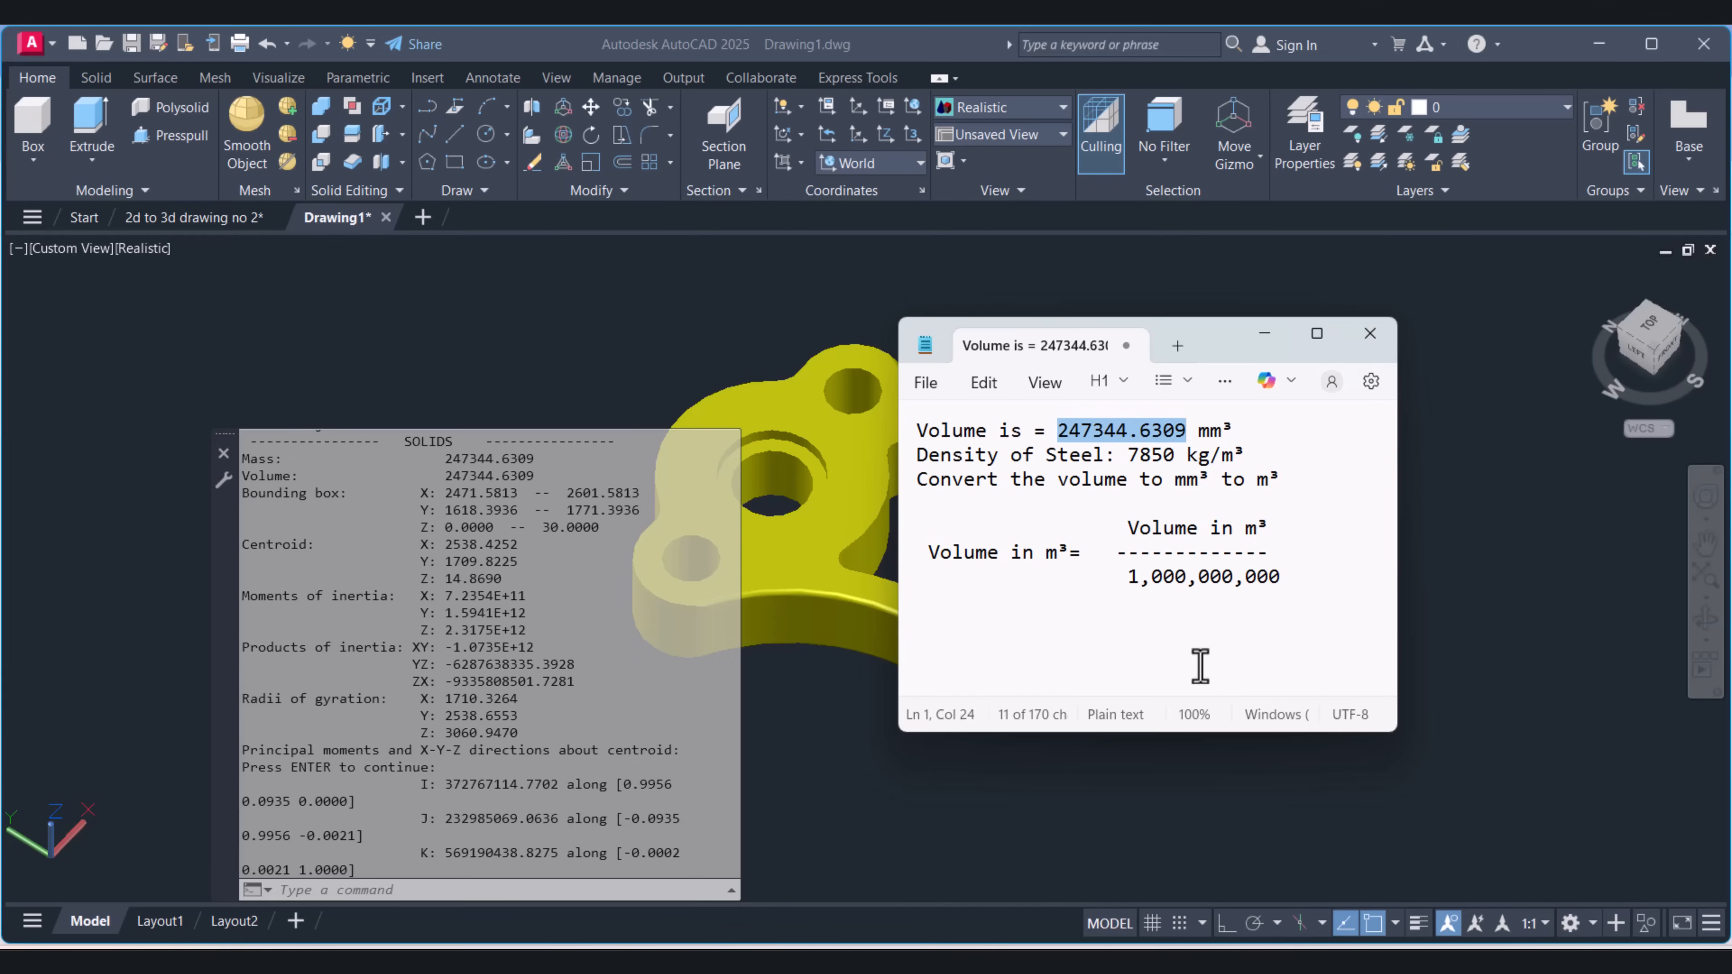
pyautogui.click(941, 603)
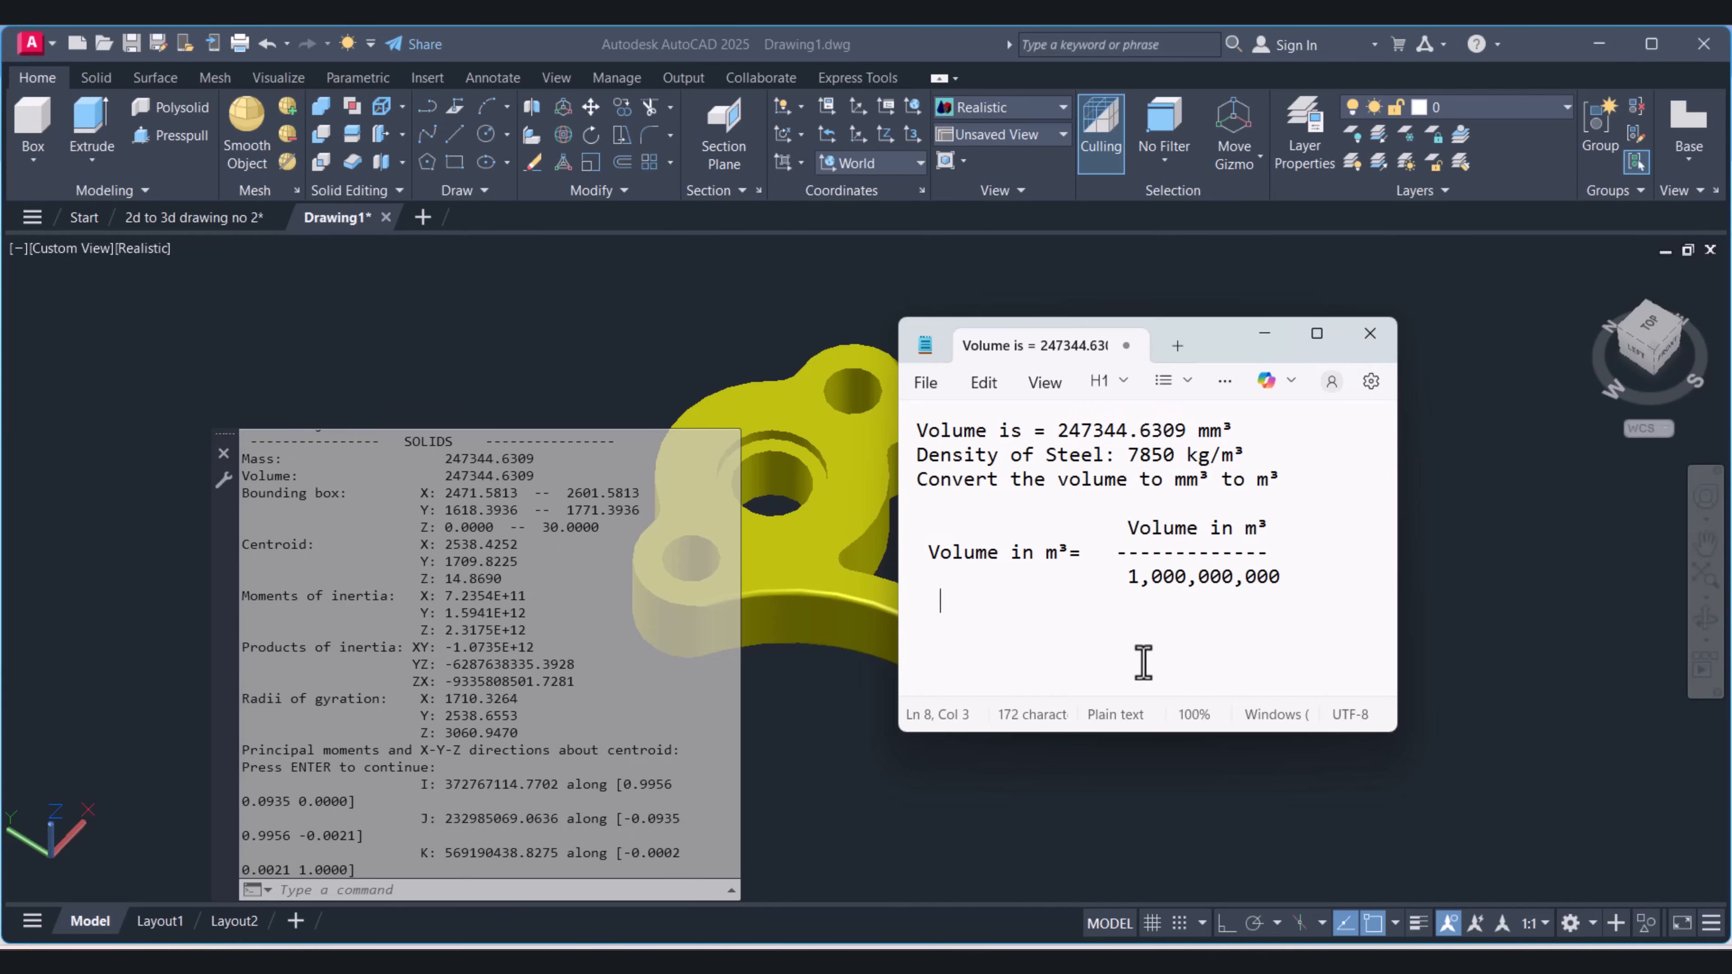
pyautogui.write('247344.6309')
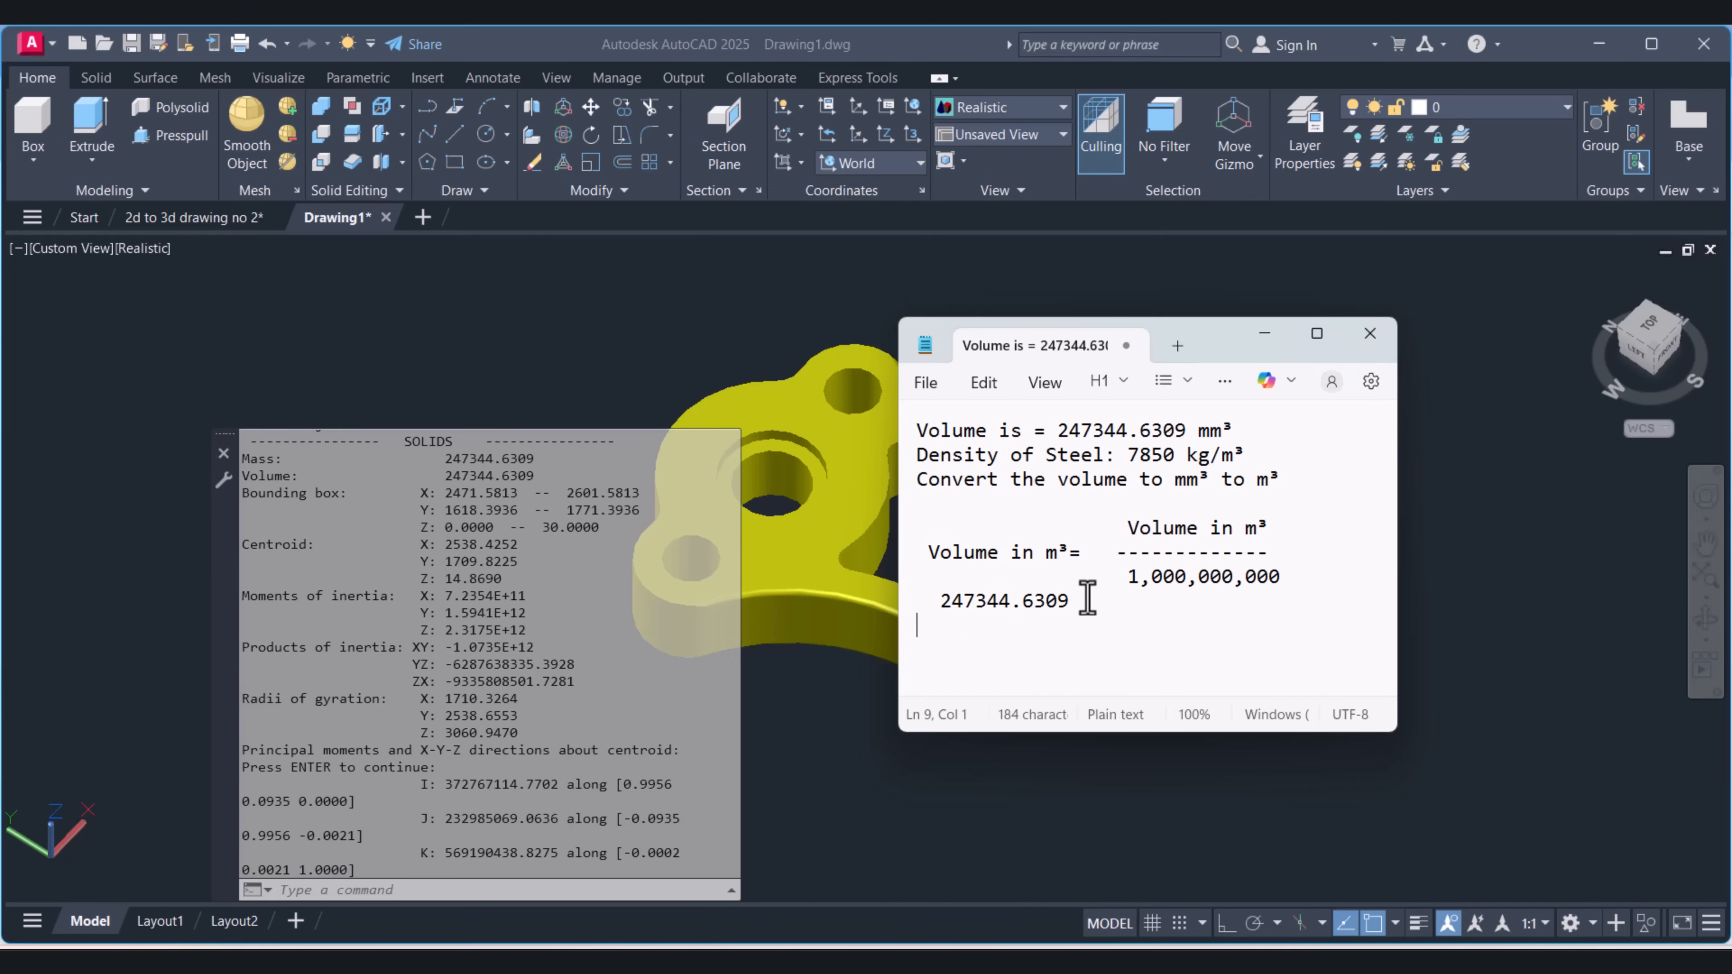
pyautogui.write('-------------')
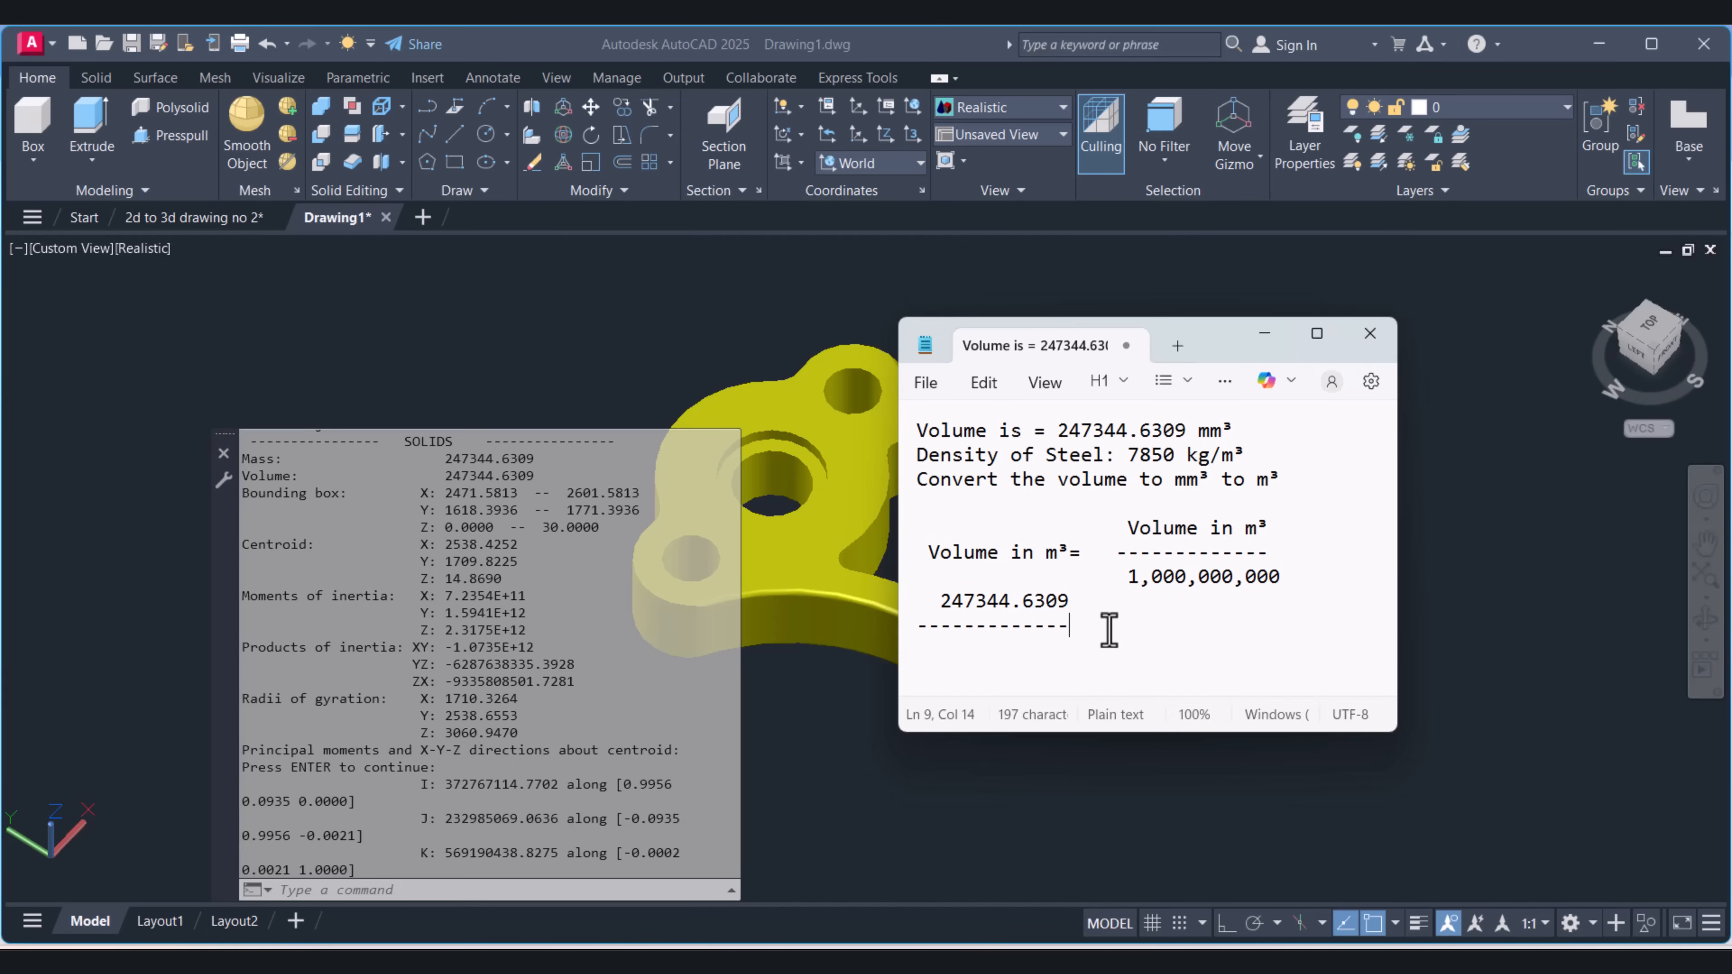
pyautogui.write('1,000,000,000')
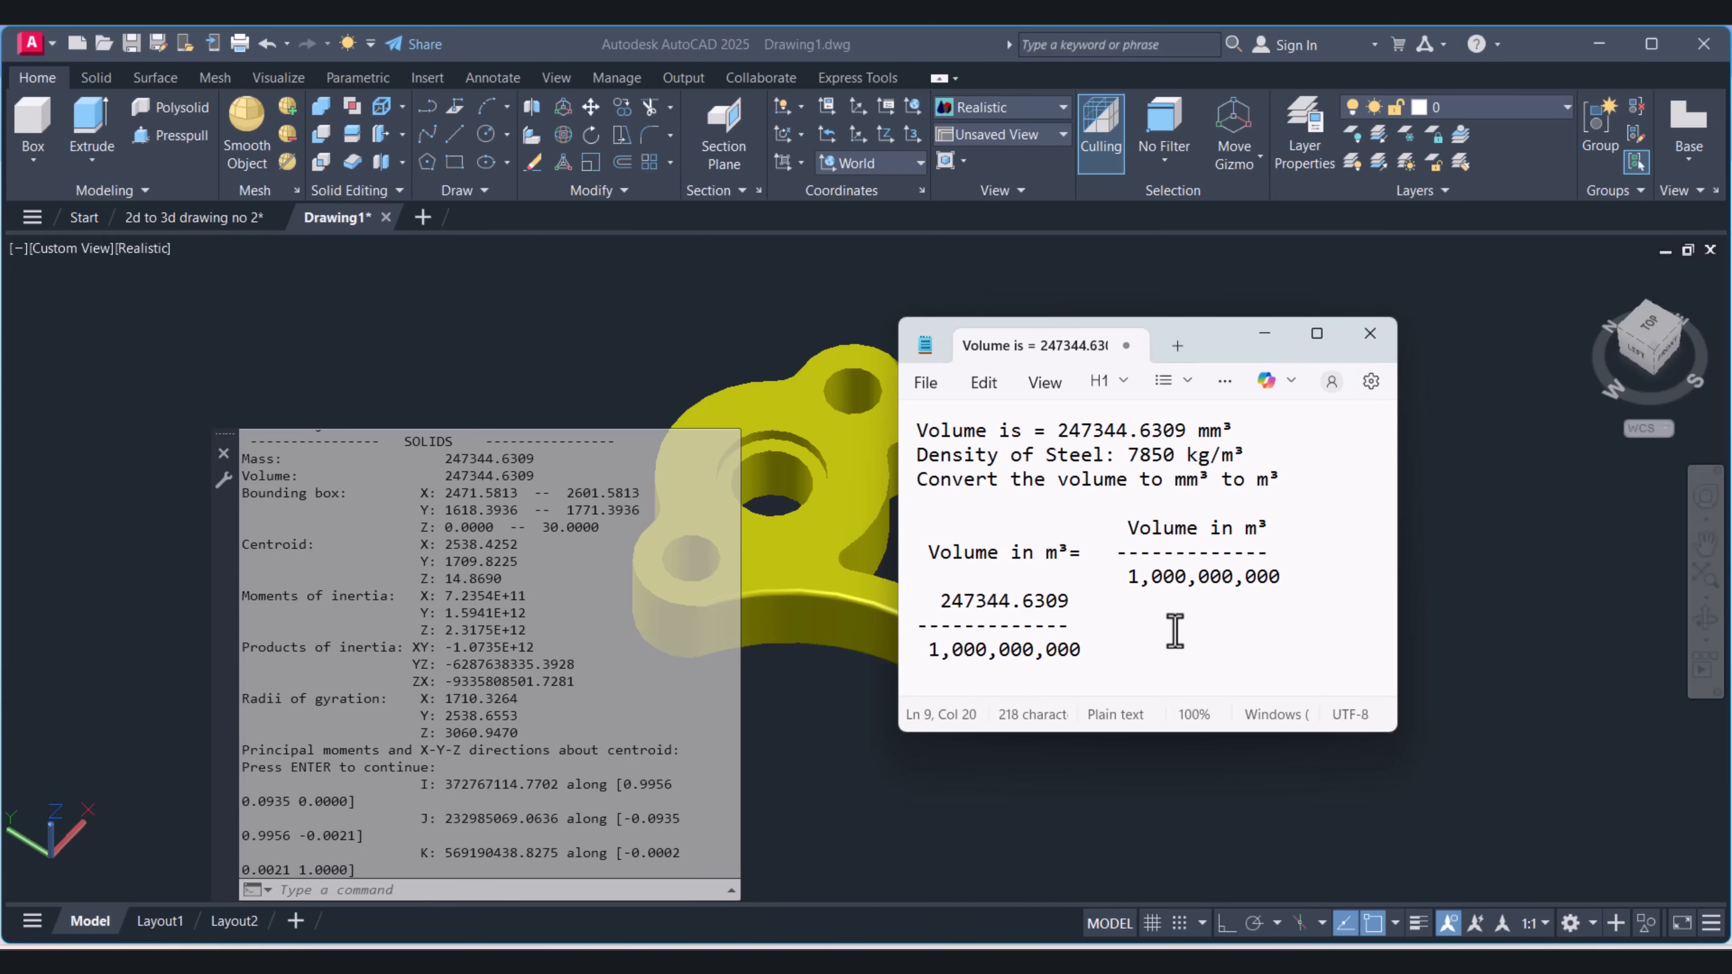
# Step: Write the result of the division as '= 0.00025 m³', correcting a mistyped digit
pyautogui.write('0')
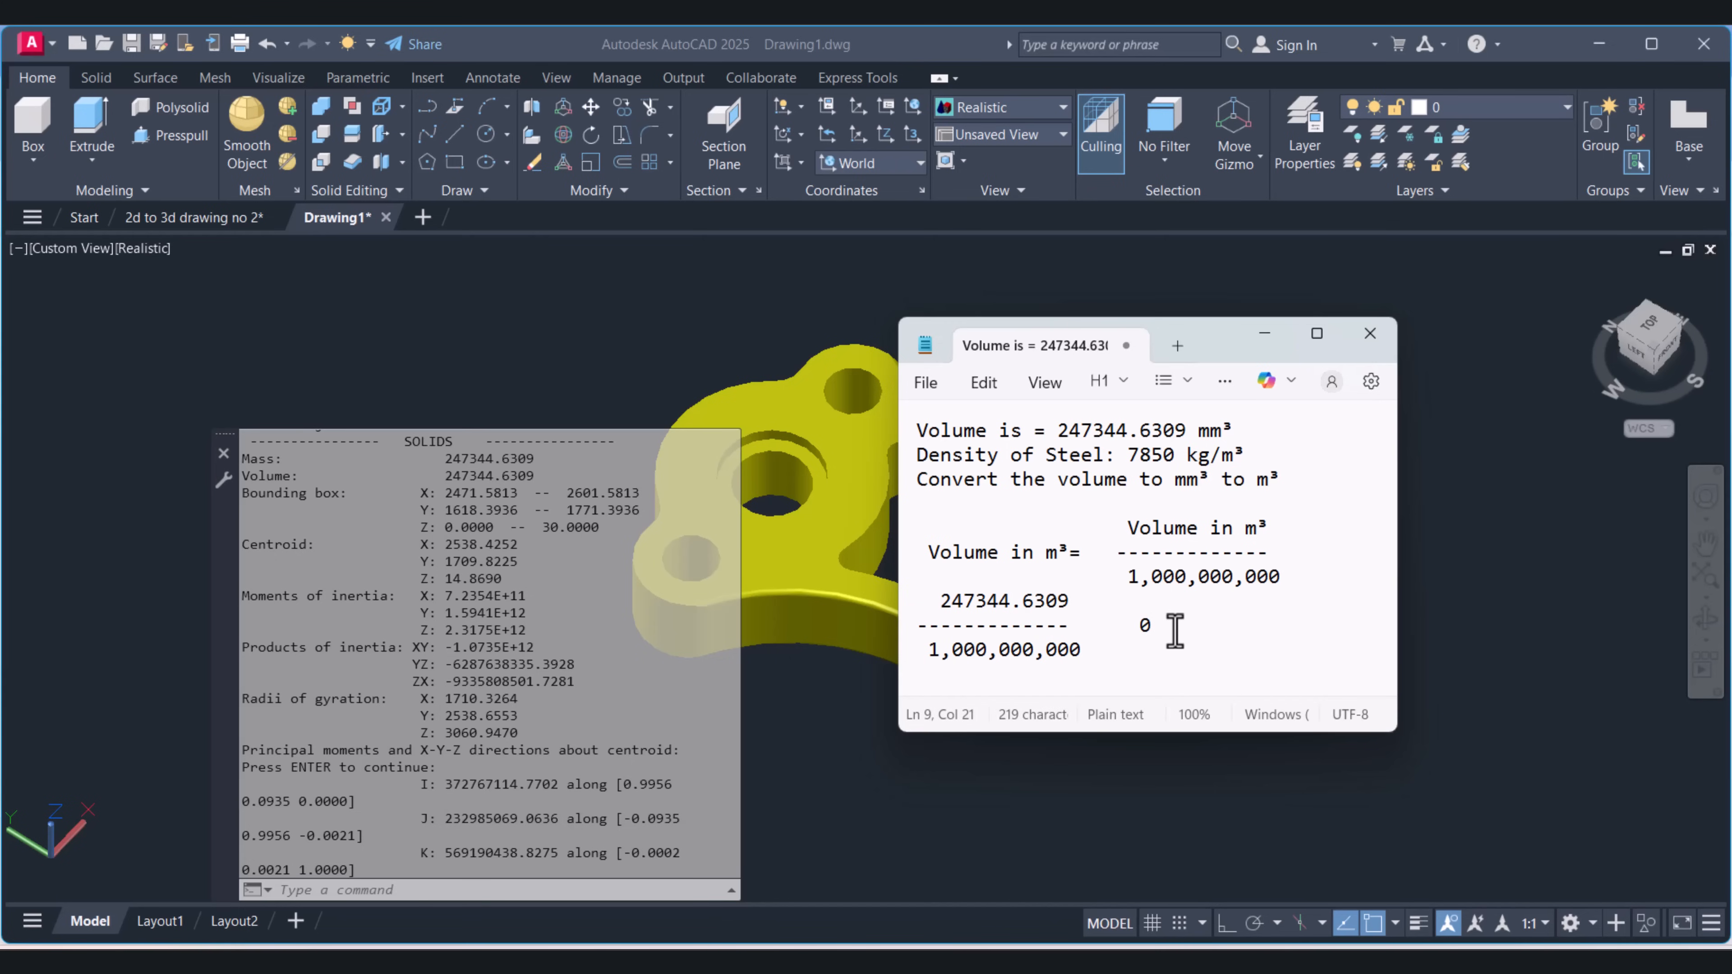
pyautogui.write('.')
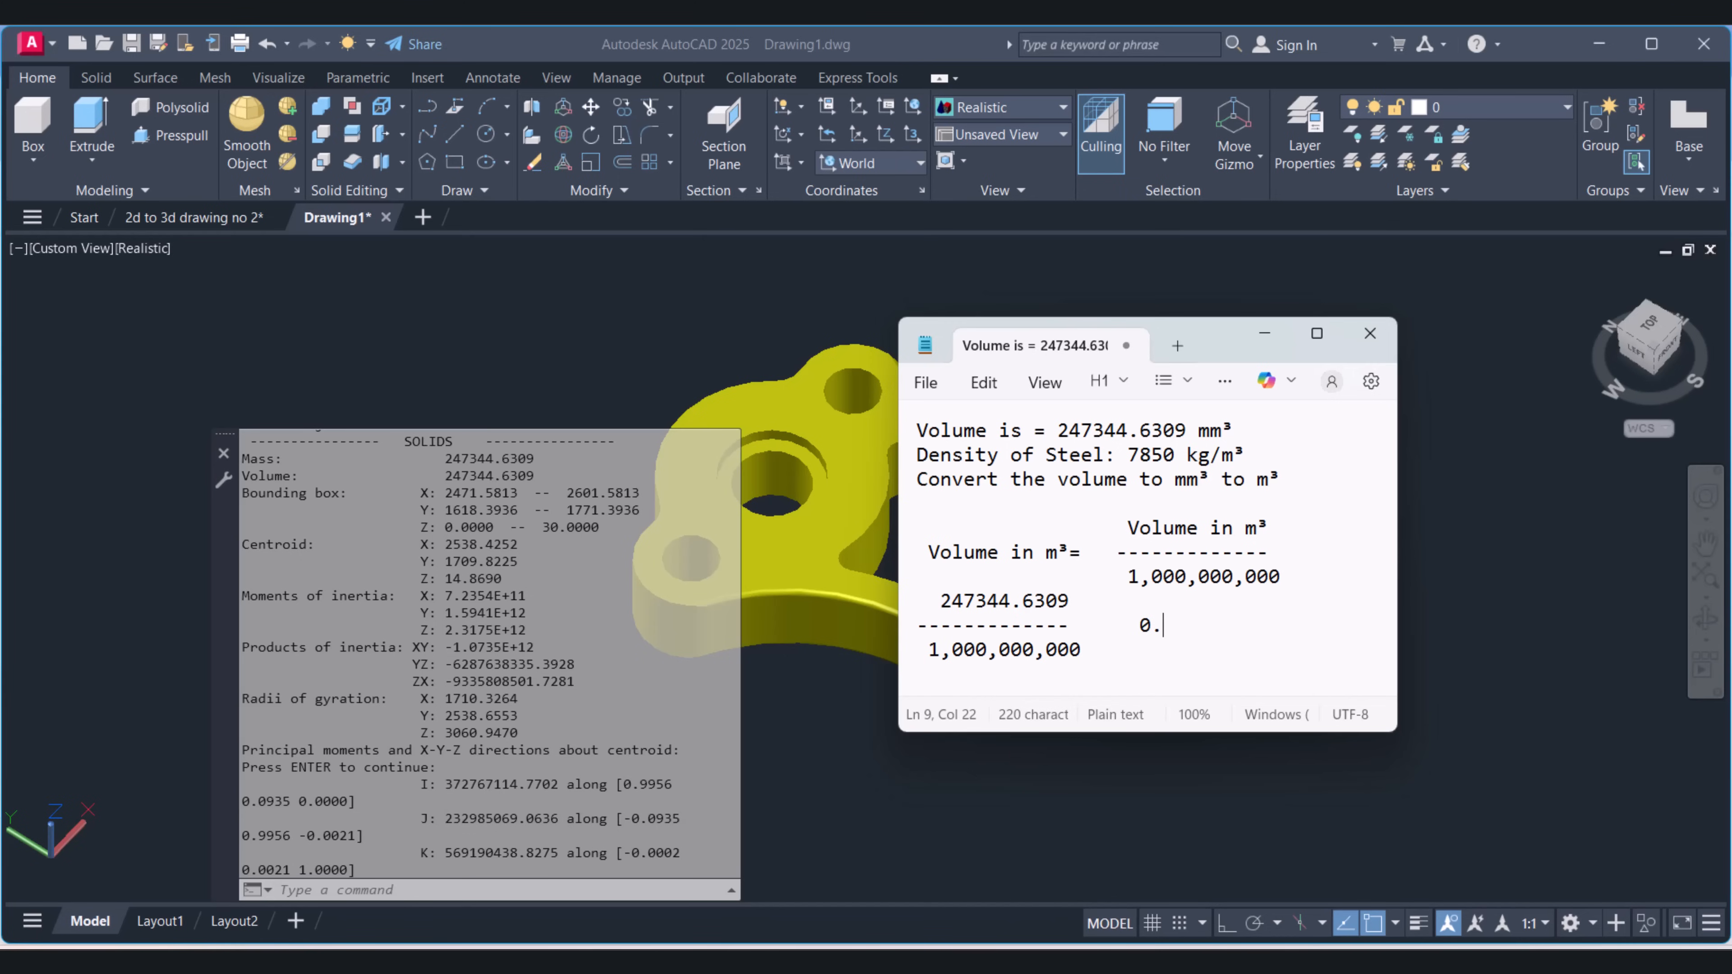
pyautogui.doubleClick(974, 601)
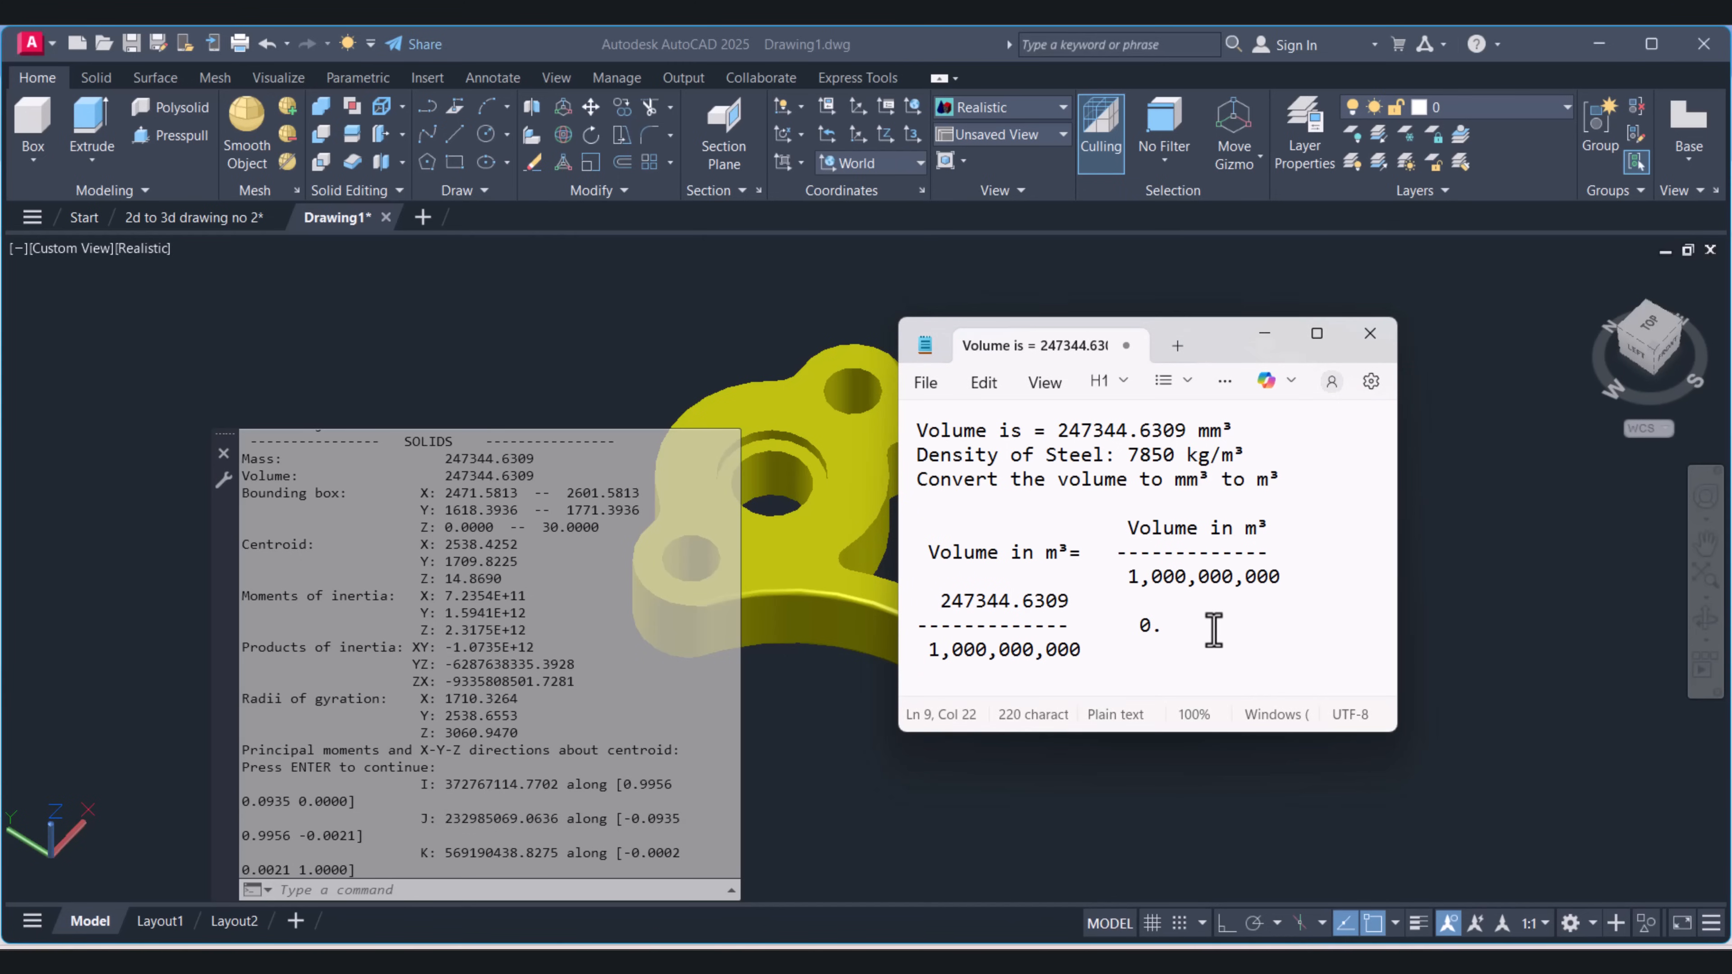
pyautogui.write('00')
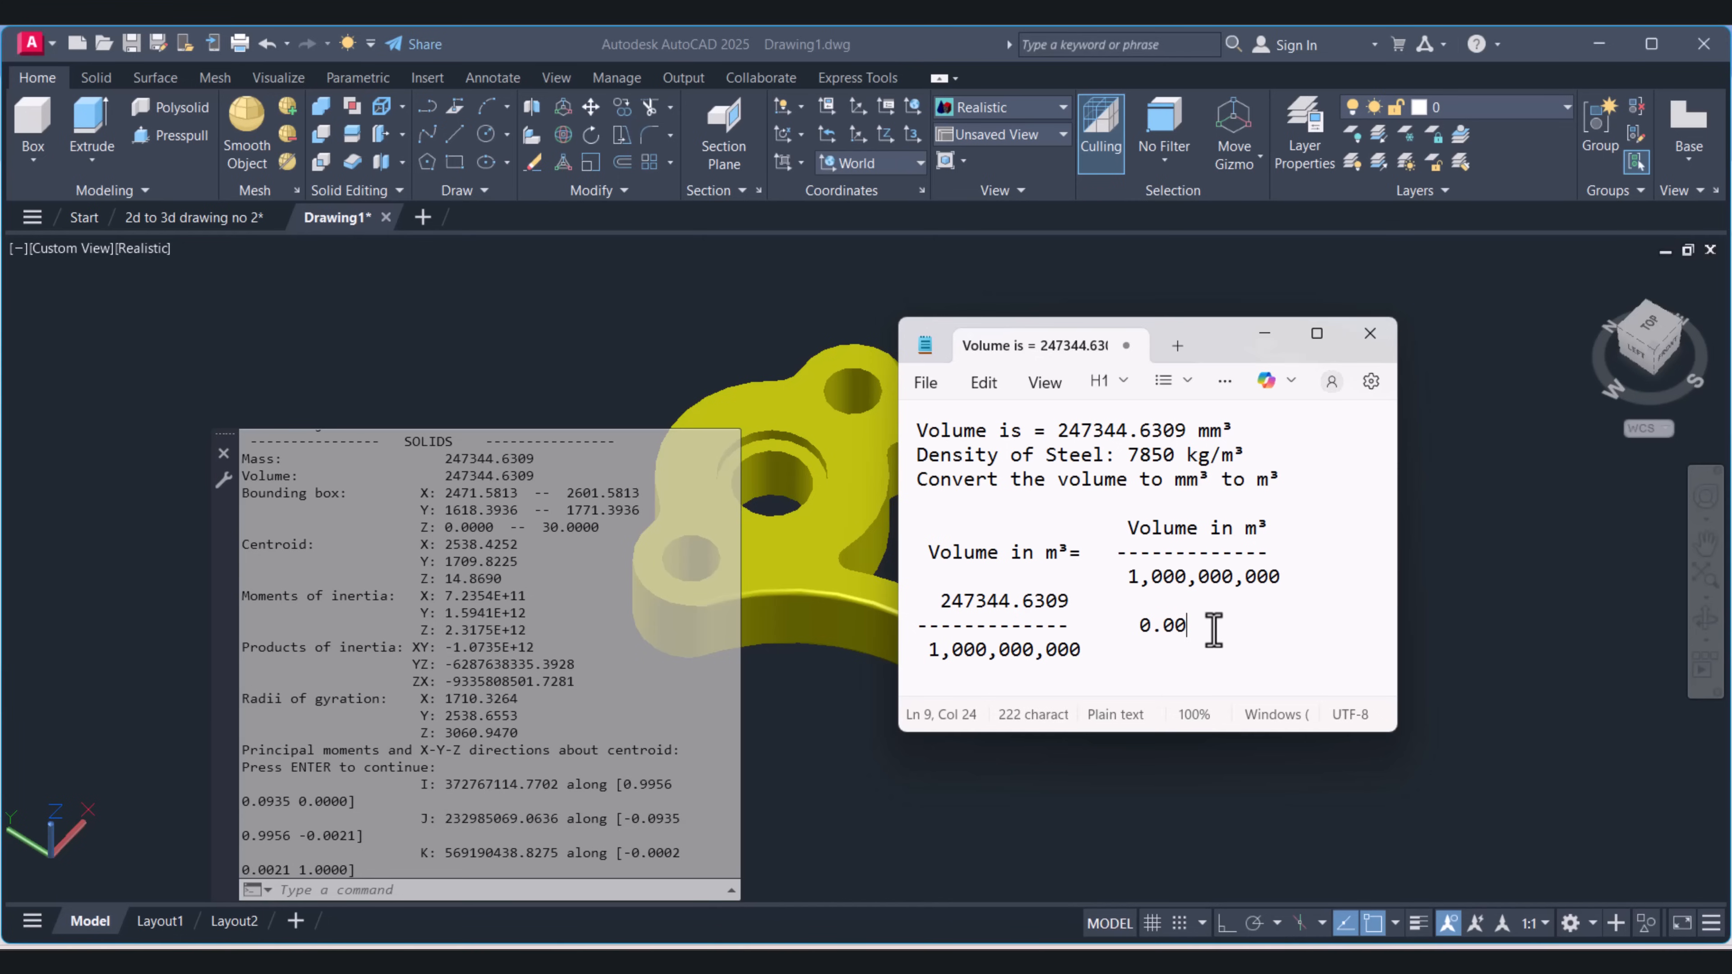
pyautogui.write('0')
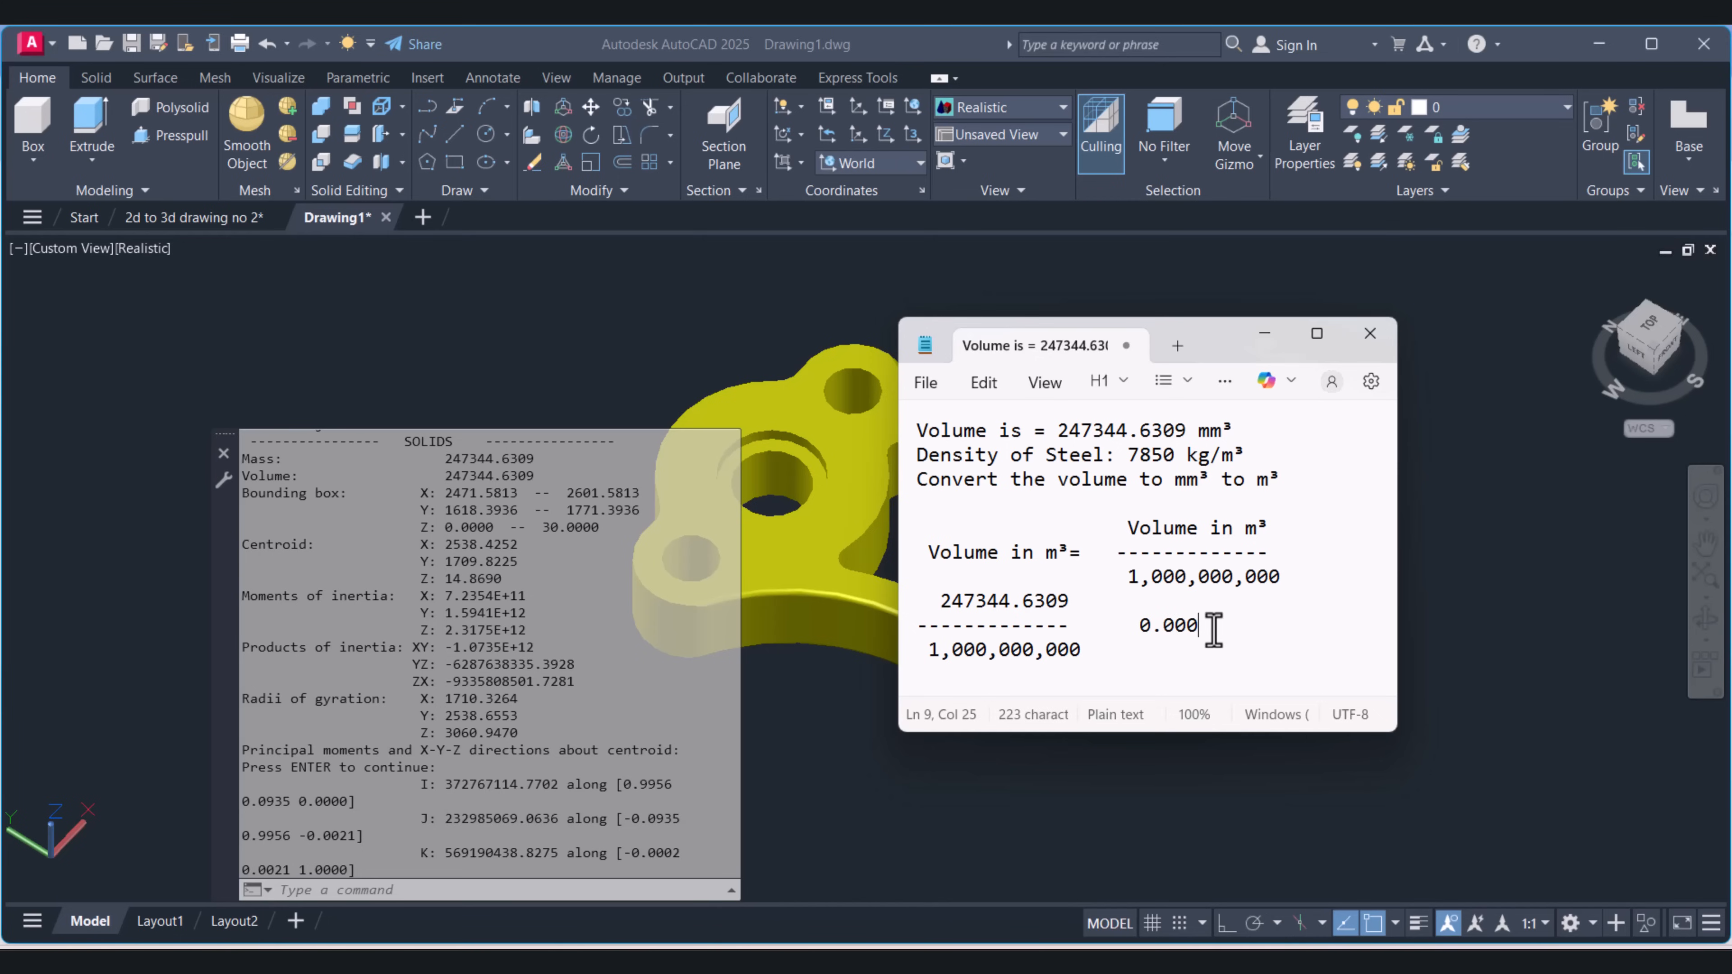
pyautogui.write('2')
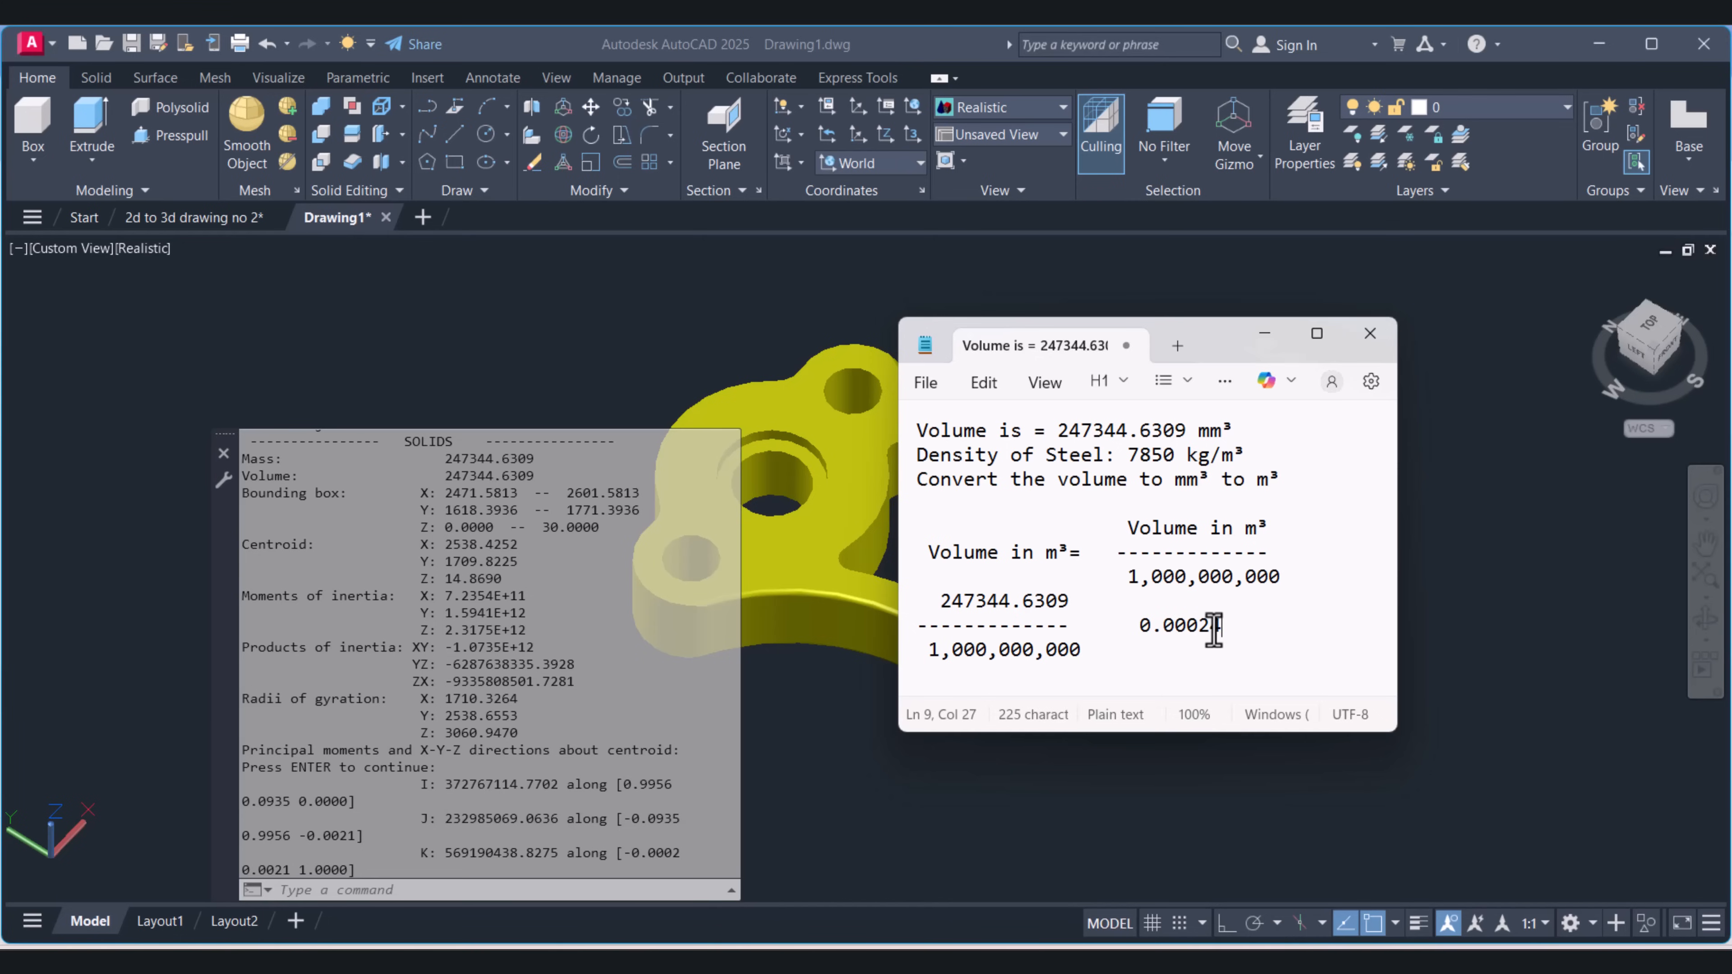
pyautogui.write('7')
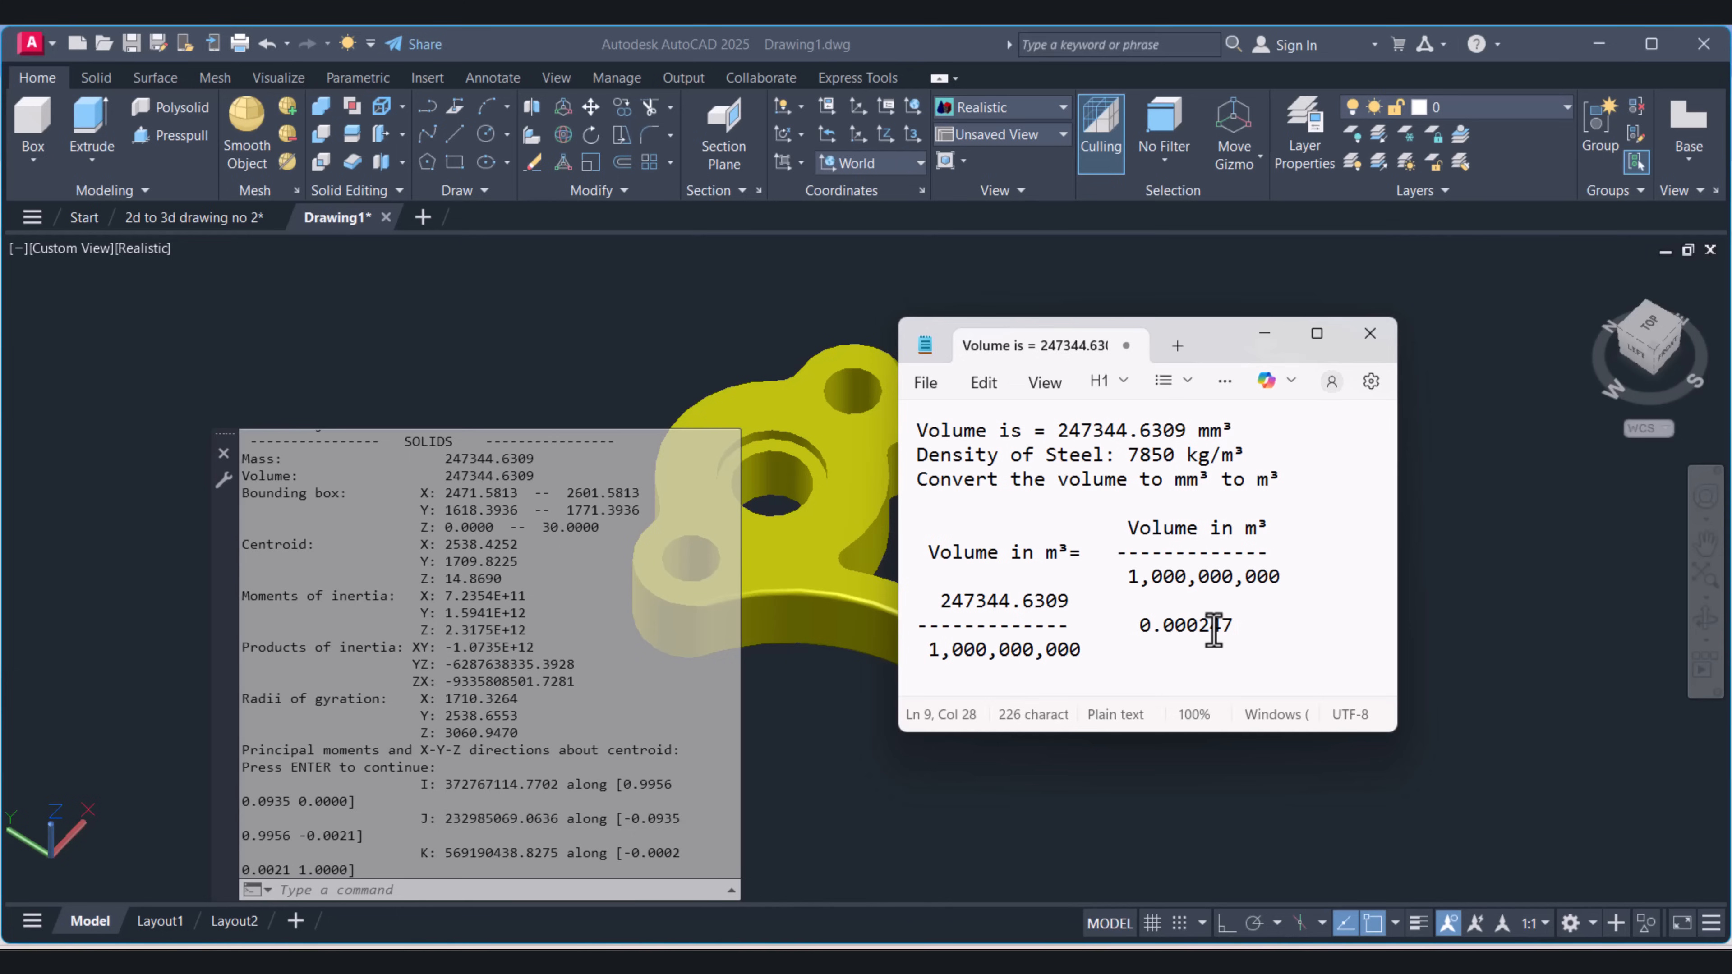
pyautogui.press('BackSpace')
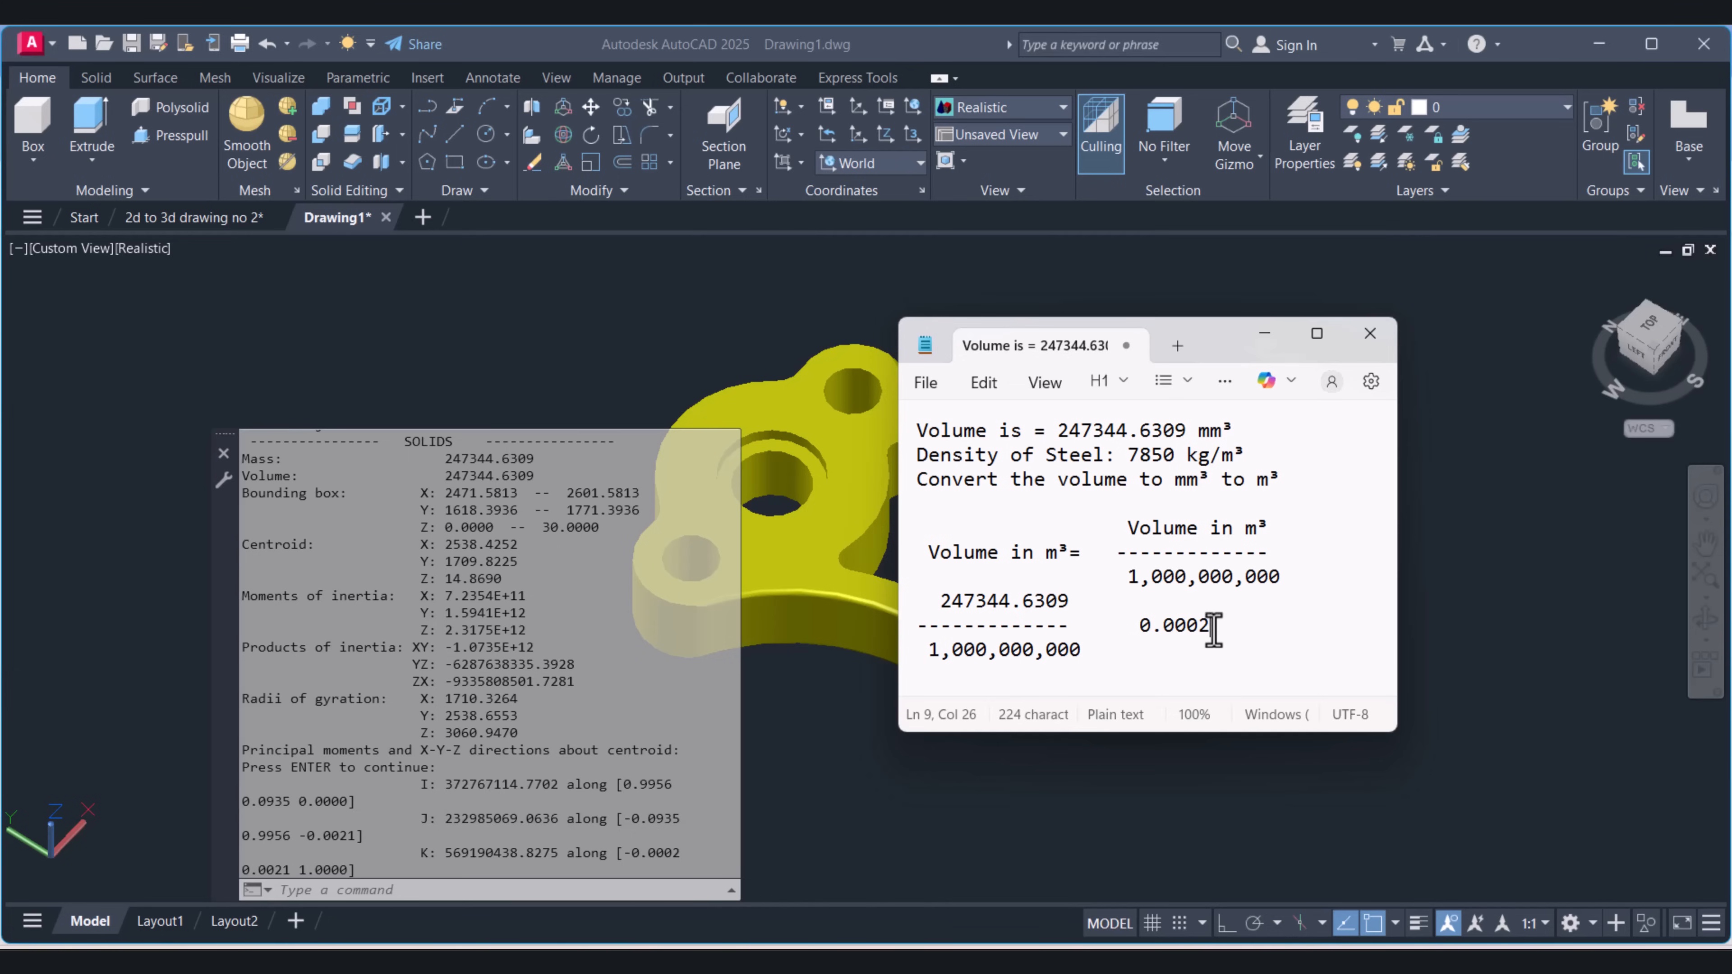
pyautogui.write('5')
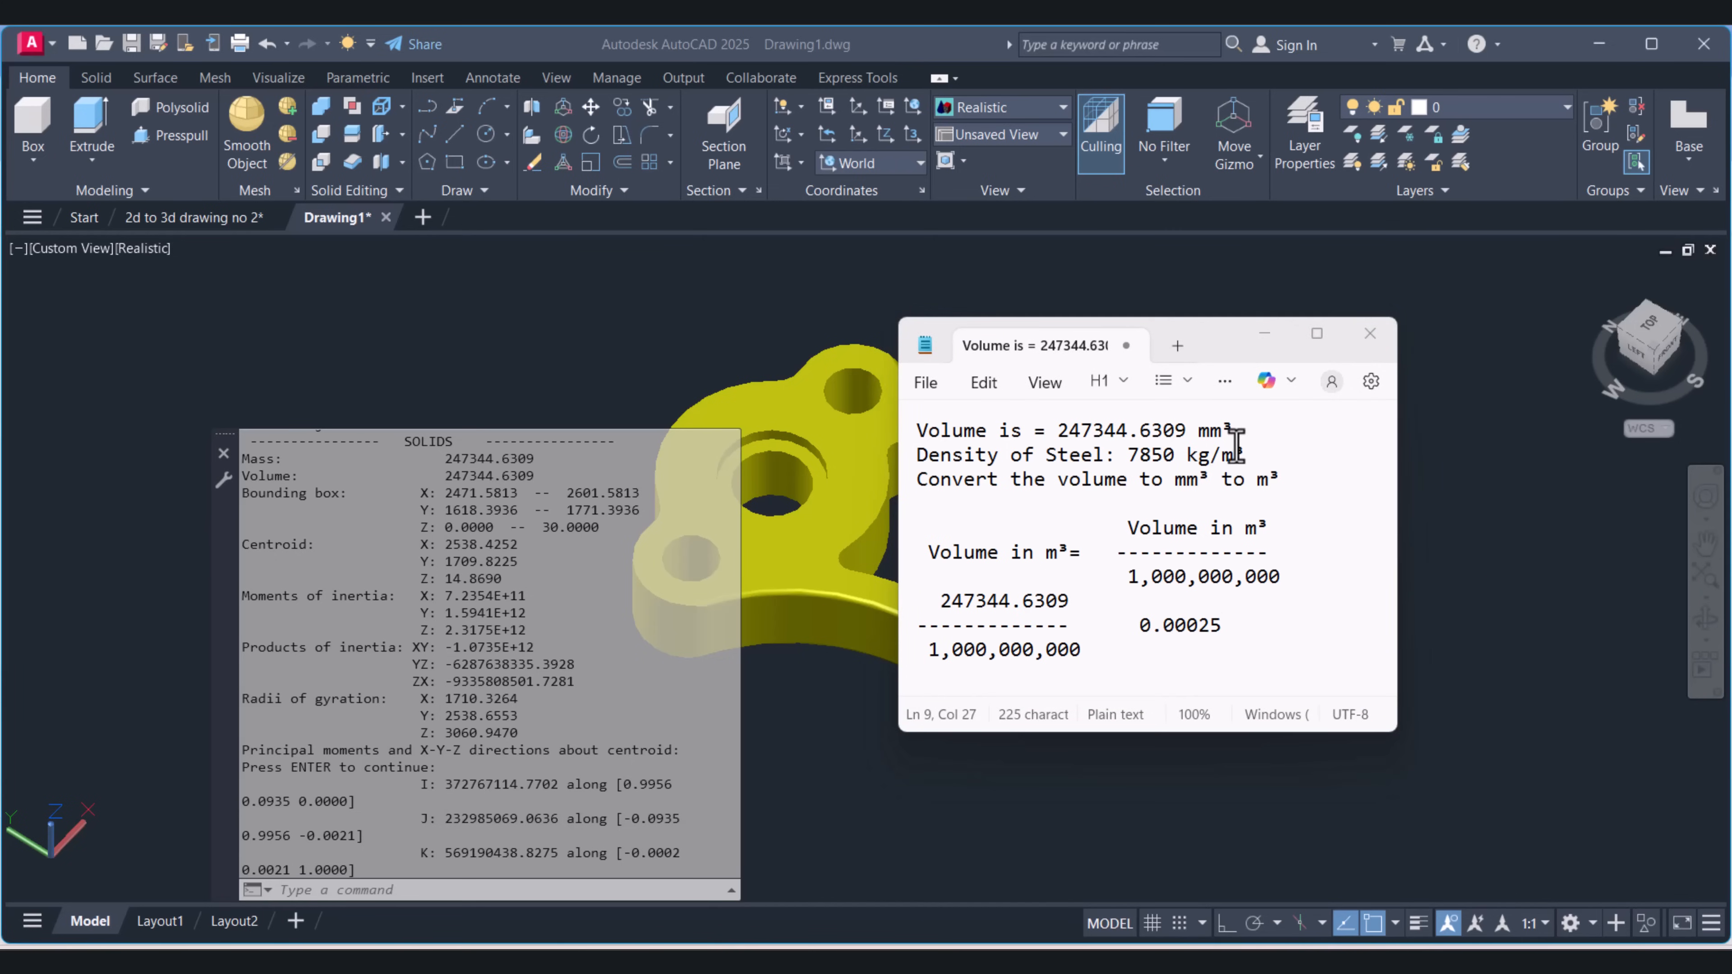
pyautogui.doubleClick(1249, 528)
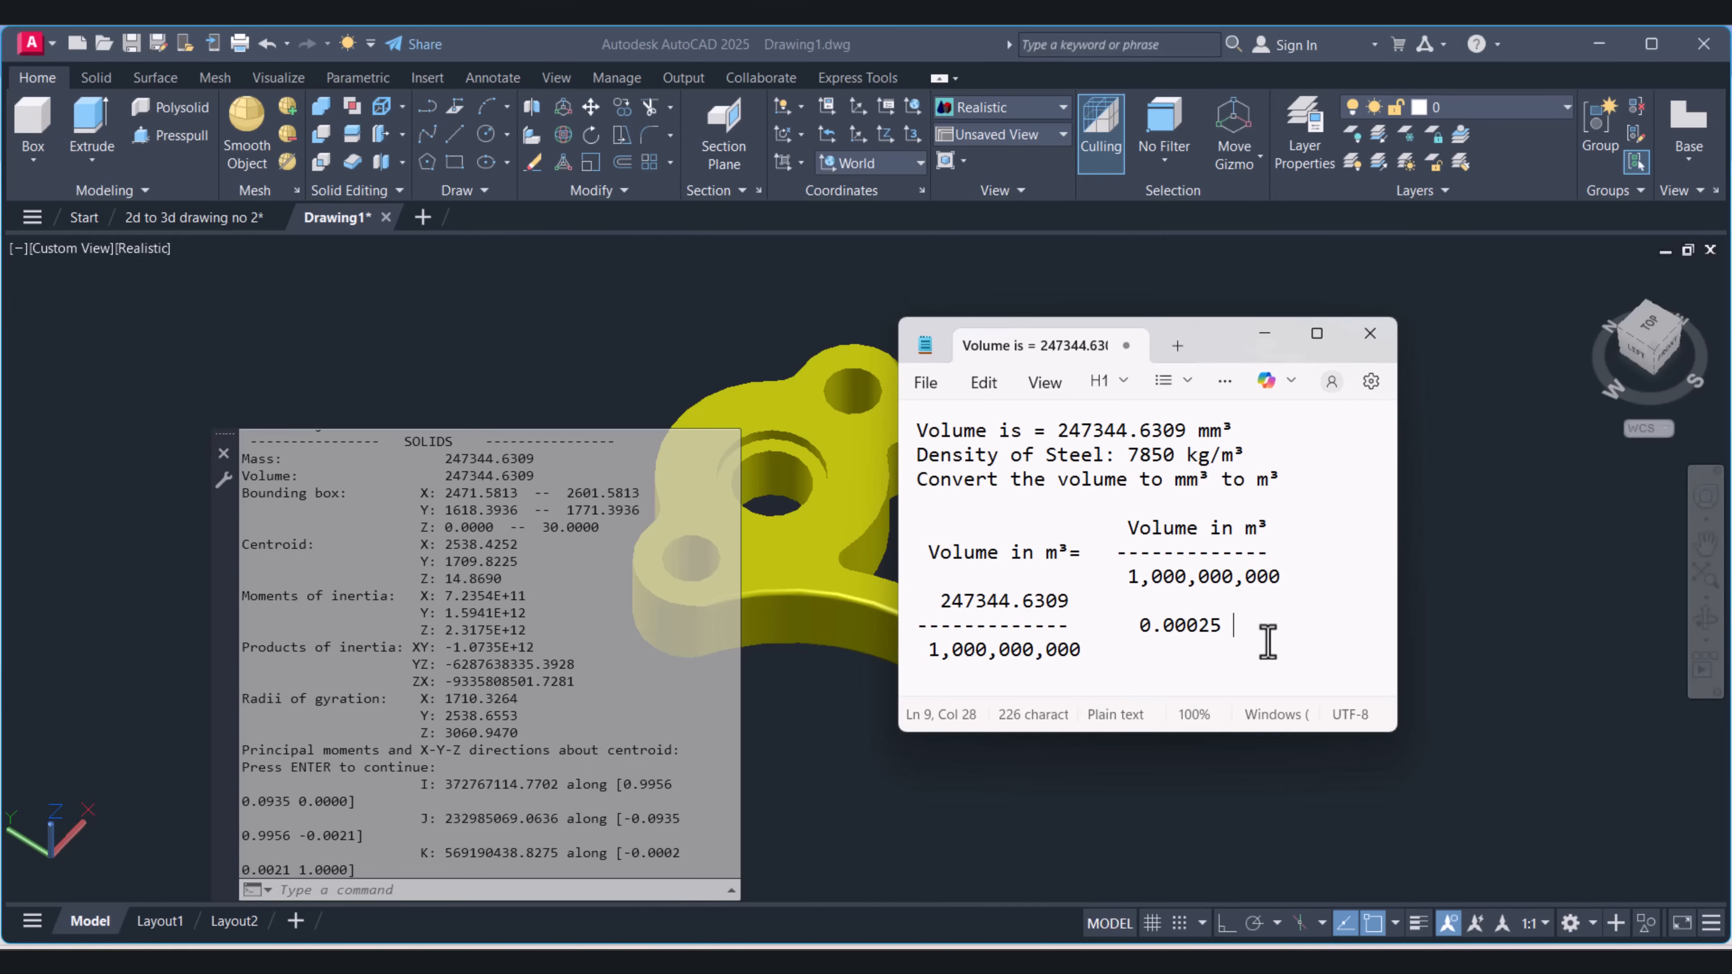
pyautogui.write('m³')
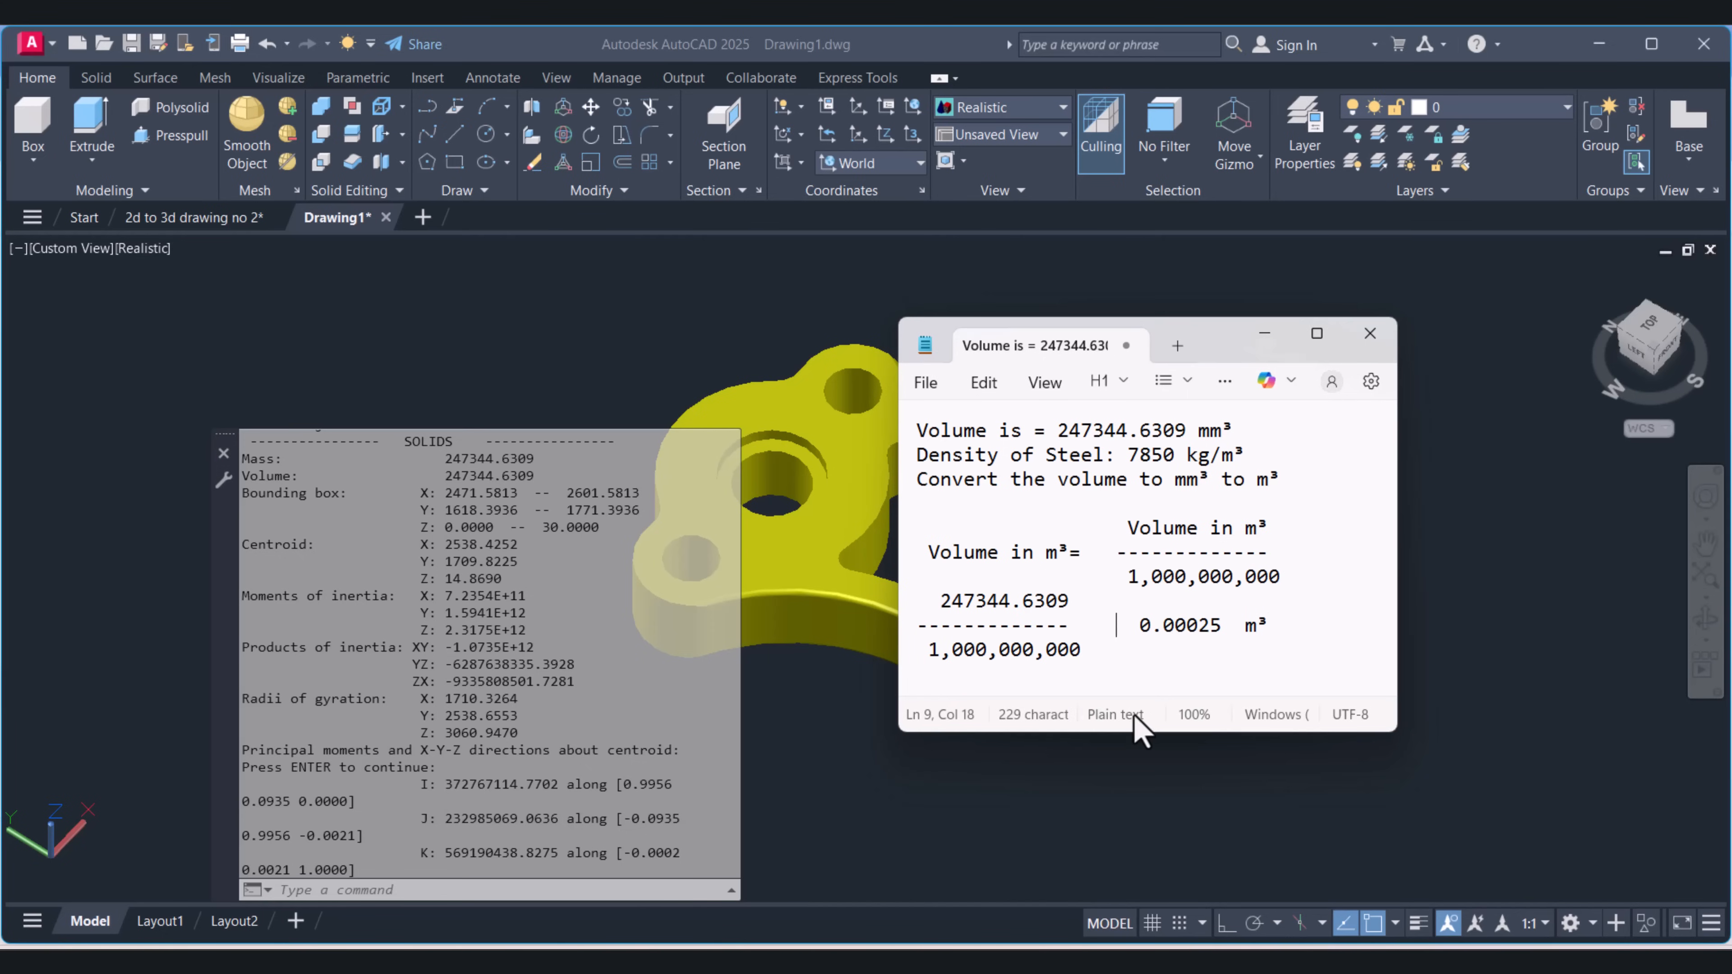
pyautogui.moveTo(1122, 723)
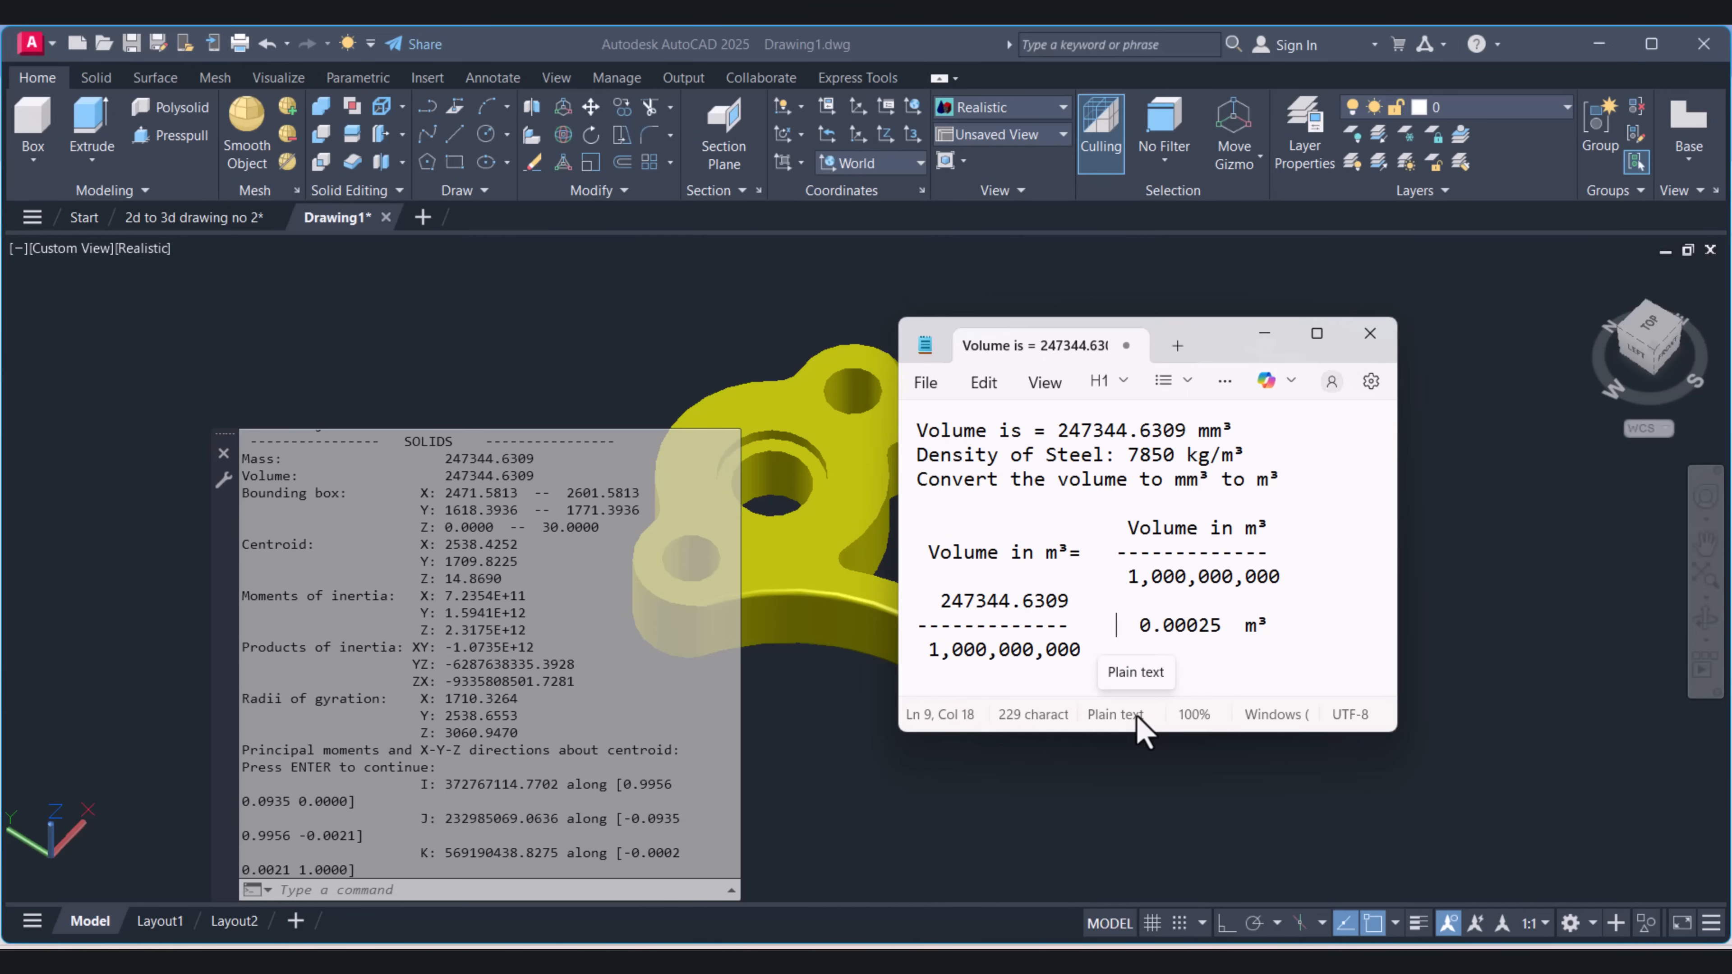
pyautogui.write('=')
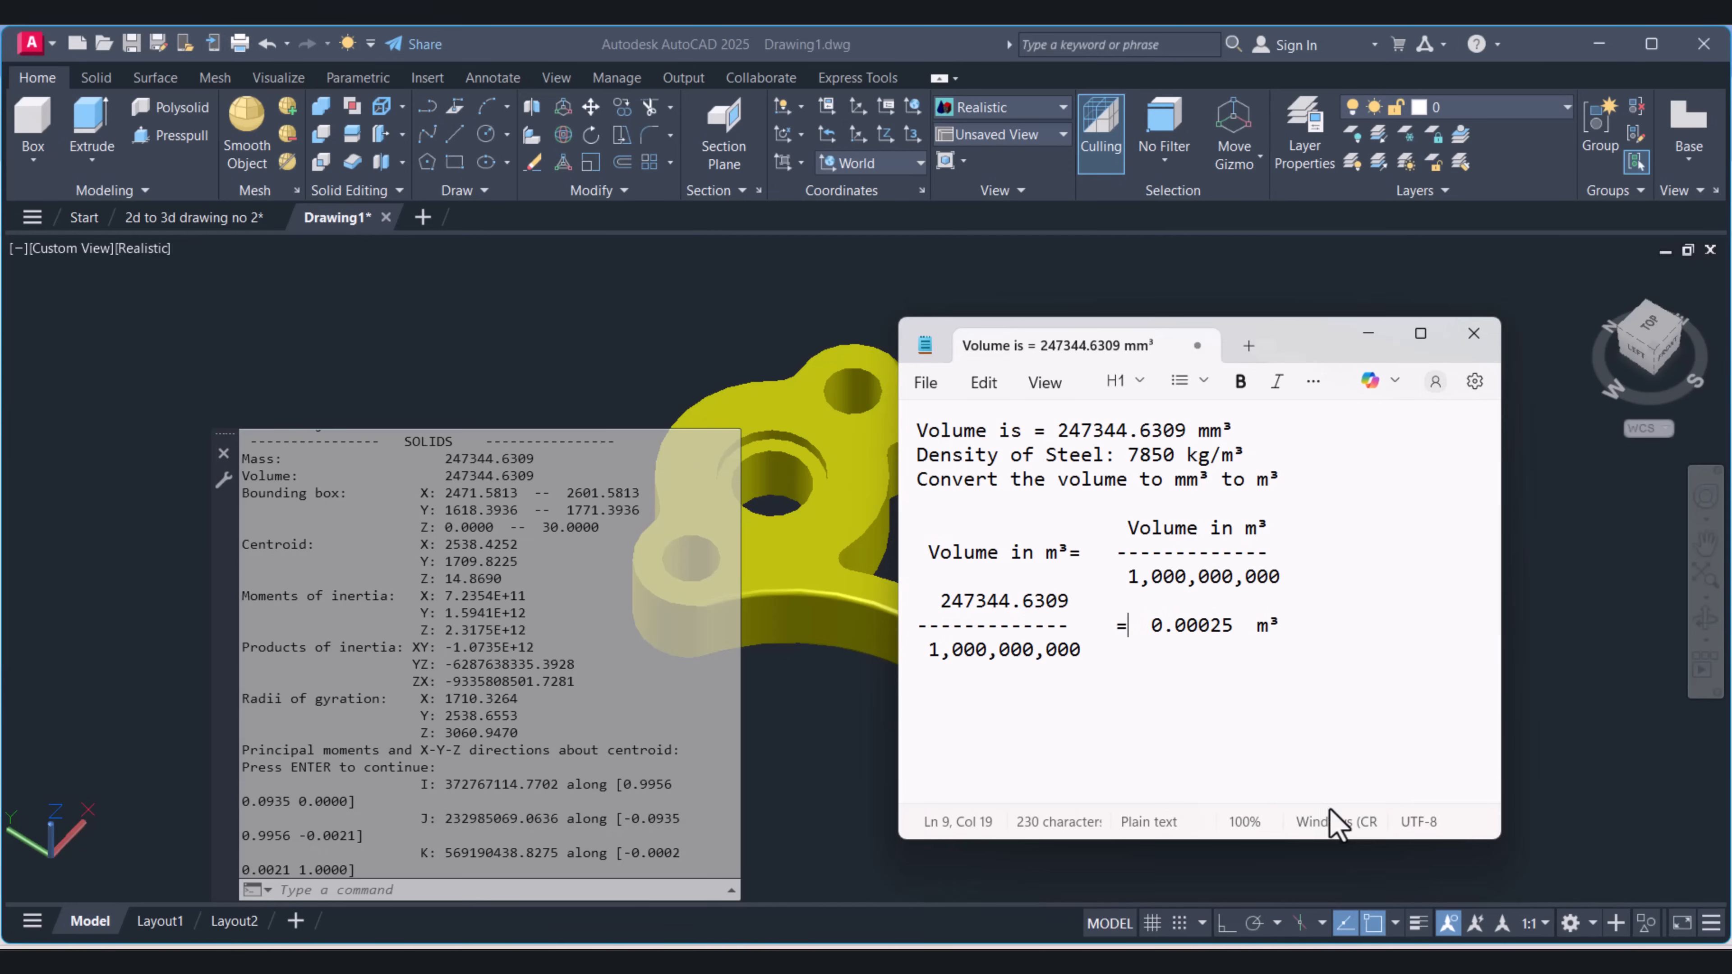
pyautogui.click(1061, 648)
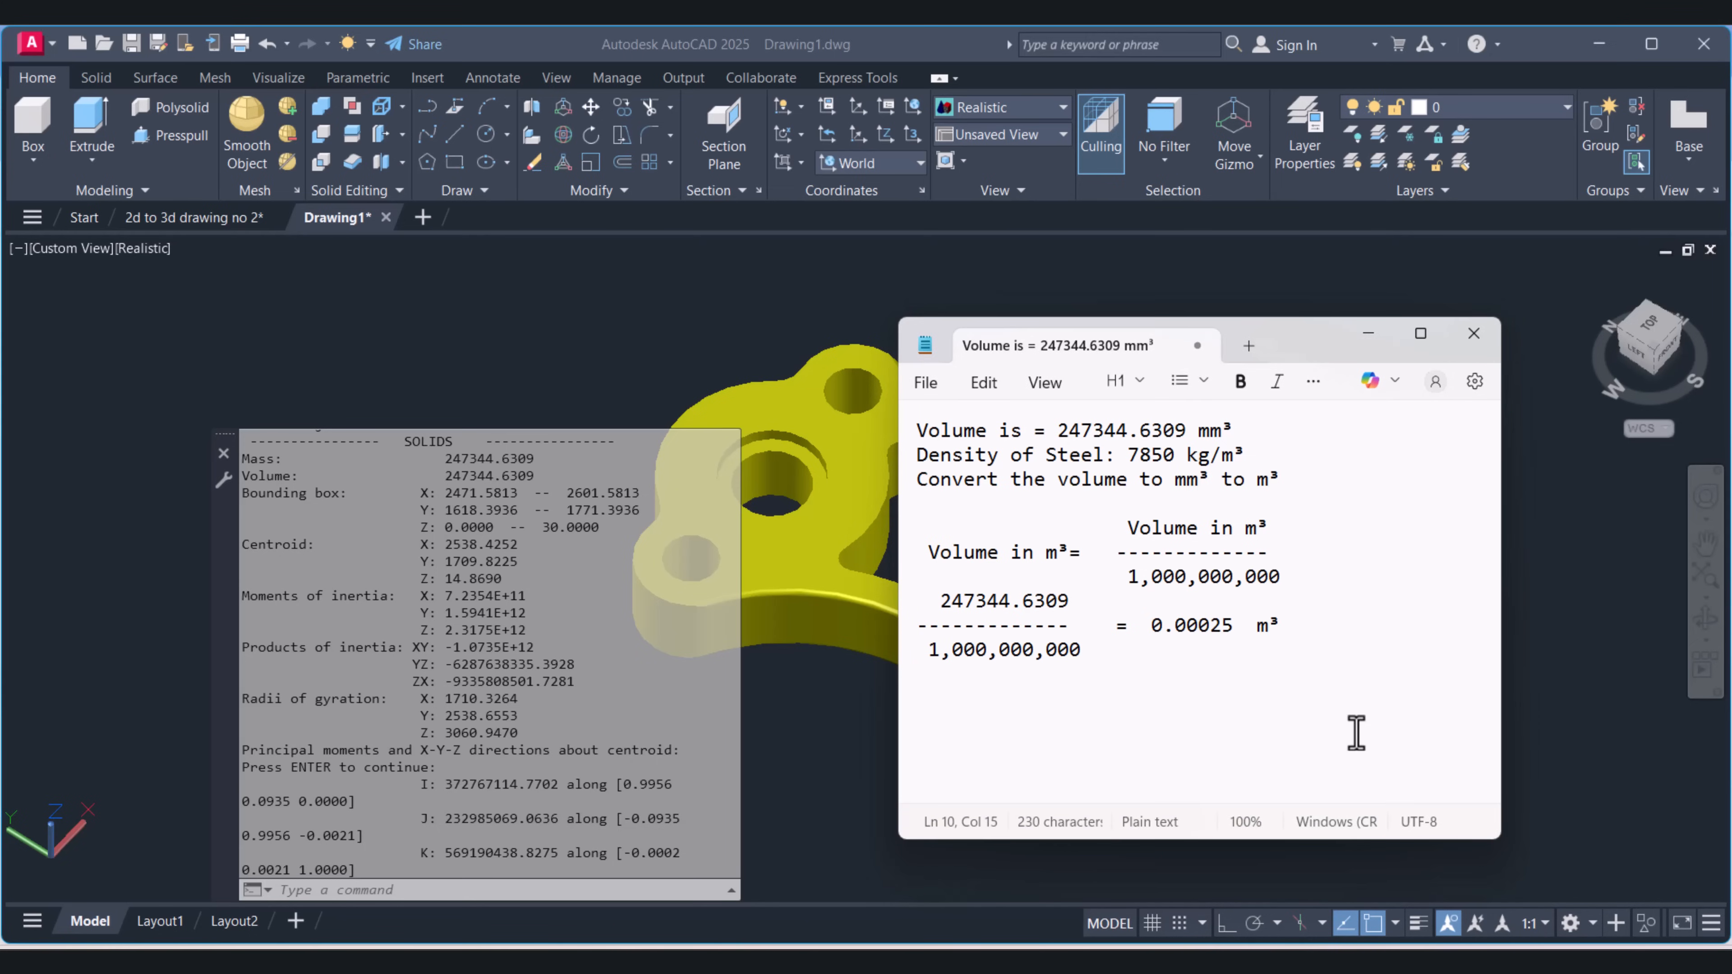
# Step: Under a 'Formula:' heading, write the weight working as 0.00025 x 7850
pyautogui.write('Formula:')
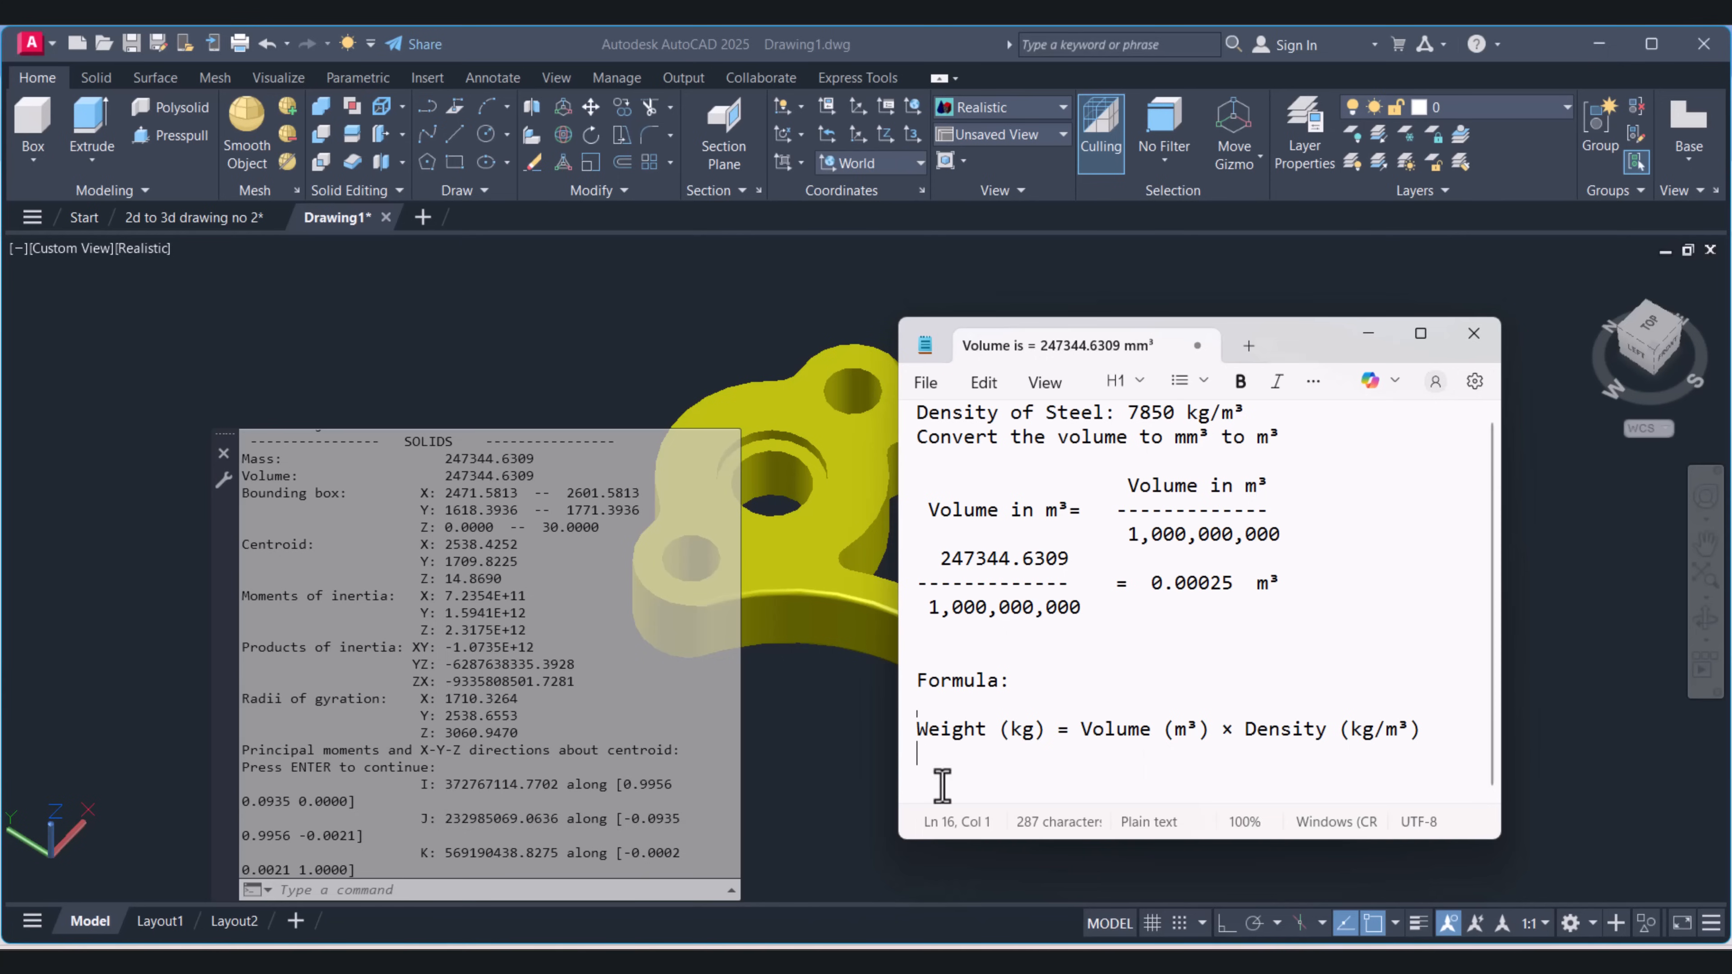
pyautogui.moveTo(1202, 738)
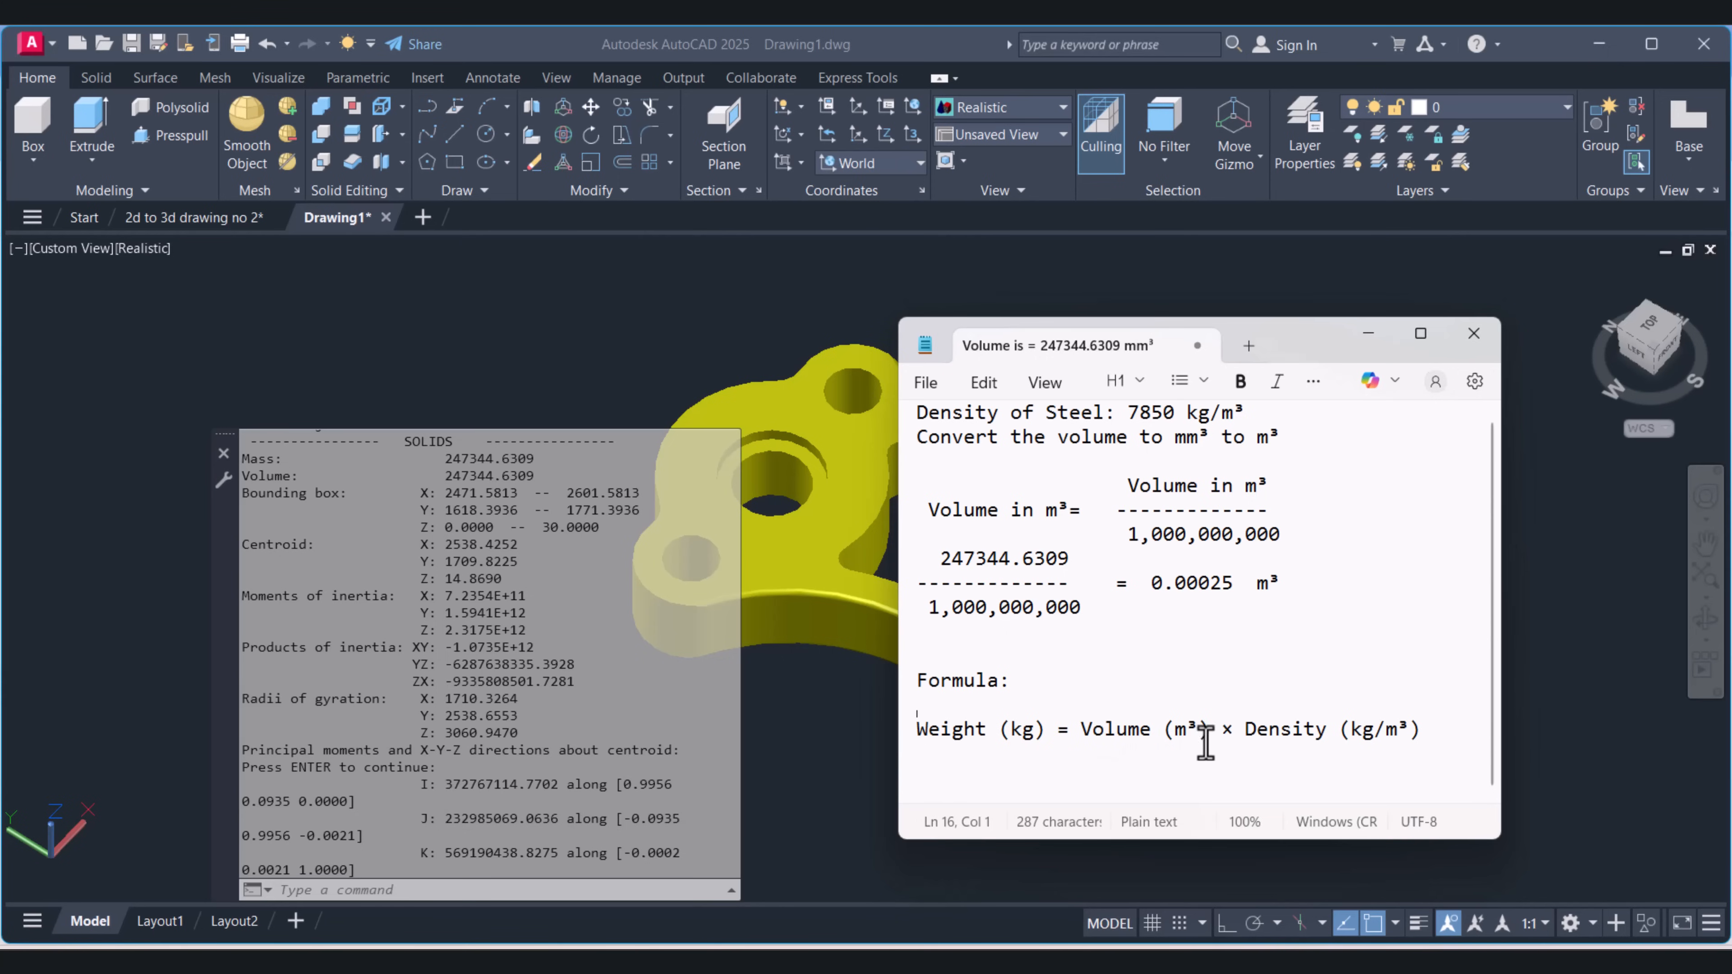
pyautogui.moveTo(1270, 758)
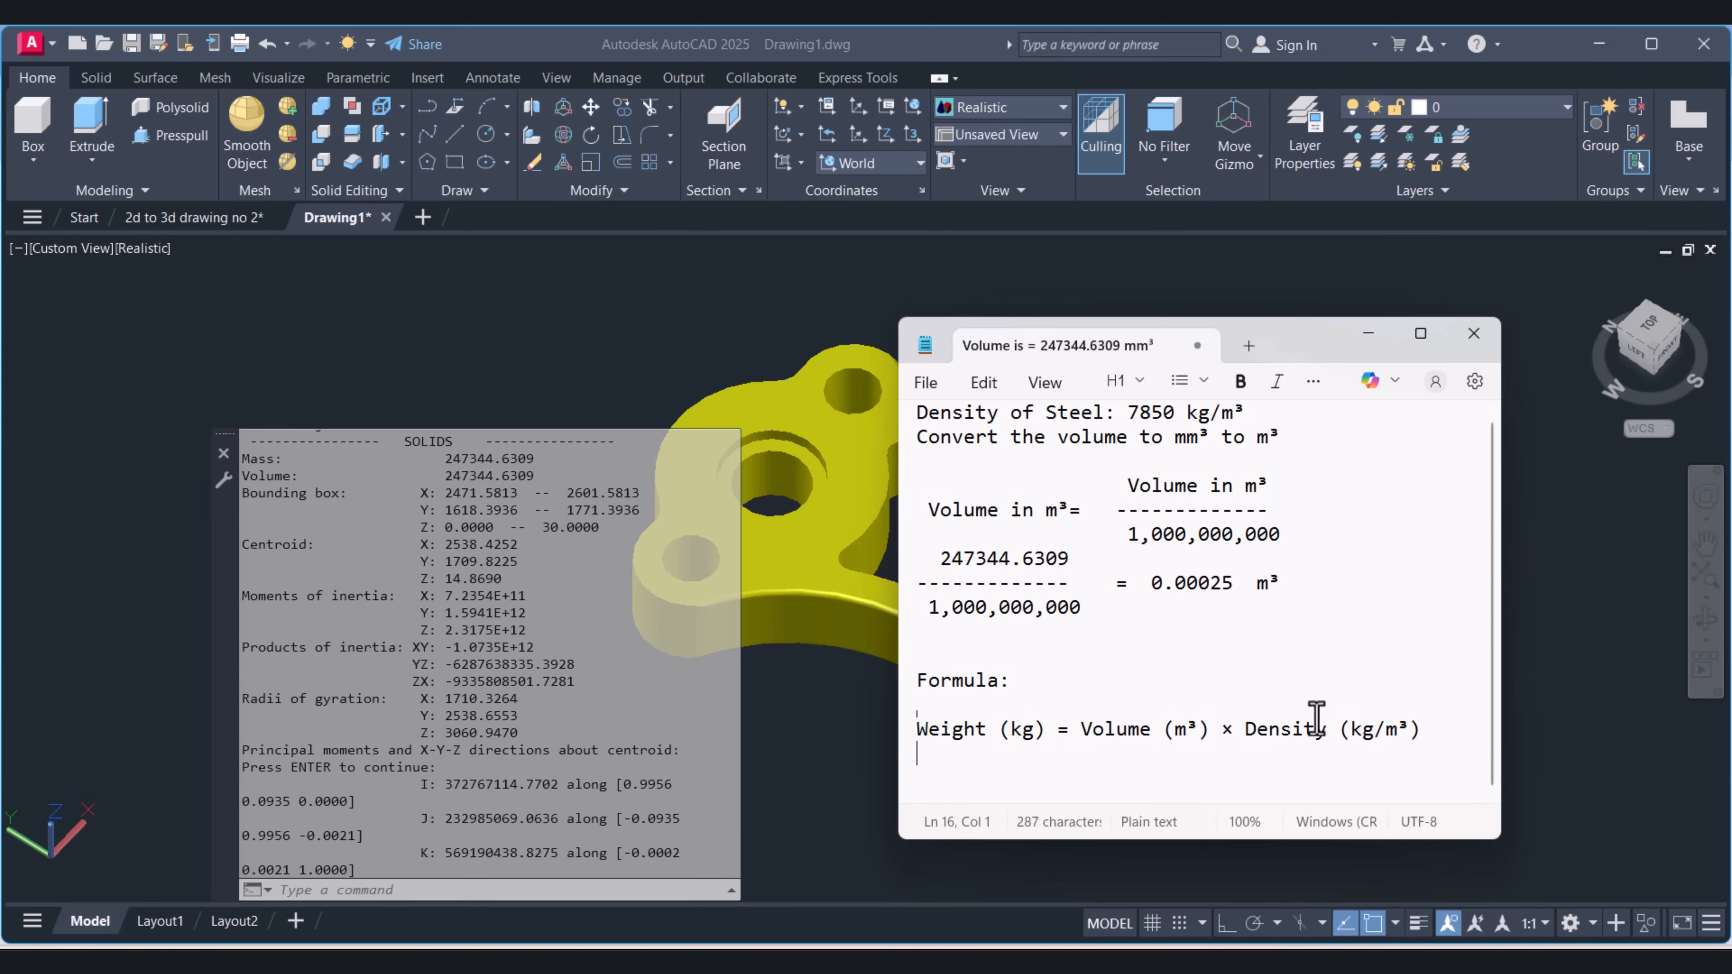
pyautogui.moveTo(1144, 583)
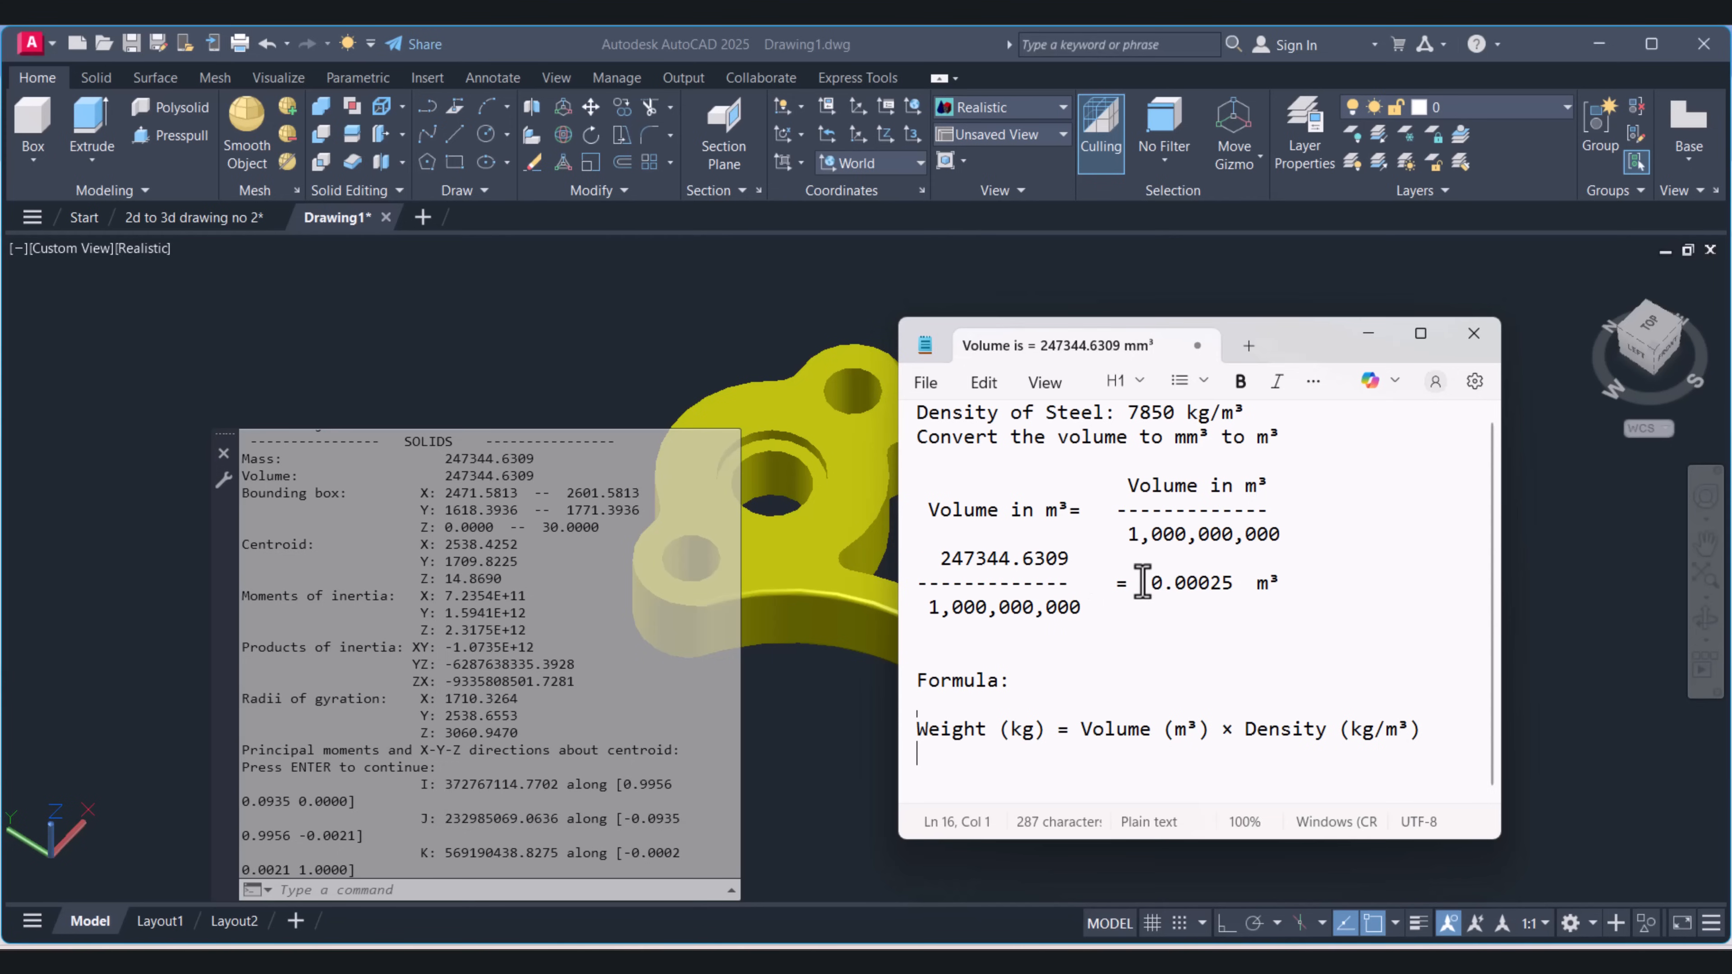
pyautogui.doubleClick(1184, 583)
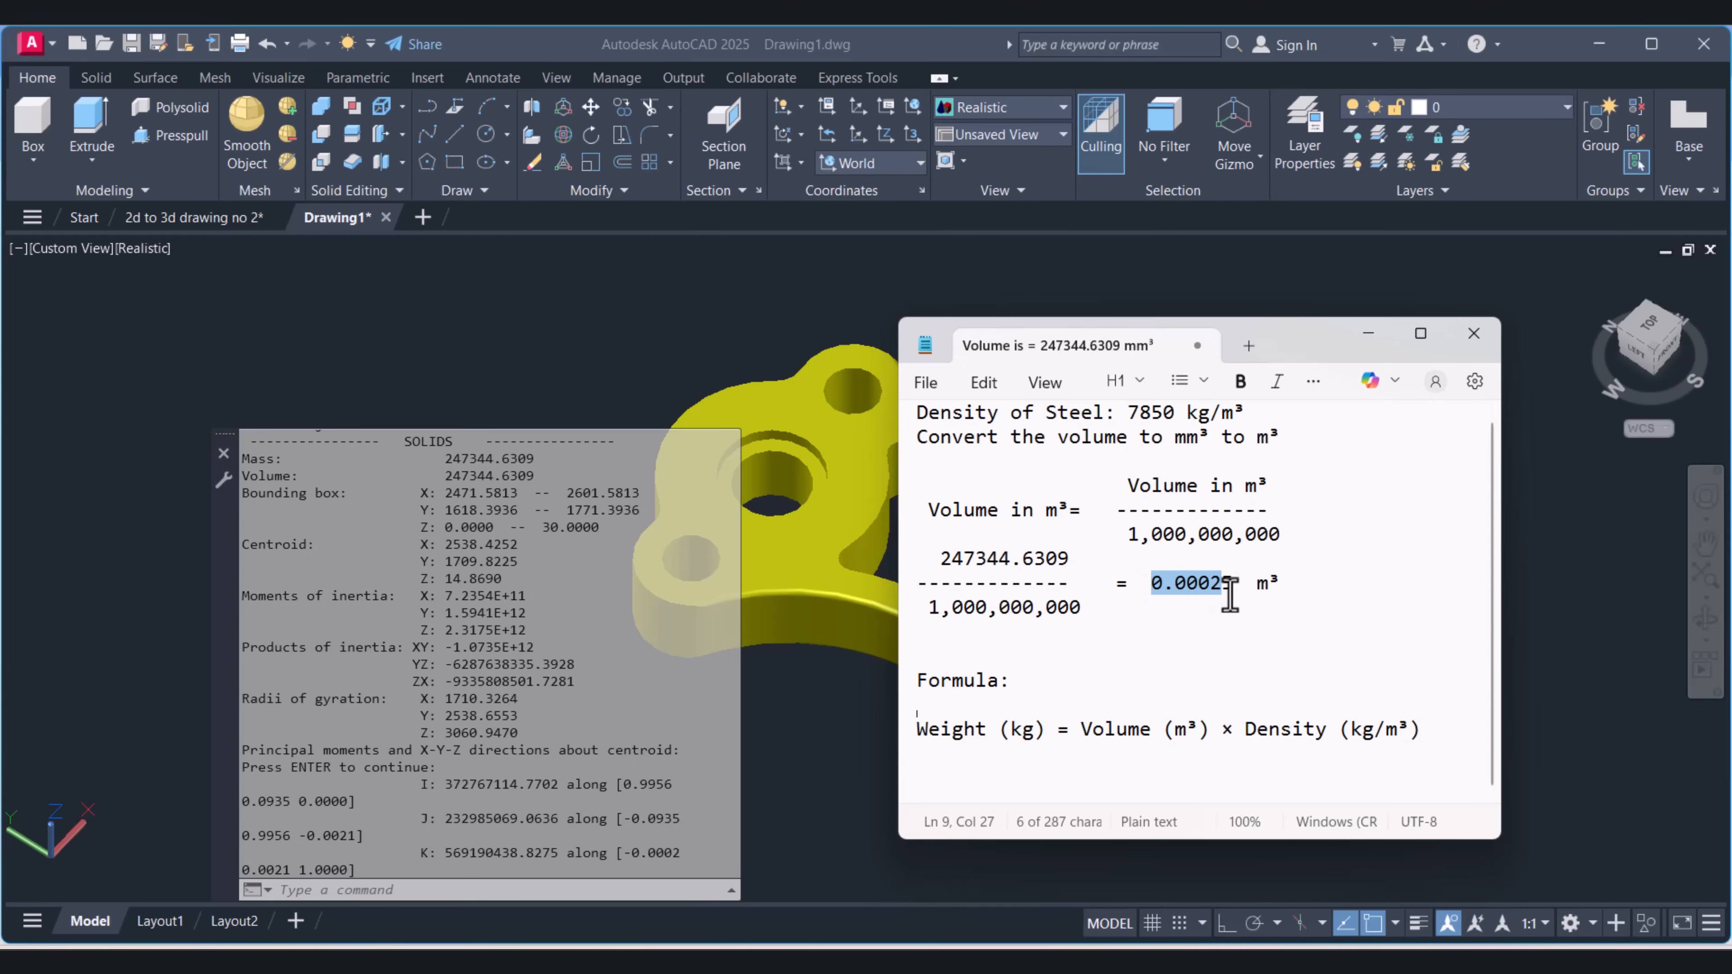
pyautogui.write('5')
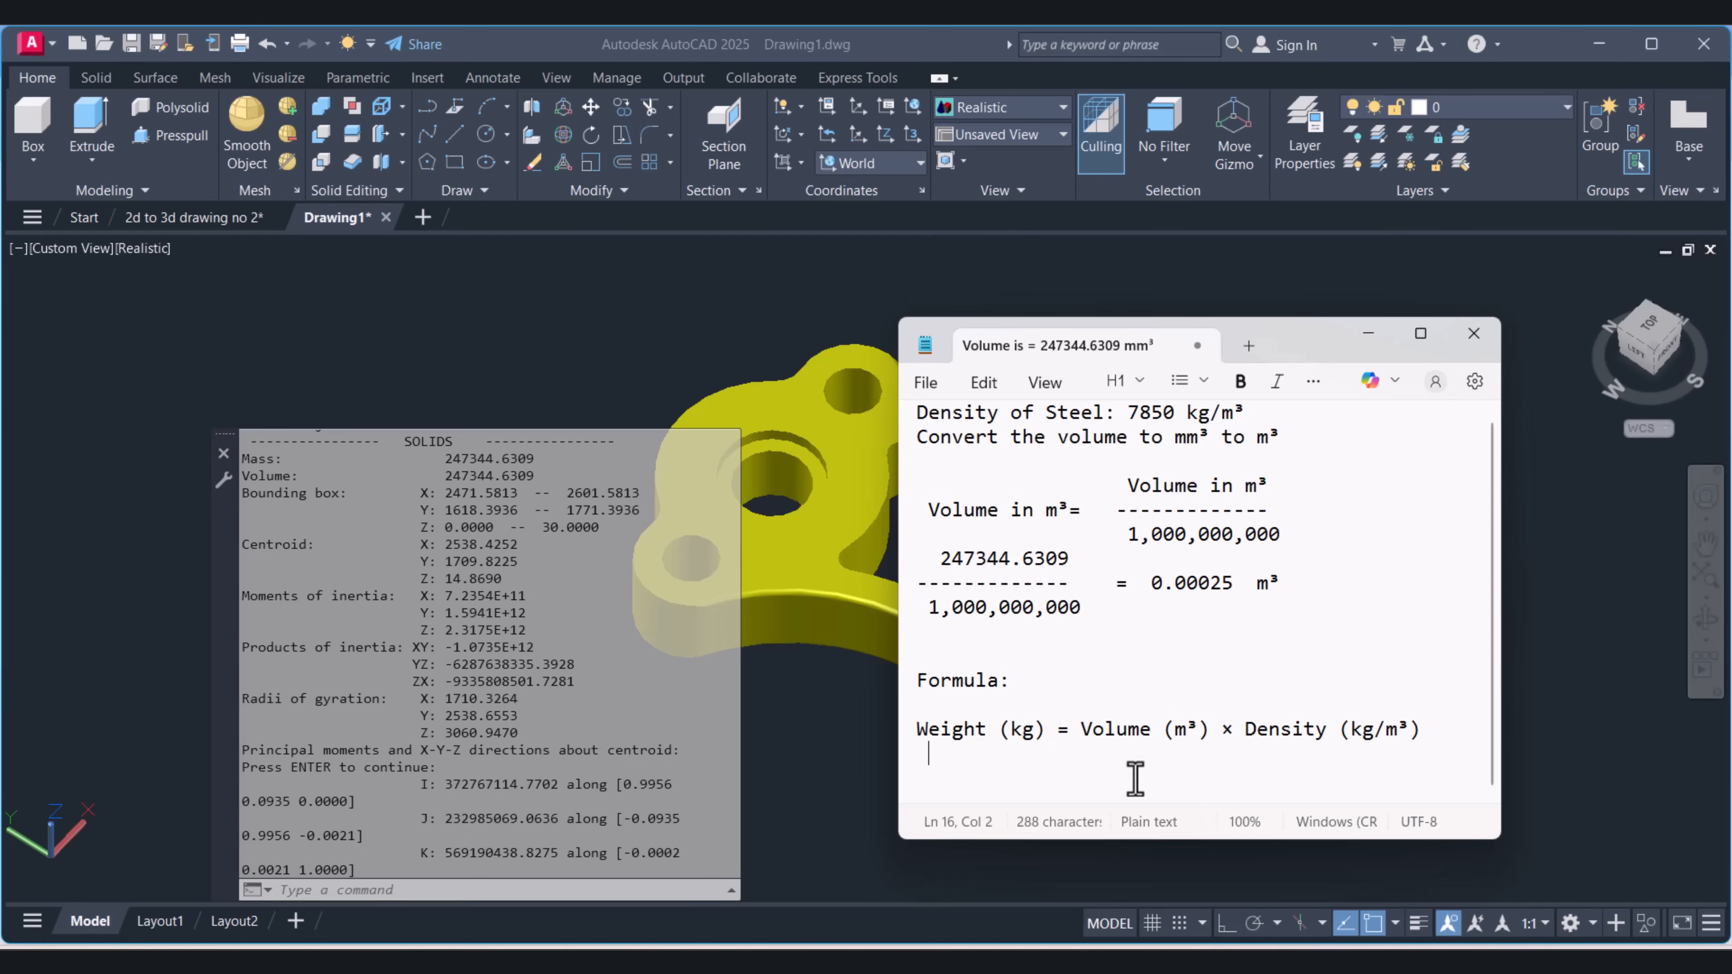
pyautogui.write('0.00025')
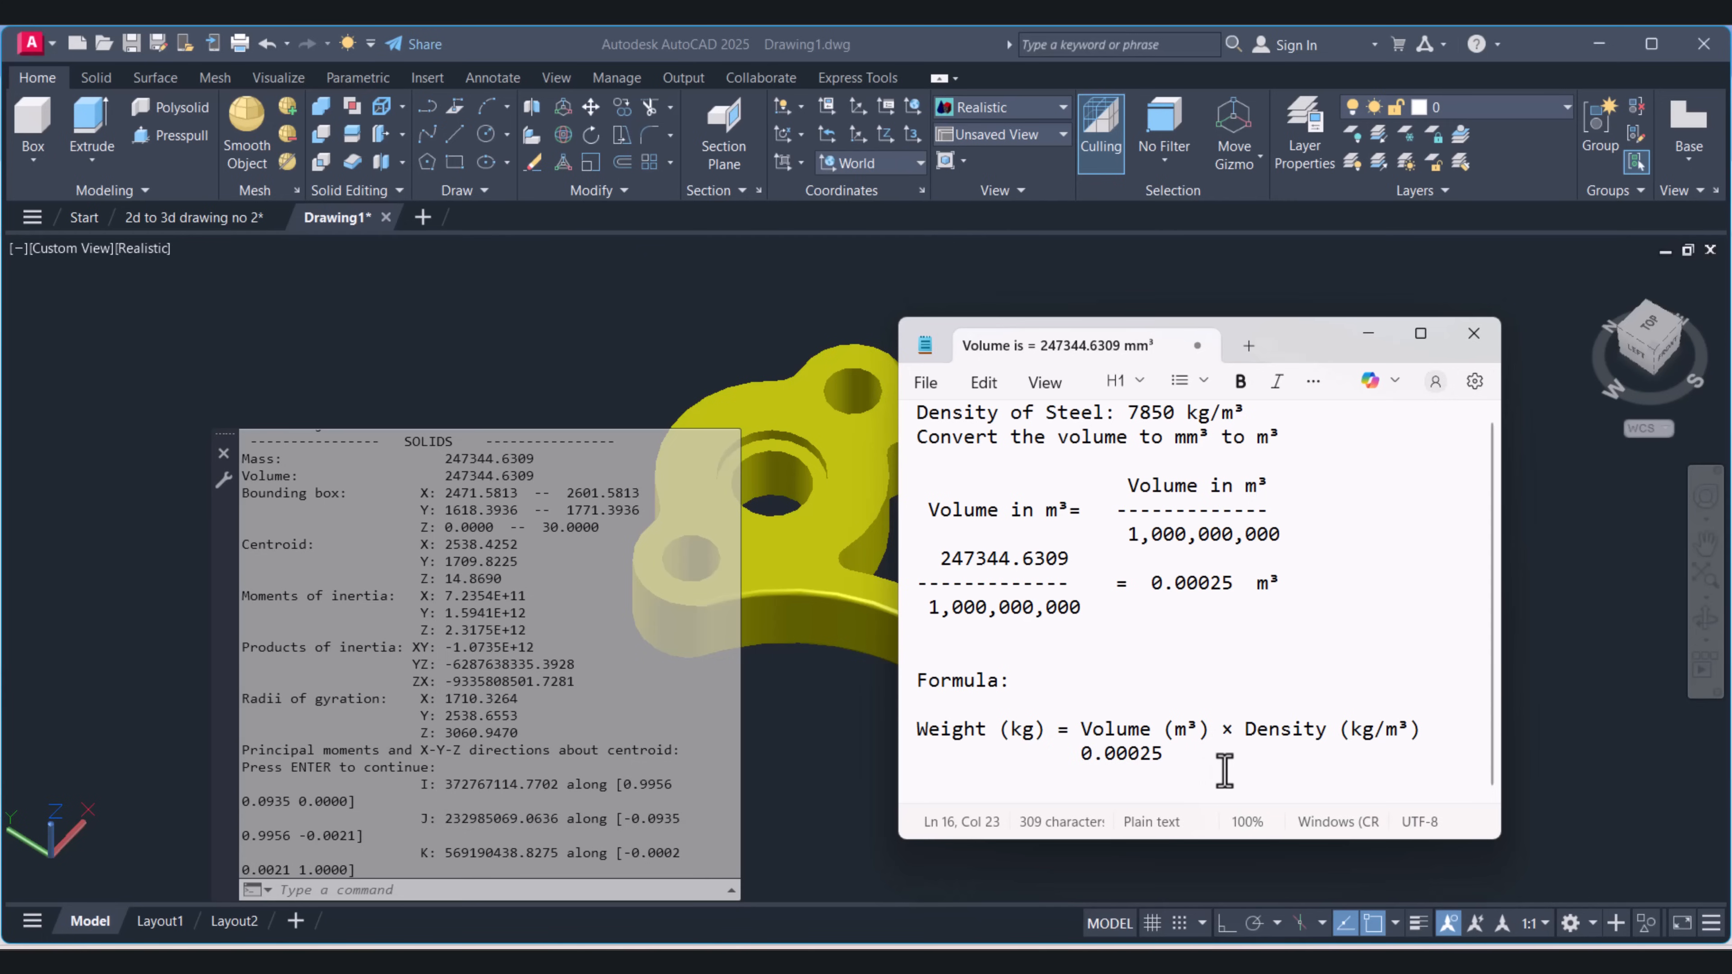
pyautogui.write('x')
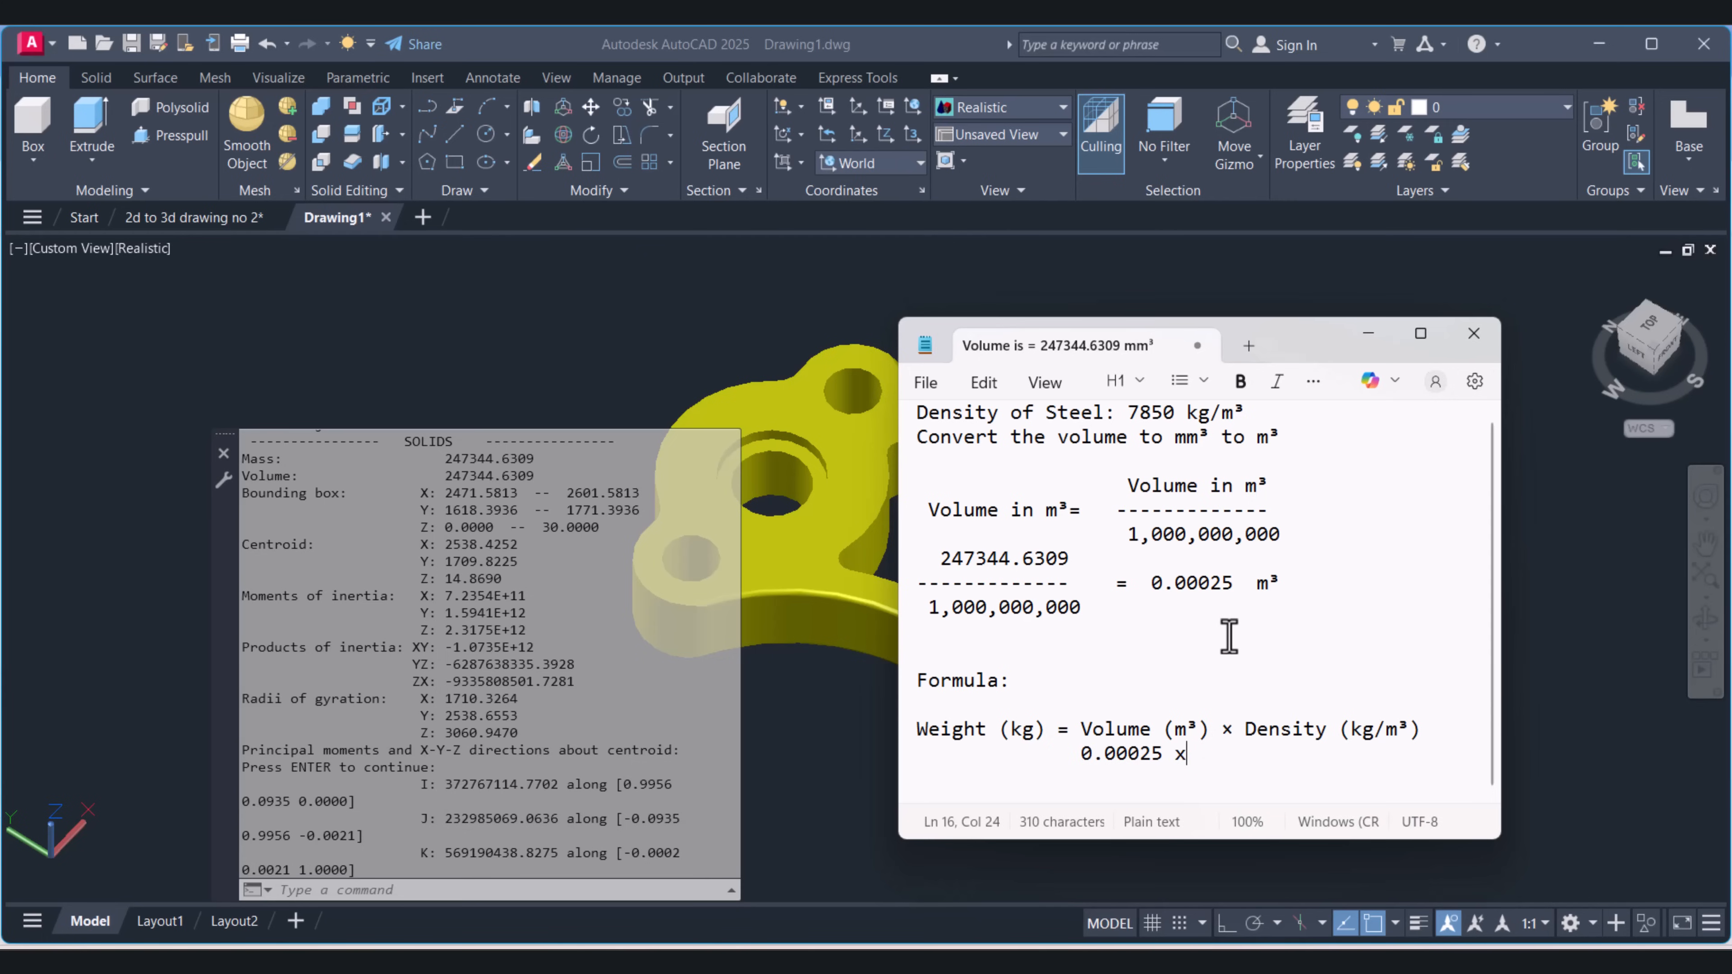
pyautogui.write('7850')
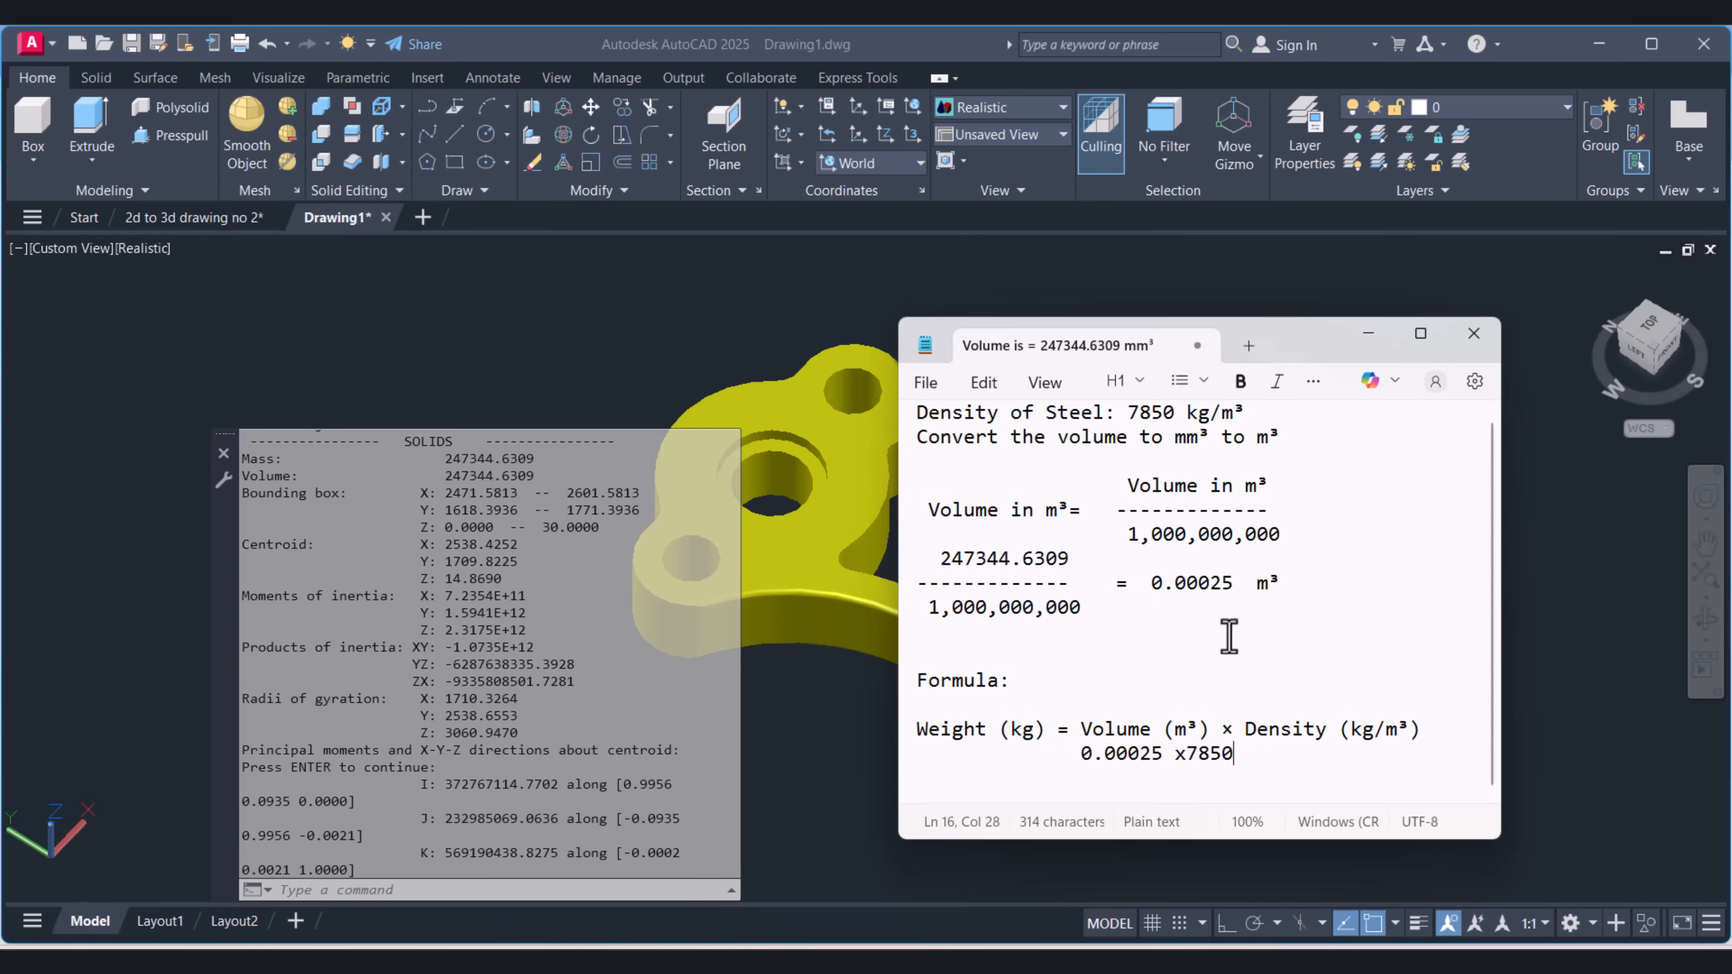
# Step: Fix spacing at the multiplication sign and finish the line as = 1.94kg
pyautogui.click(1182, 755)
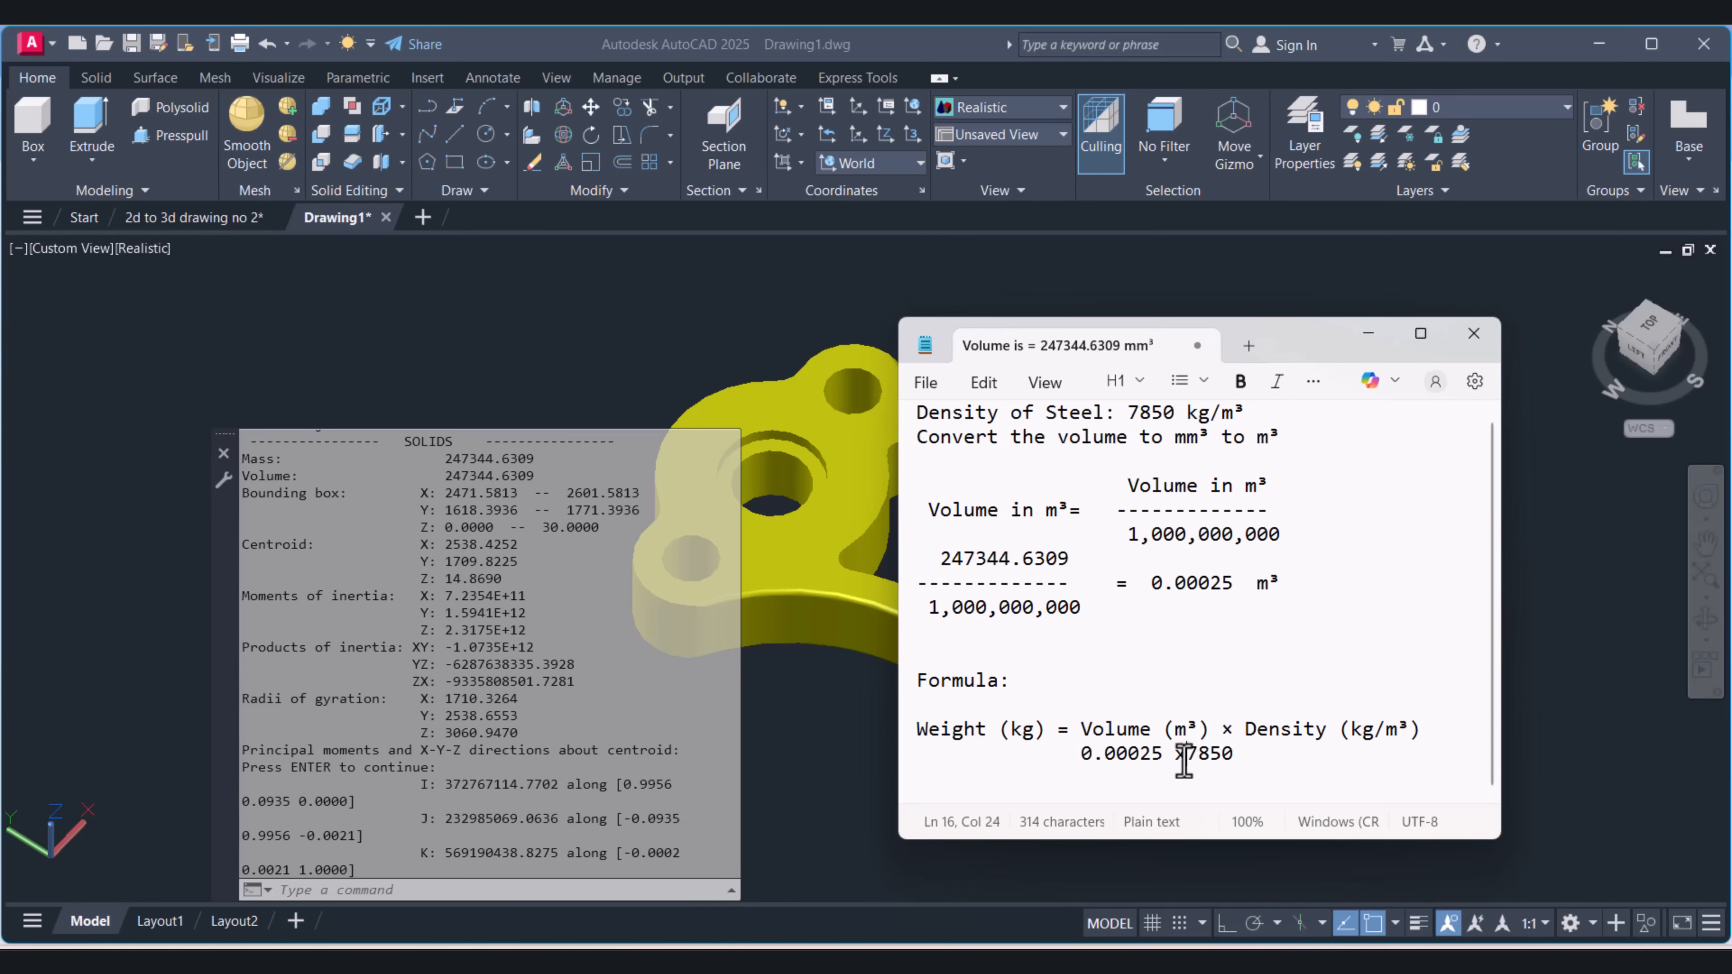
pyautogui.write('x')
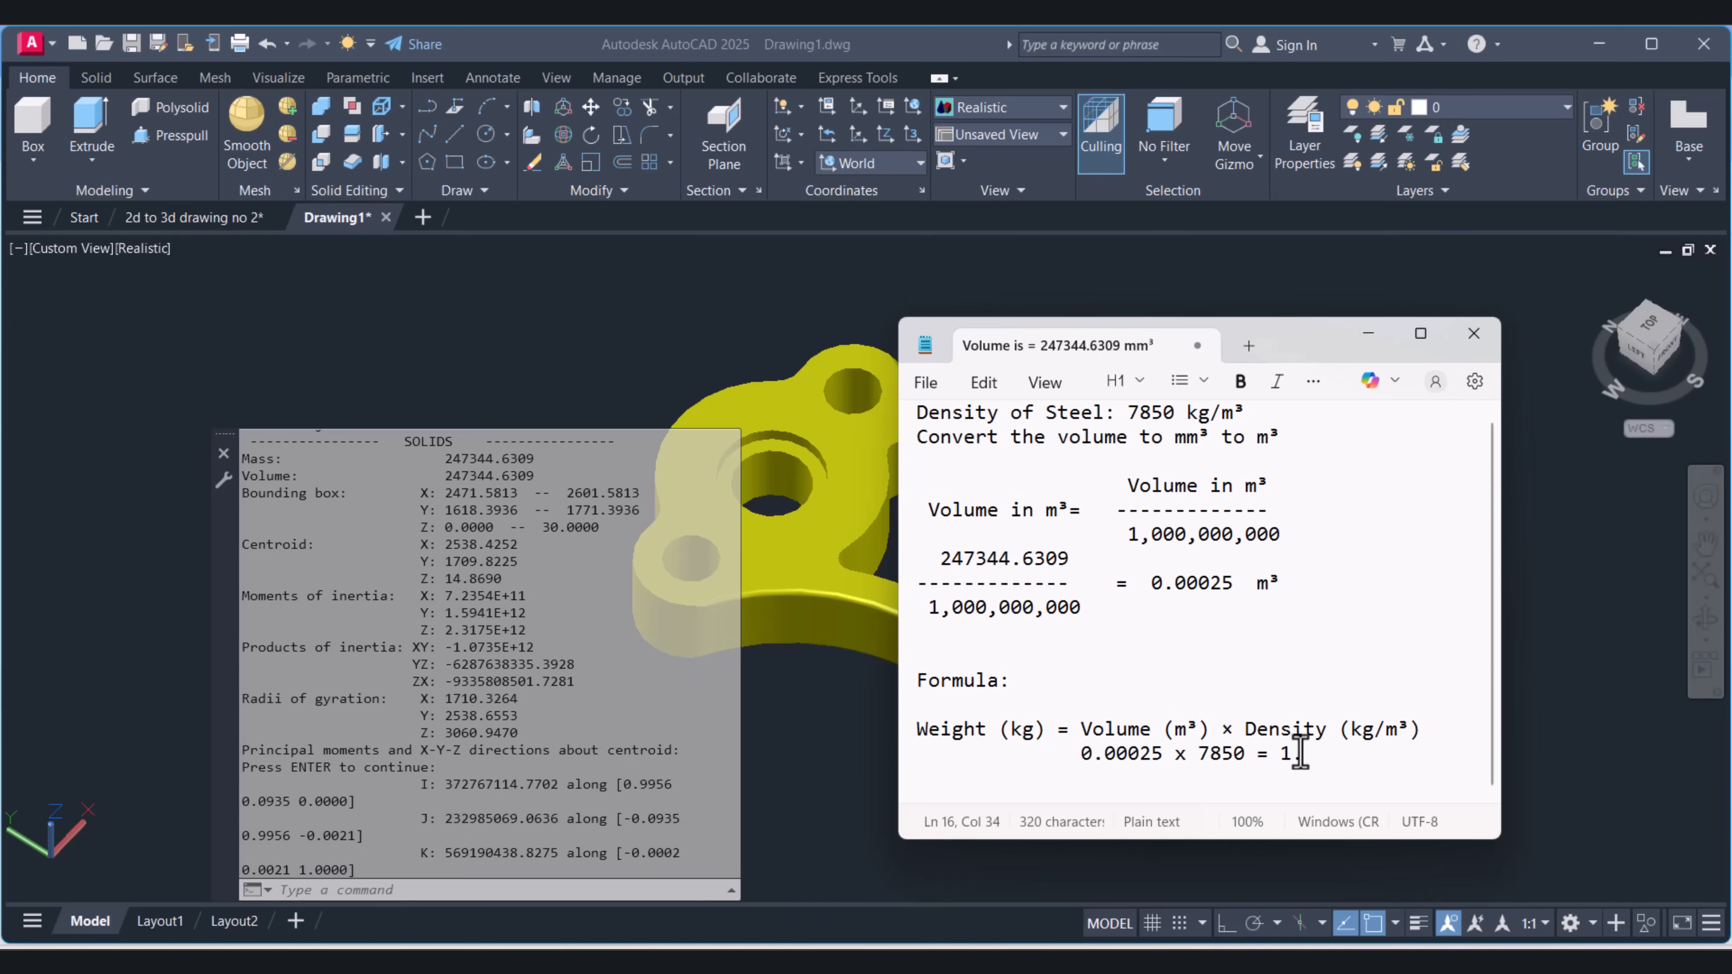
pyautogui.write('94')
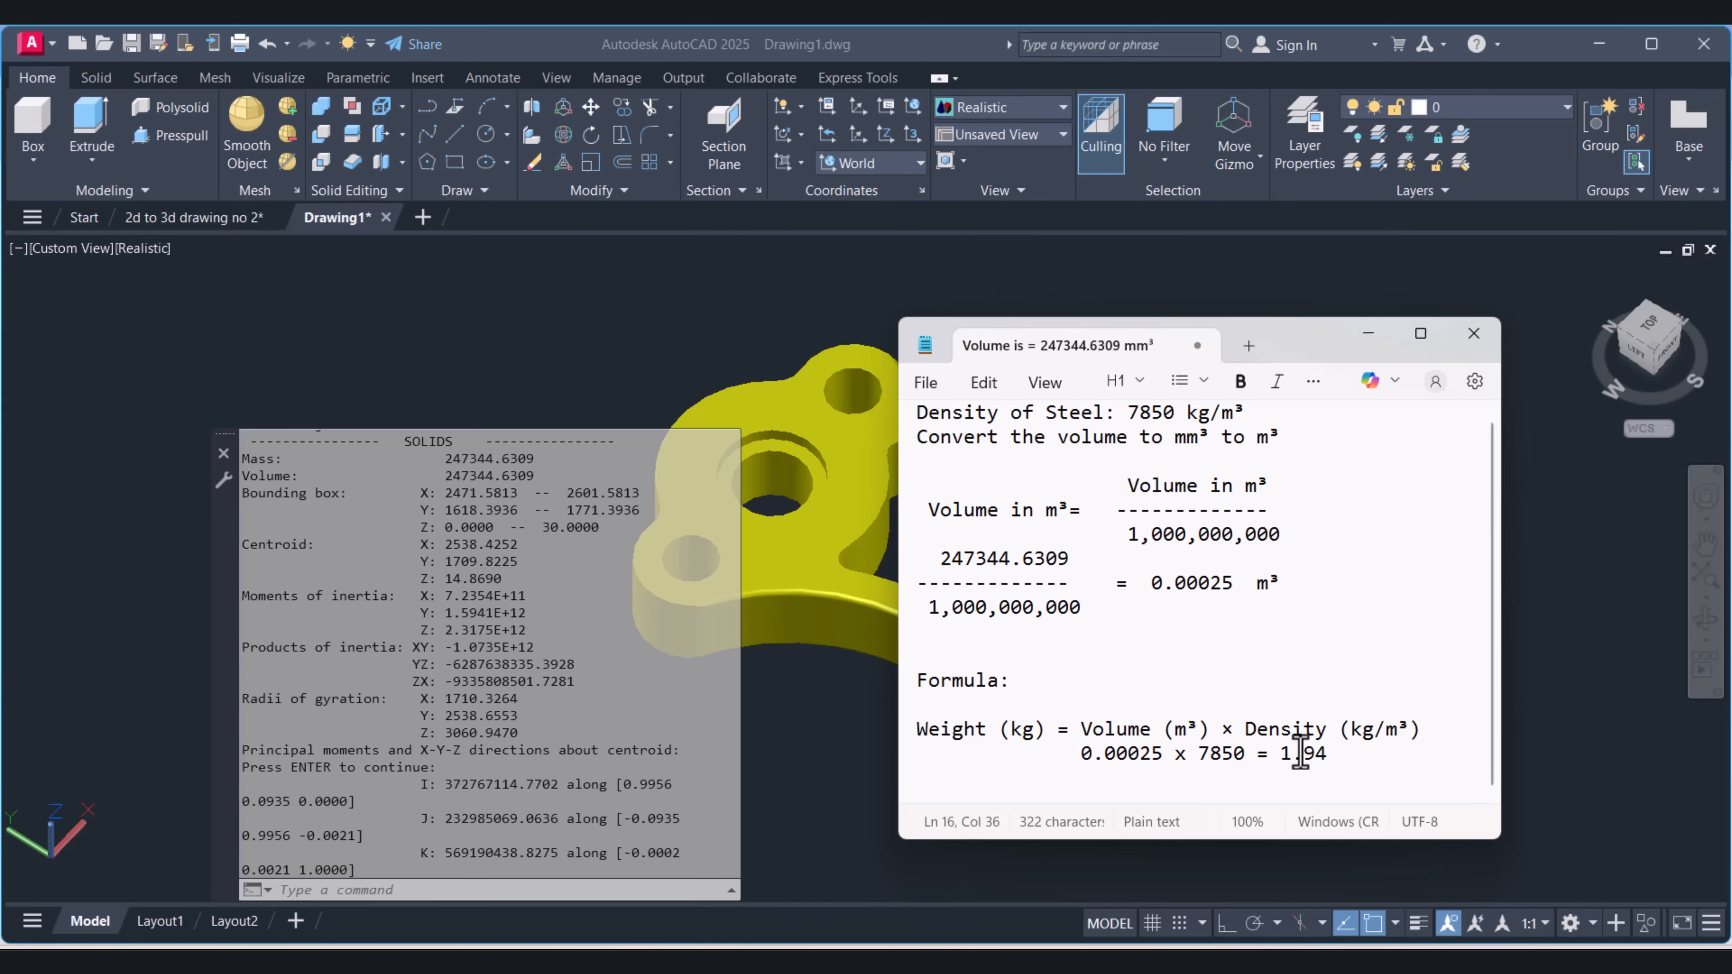
pyautogui.write('kg')
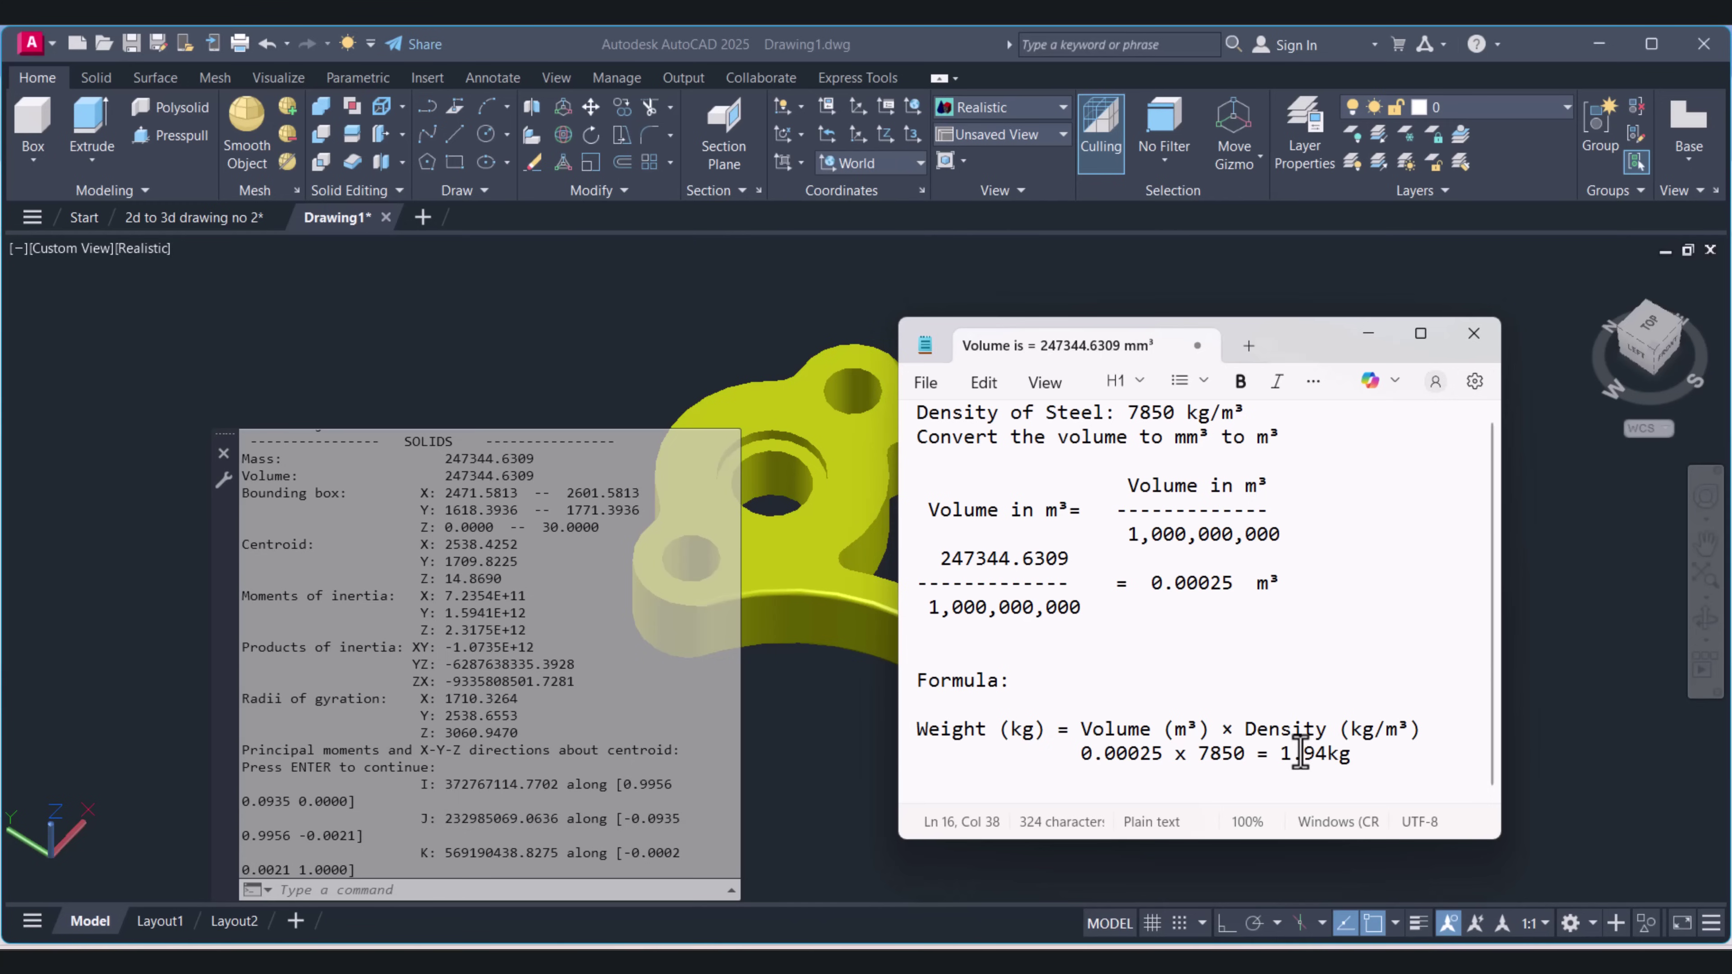
pyautogui.moveTo(1306, 726)
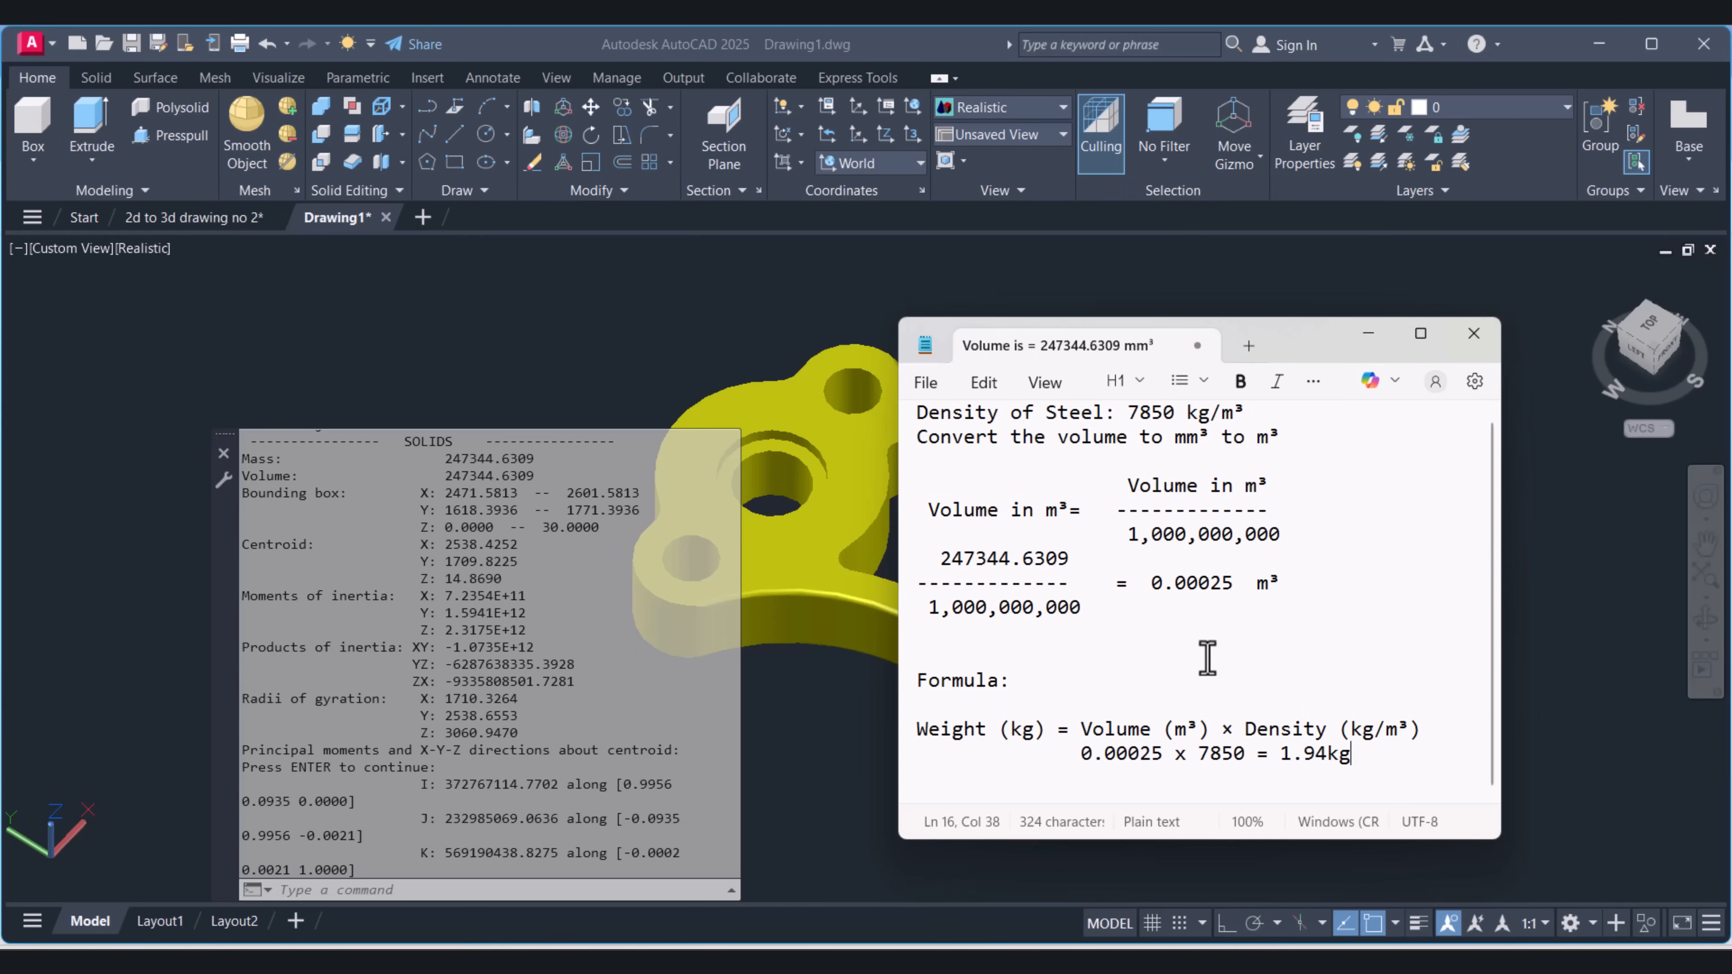
pyautogui.moveTo(866, 767)
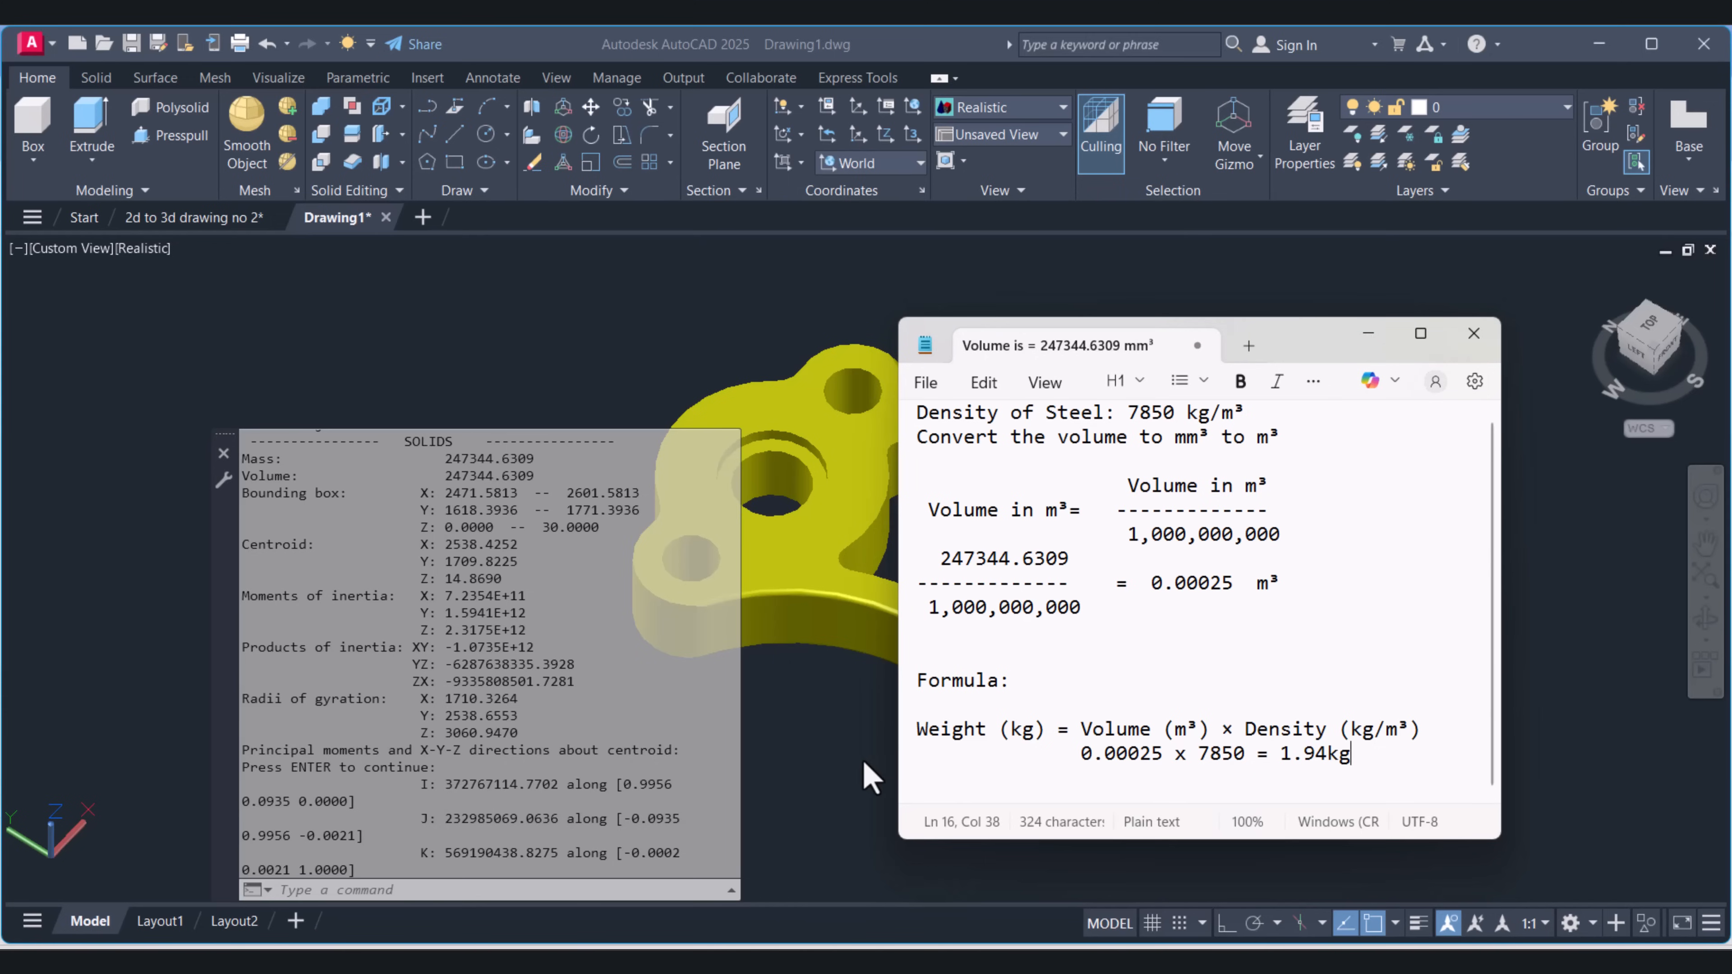
pyautogui.moveTo(838, 783)
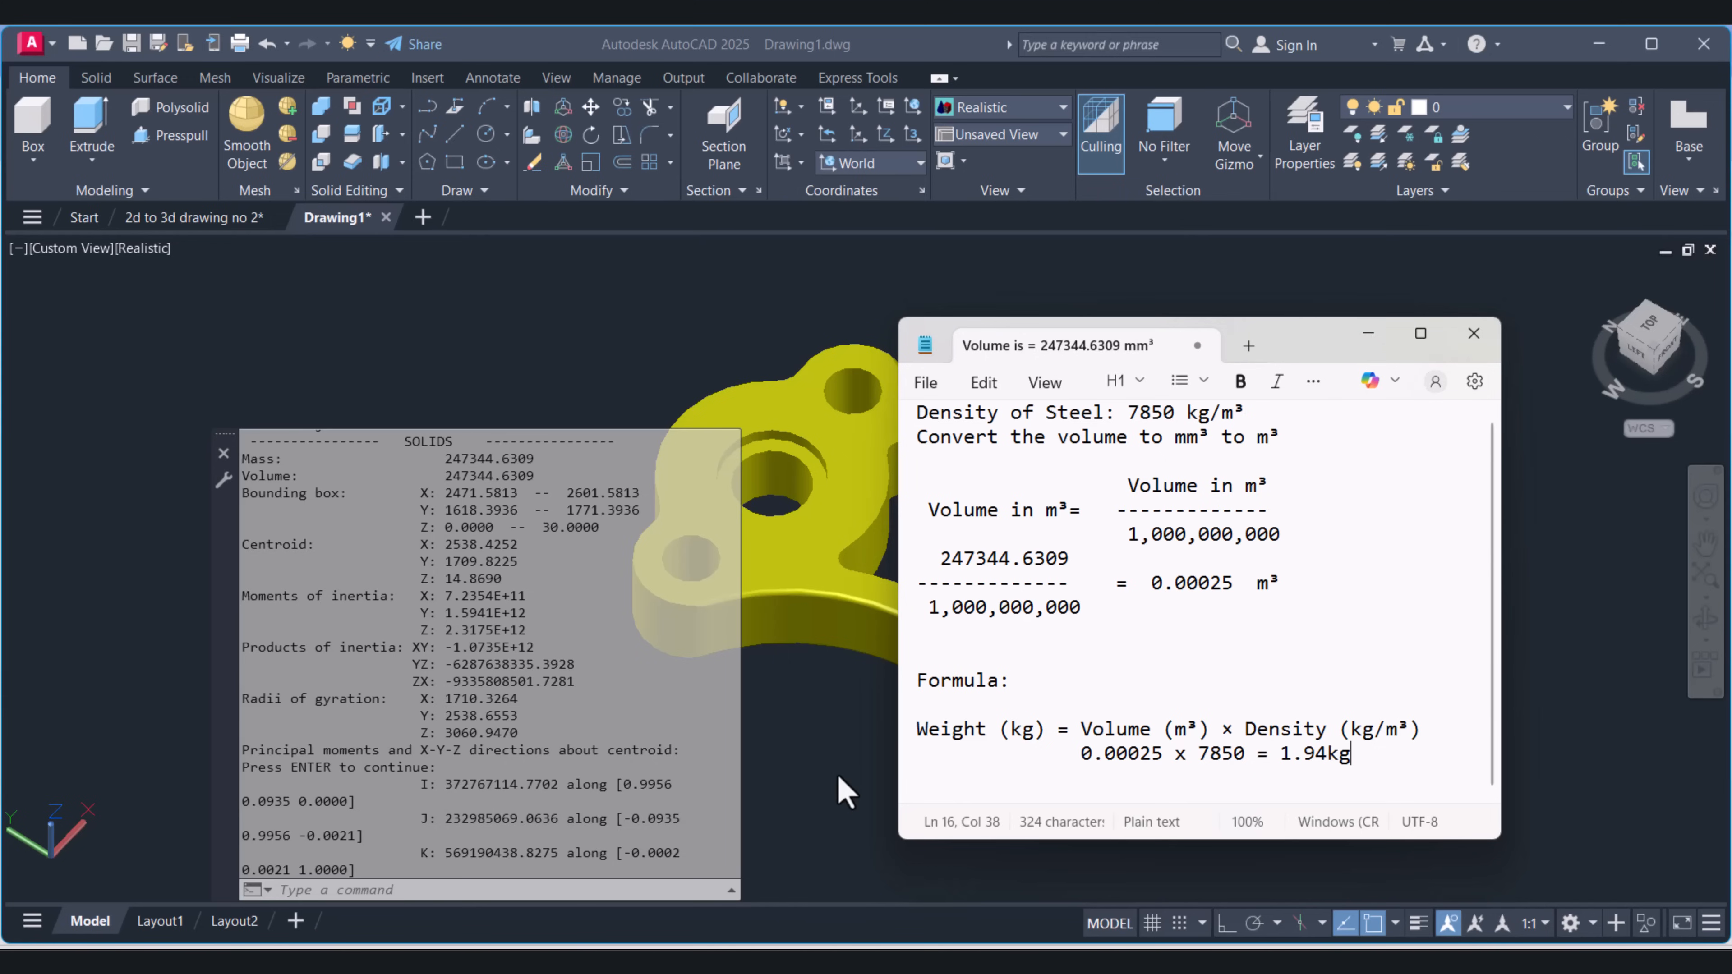
# Step: Load the cweightlabels1 LISP routine from the Temp folder via APPLOAD and close the loader
pyautogui.click(1473, 334)
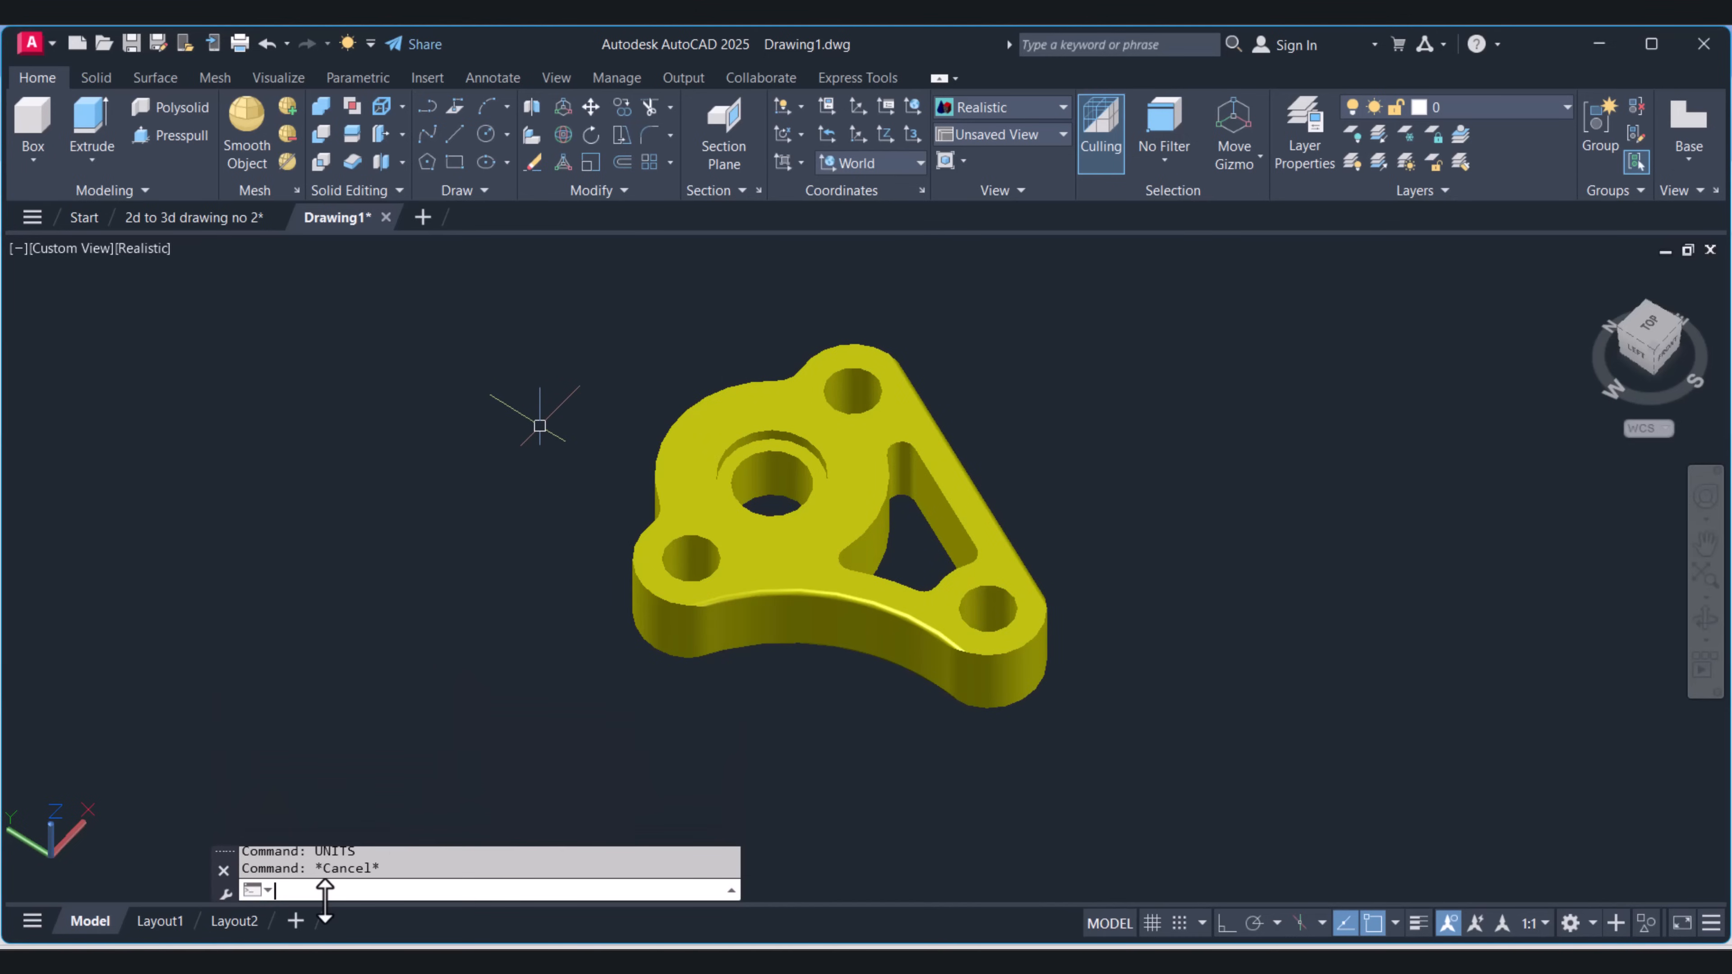
pyautogui.write('a')
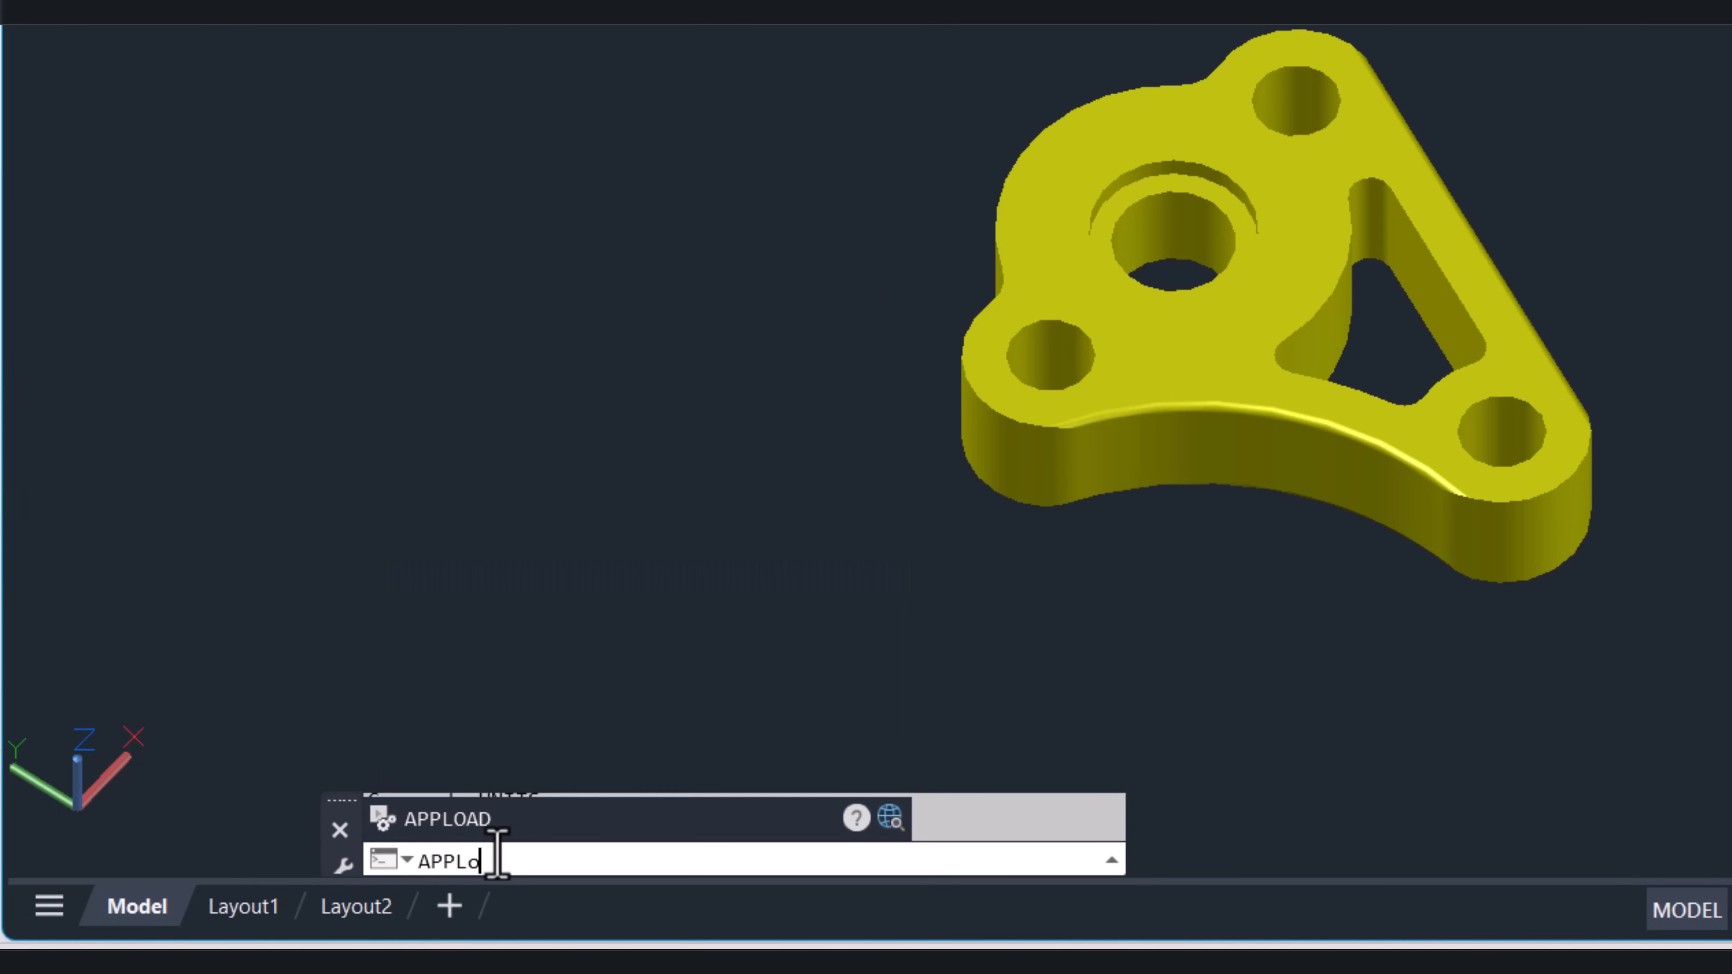
pyautogui.press('Enter')
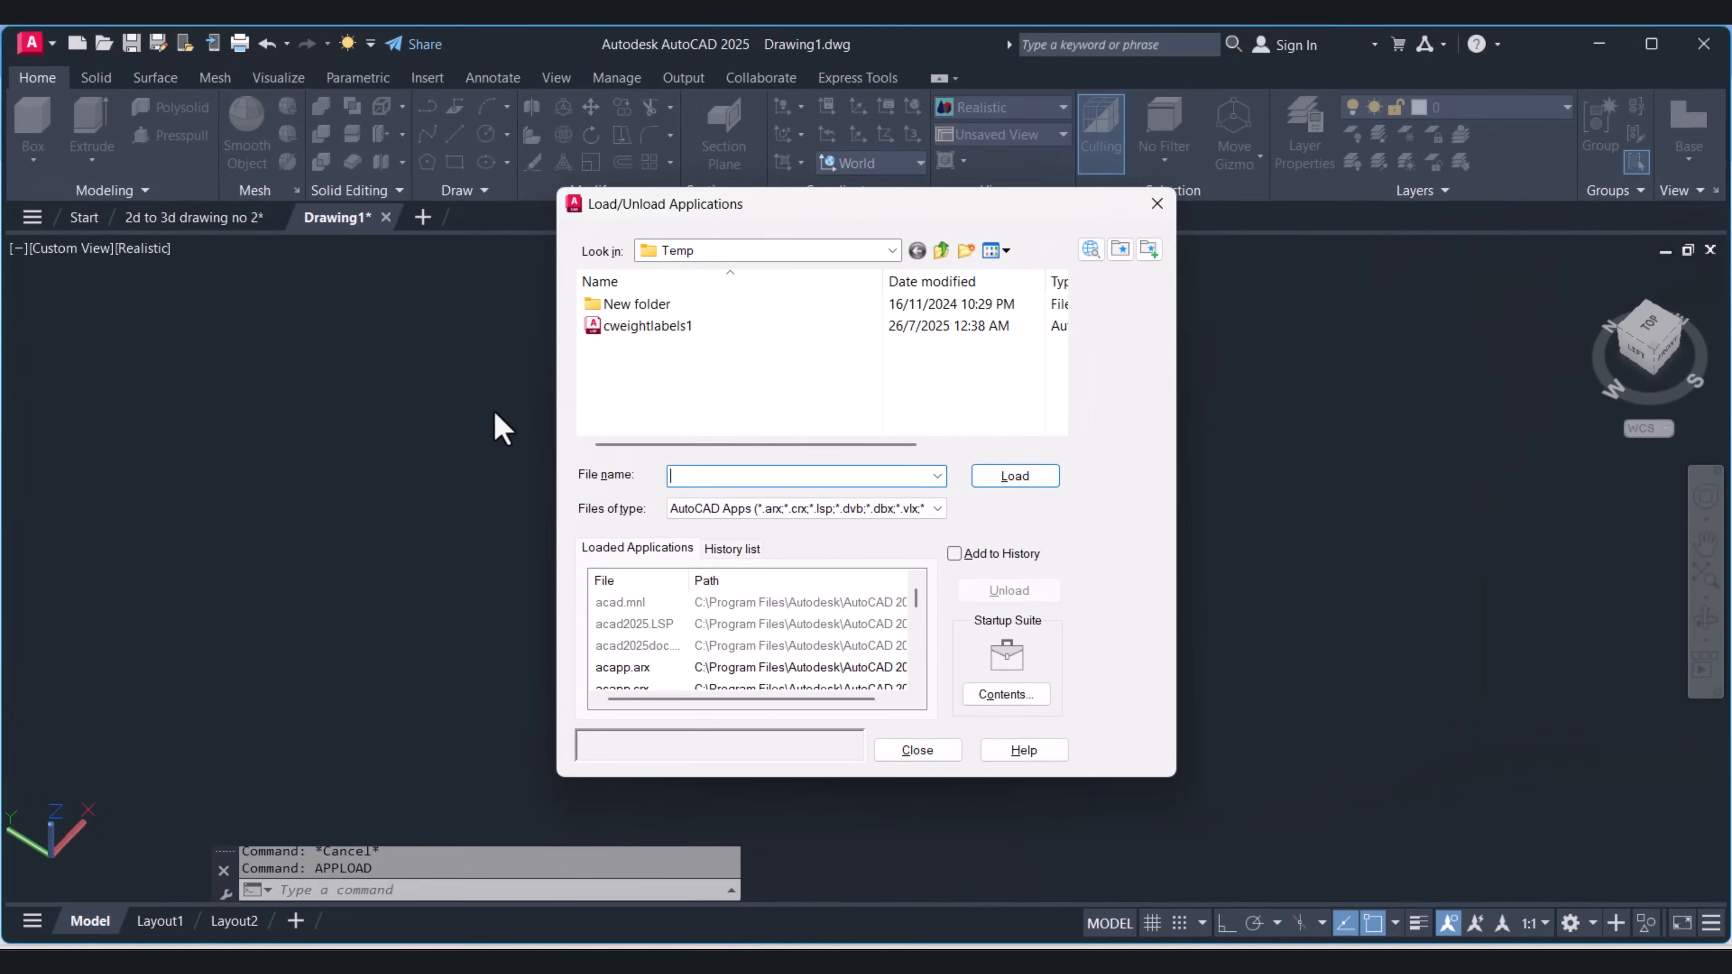
pyautogui.click(646, 326)
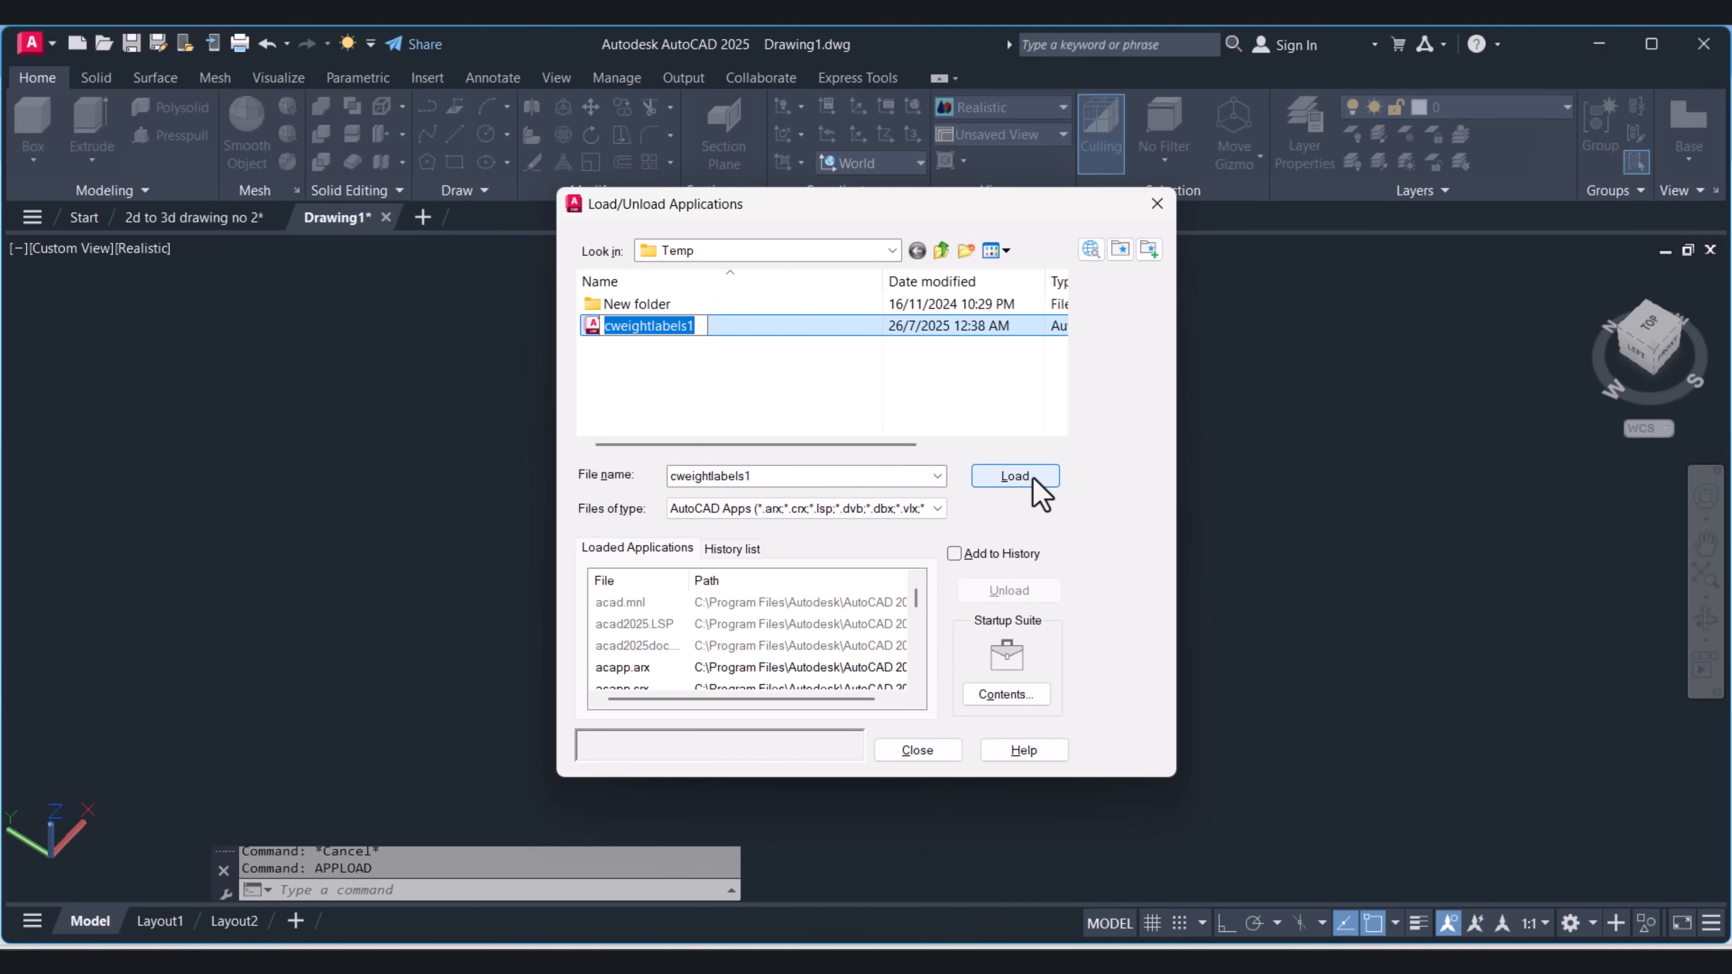
pyautogui.click(1016, 476)
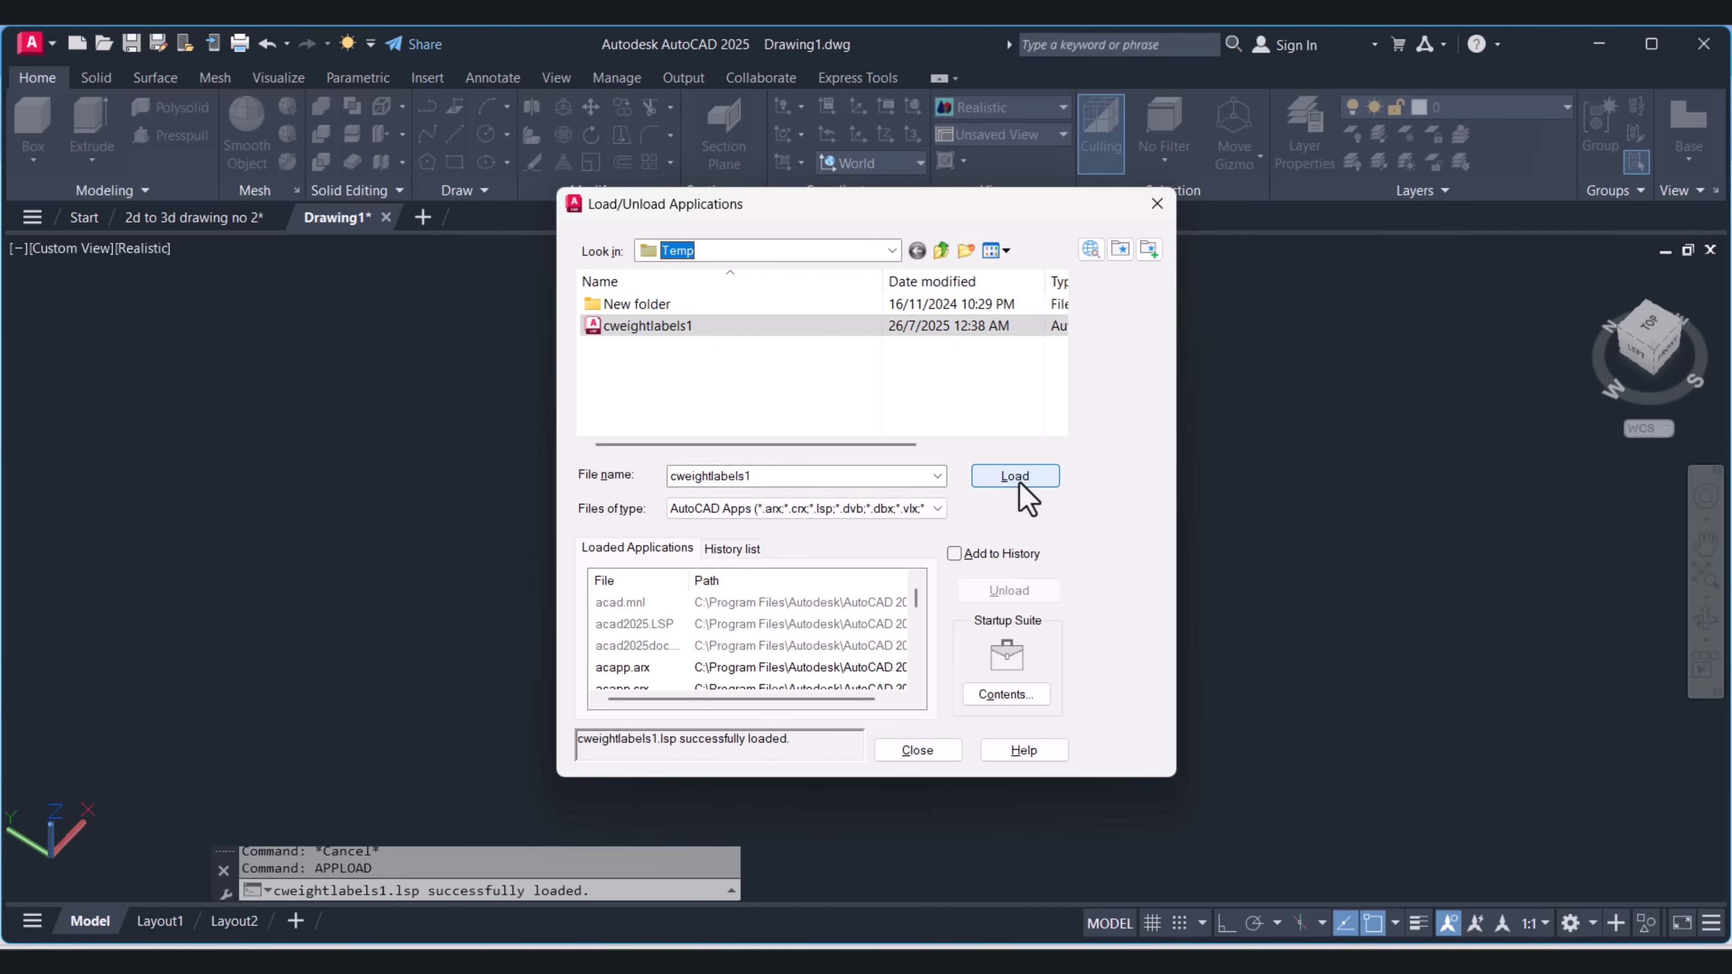
pyautogui.click(918, 751)
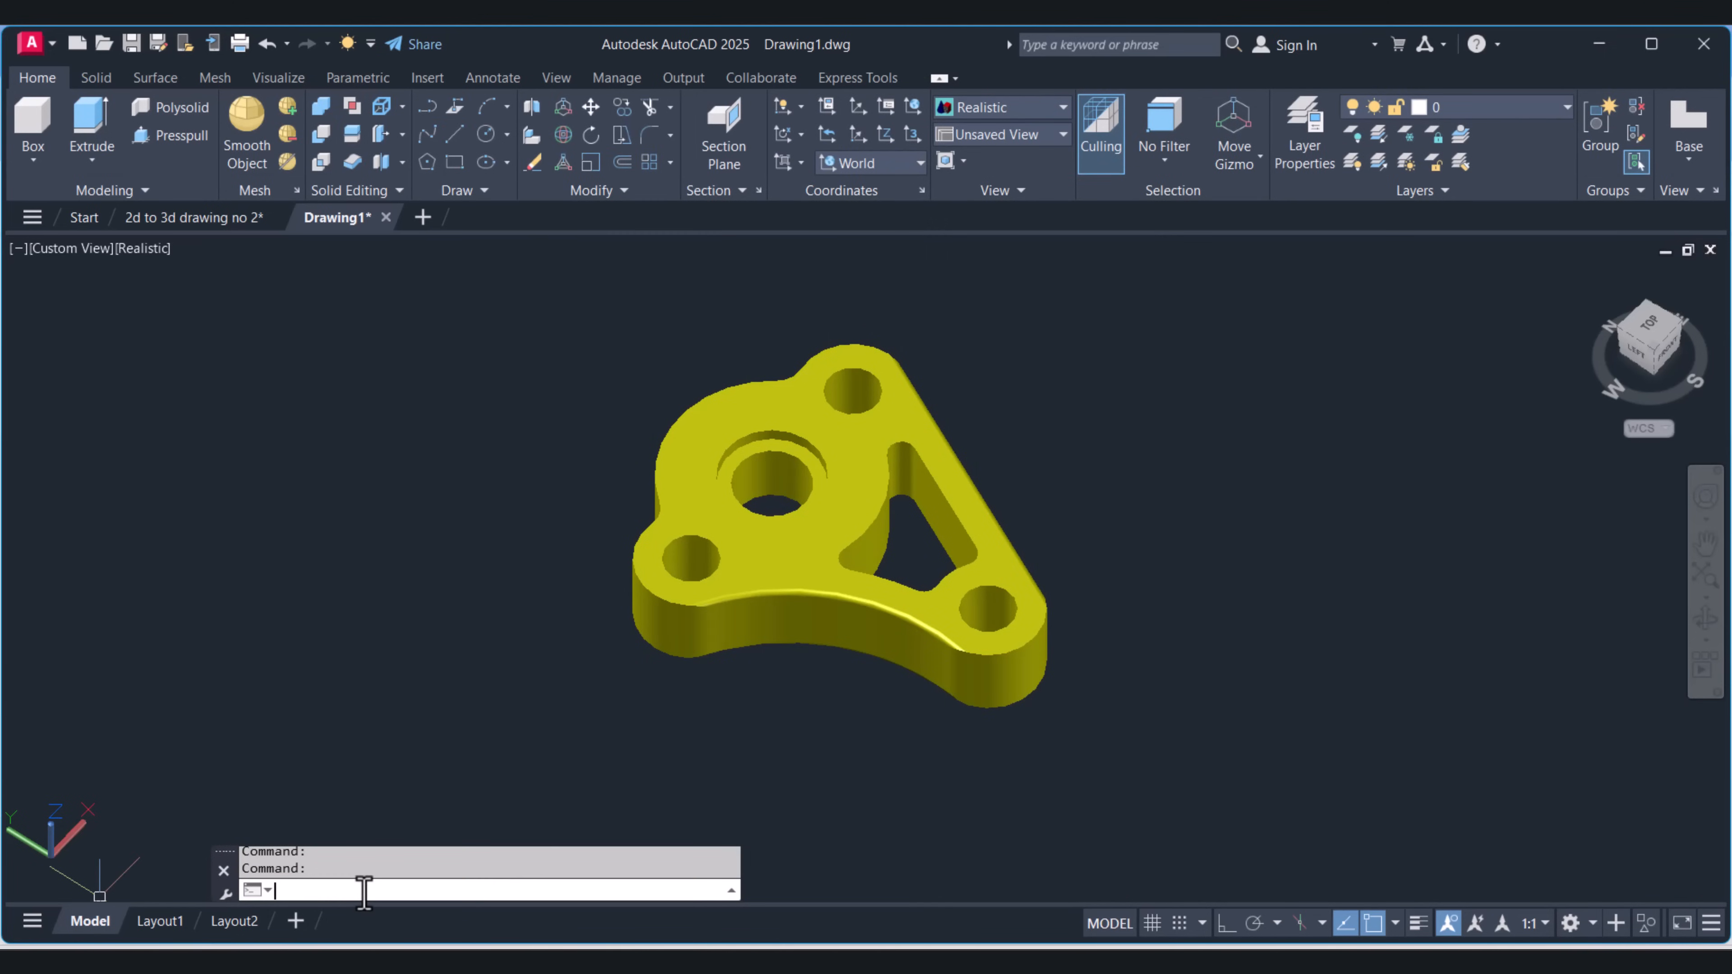
# Step: Run WEIGHTLABELS with density 7850 on the bracket, reporting Solid #1 at 1.94 kg to match Notepad
pyautogui.write('WSSETTINGS')
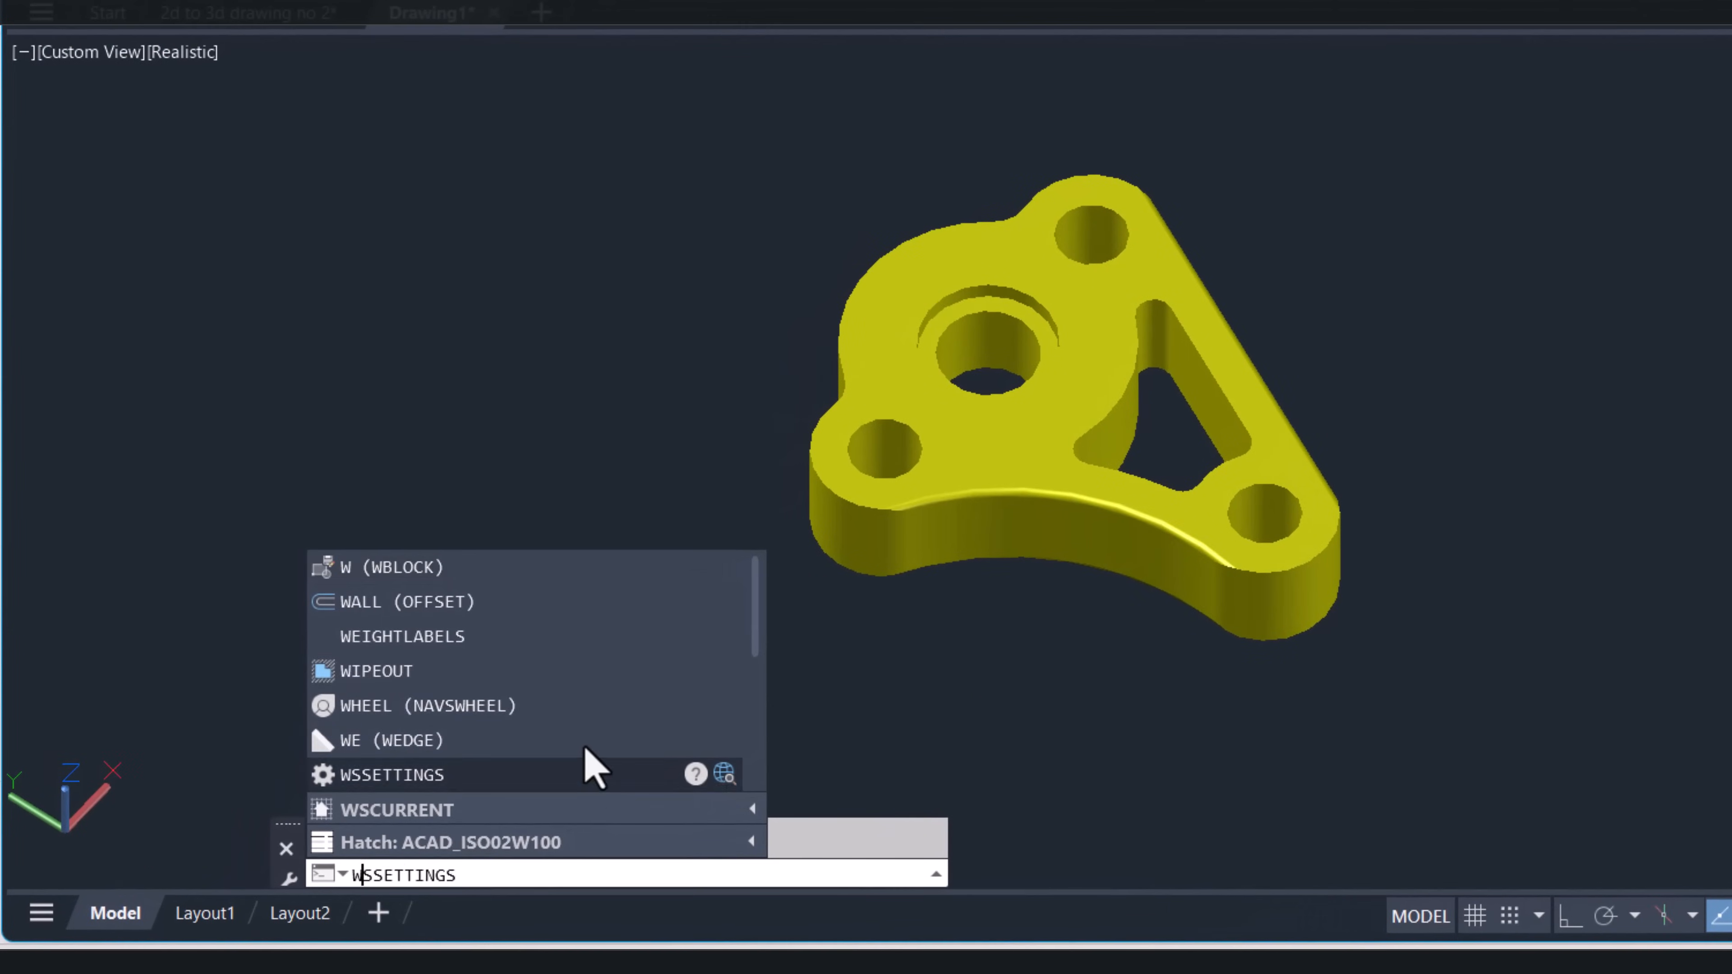
pyautogui.click(403, 636)
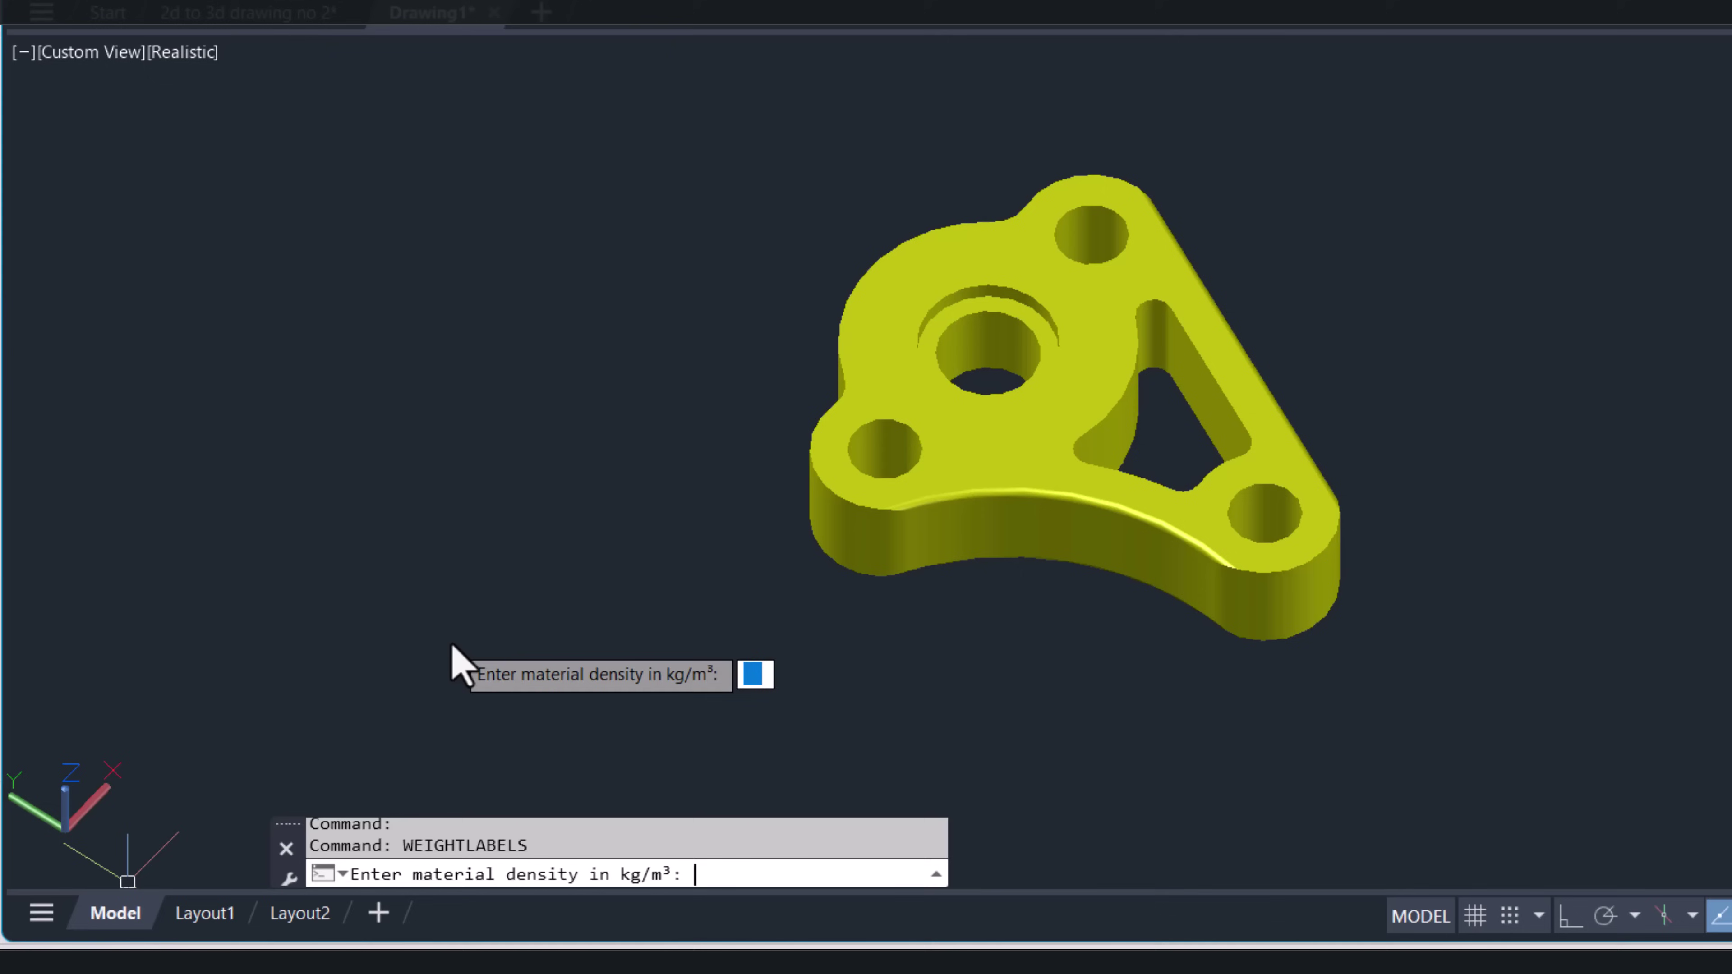
pyautogui.write('785')
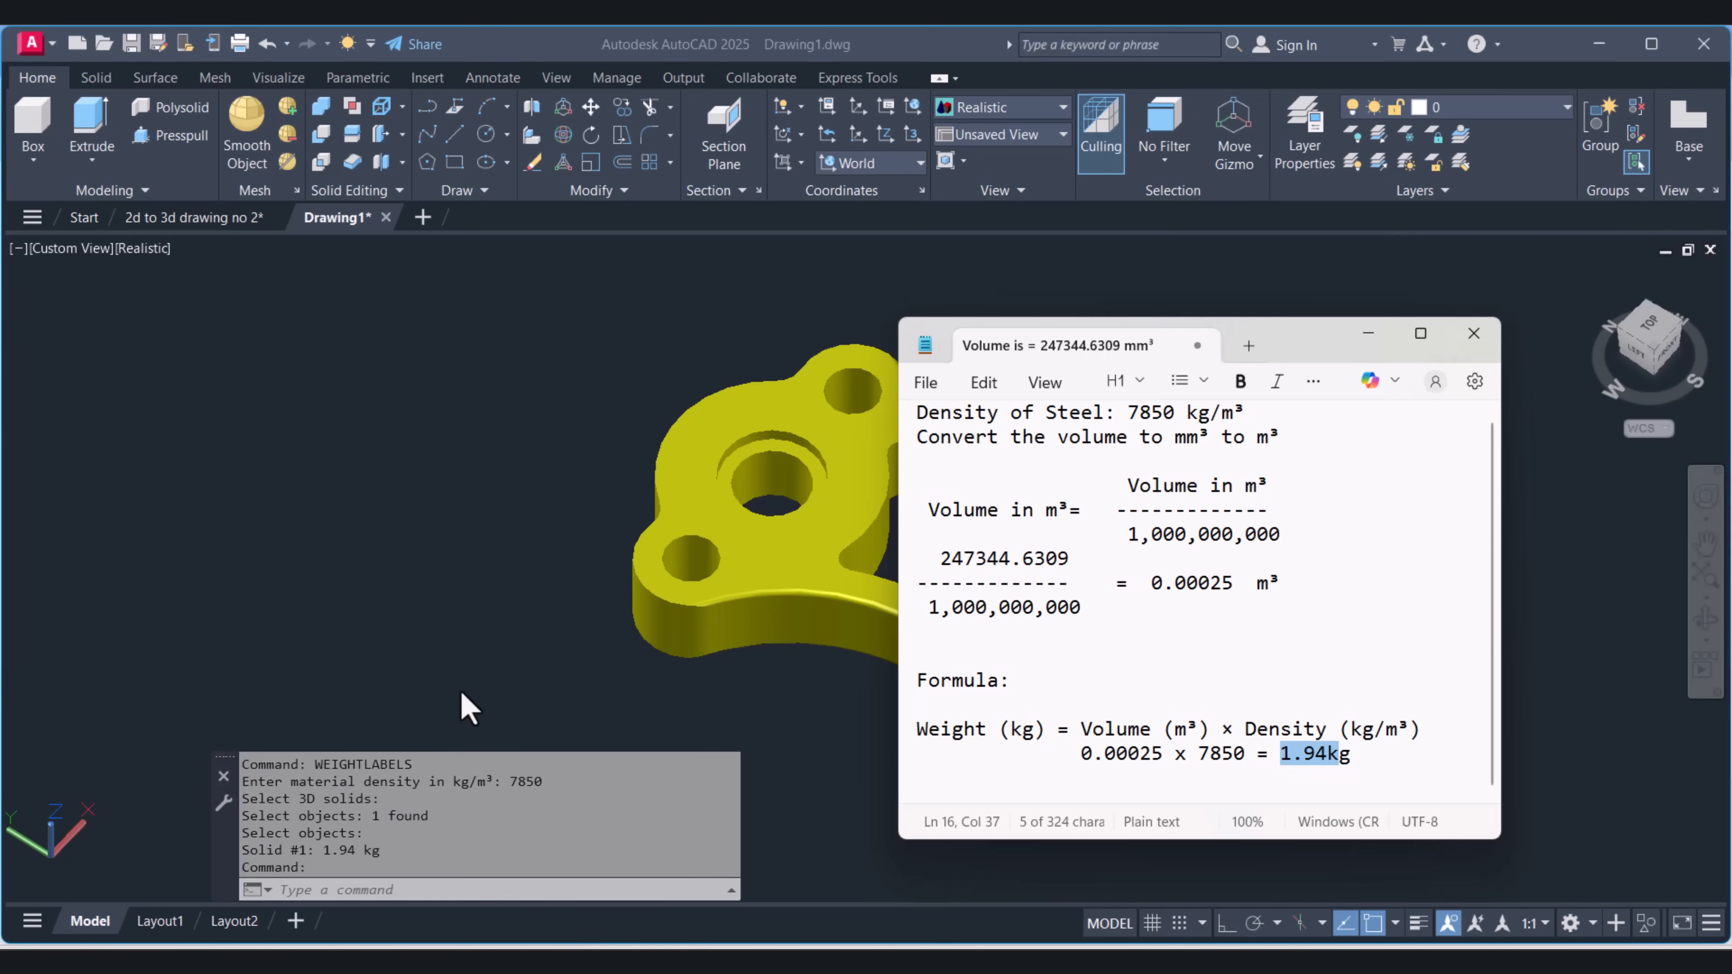
pyautogui.click(1474, 333)
pyautogui.write('REC')
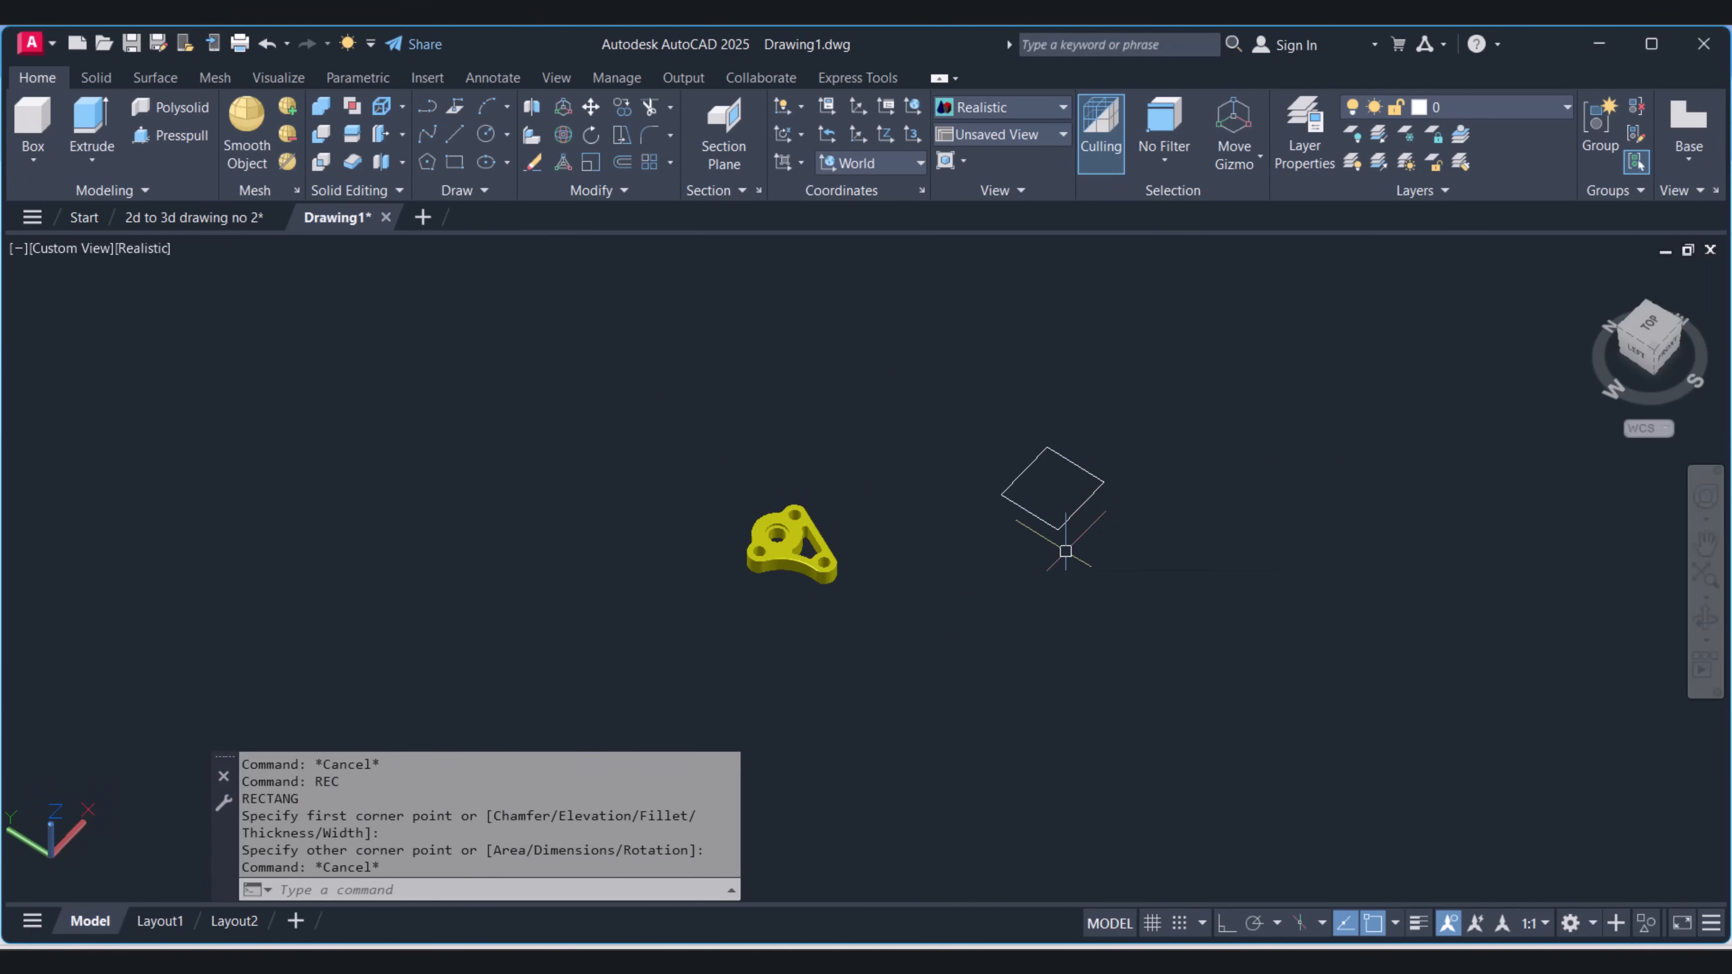
# Step: Extrude the square outline 200 high into a box solid
pyautogui.write('EXT')
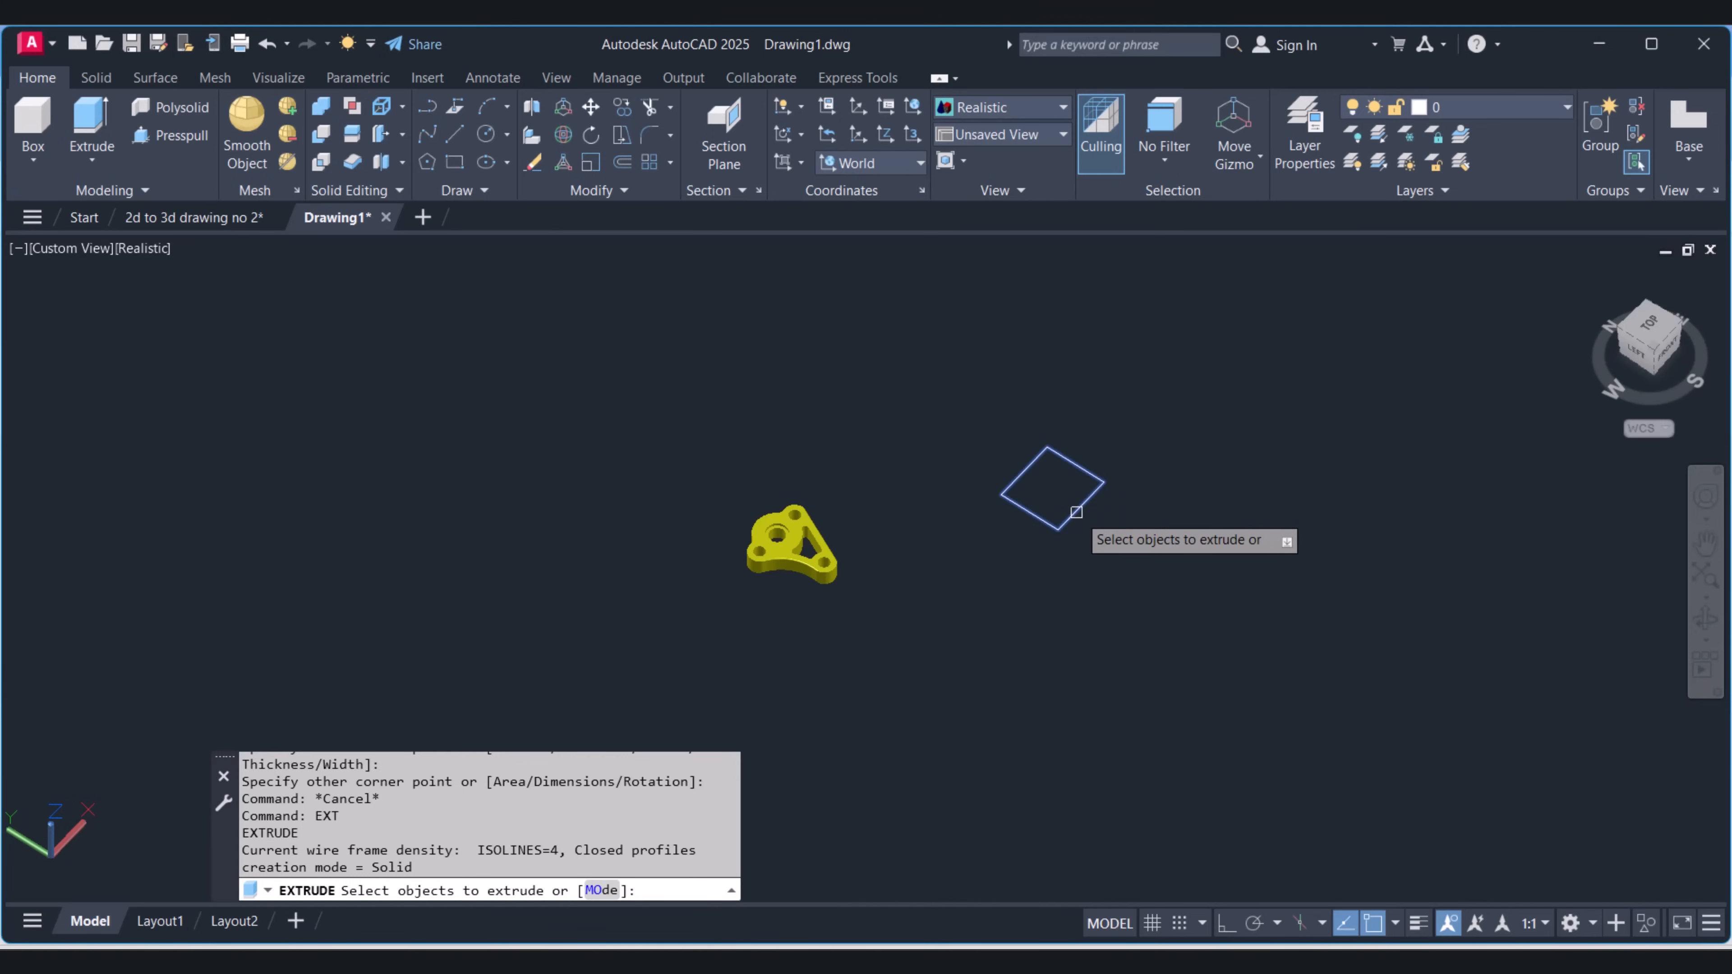
pyautogui.click(1075, 511)
pyautogui.write('200')
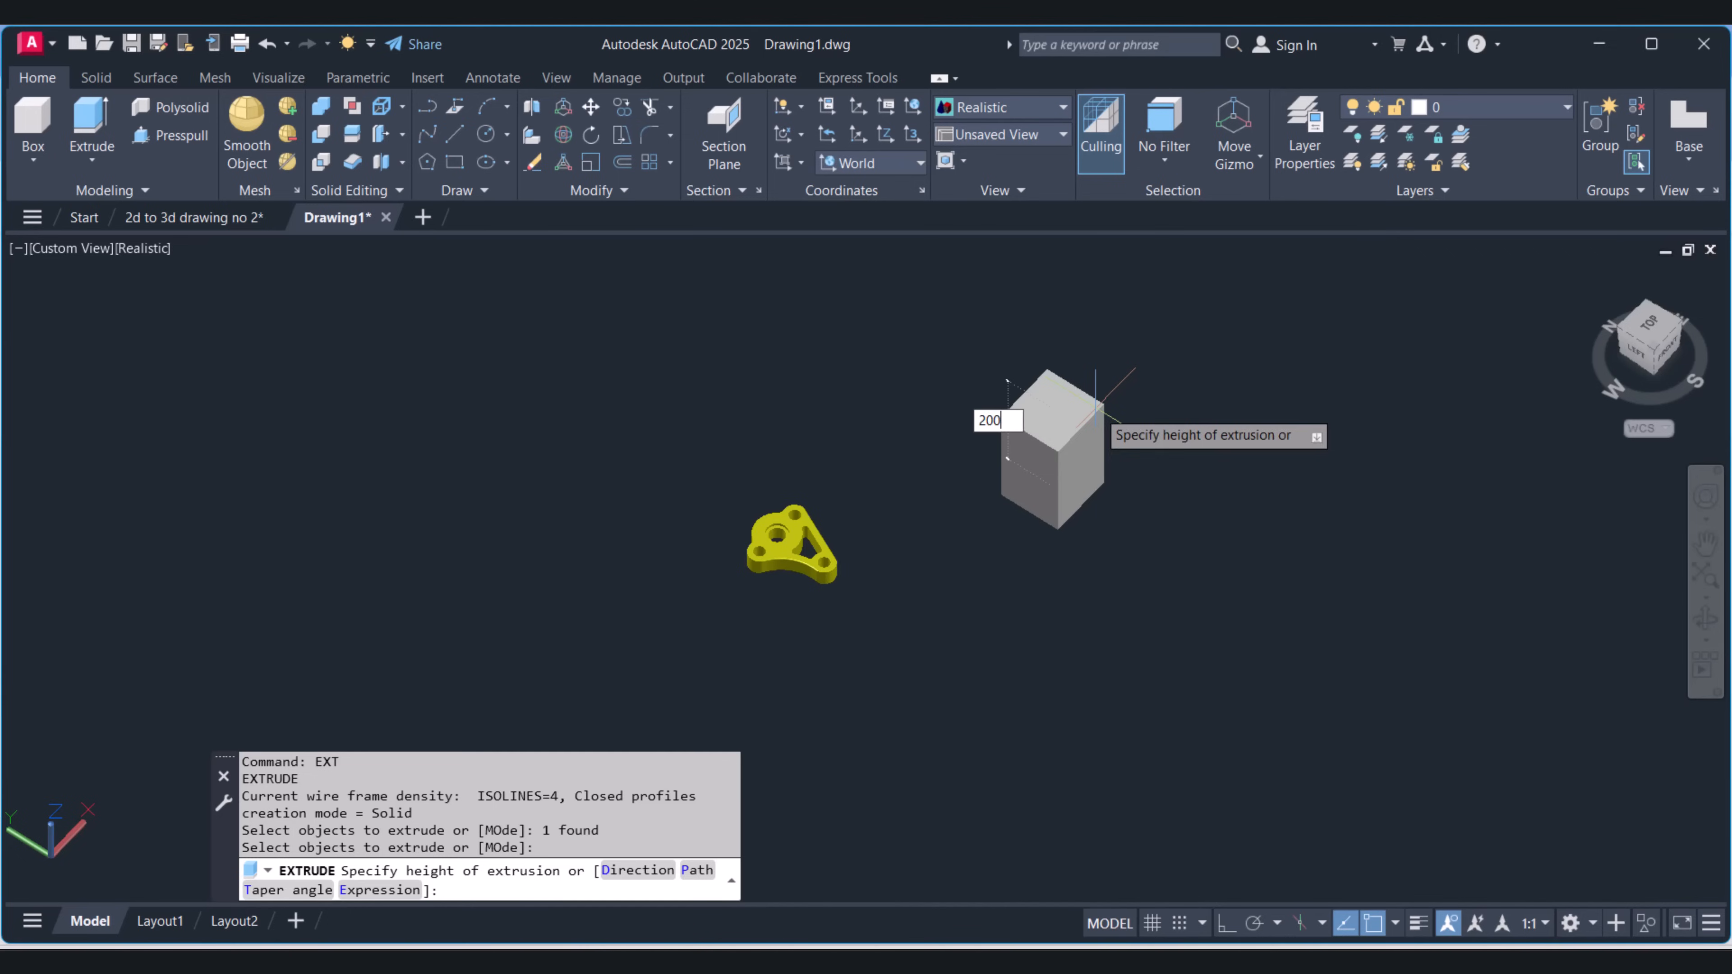
pyautogui.press('Enter')
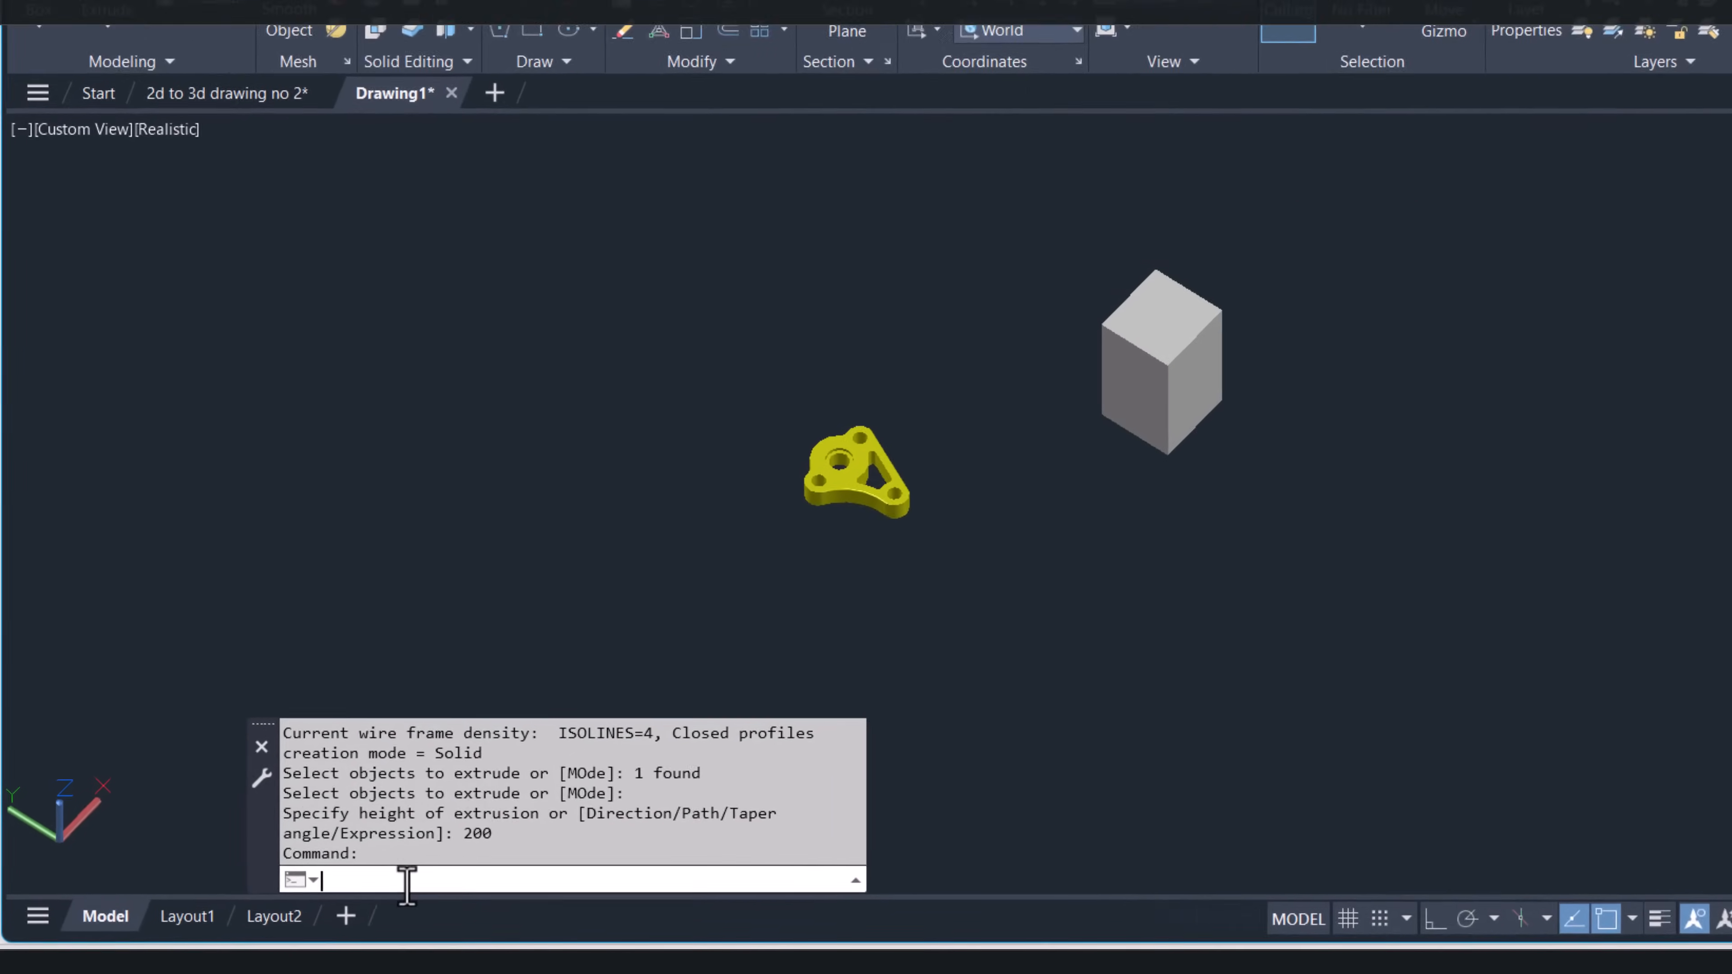
# Step: Start WEIGHTLABELS again and enter steel density 7850 for the new box
pyautogui.write('W')
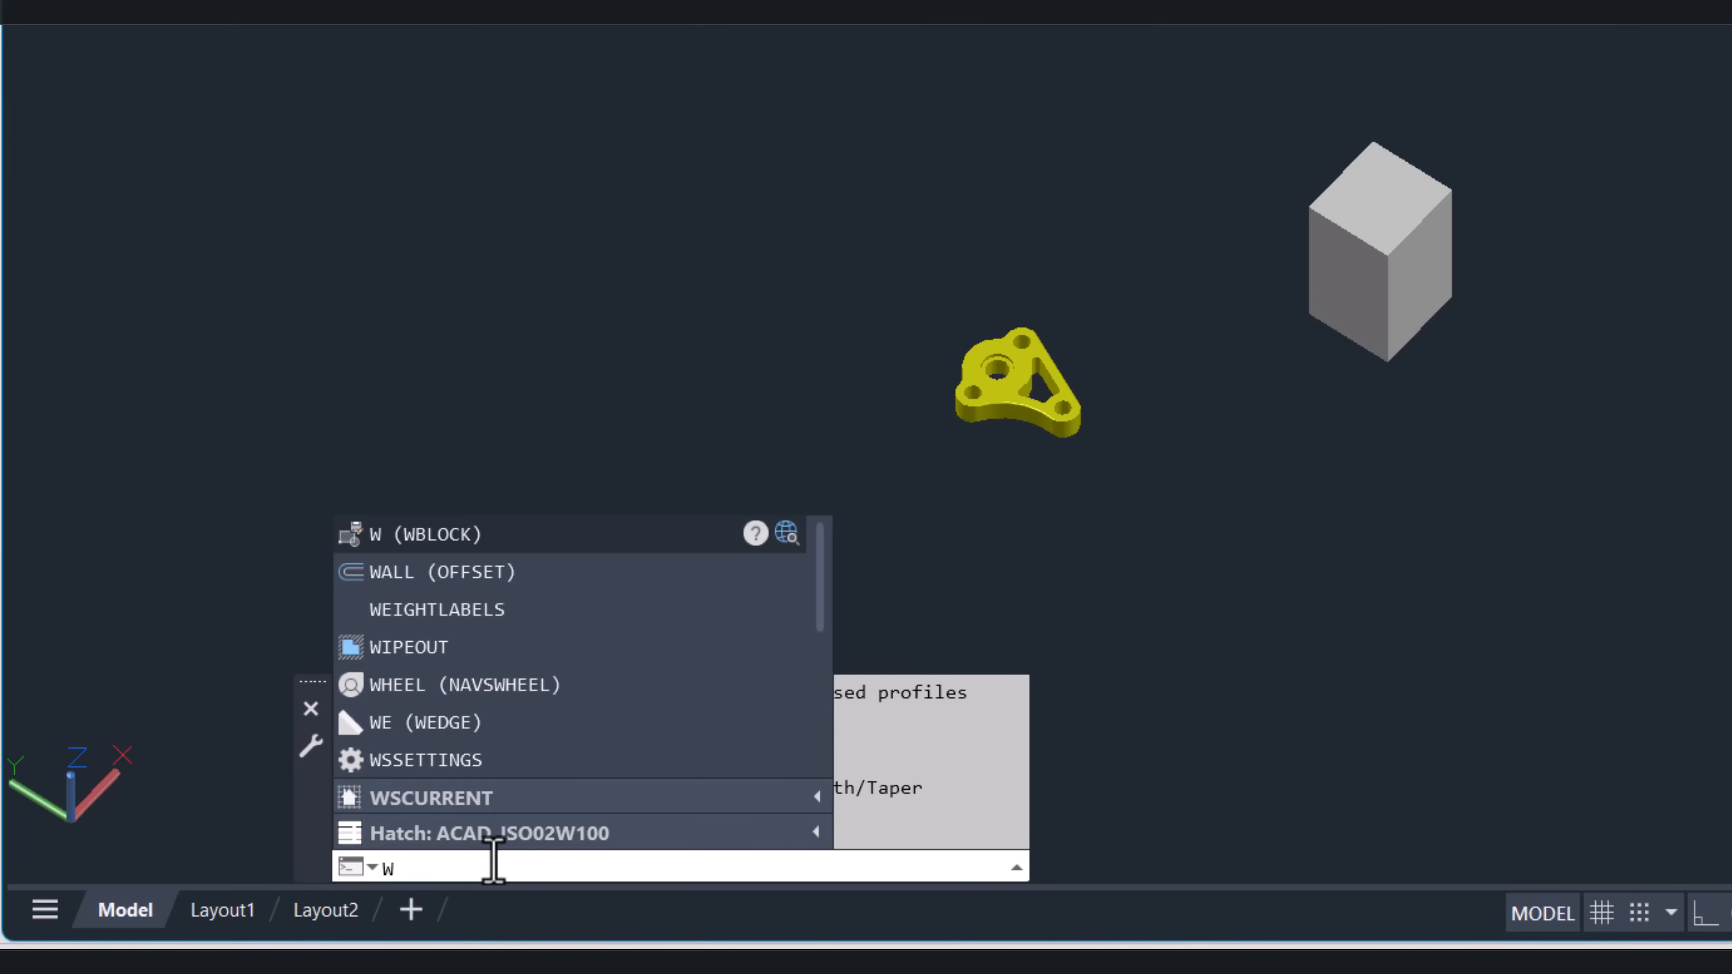
pyautogui.click(437, 609)
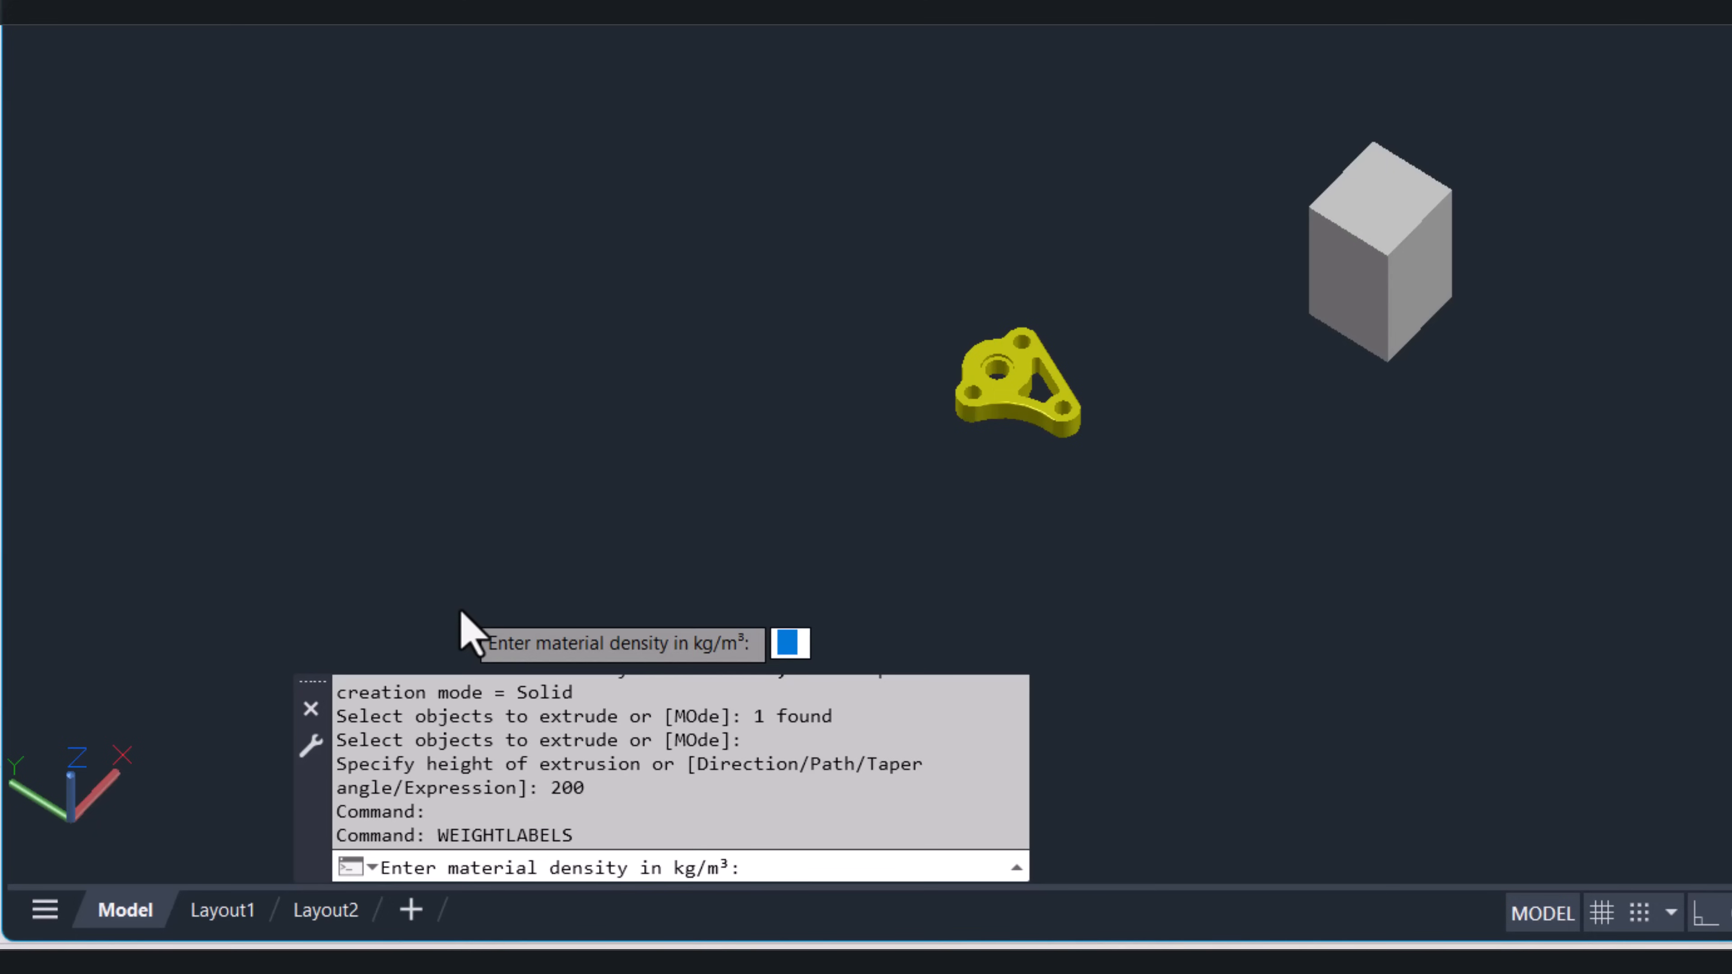
pyautogui.write('7850')
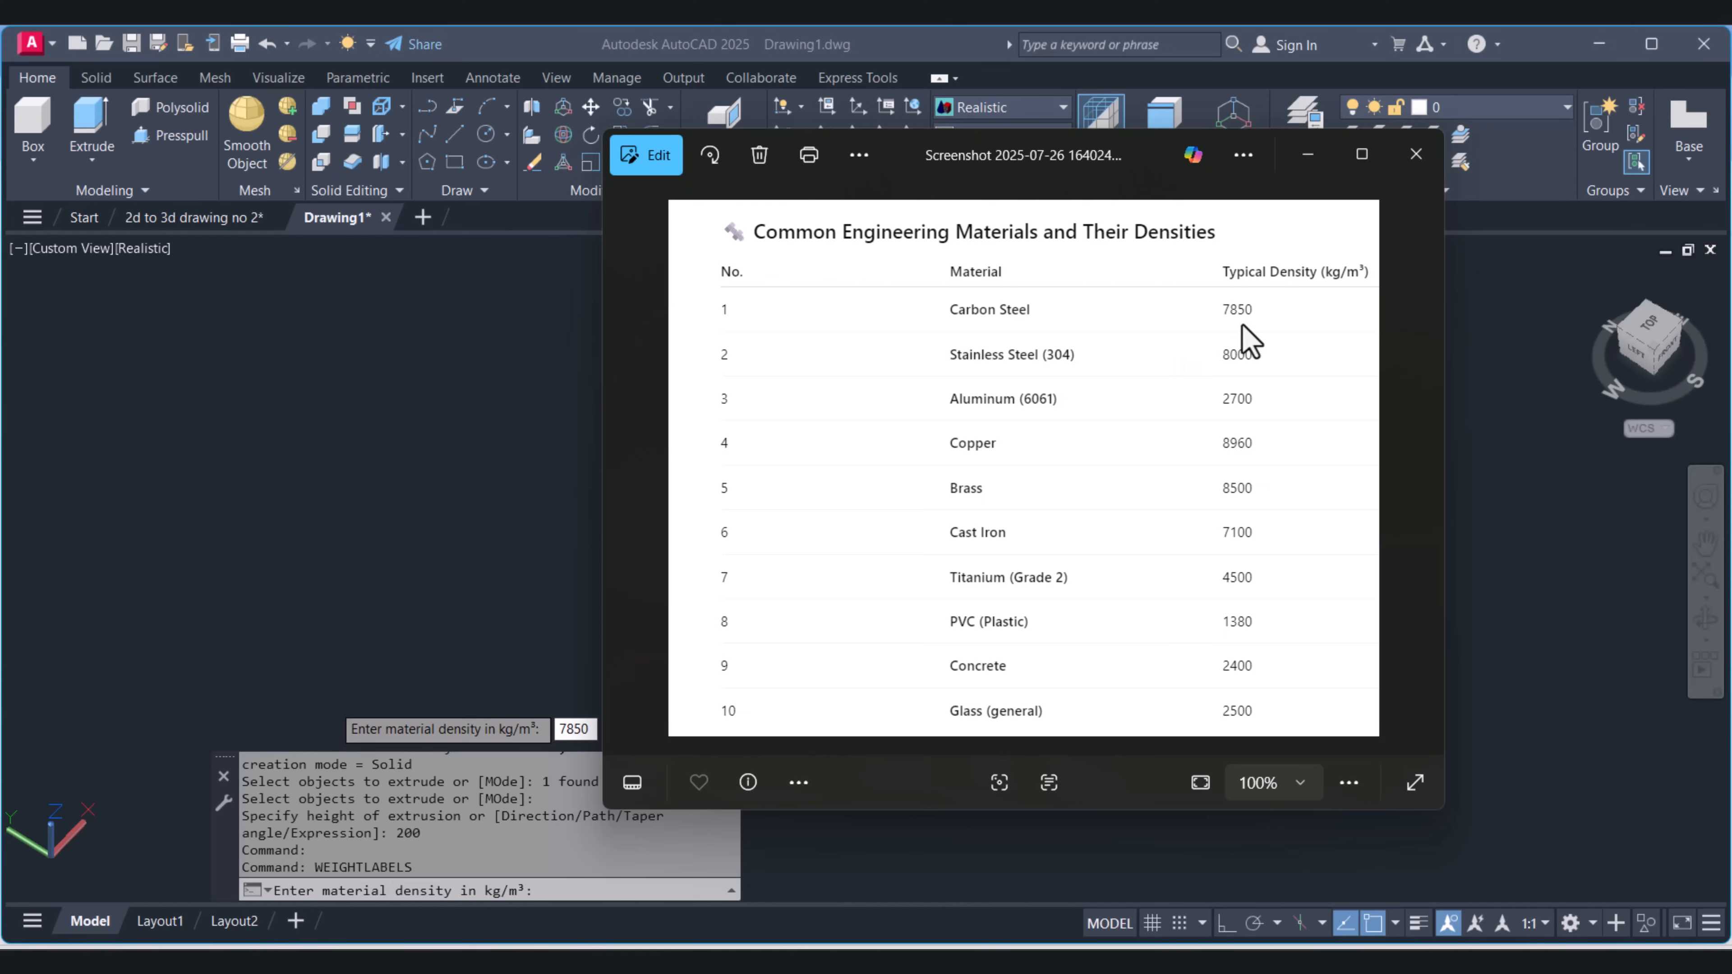
pyautogui.moveTo(1223, 388)
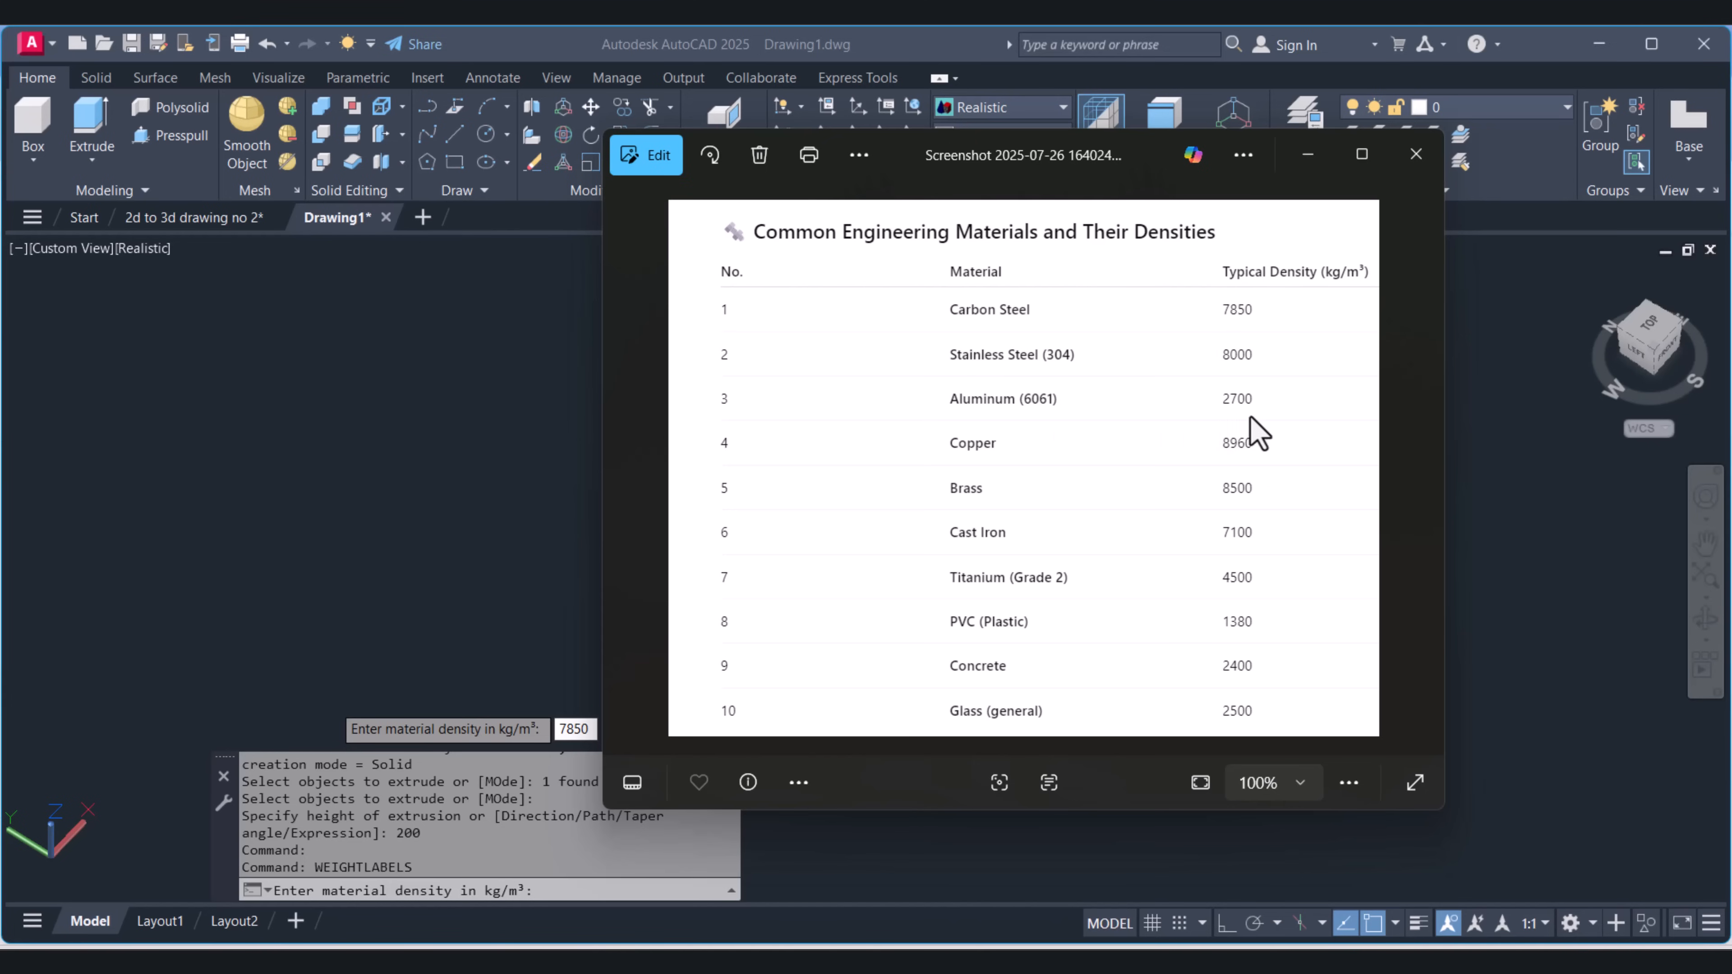
pyautogui.moveTo(1226, 502)
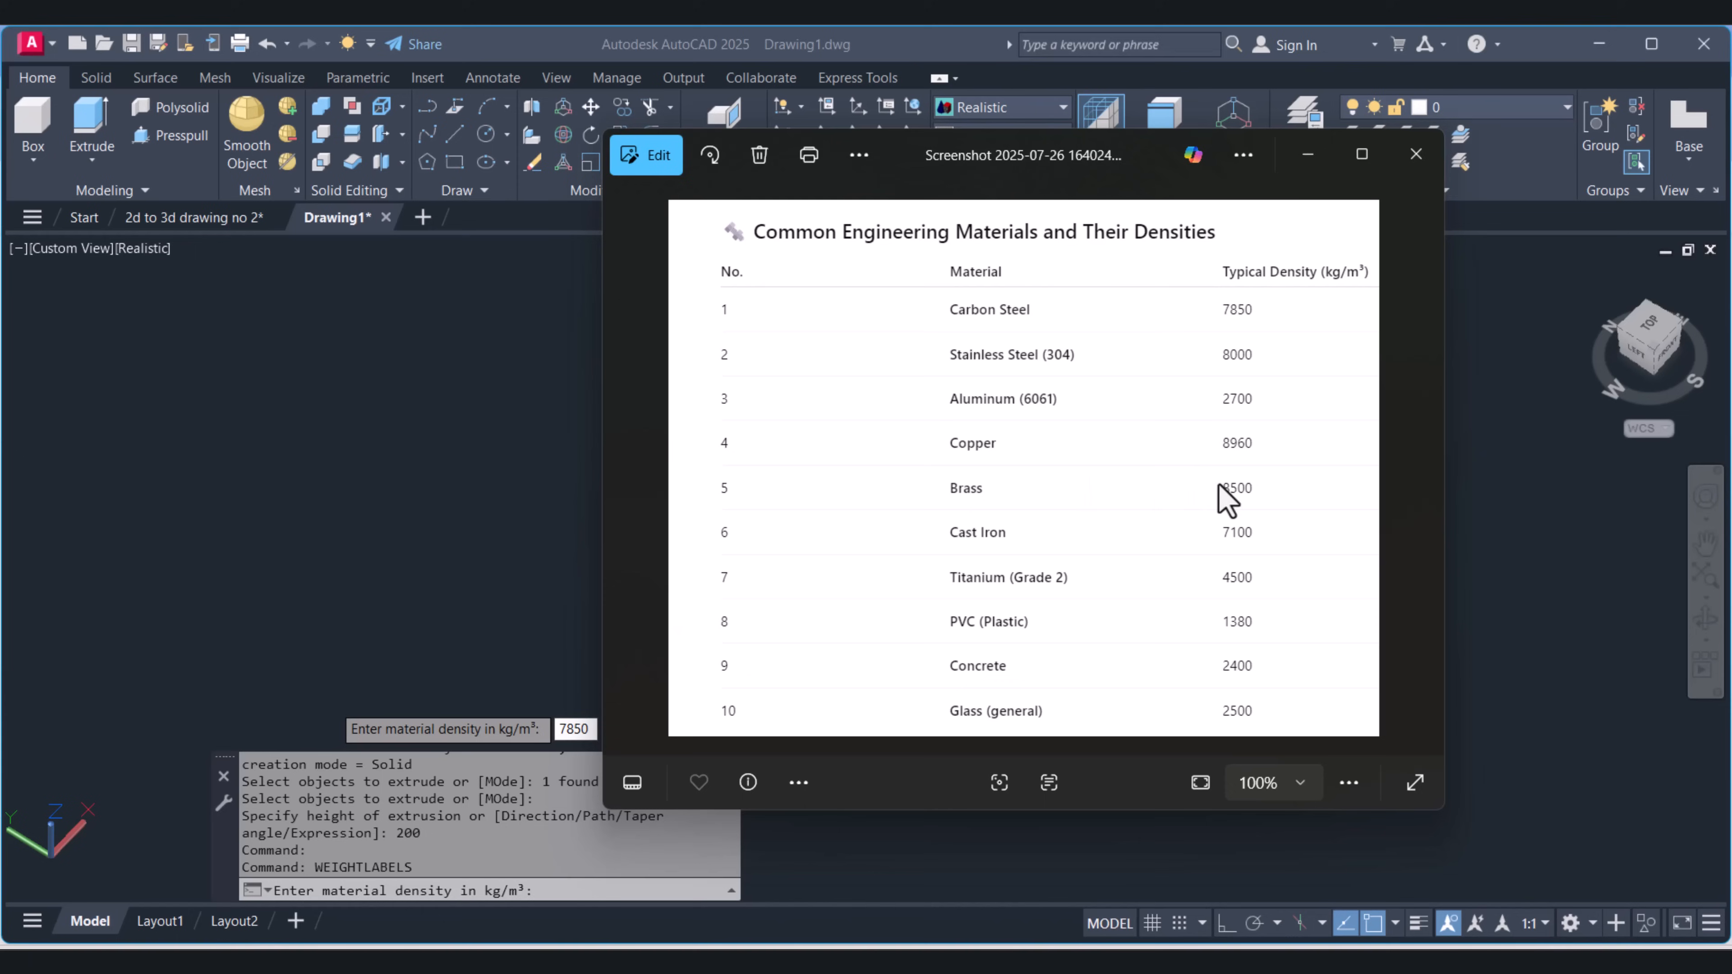
pyautogui.moveTo(1226, 351)
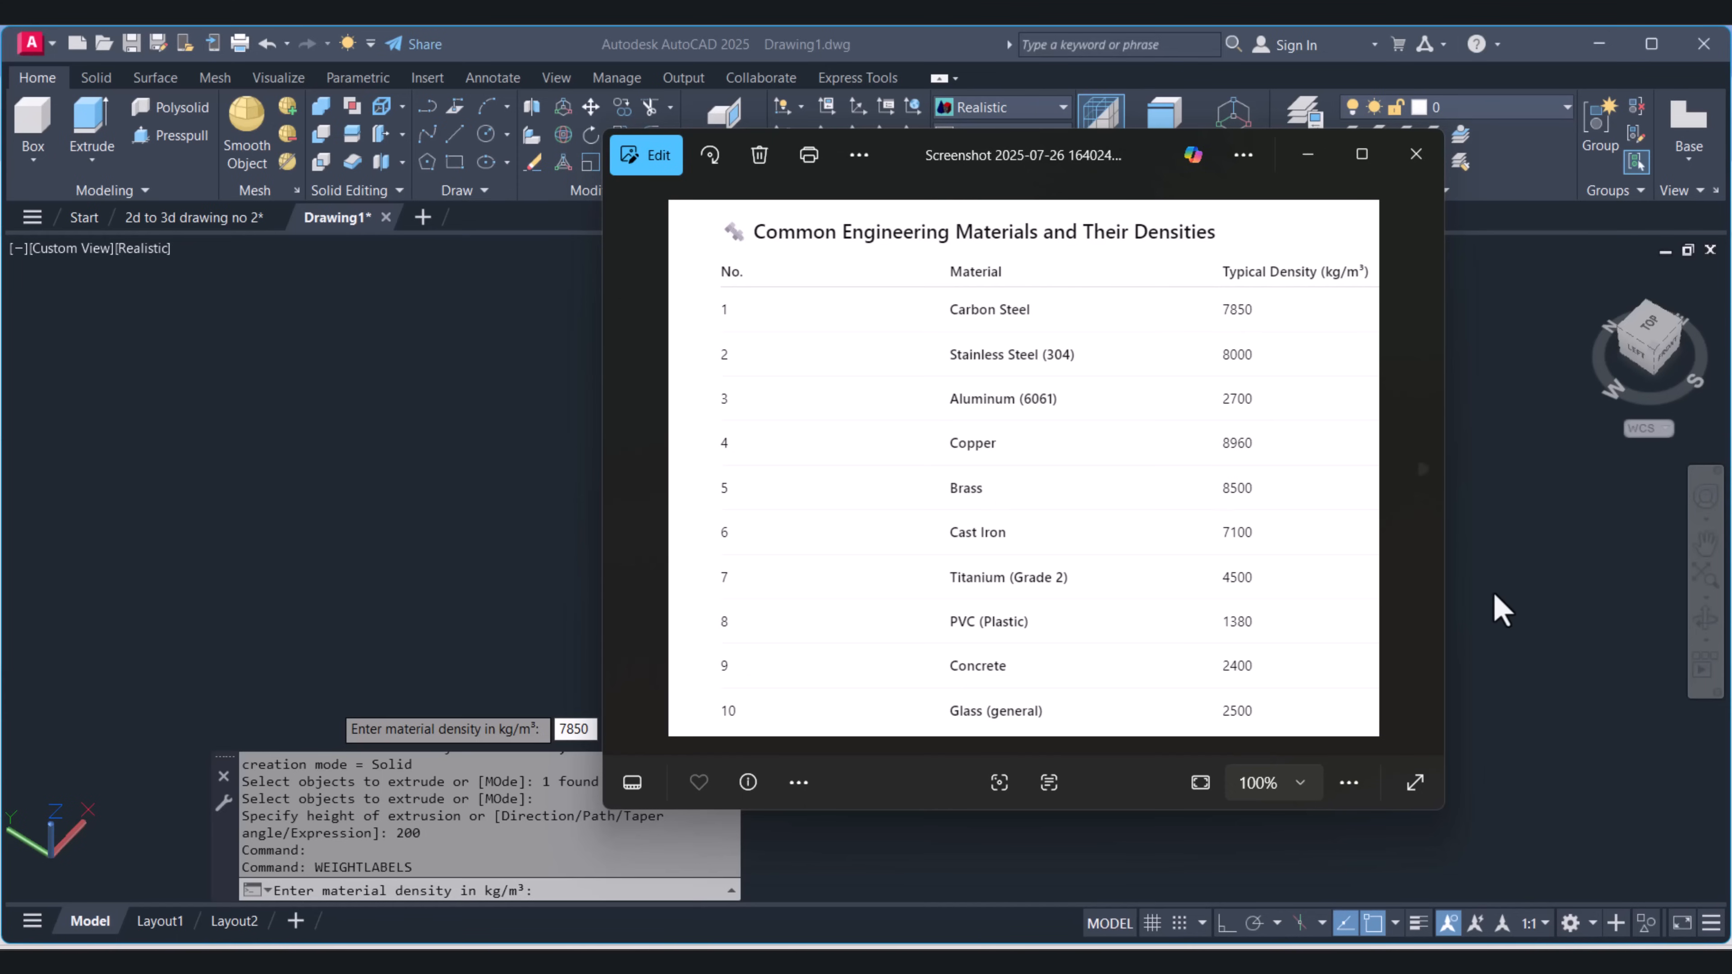
pyautogui.click(1415, 153)
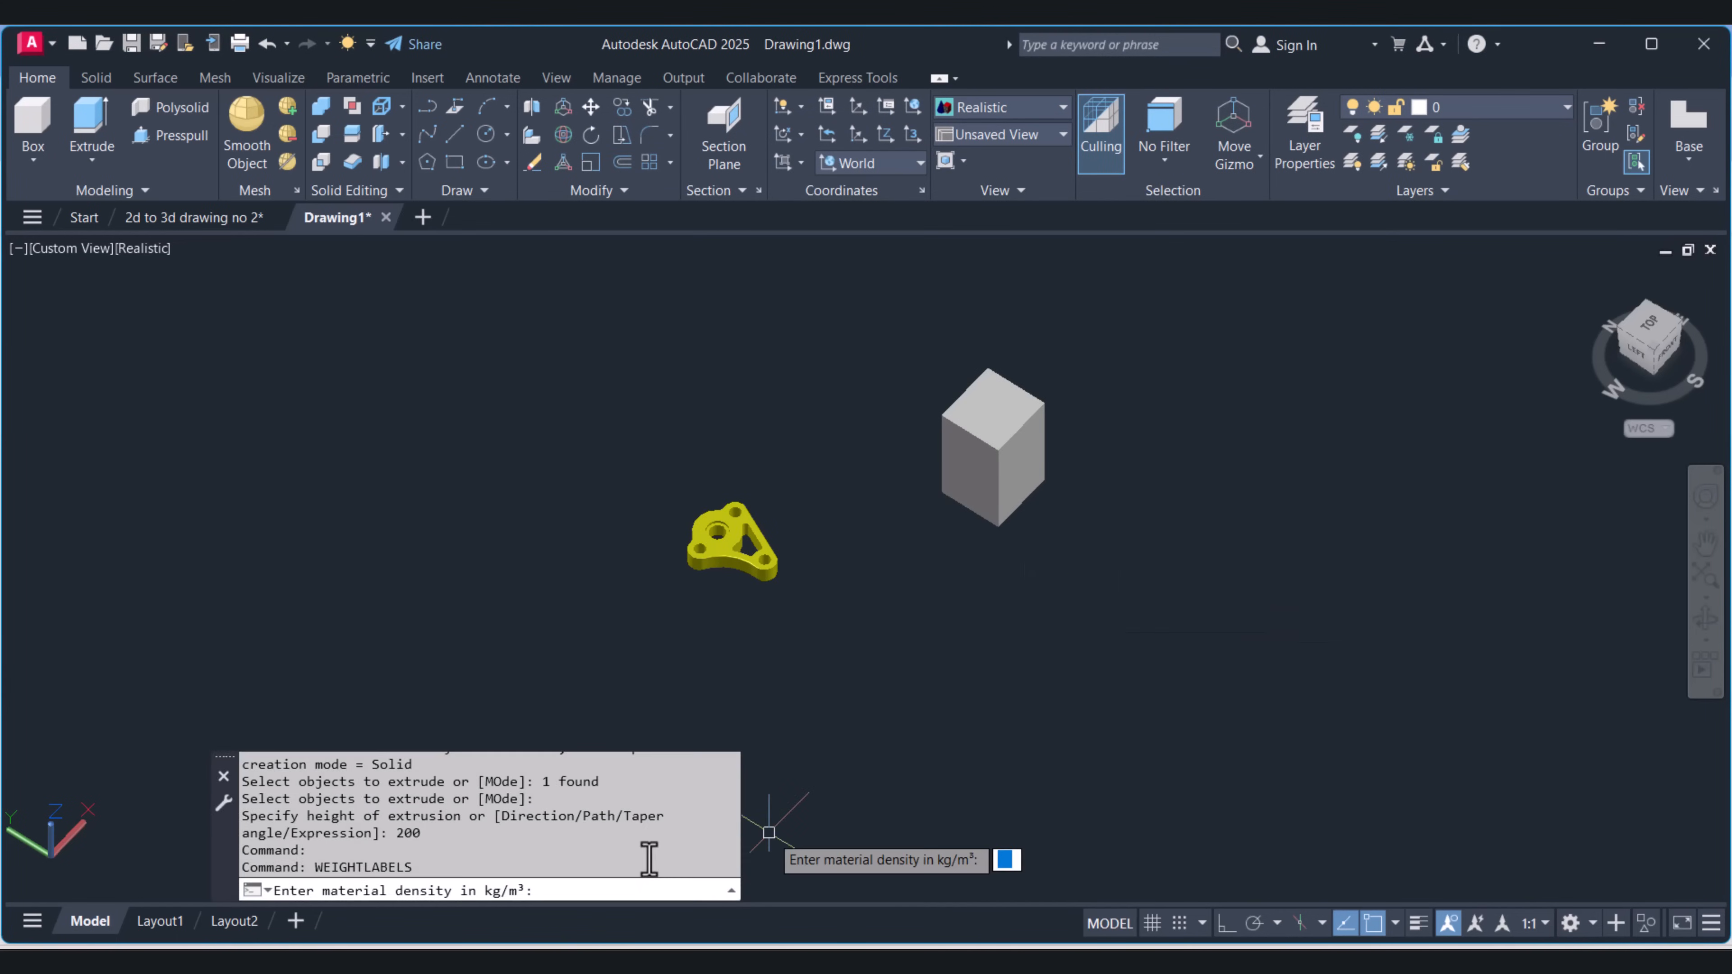
# Step: Run the weight routine at density 7850 on the box (20.71 kg) and bracket (1.94 kg)
pyautogui.write('785')
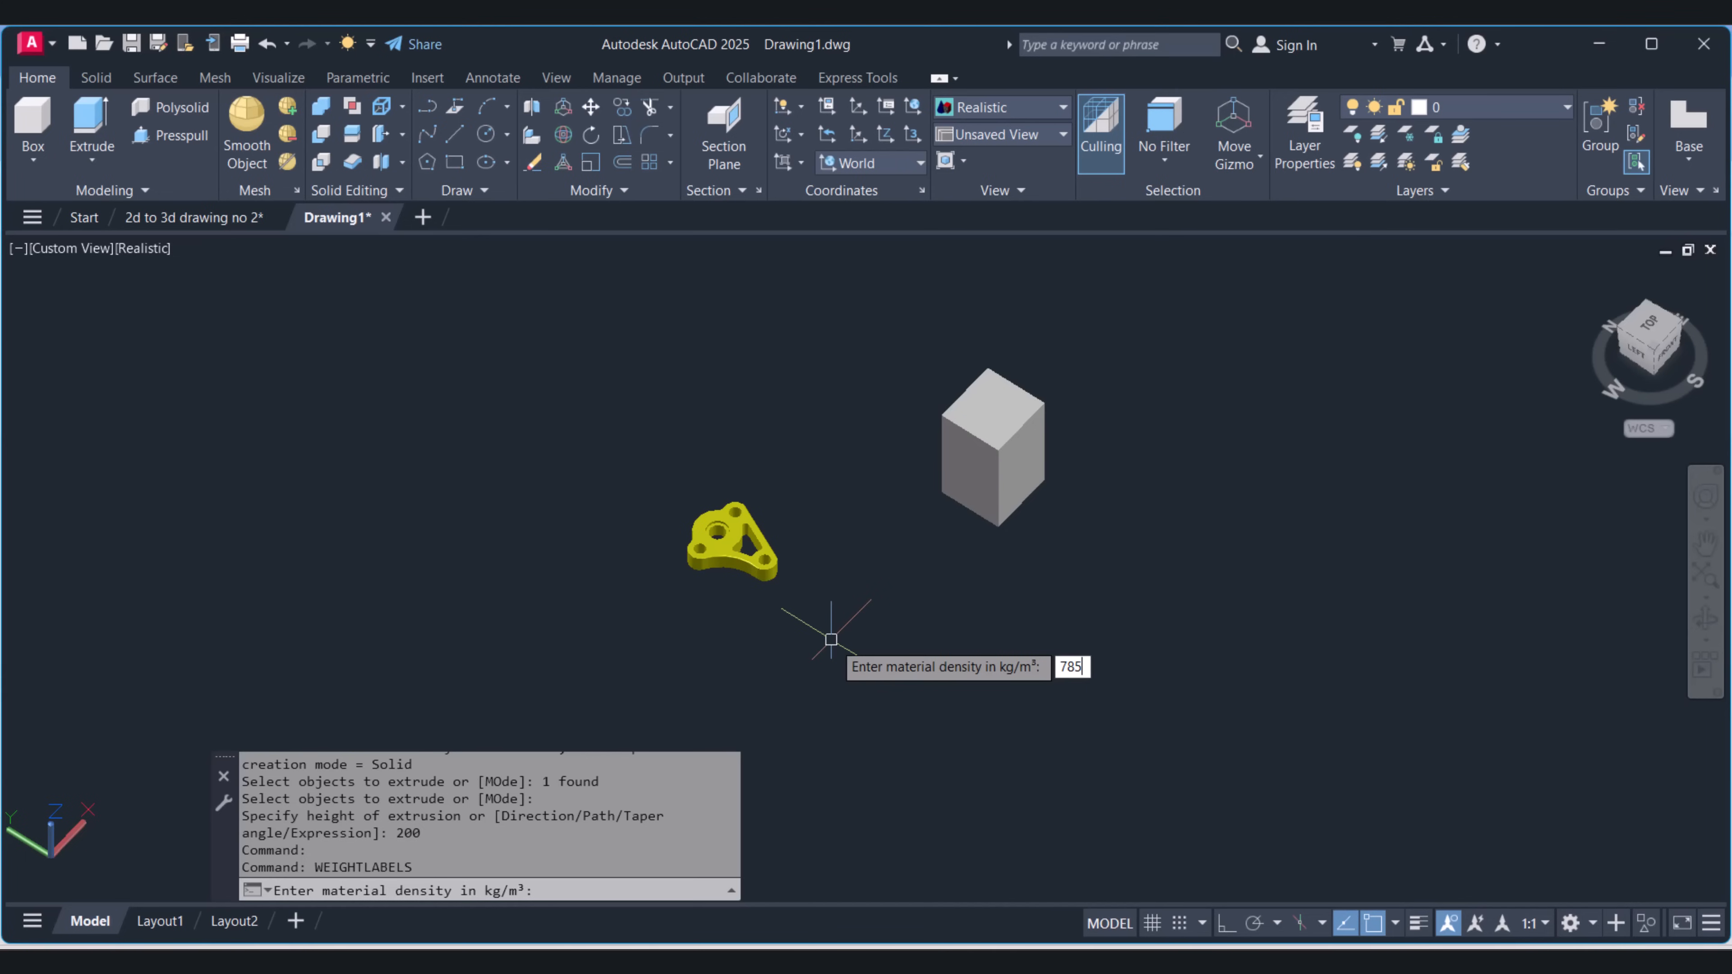
pyautogui.write('7850')
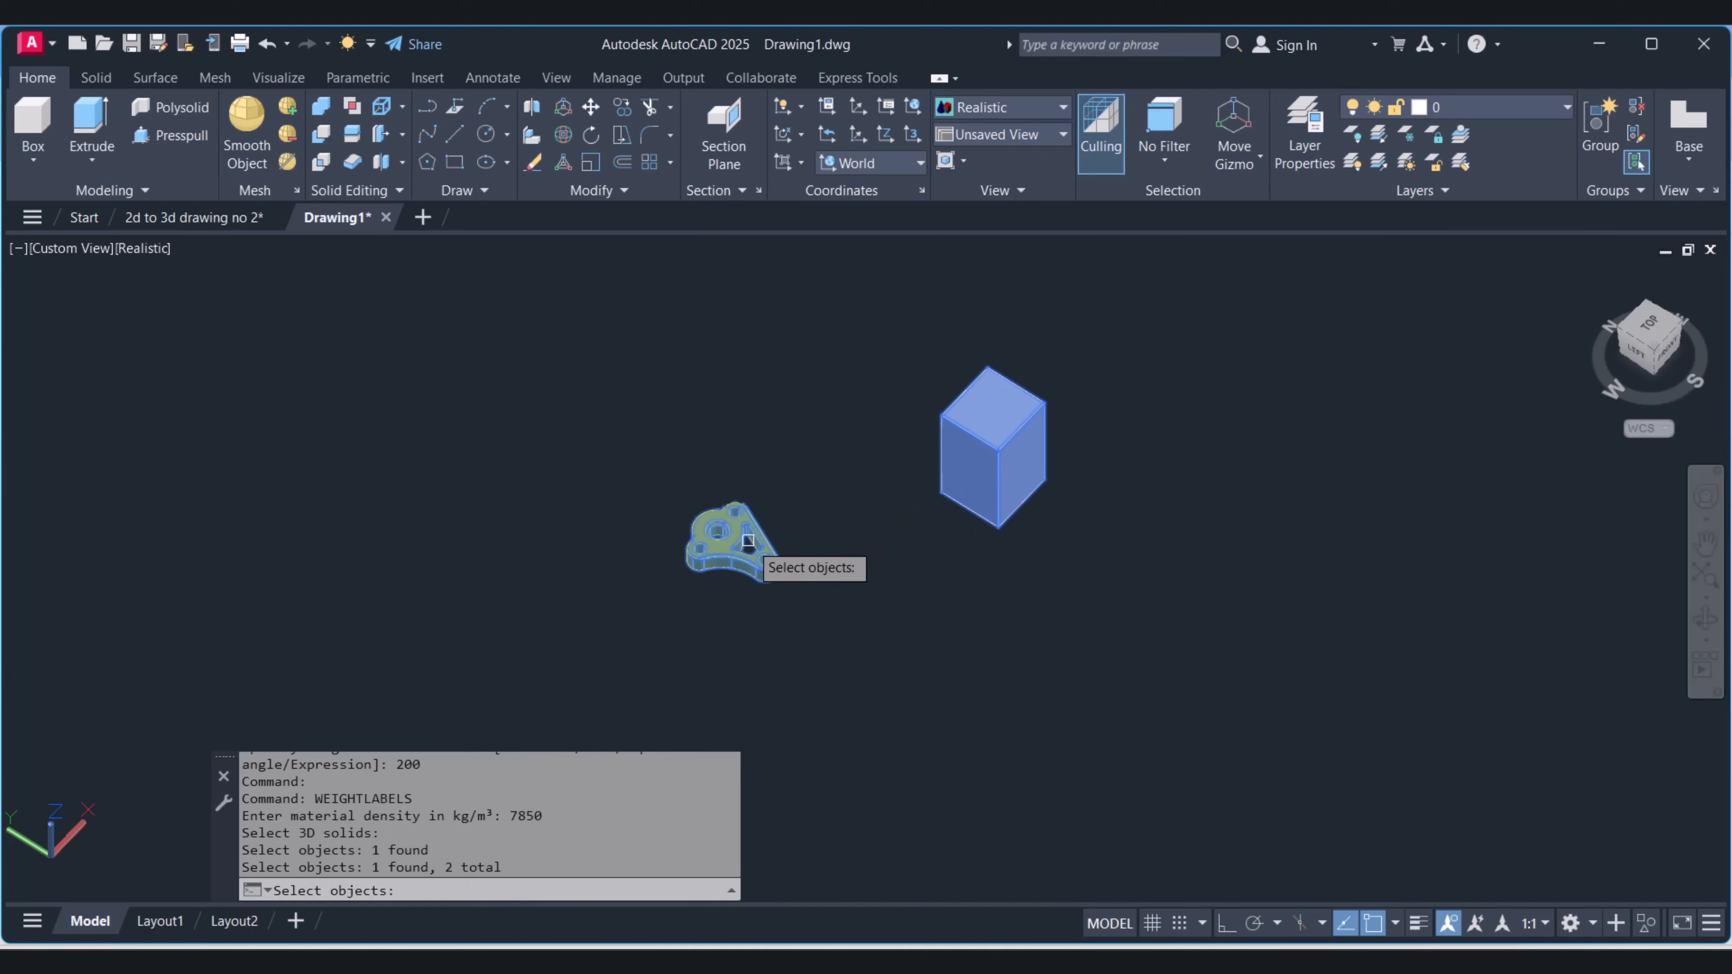
pyautogui.click(747, 541)
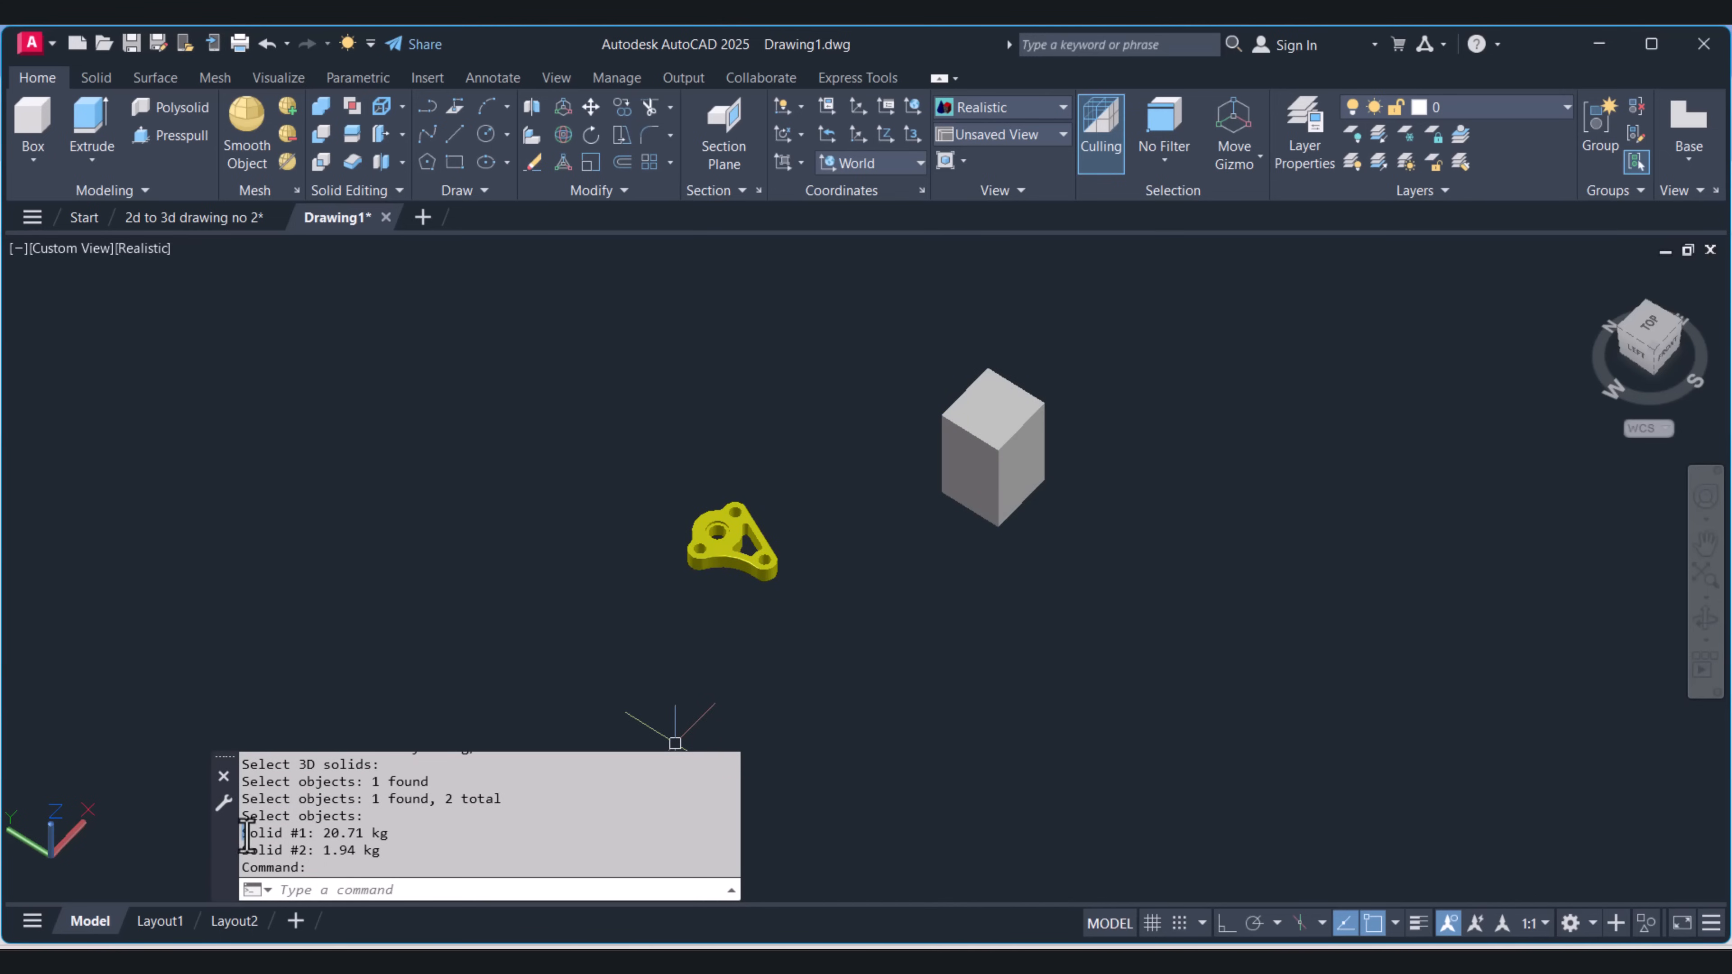
pyautogui.moveTo(485, 849)
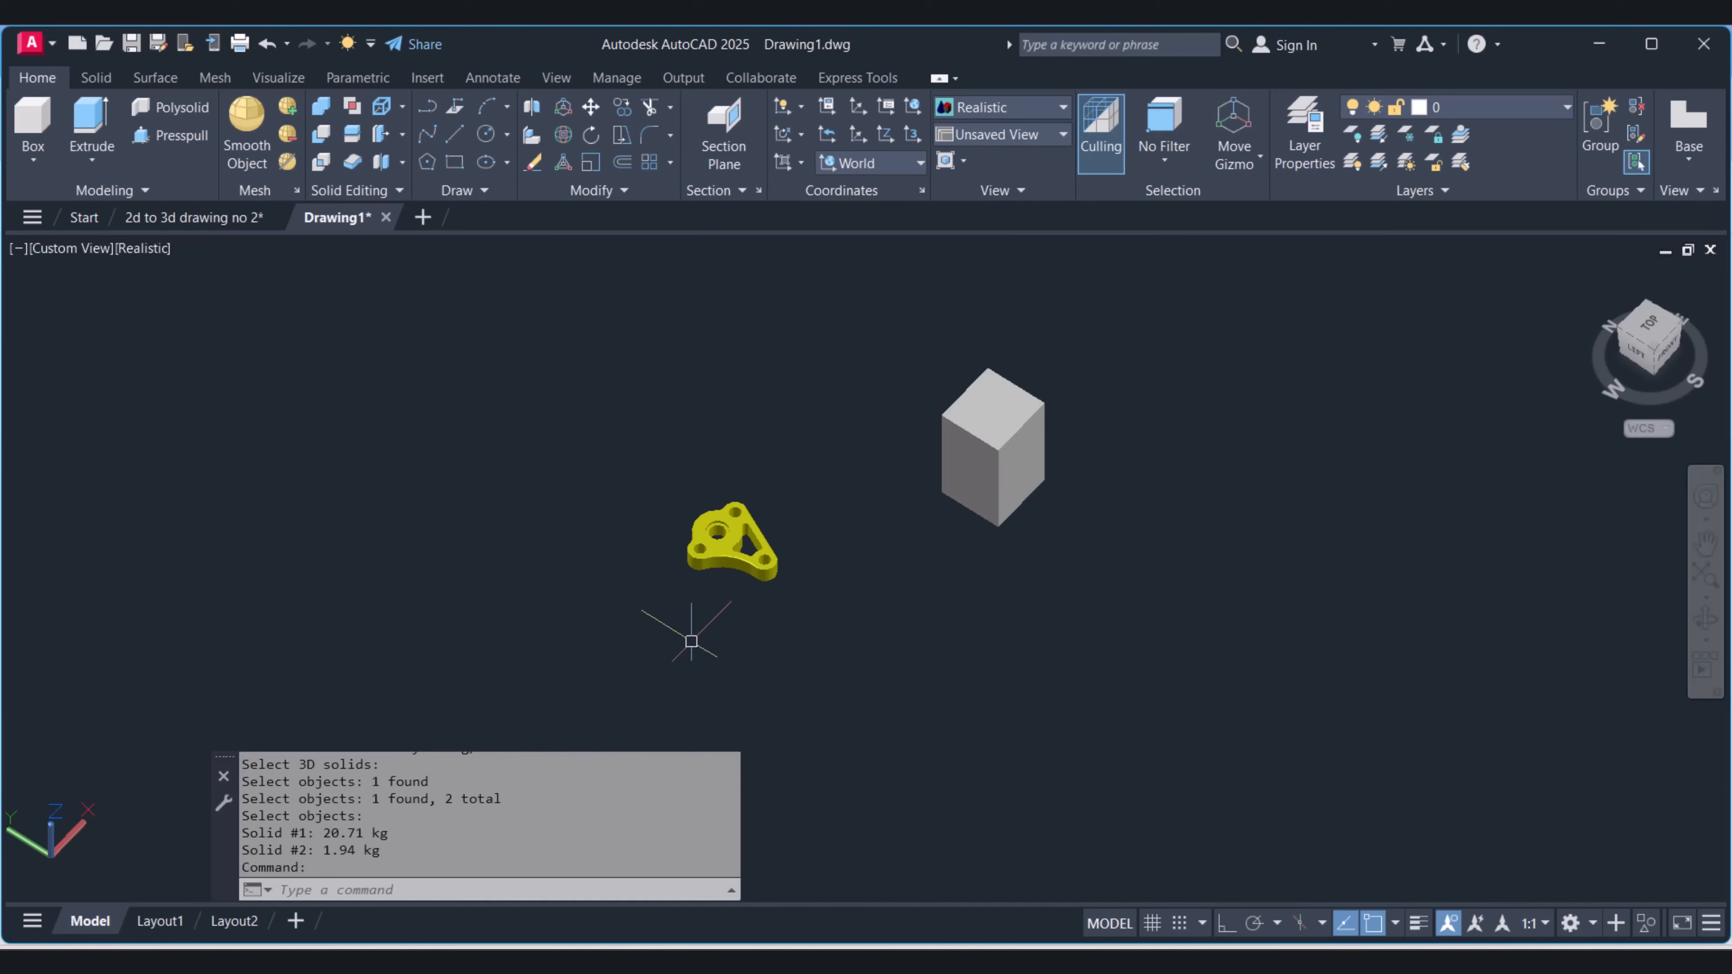
pyautogui.moveTo(378, 852)
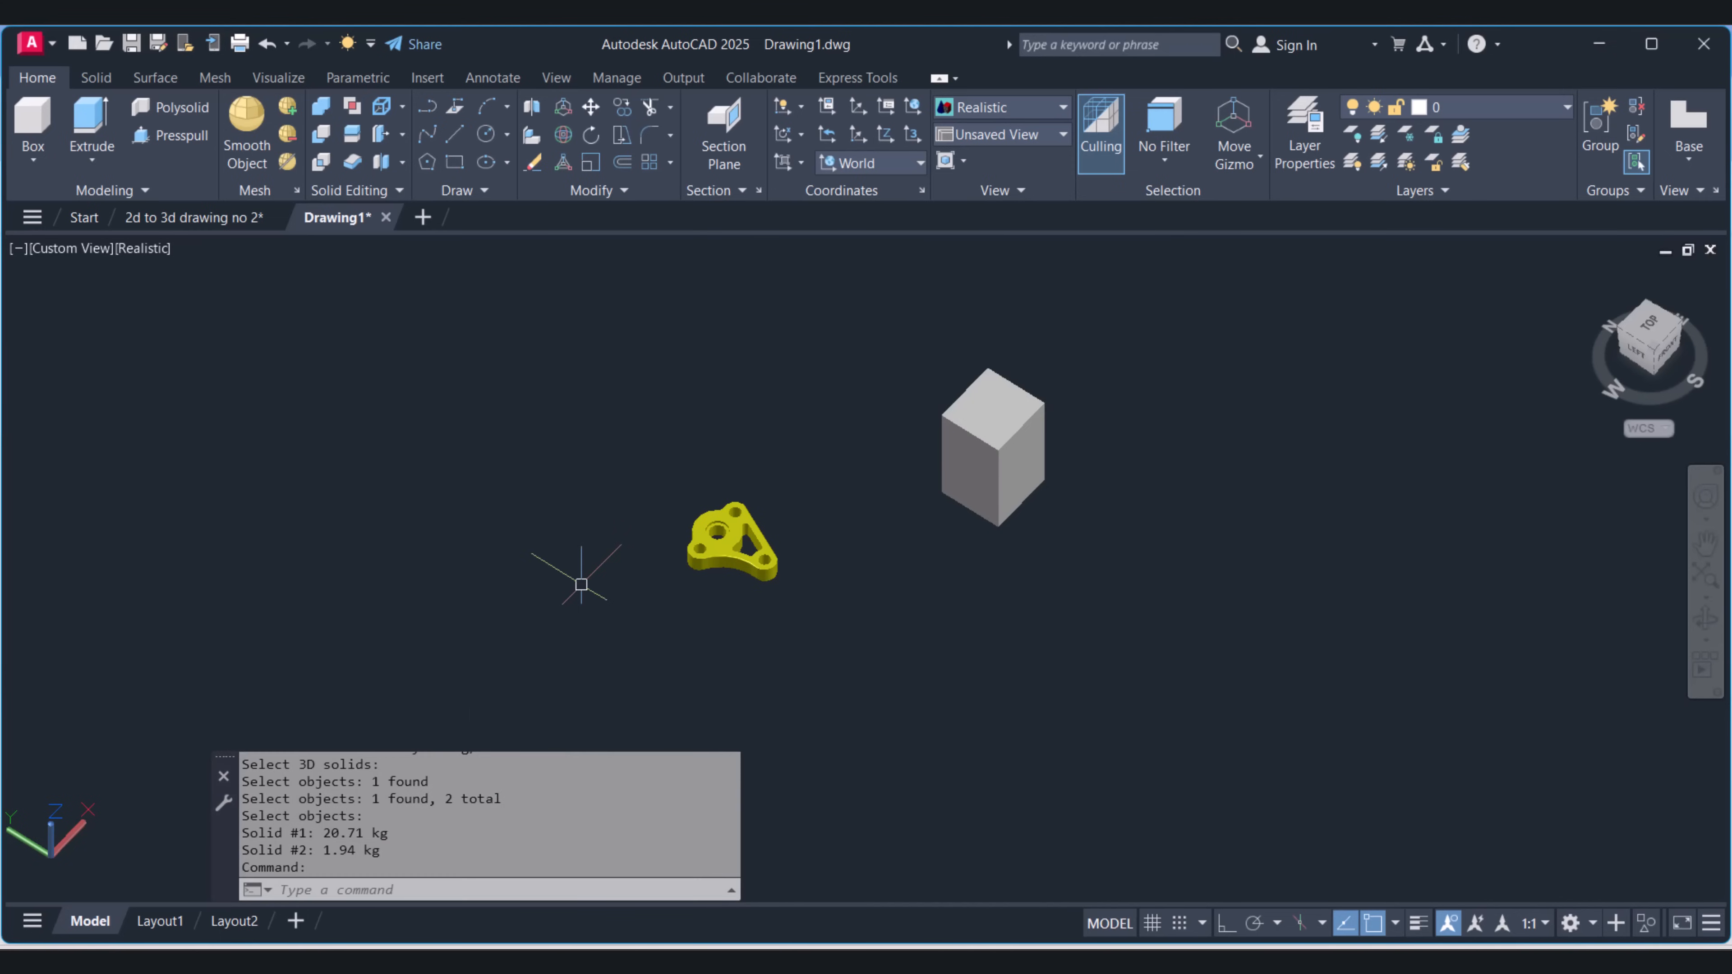
pyautogui.moveTo(863, 582)
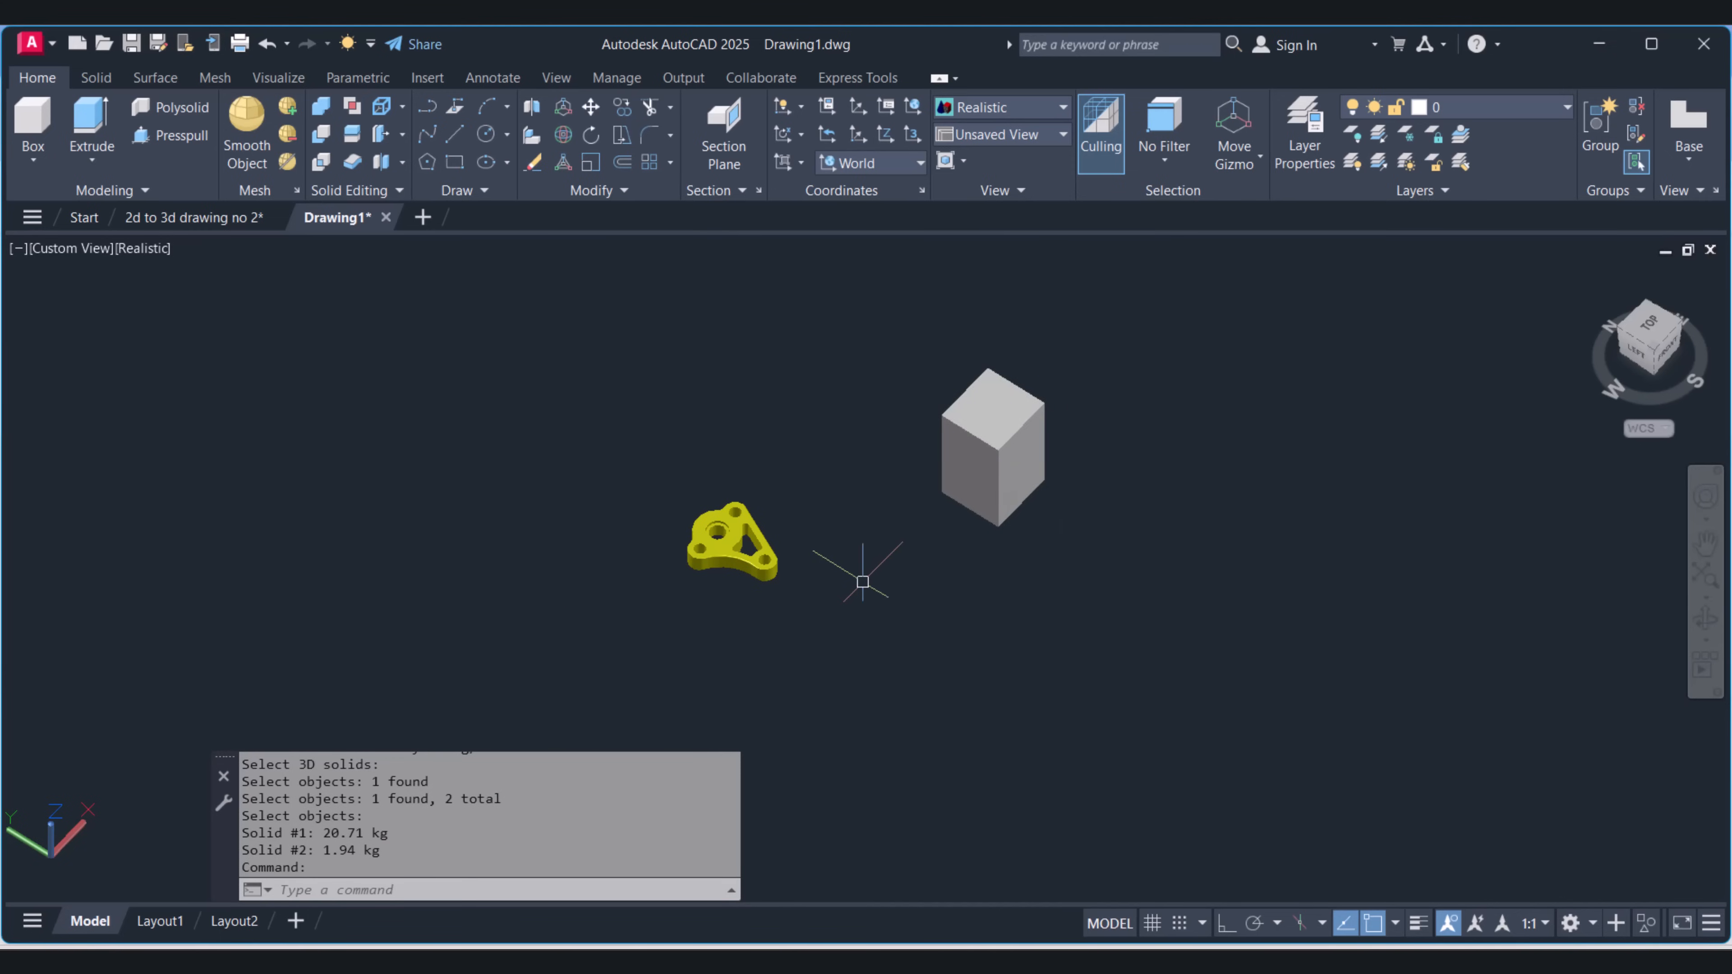